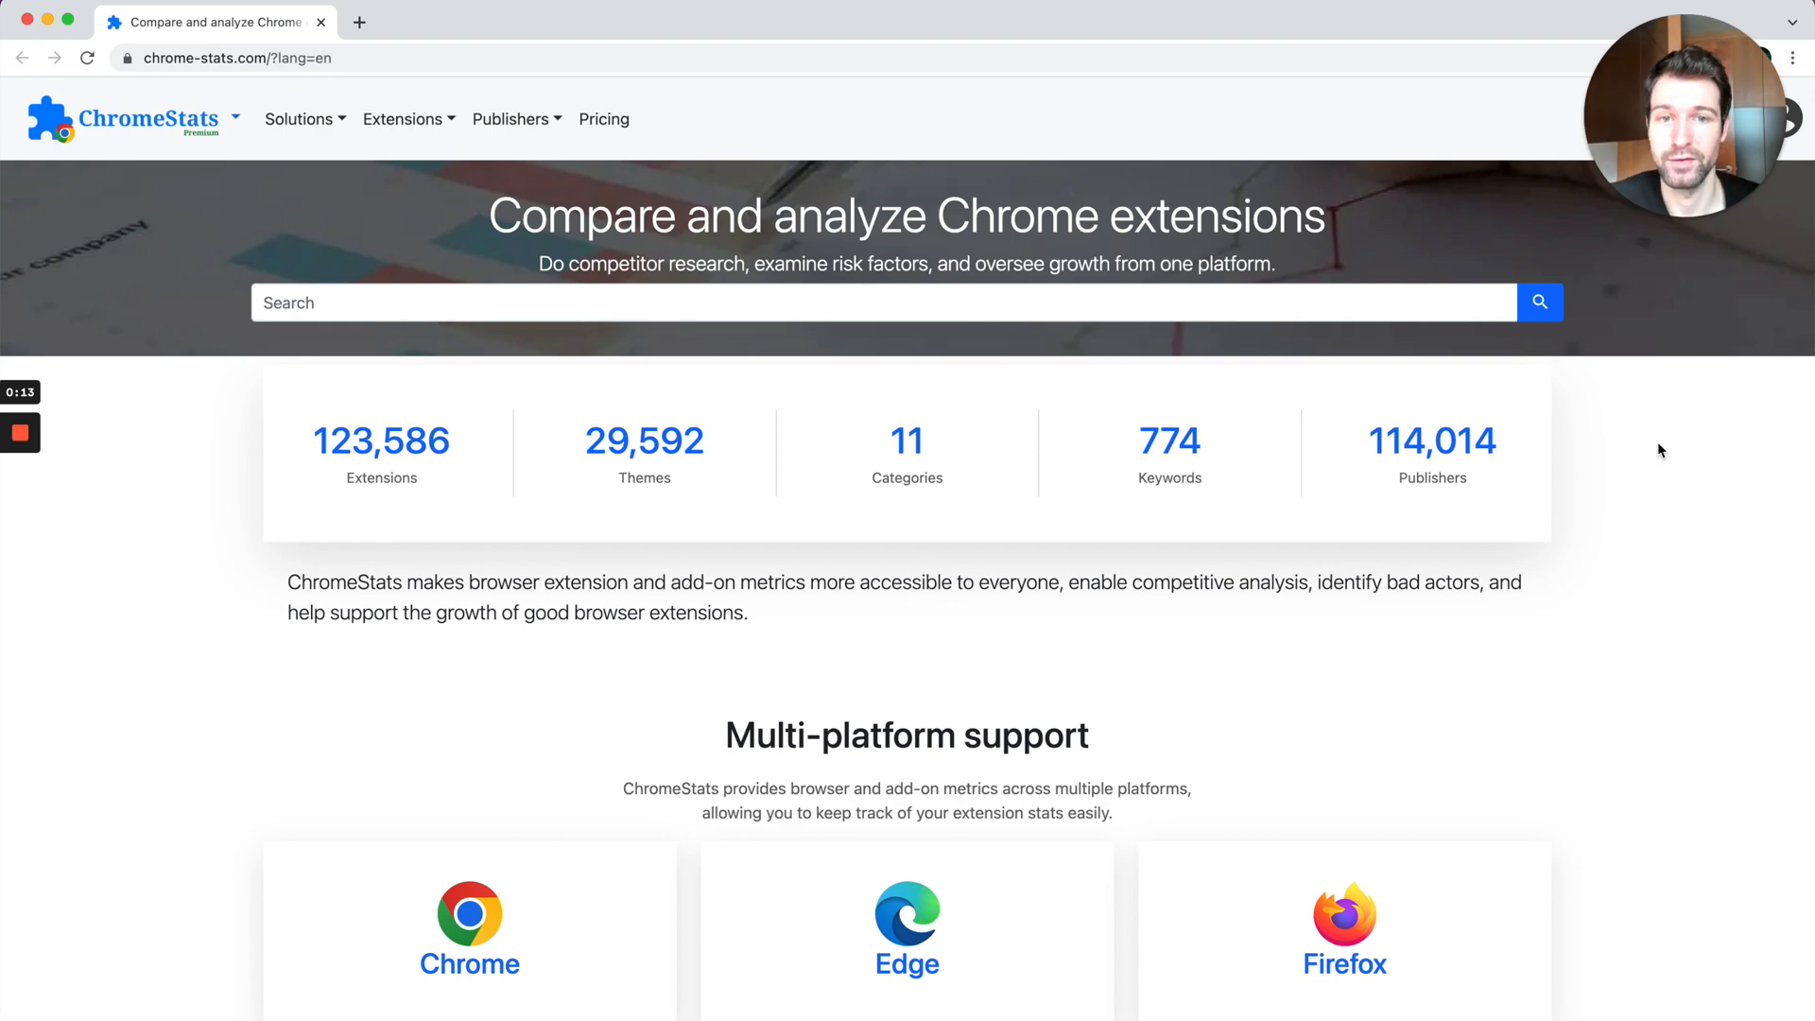
{"action": "mouse_move", "coordinate": [875, 608]}
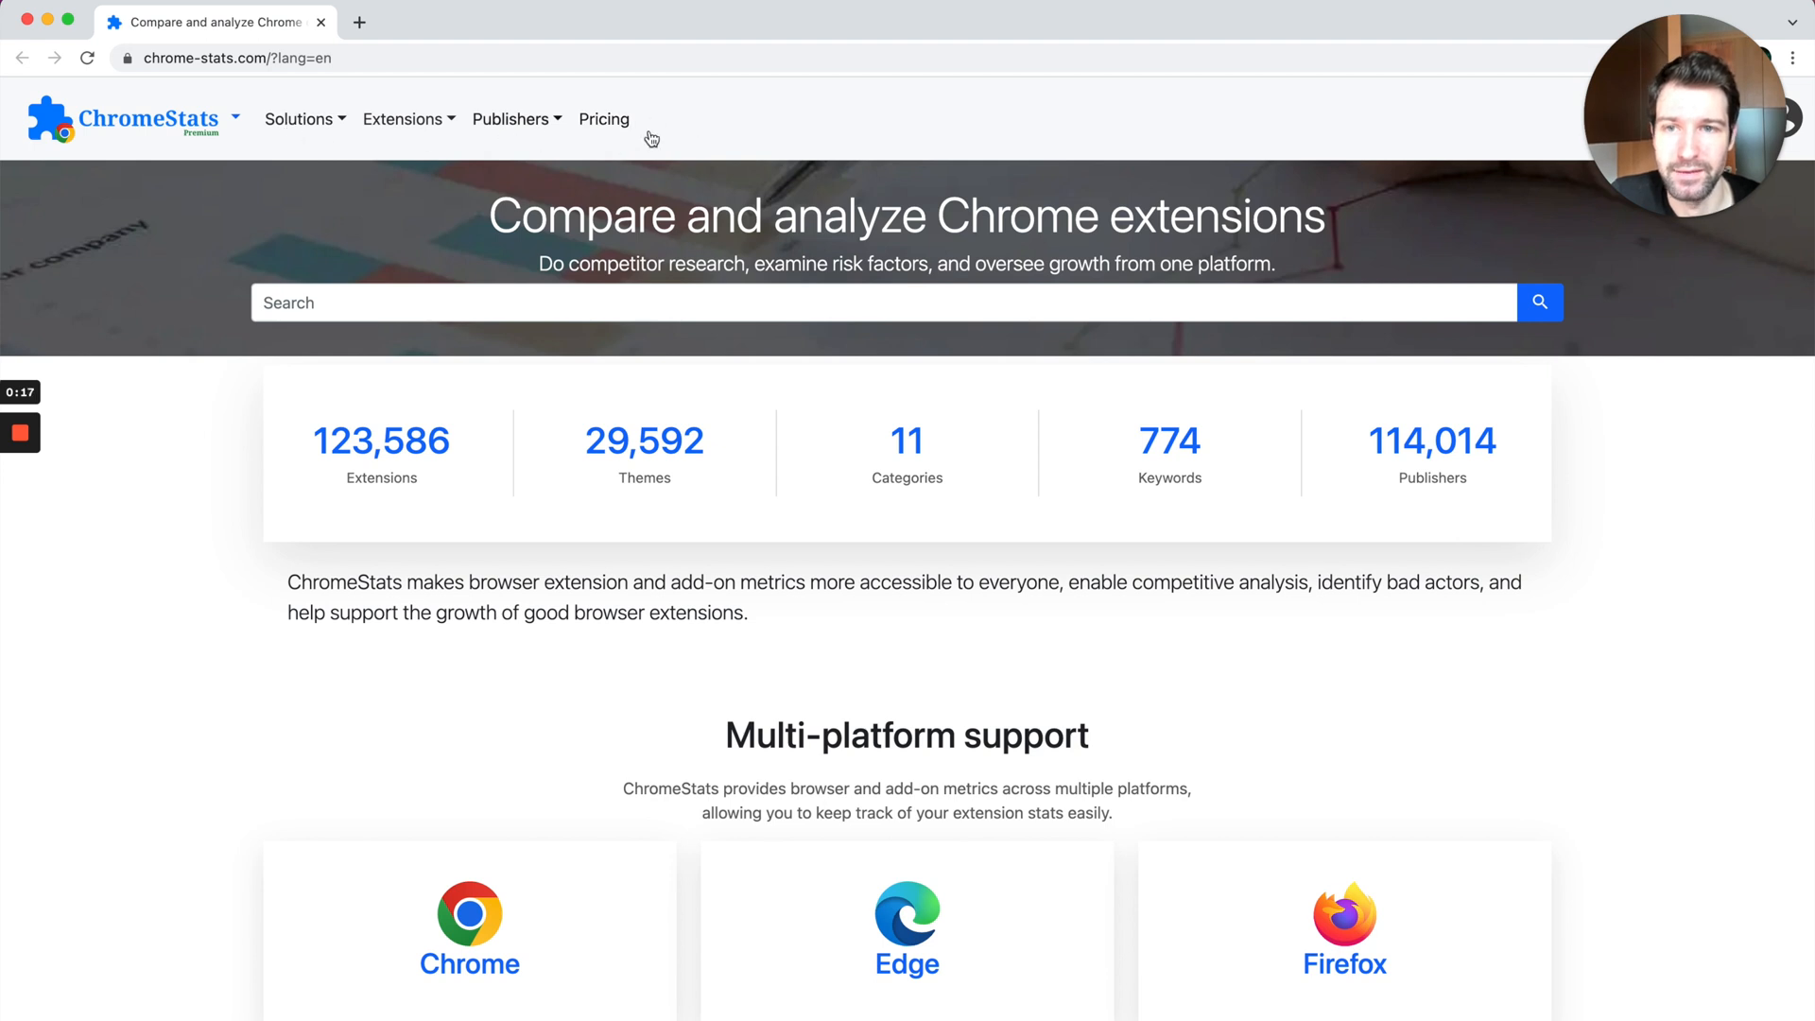
Step: Choose the most used extensions ranking from the Extensions menu
{"action": "left_click", "coordinate": [1538, 303]}
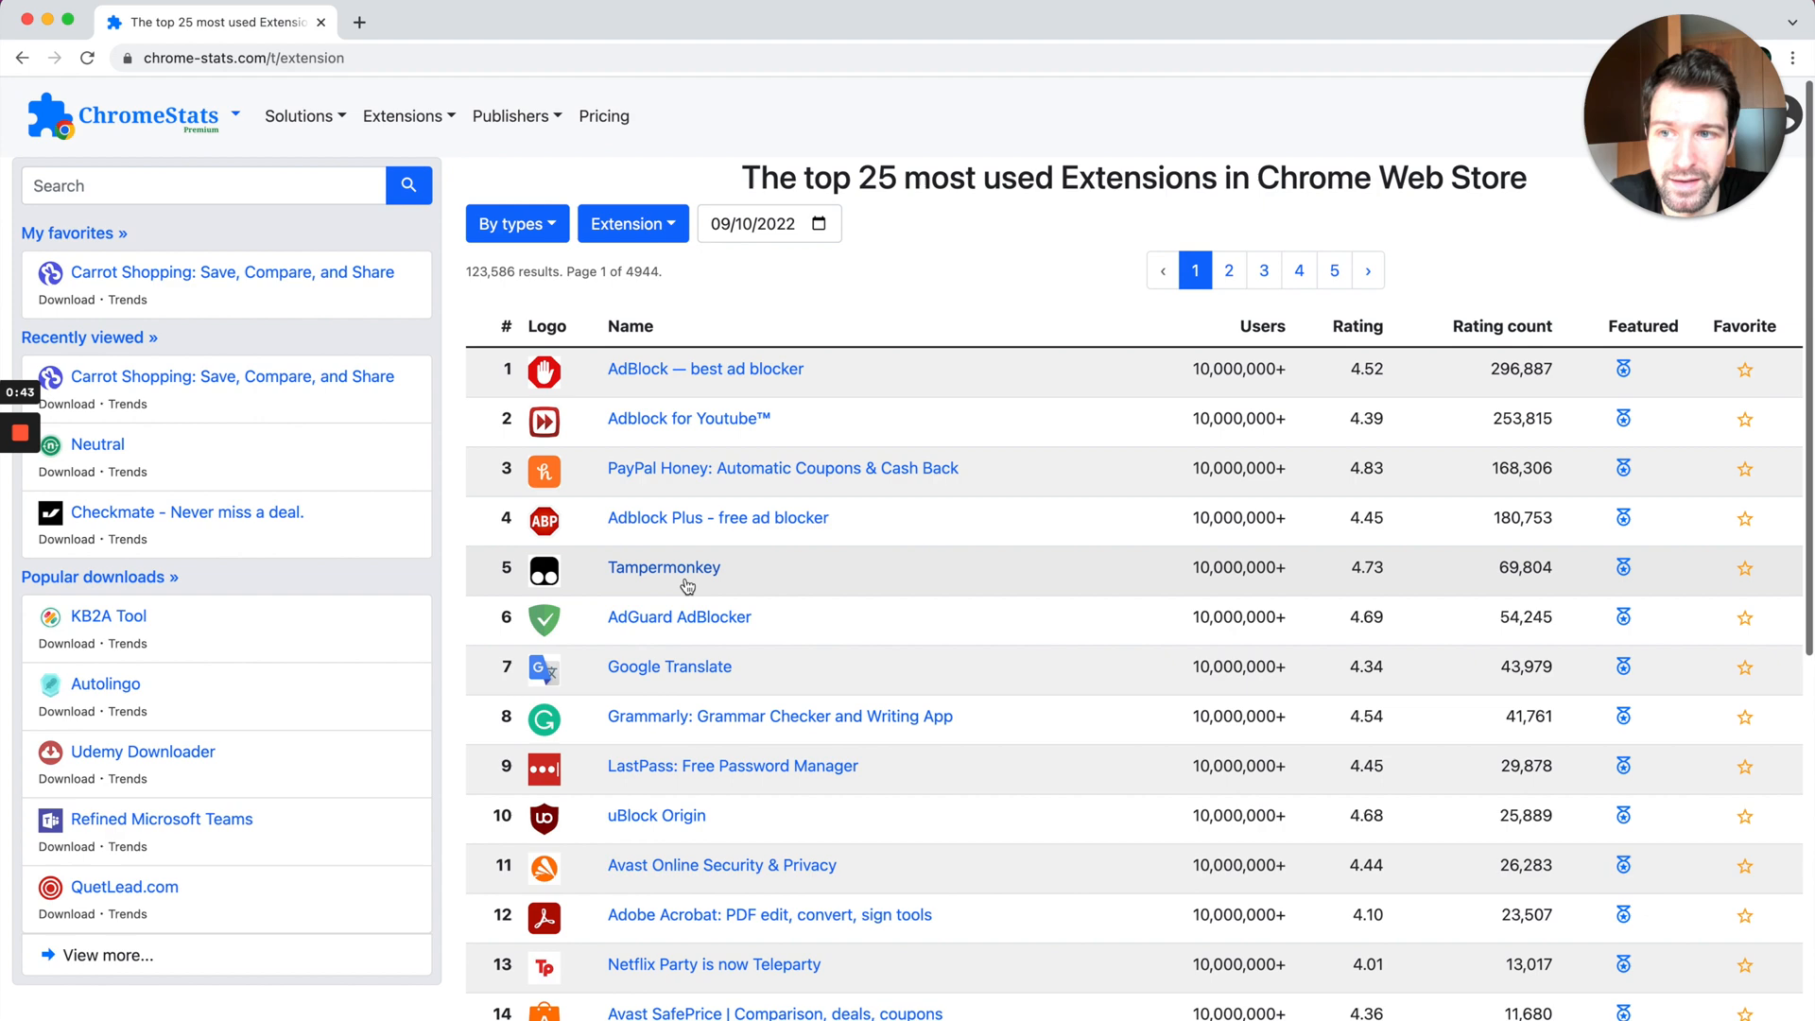
Step: Move to page 3 of the most used extensions ranking
{"action": "scroll", "scroll_direction": "down", "scroll_amount": 3}
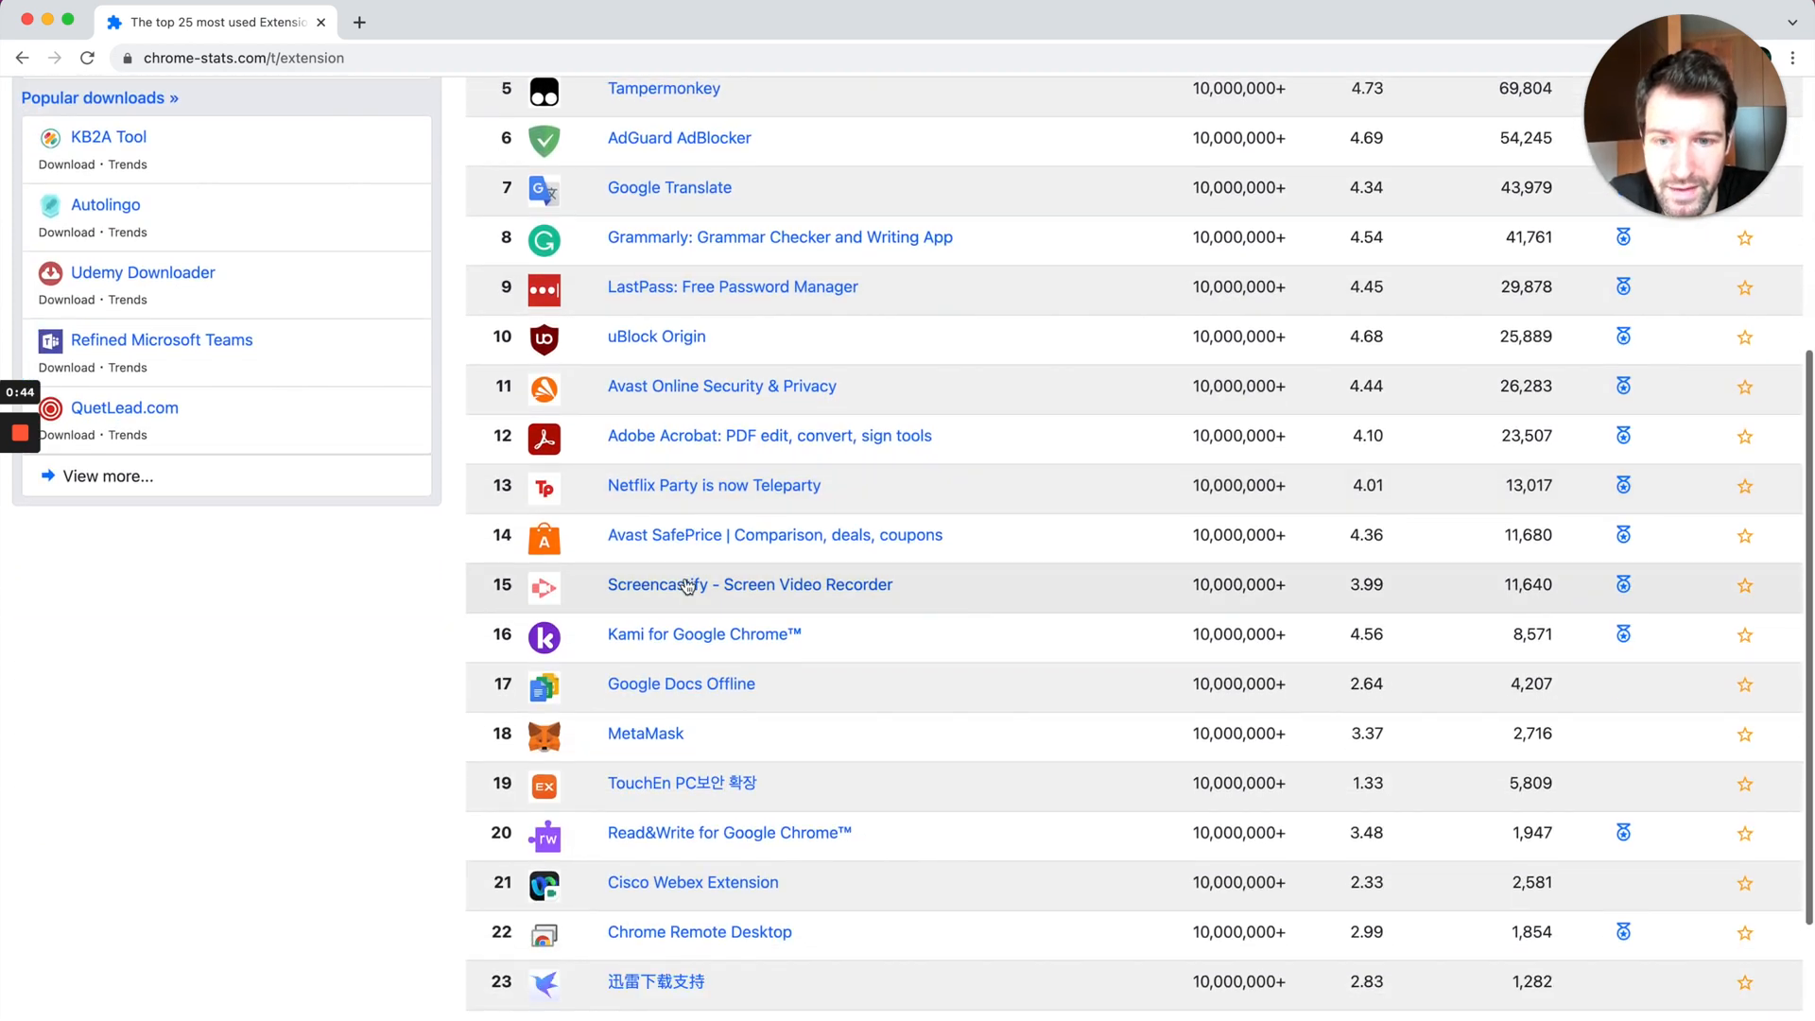
{"action": "scroll", "scroll_direction": "down", "scroll_amount": 3}
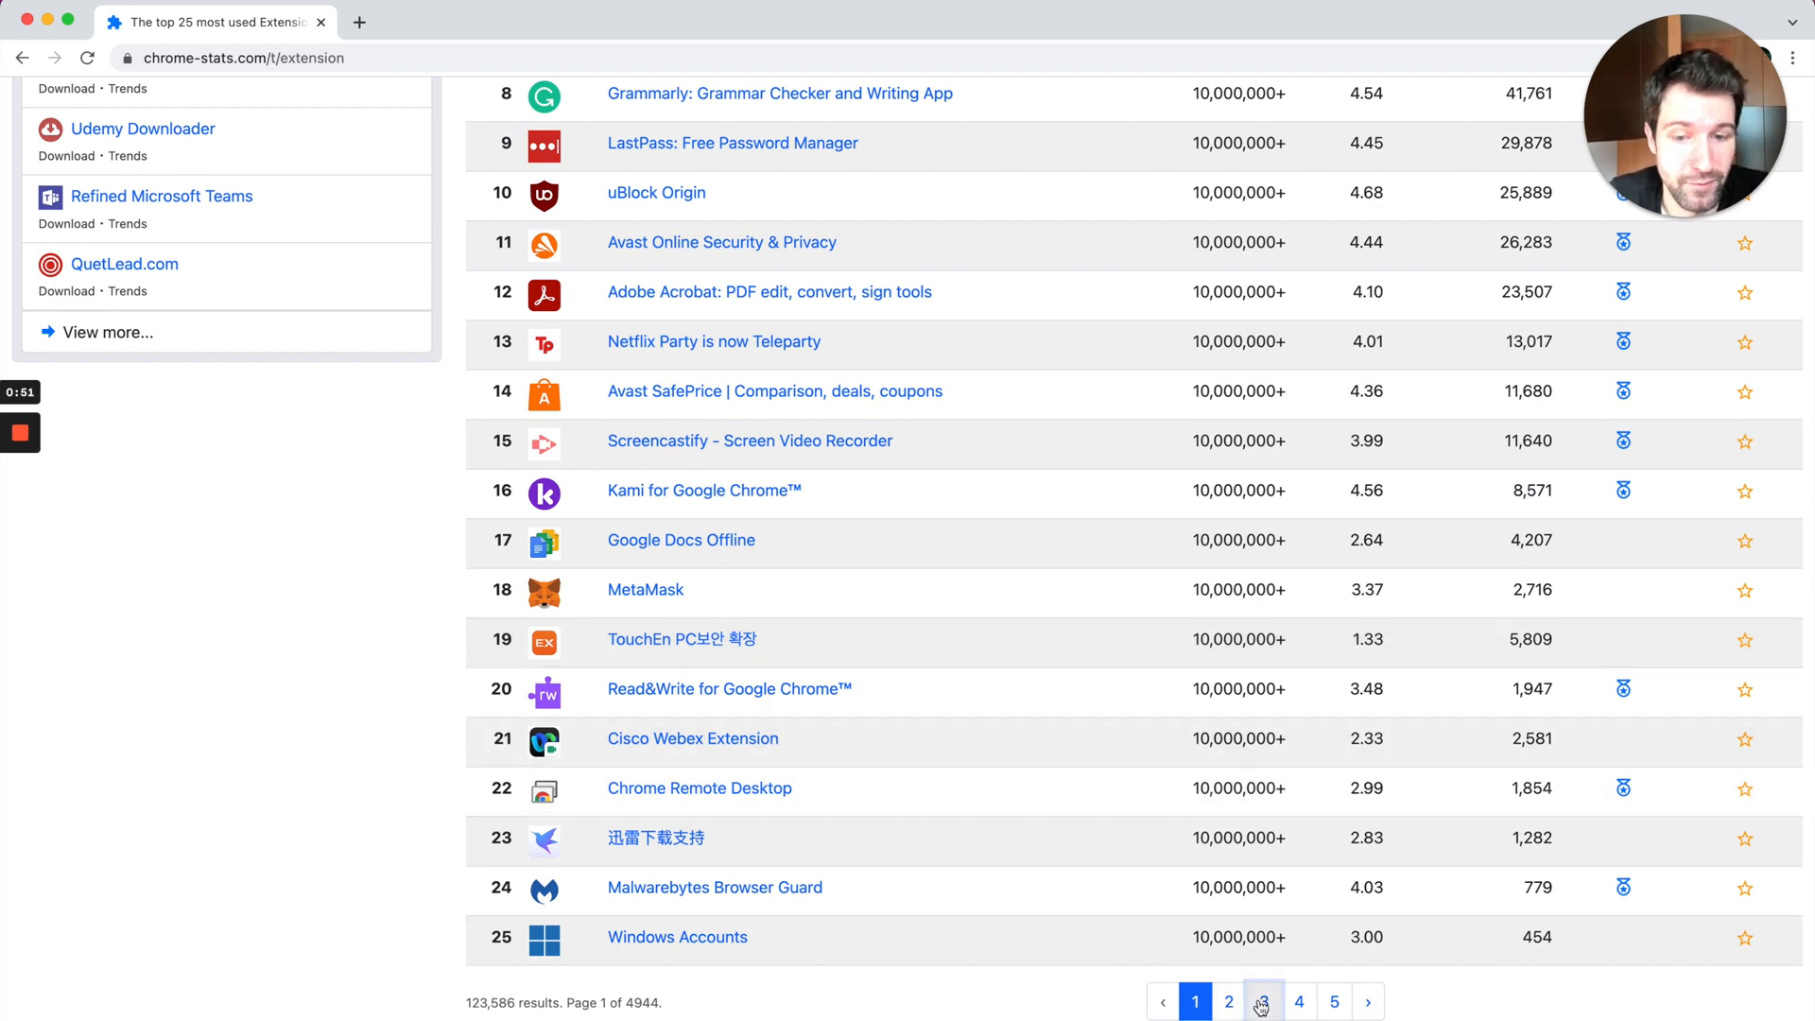
{"action": "left_click", "coordinate": [1263, 1002]}
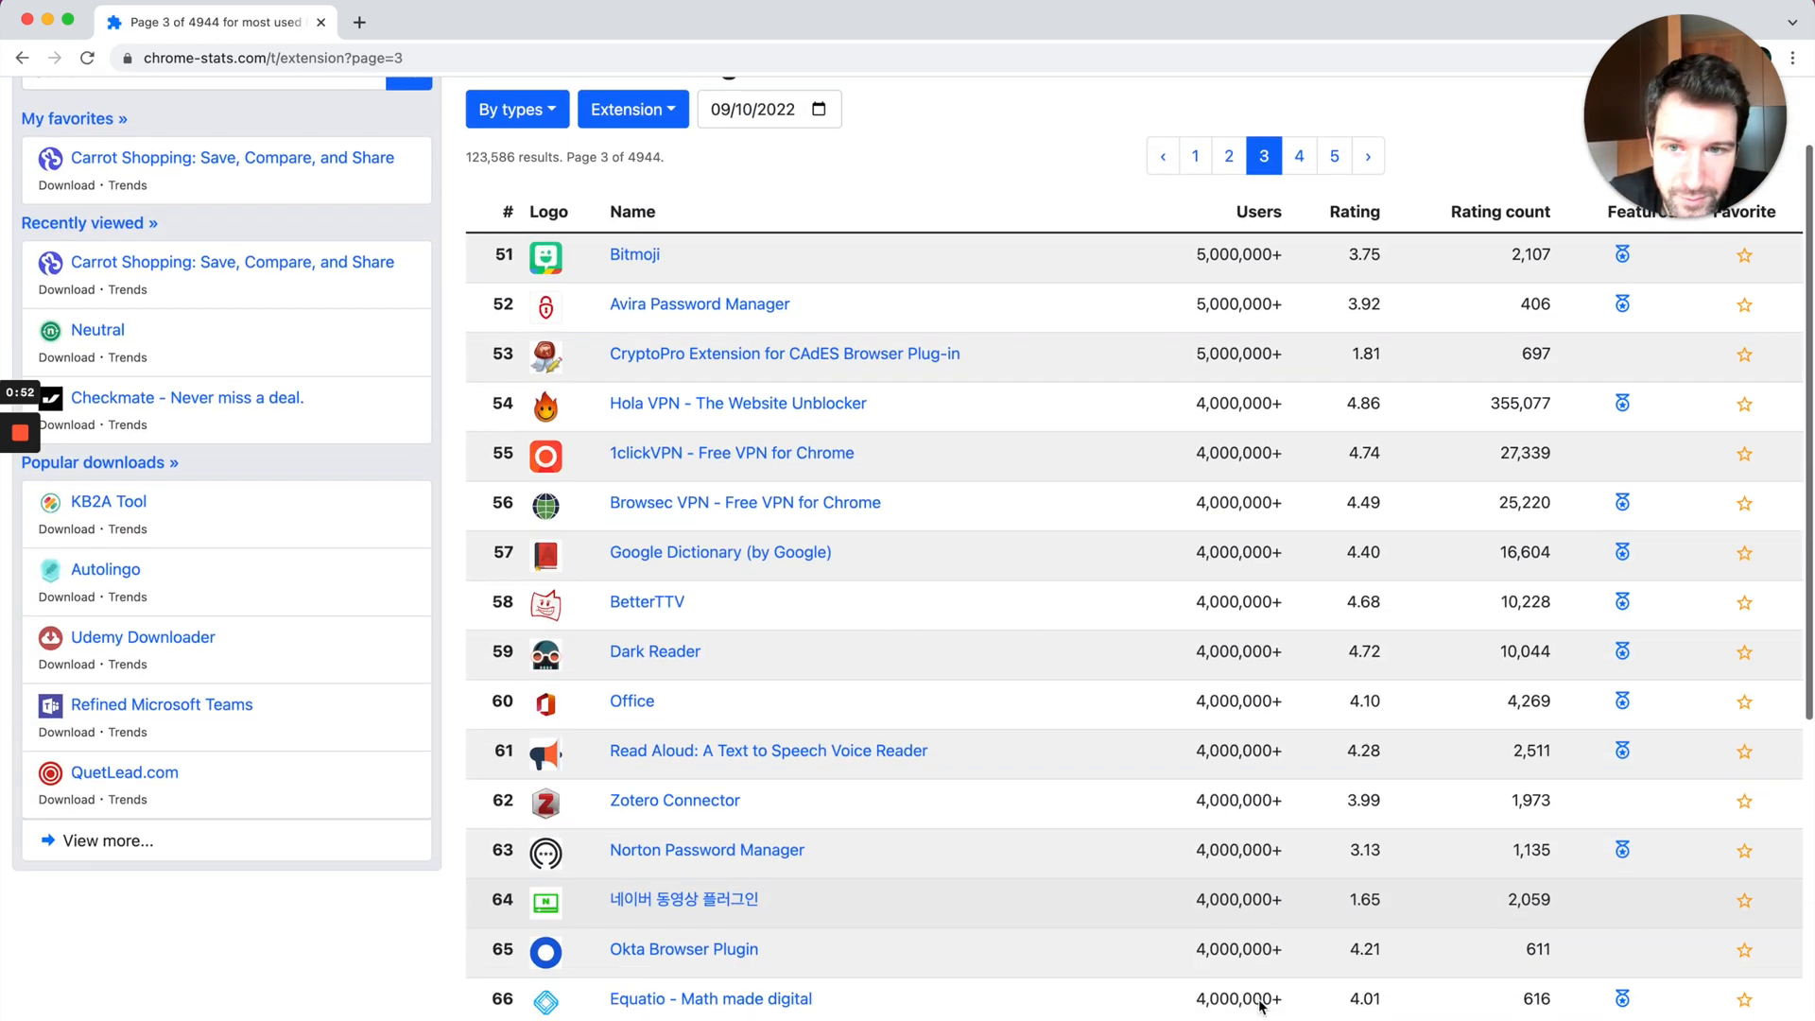
Step: Move on to page 5, listing extensions ranked 101 onward with 2,000,000+ users
{"action": "scroll", "scroll_direction": "down", "scroll_amount": 3}
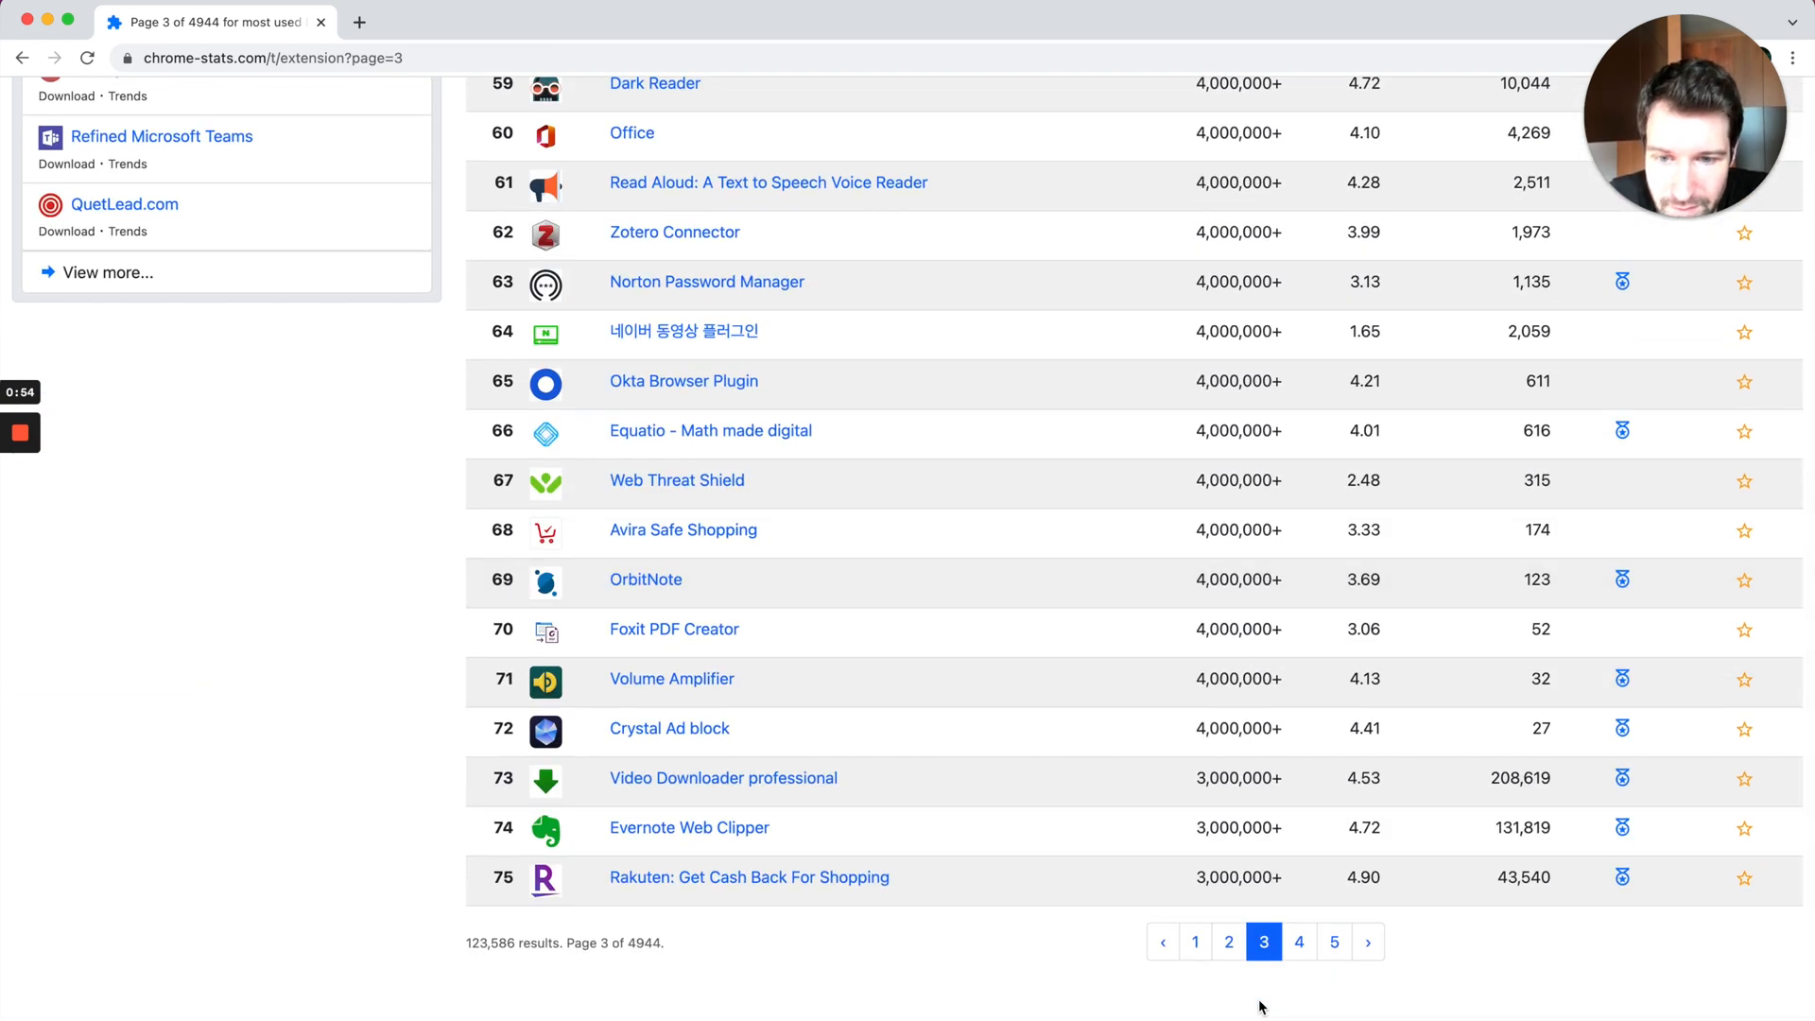
{"action": "left_click", "coordinate": [1332, 941]}
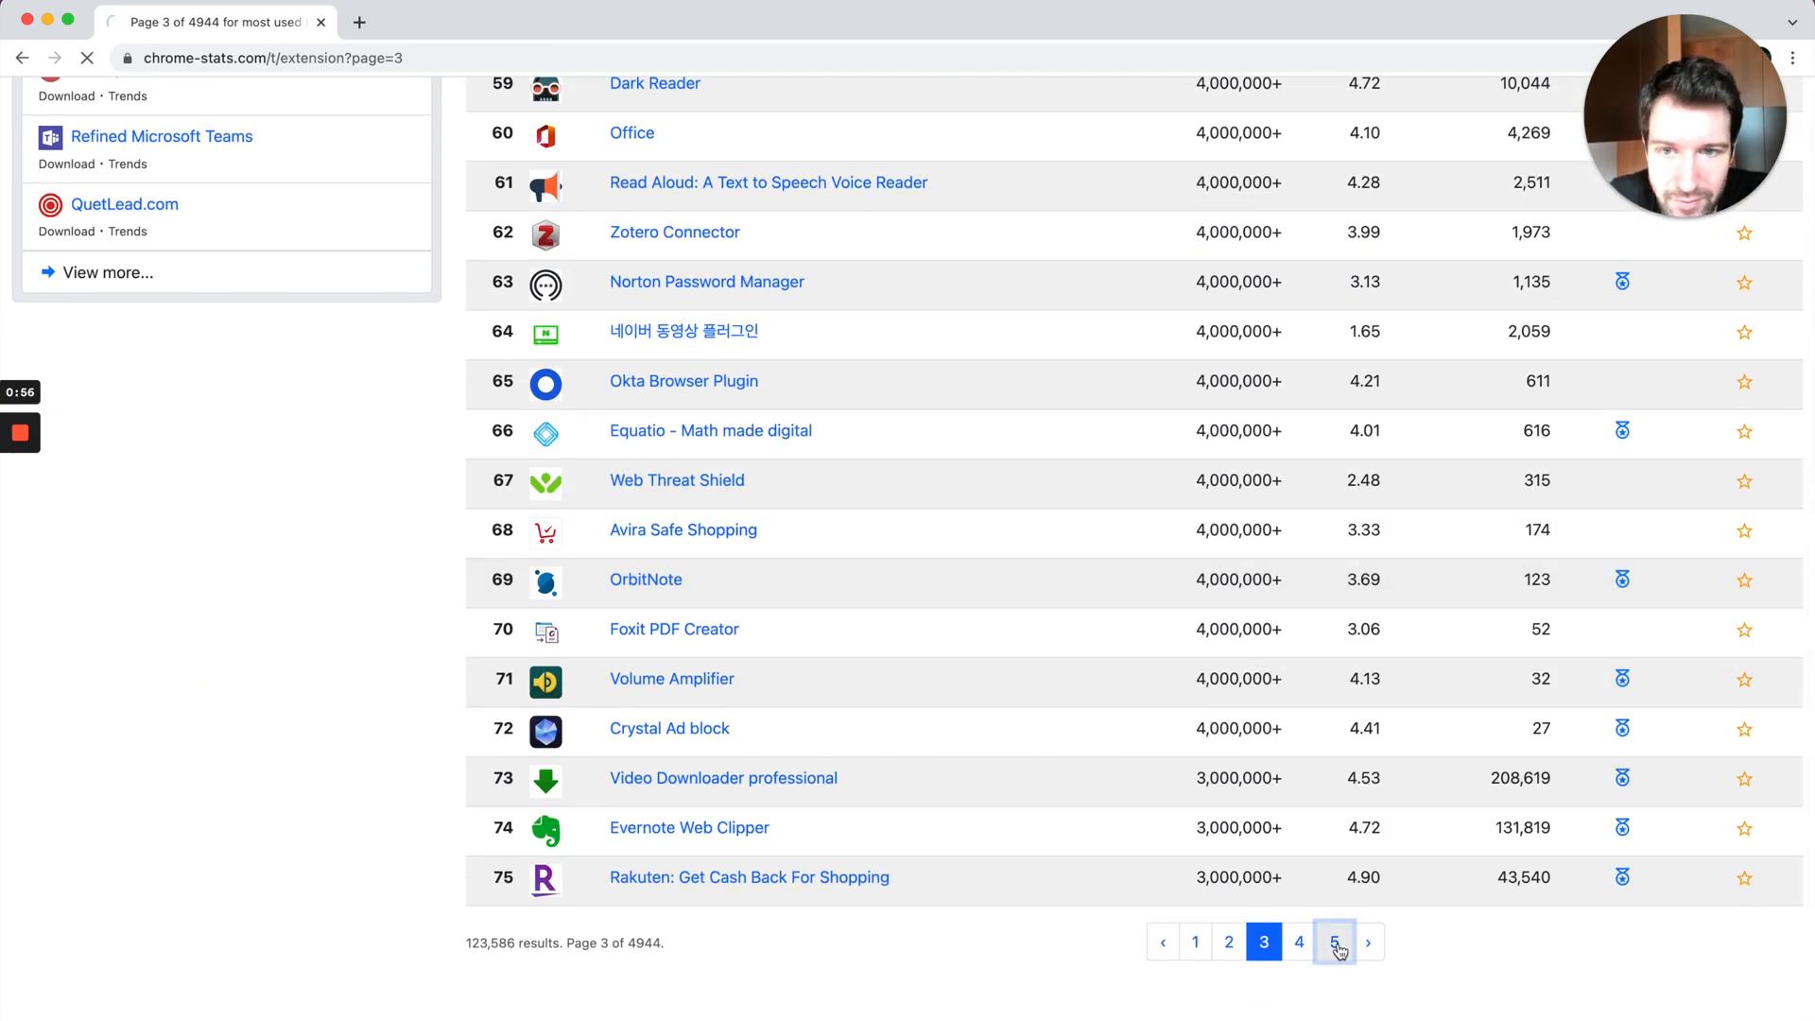
{"action": "left_click", "coordinate": [1332, 942]}
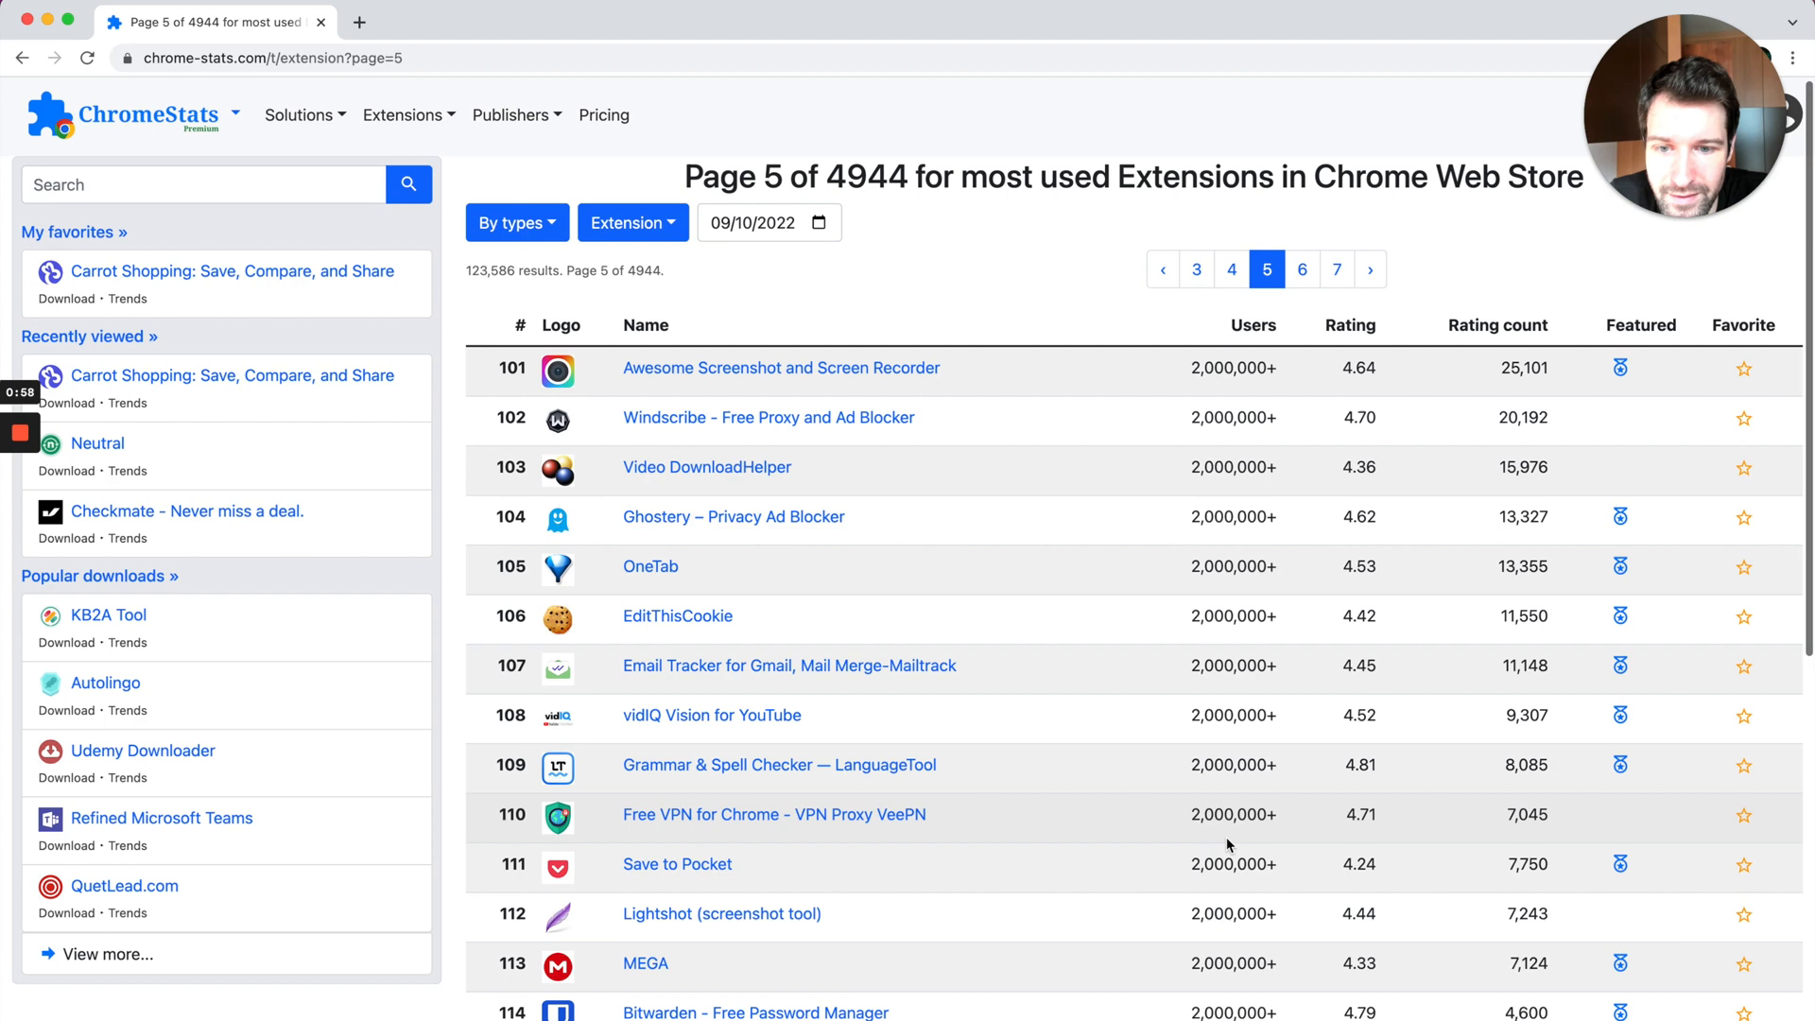
{"action": "scroll", "scroll_direction": "down", "scroll_amount": 3}
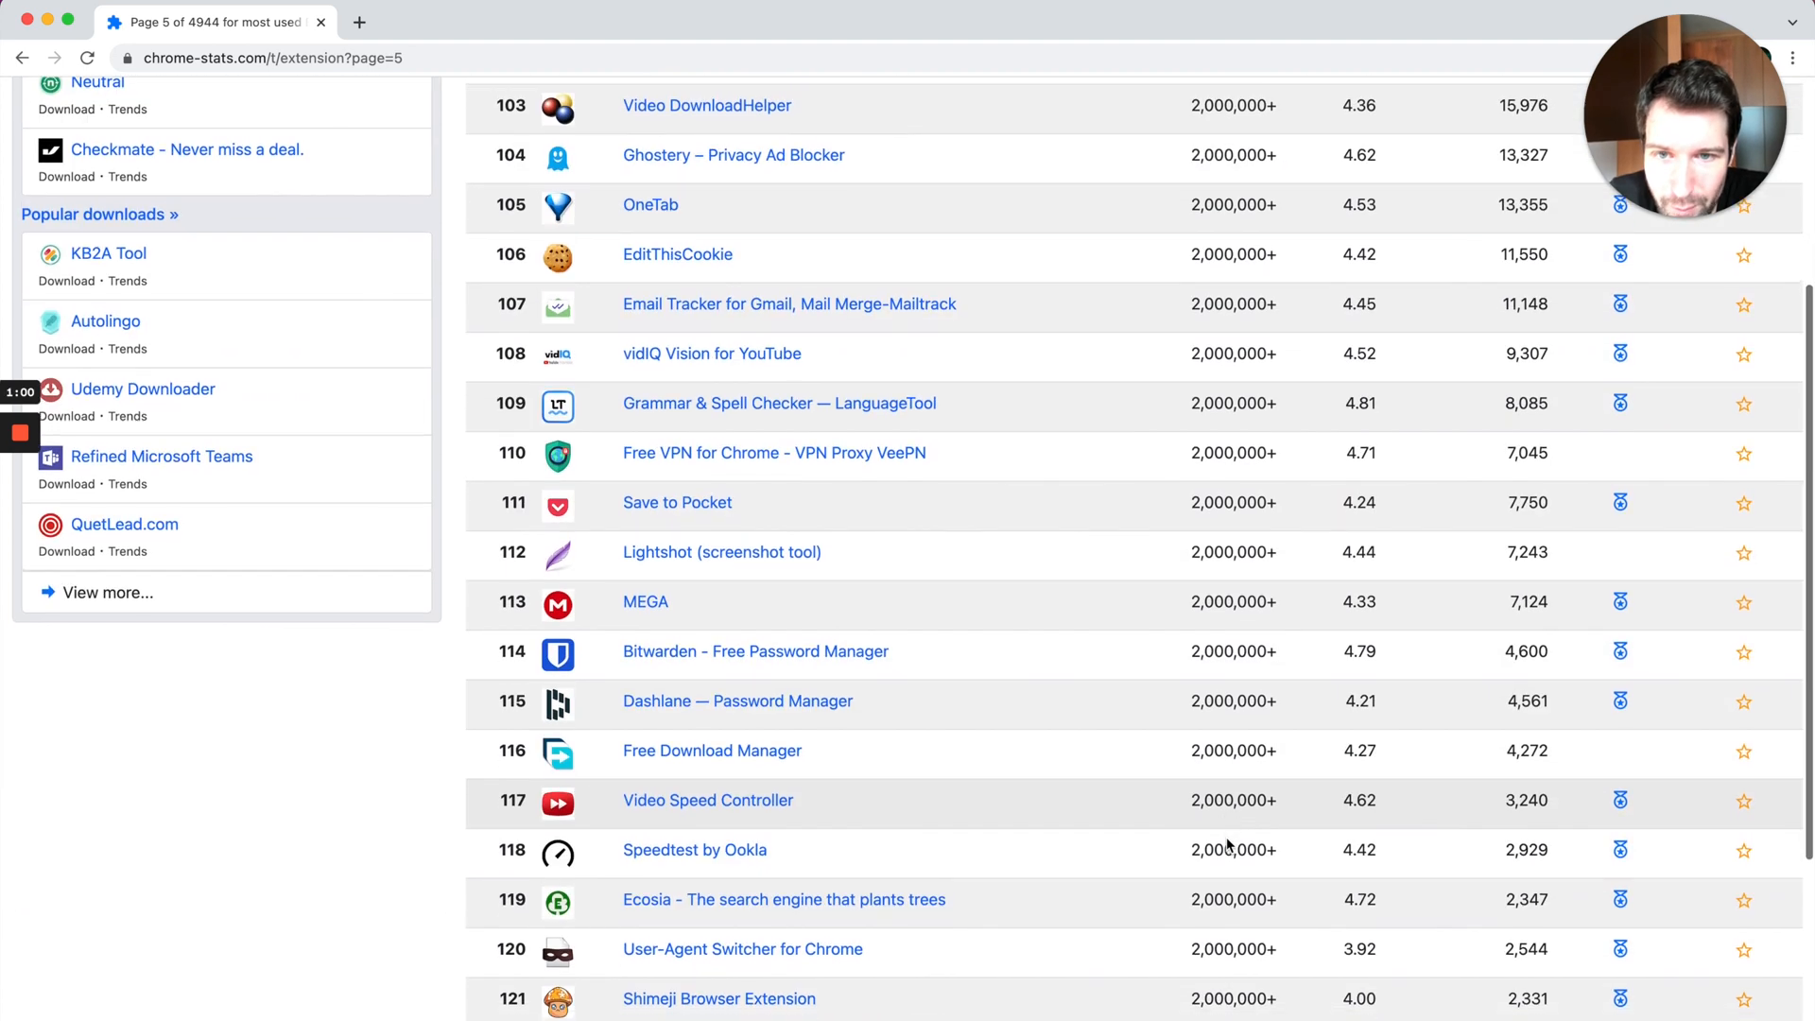
{"action": "scroll", "scroll_direction": "down", "scroll_amount": 3}
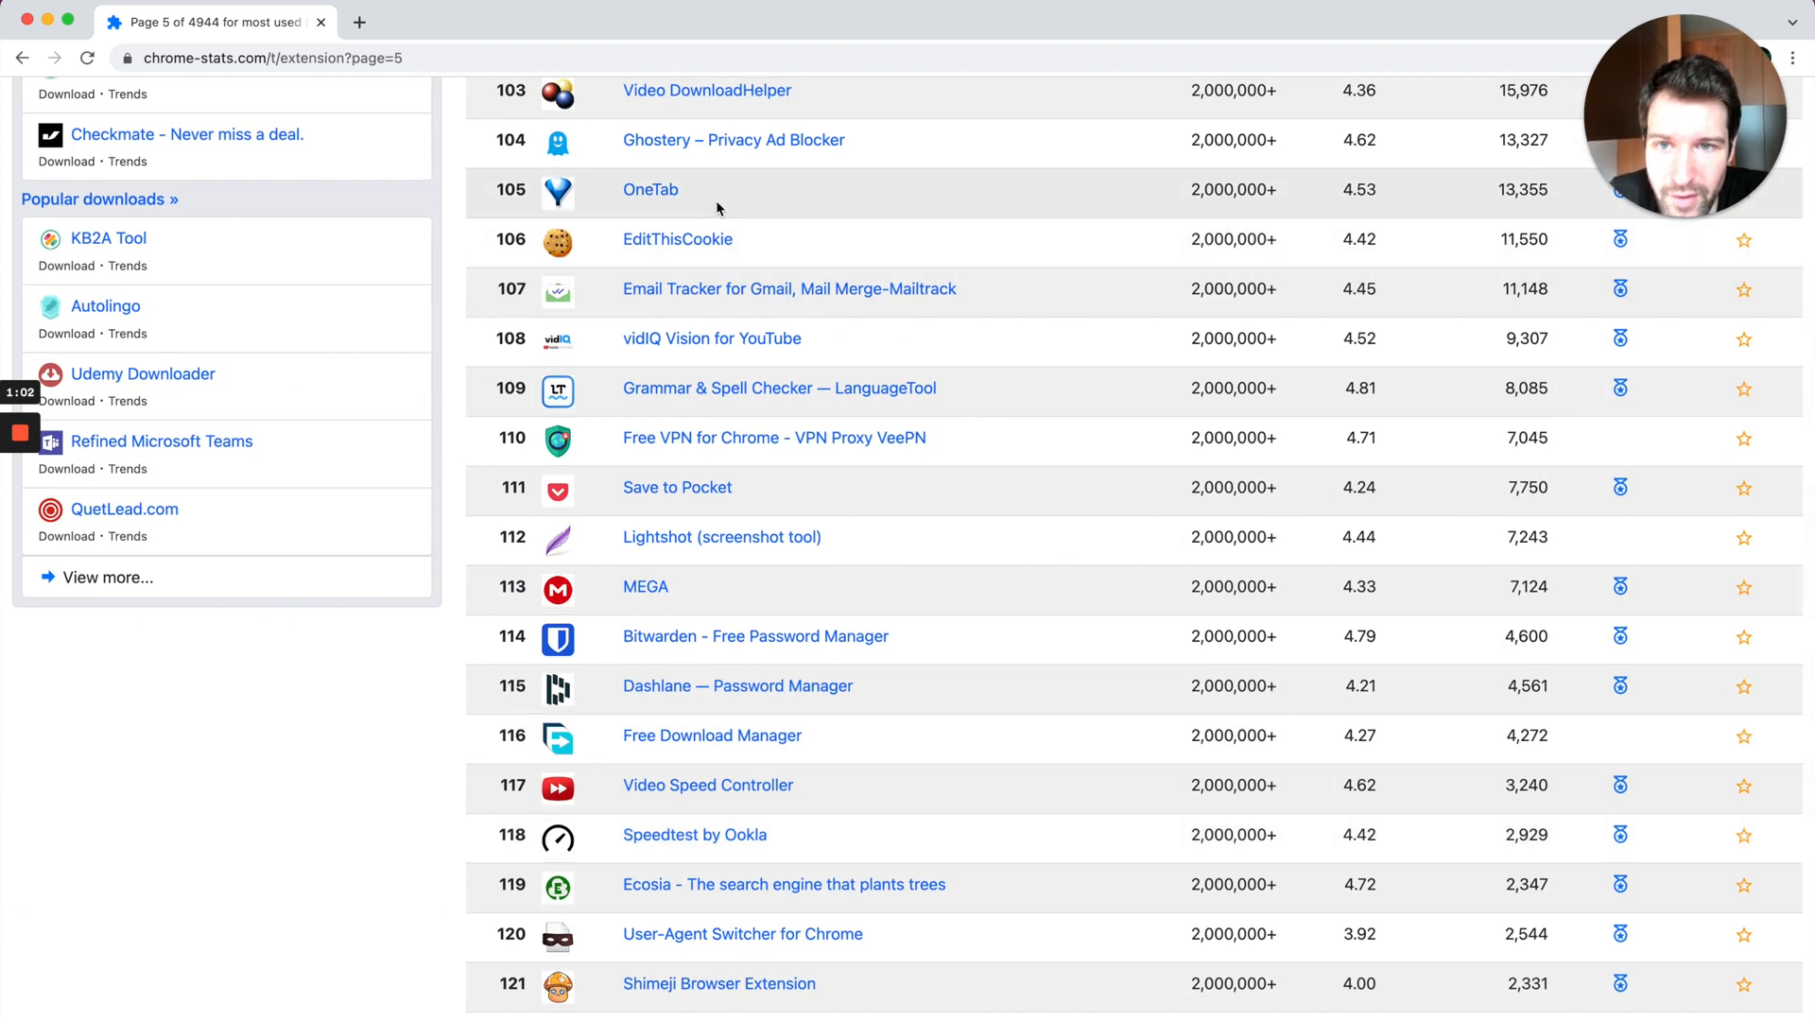
Step: View OneTab's details: 2,000,000+ users, 4.53 rating, rank #134 and risk assessment
{"action": "left_click", "coordinate": [650, 189]}
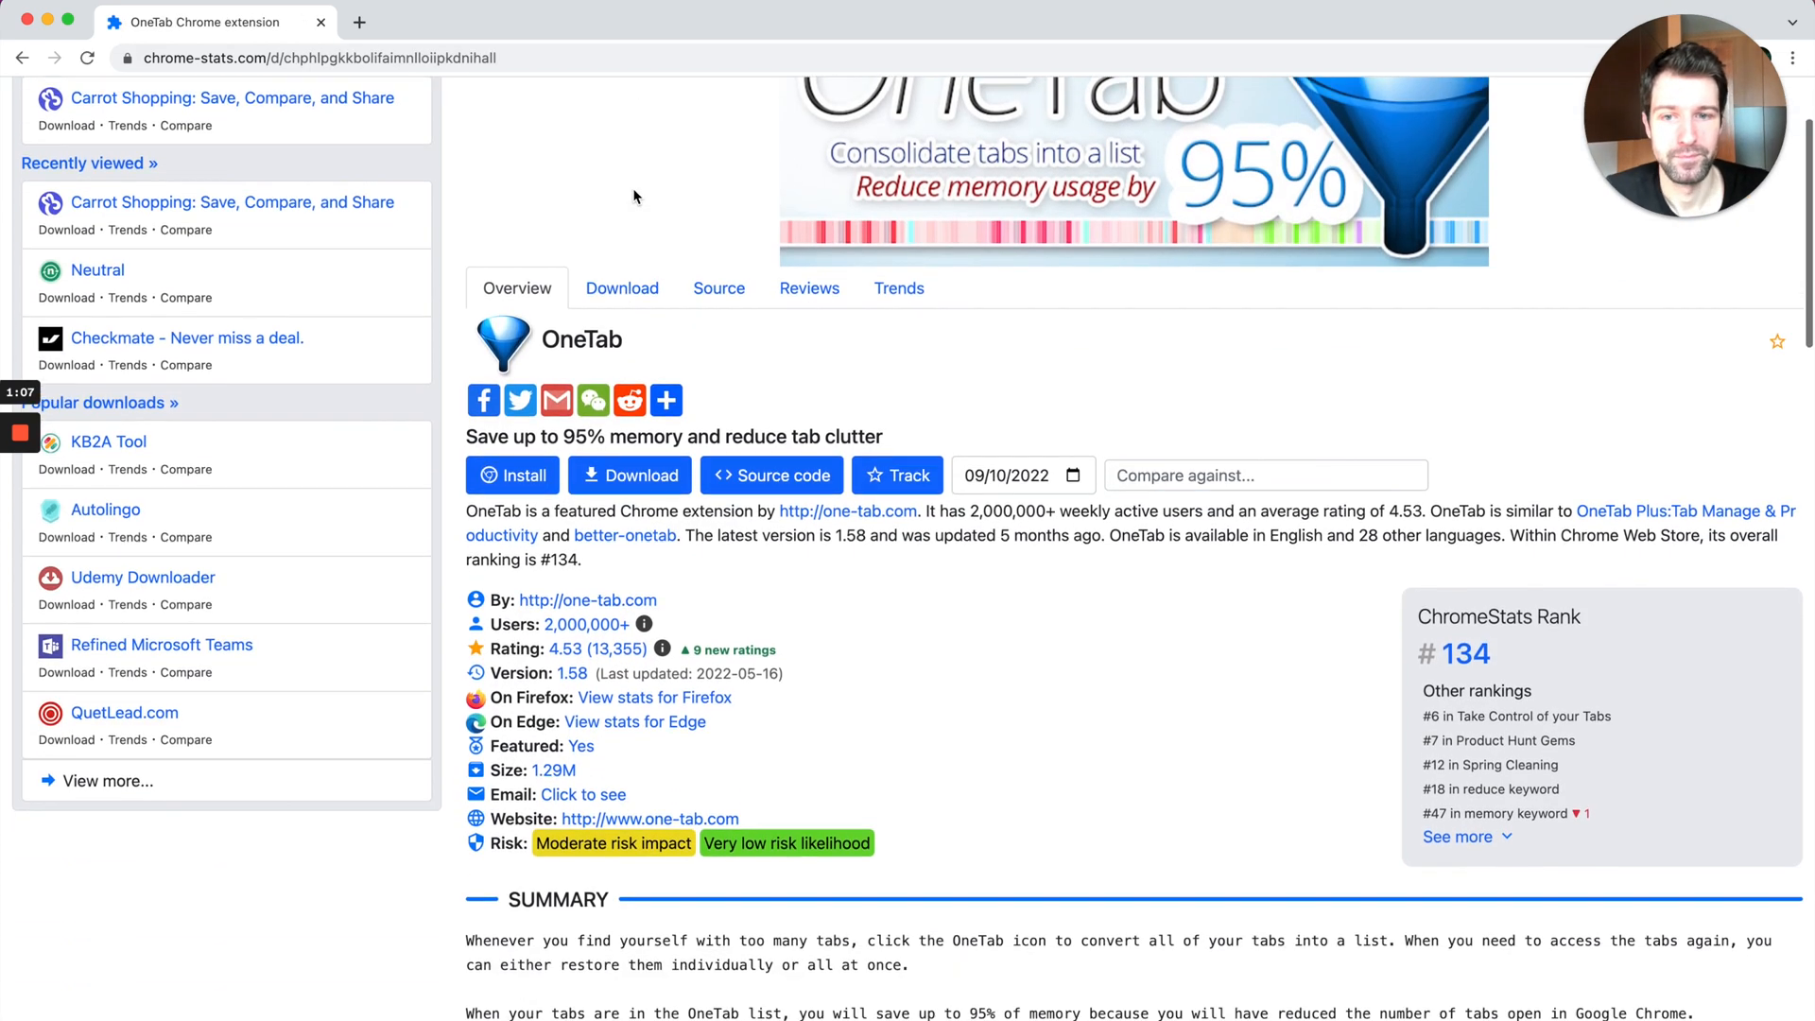
{"action": "scroll", "scroll_direction": "down", "scroll_amount": 3}
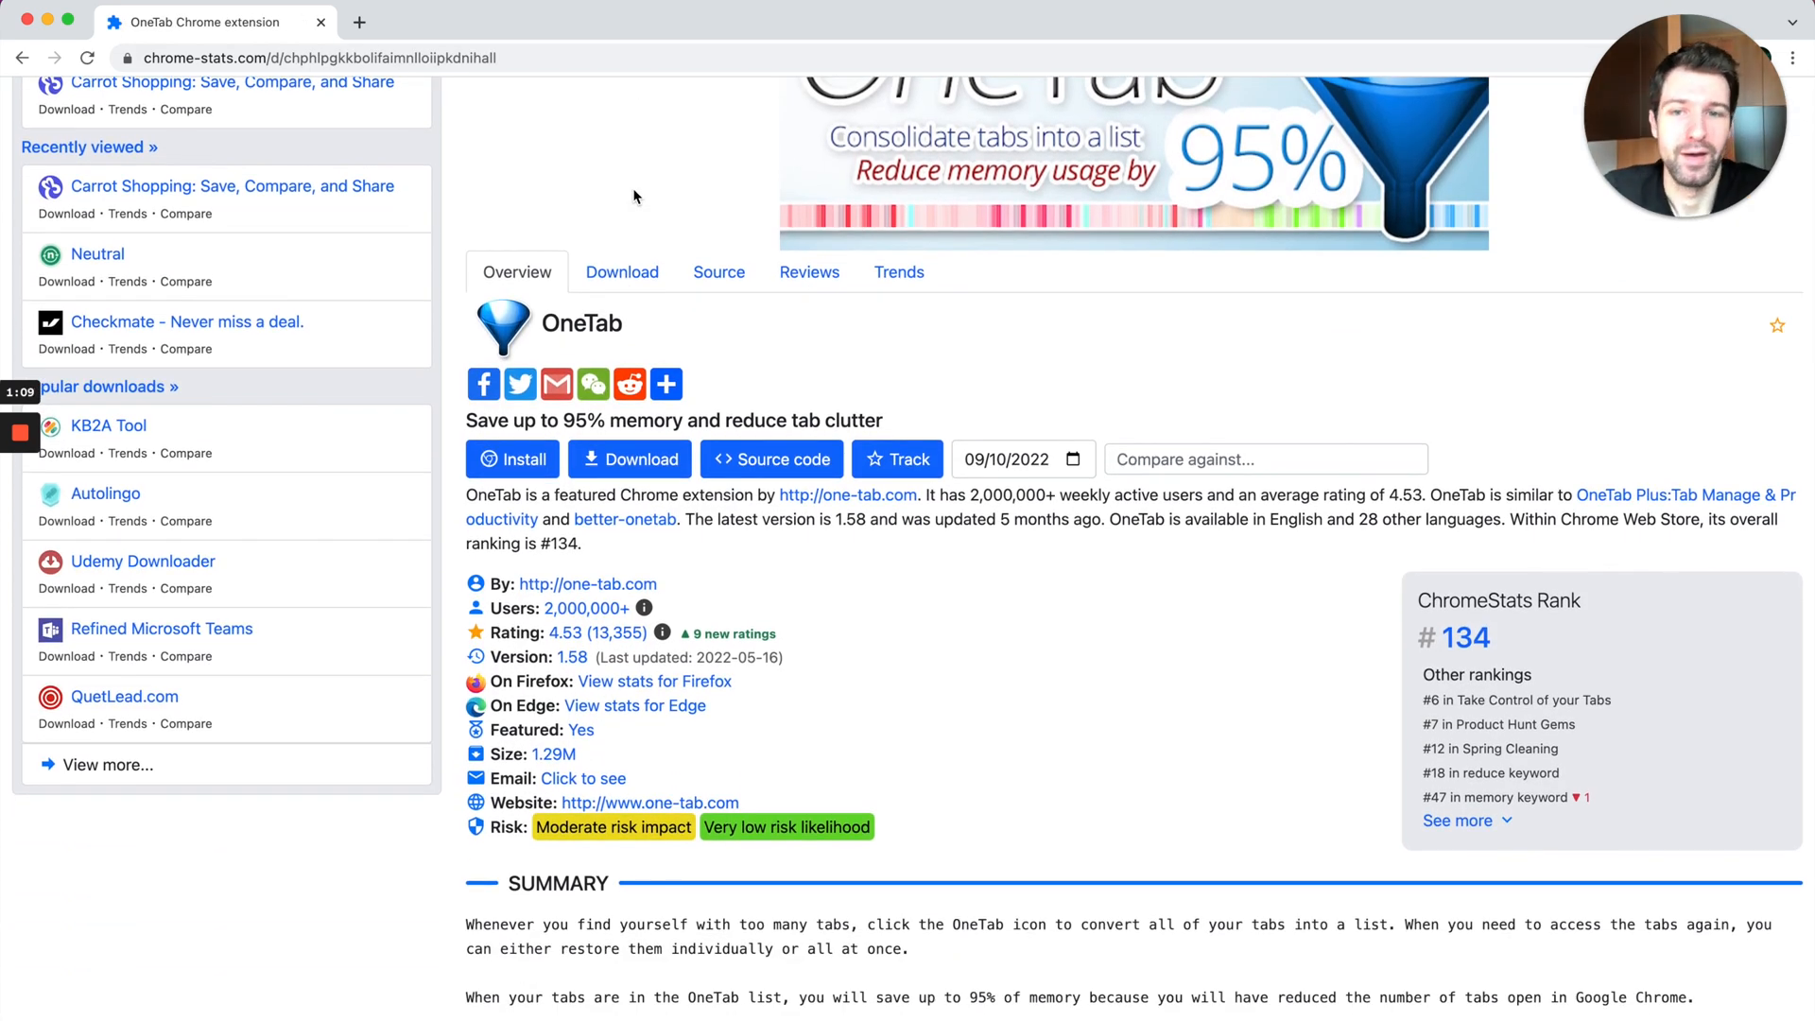
{"action": "scroll", "scroll_direction": "down", "scroll_amount": 3}
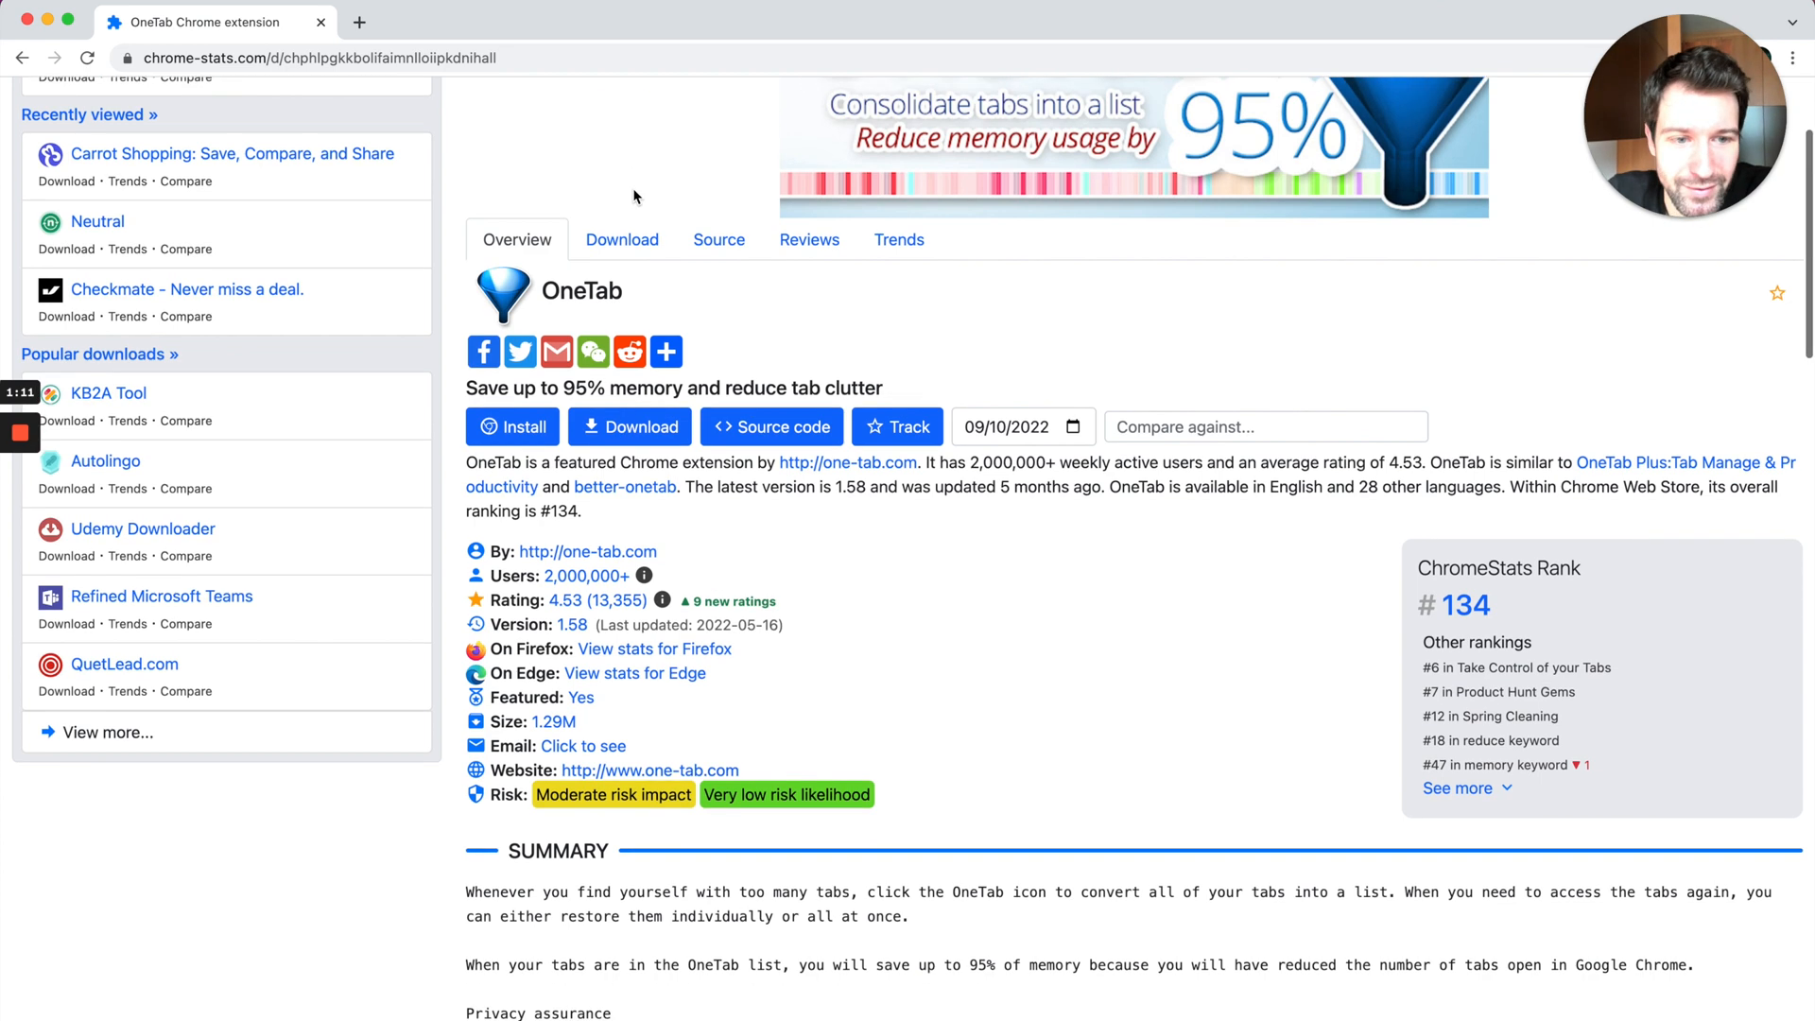
{"action": "scroll", "scroll_direction": "down", "scroll_amount": 3}
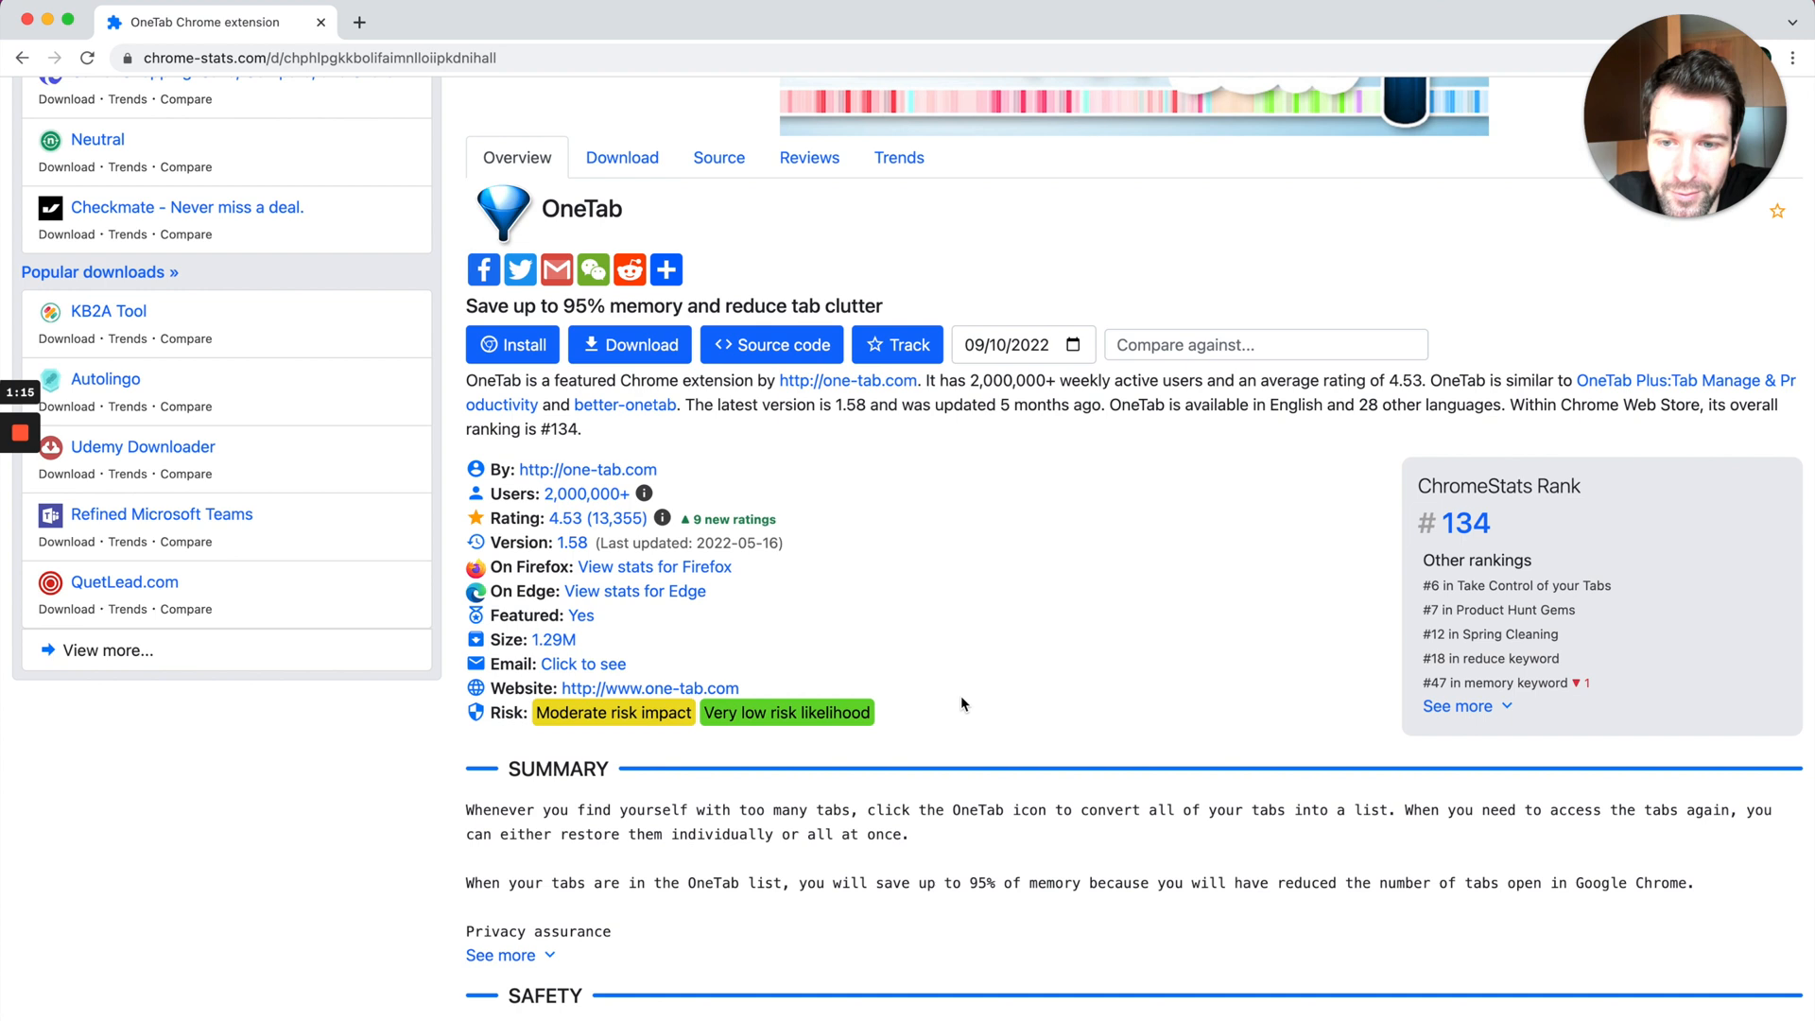
{"action": "mouse_move", "coordinate": [1489, 530]}
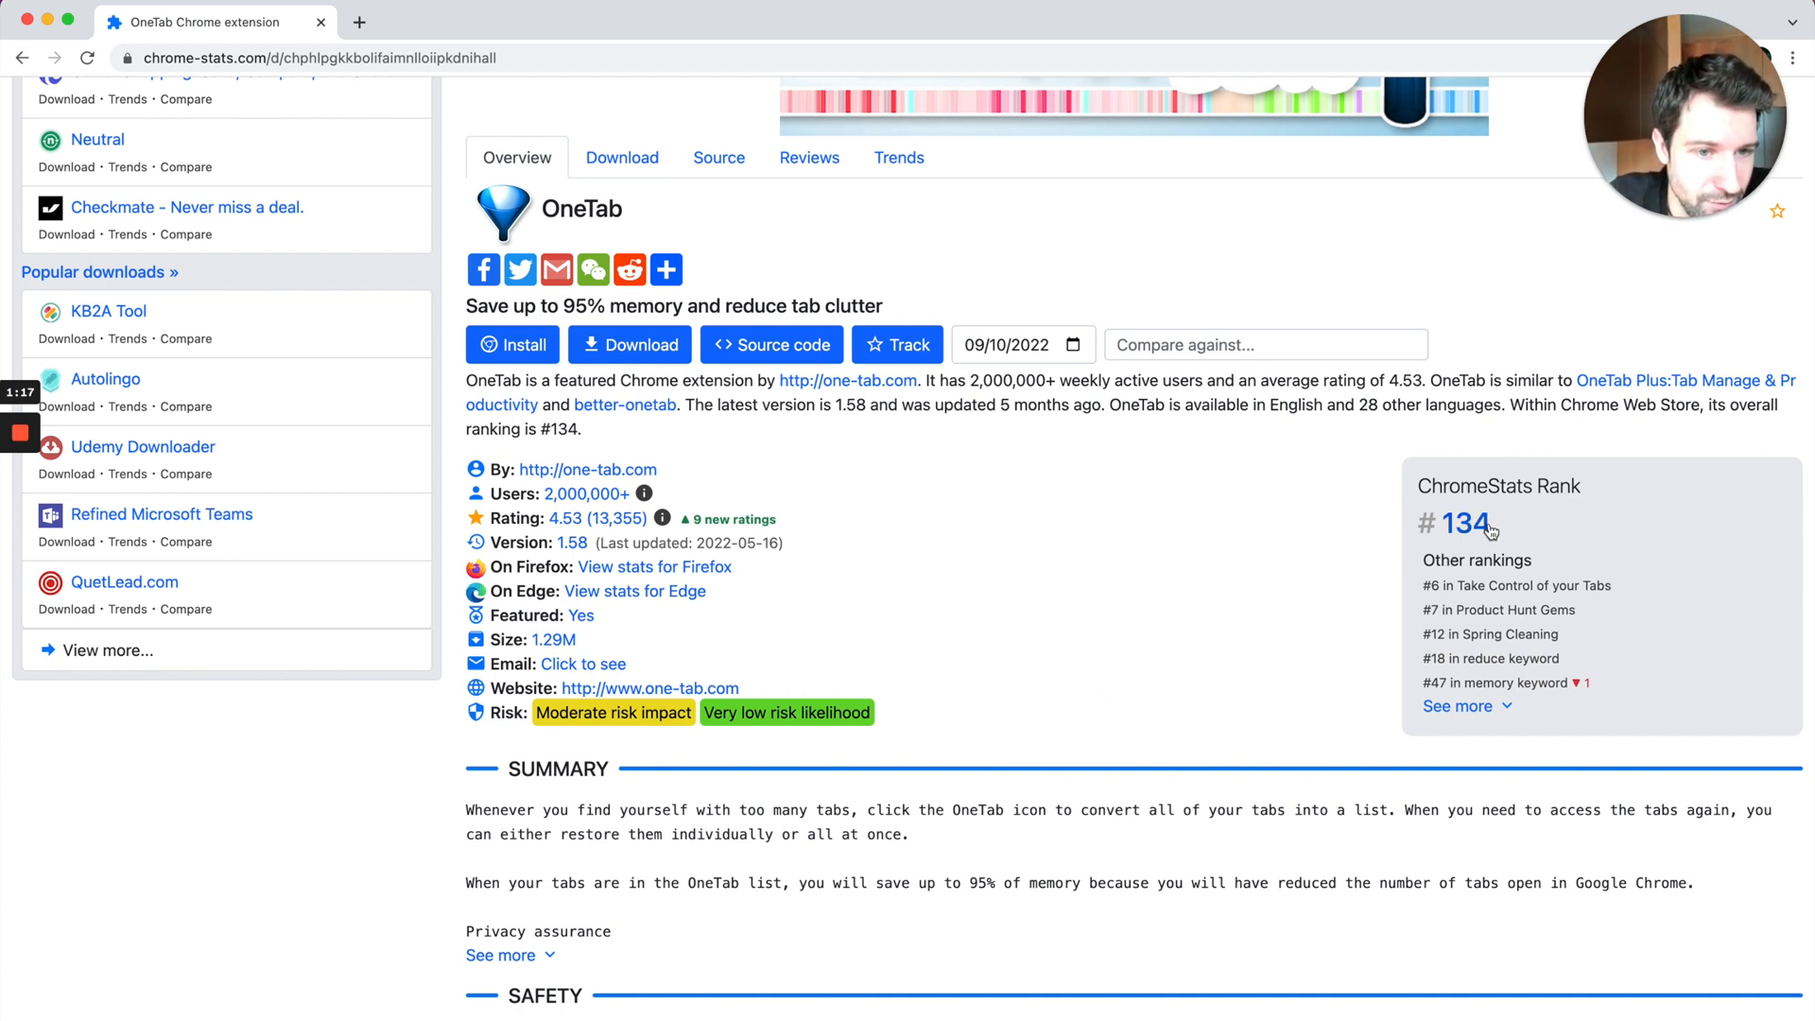
{"action": "mouse_move", "coordinate": [896, 344]}
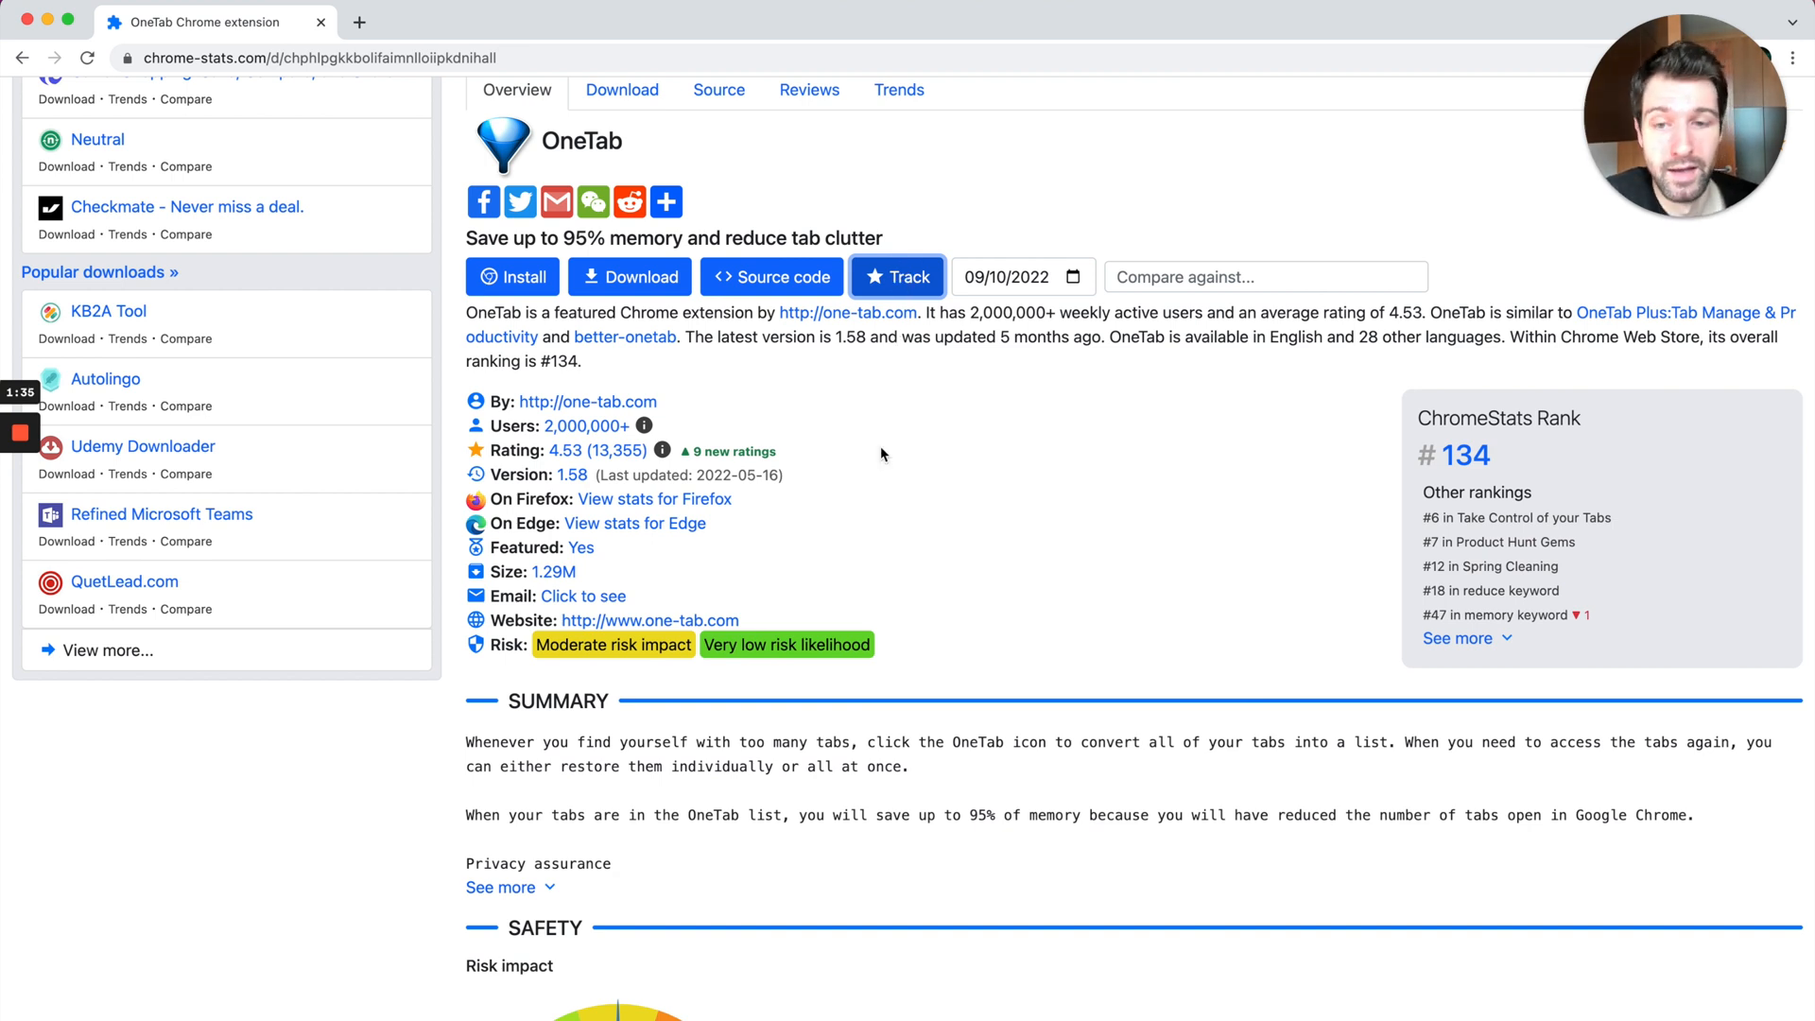
{"action": "mouse_move", "coordinate": [648, 425]}
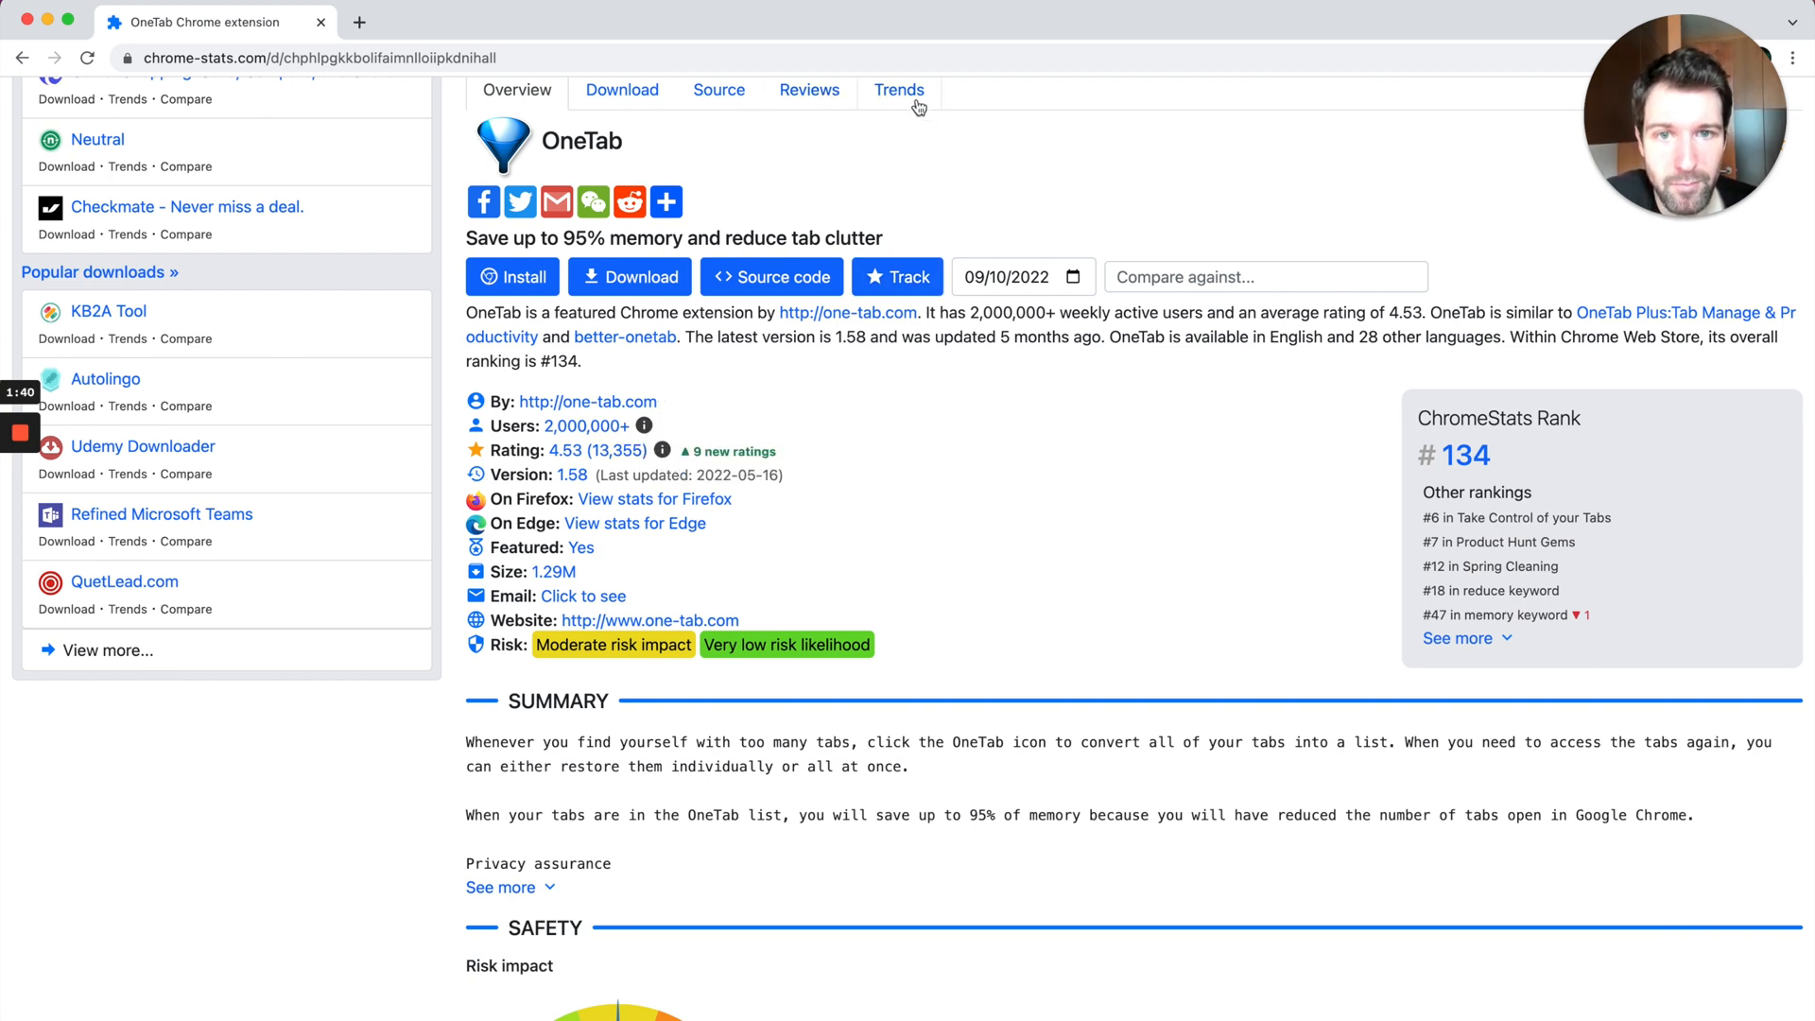
{"action": "left_click", "coordinate": [898, 91]}
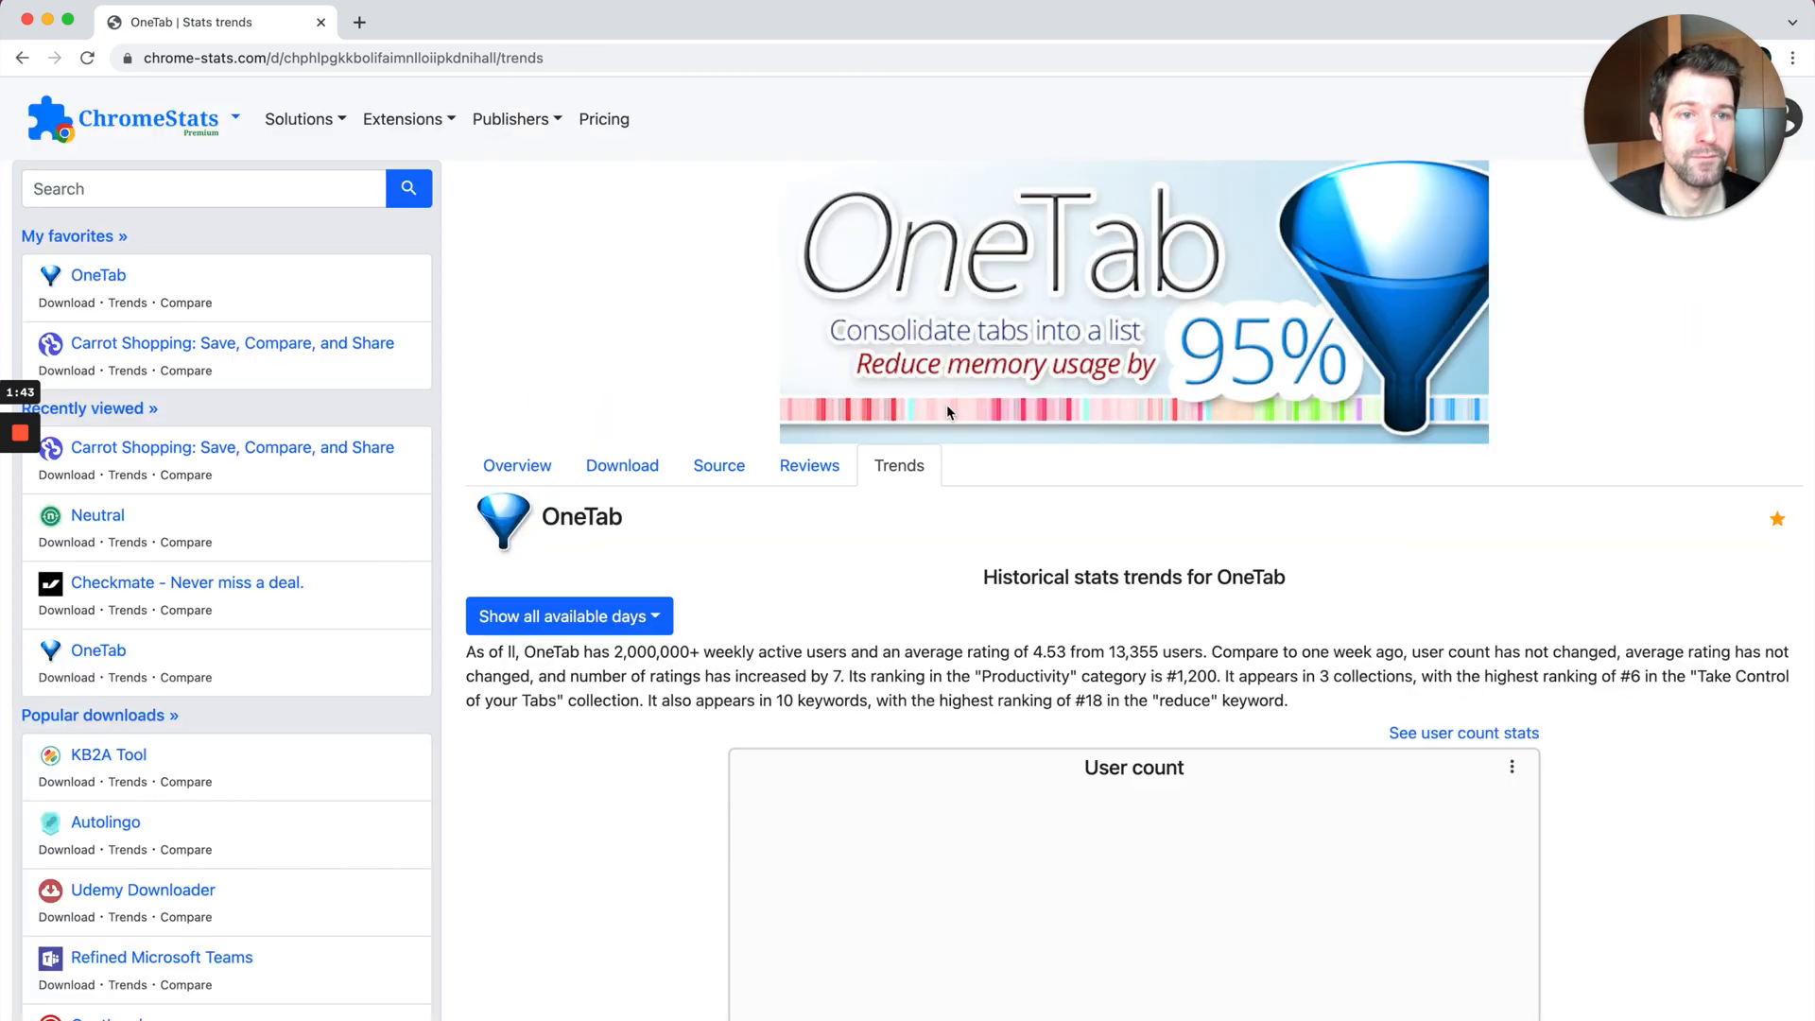
{"action": "scroll", "scroll_direction": "down", "scroll_amount": 3}
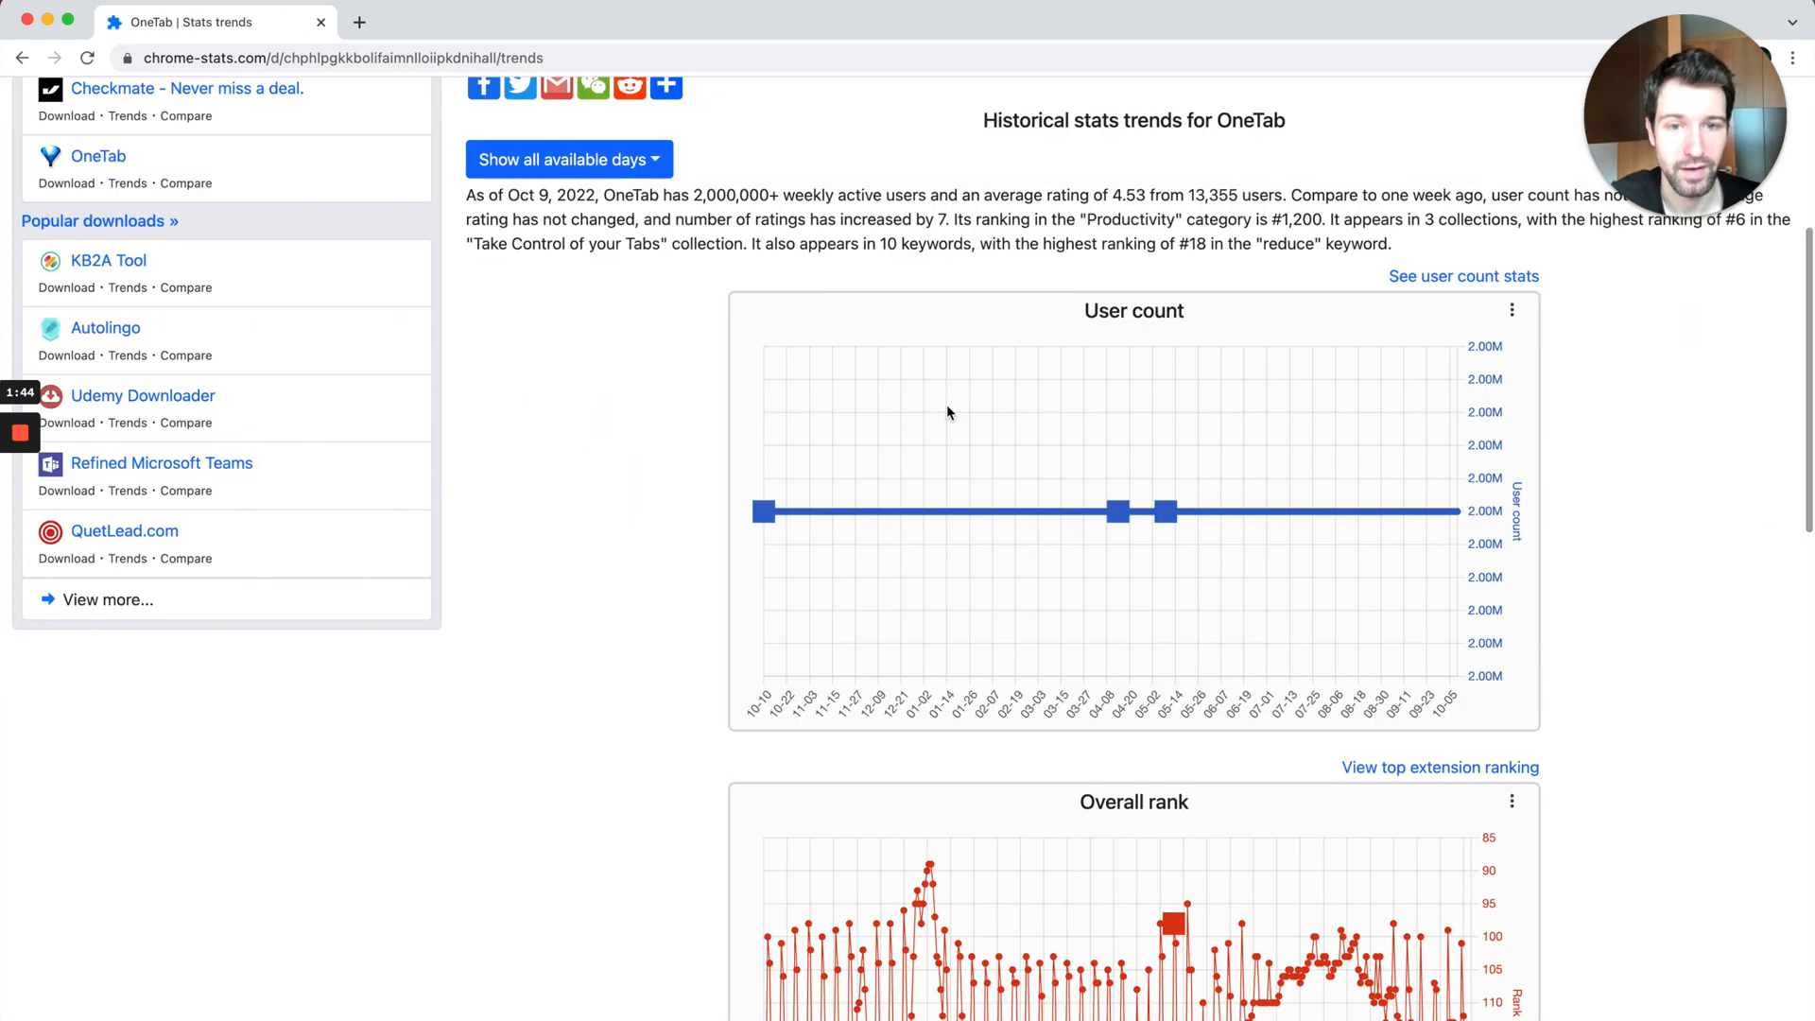
{"action": "scroll", "scroll_direction": "down", "scroll_amount": 3}
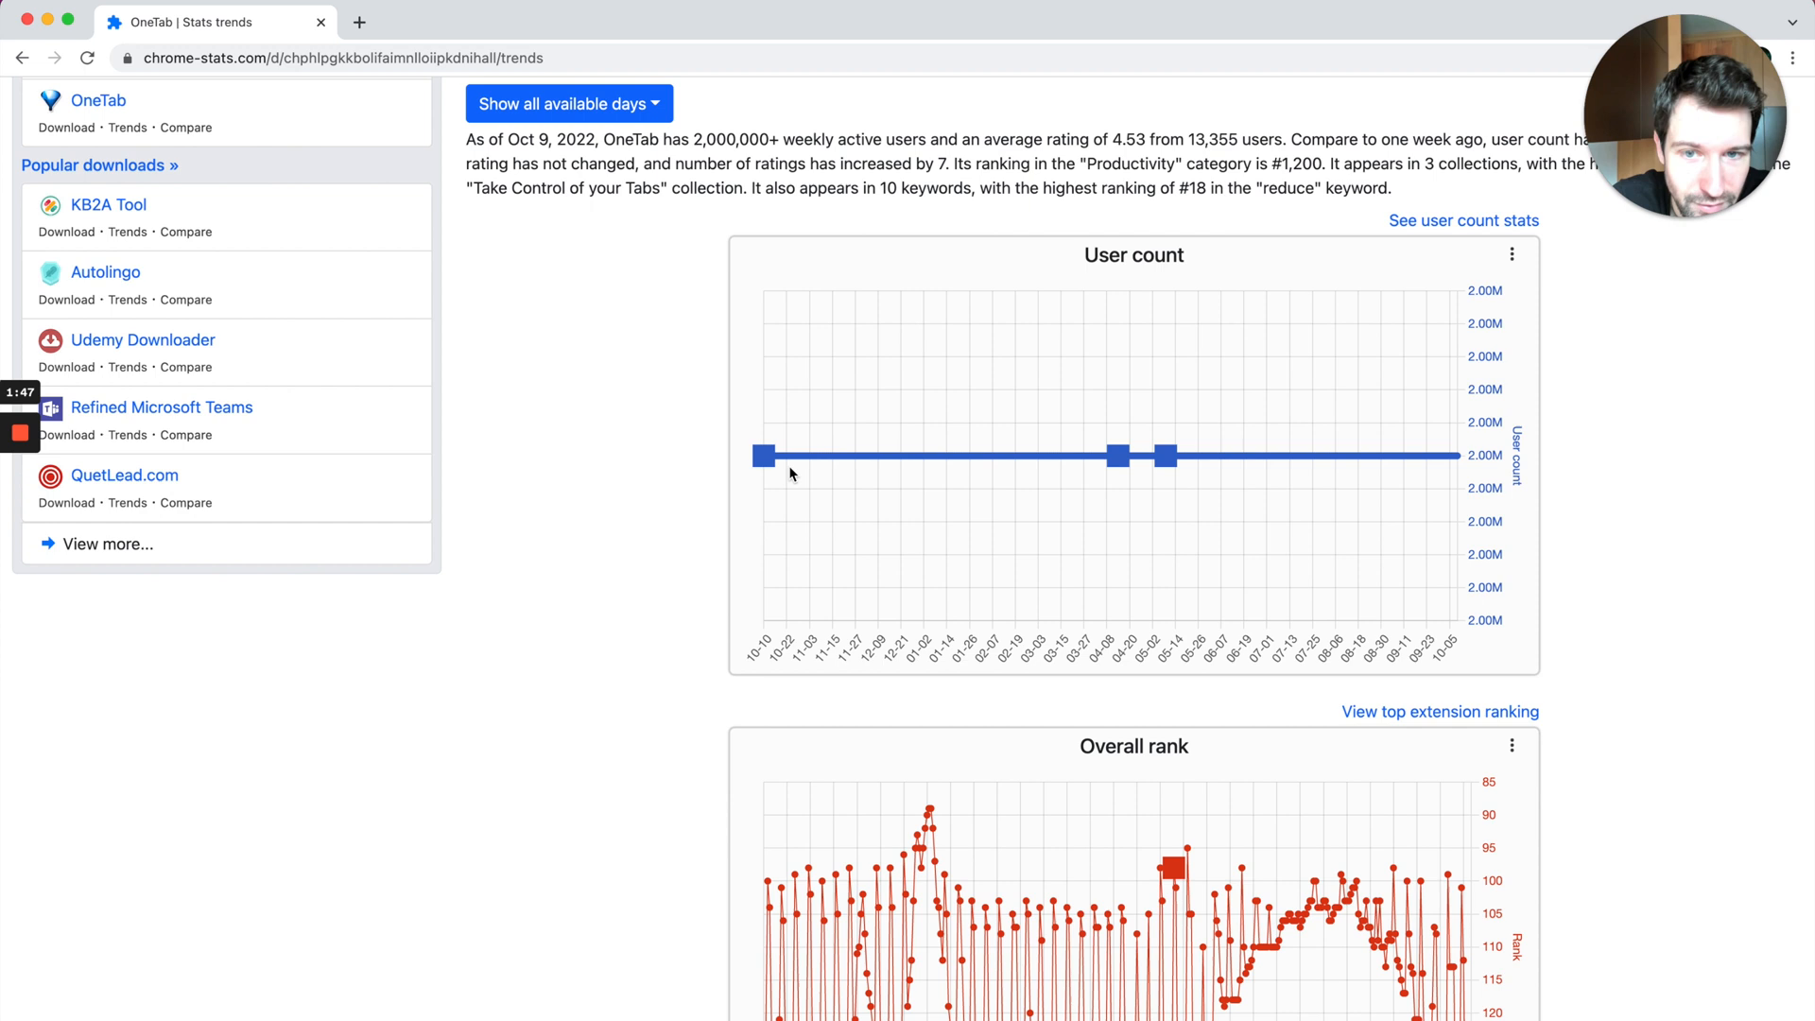
{"action": "mouse_move", "coordinate": [1129, 455]}
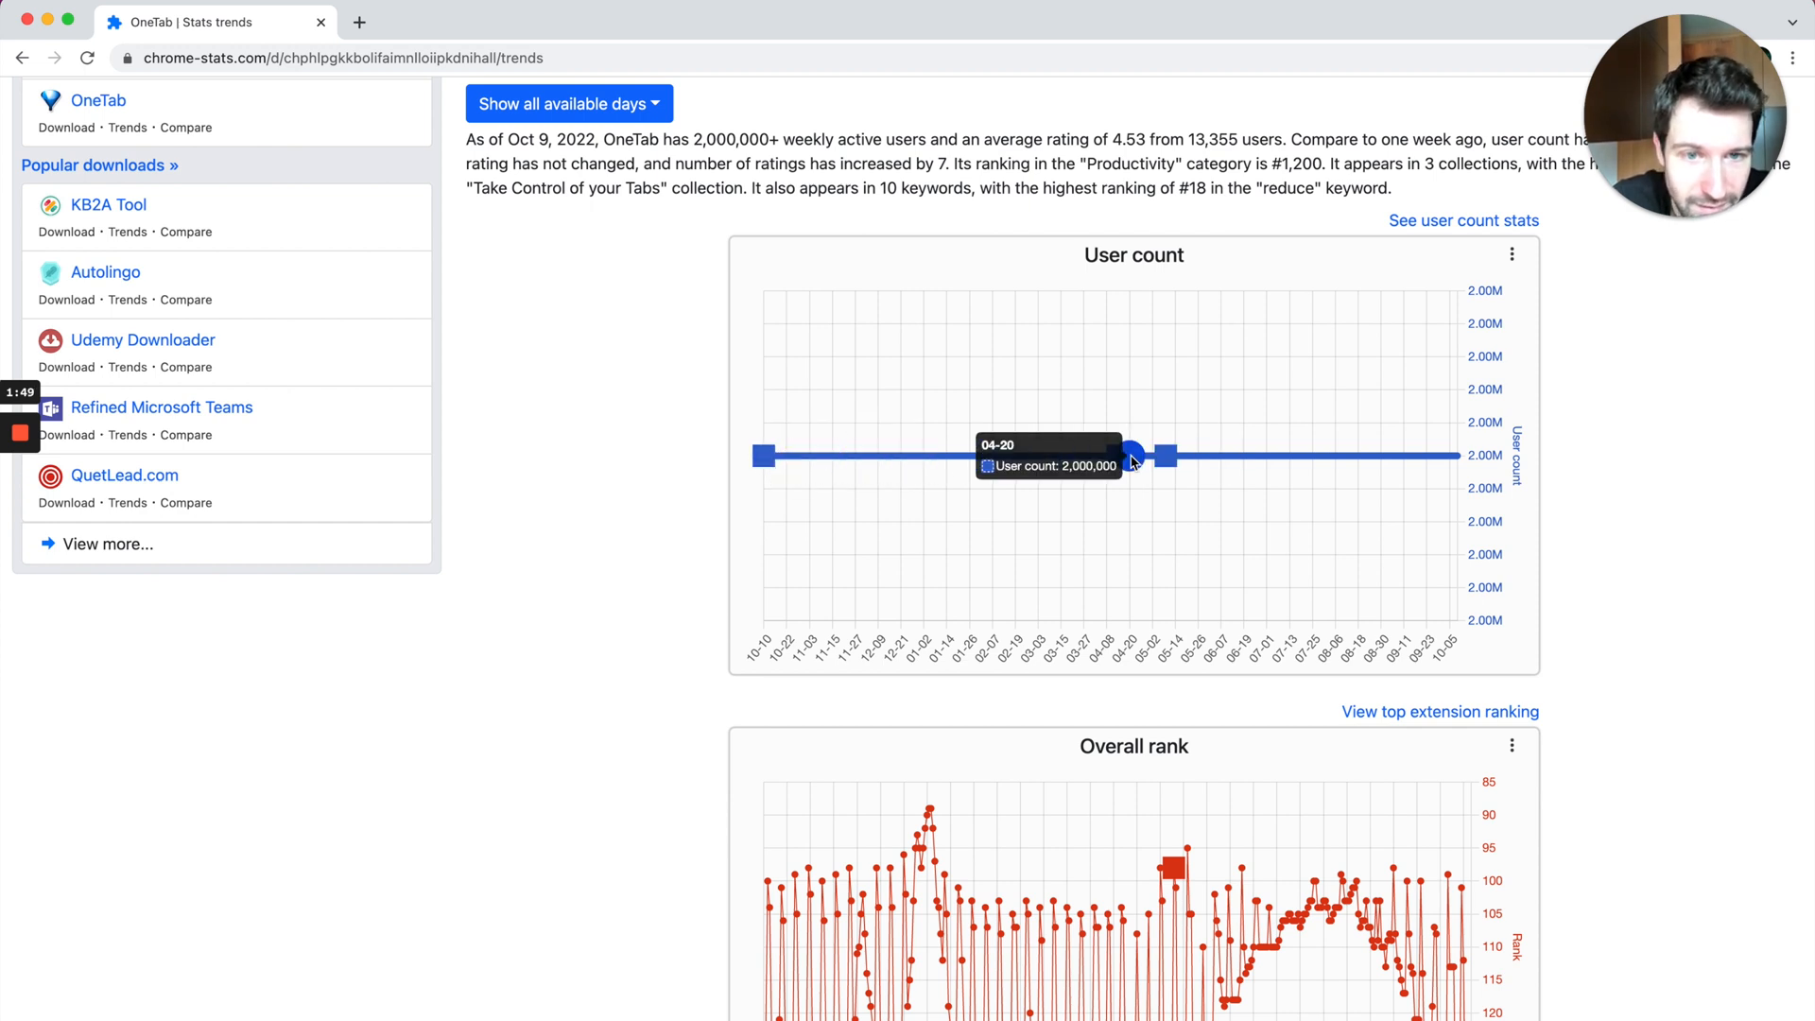
{"action": "mouse_move", "coordinate": [1166, 454]}
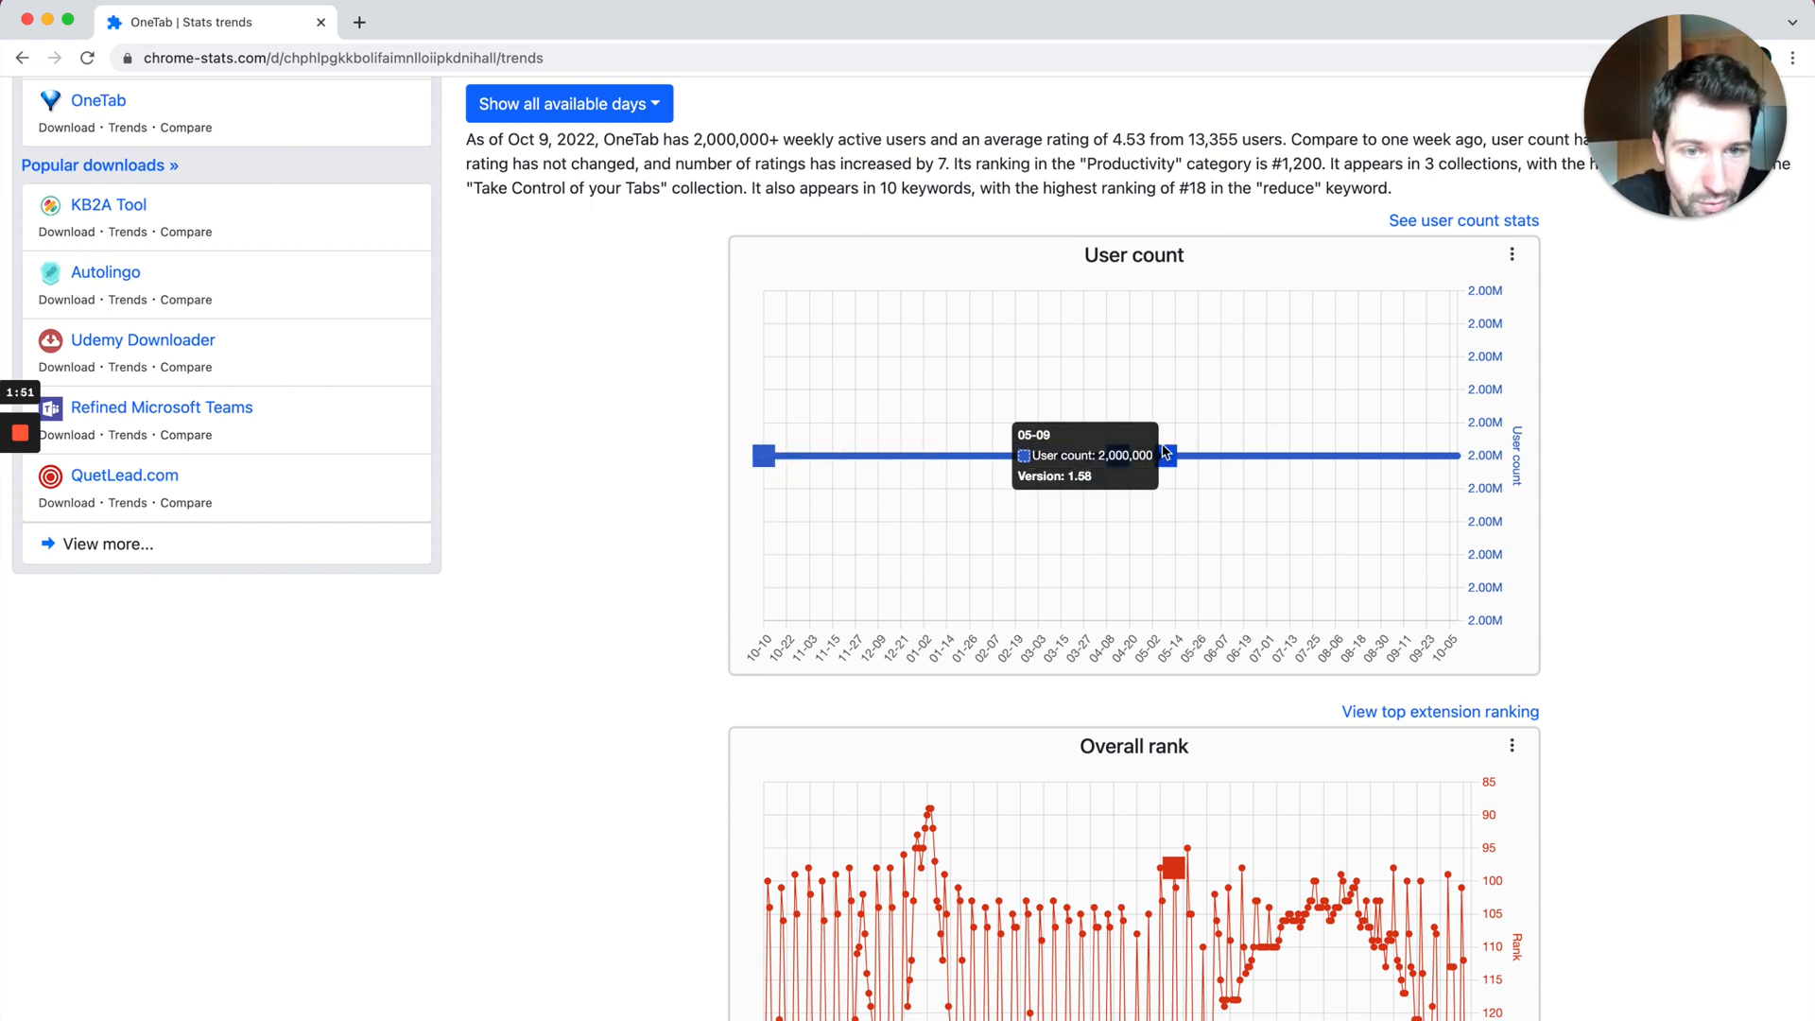
{"action": "mouse_move", "coordinate": [1147, 530]}
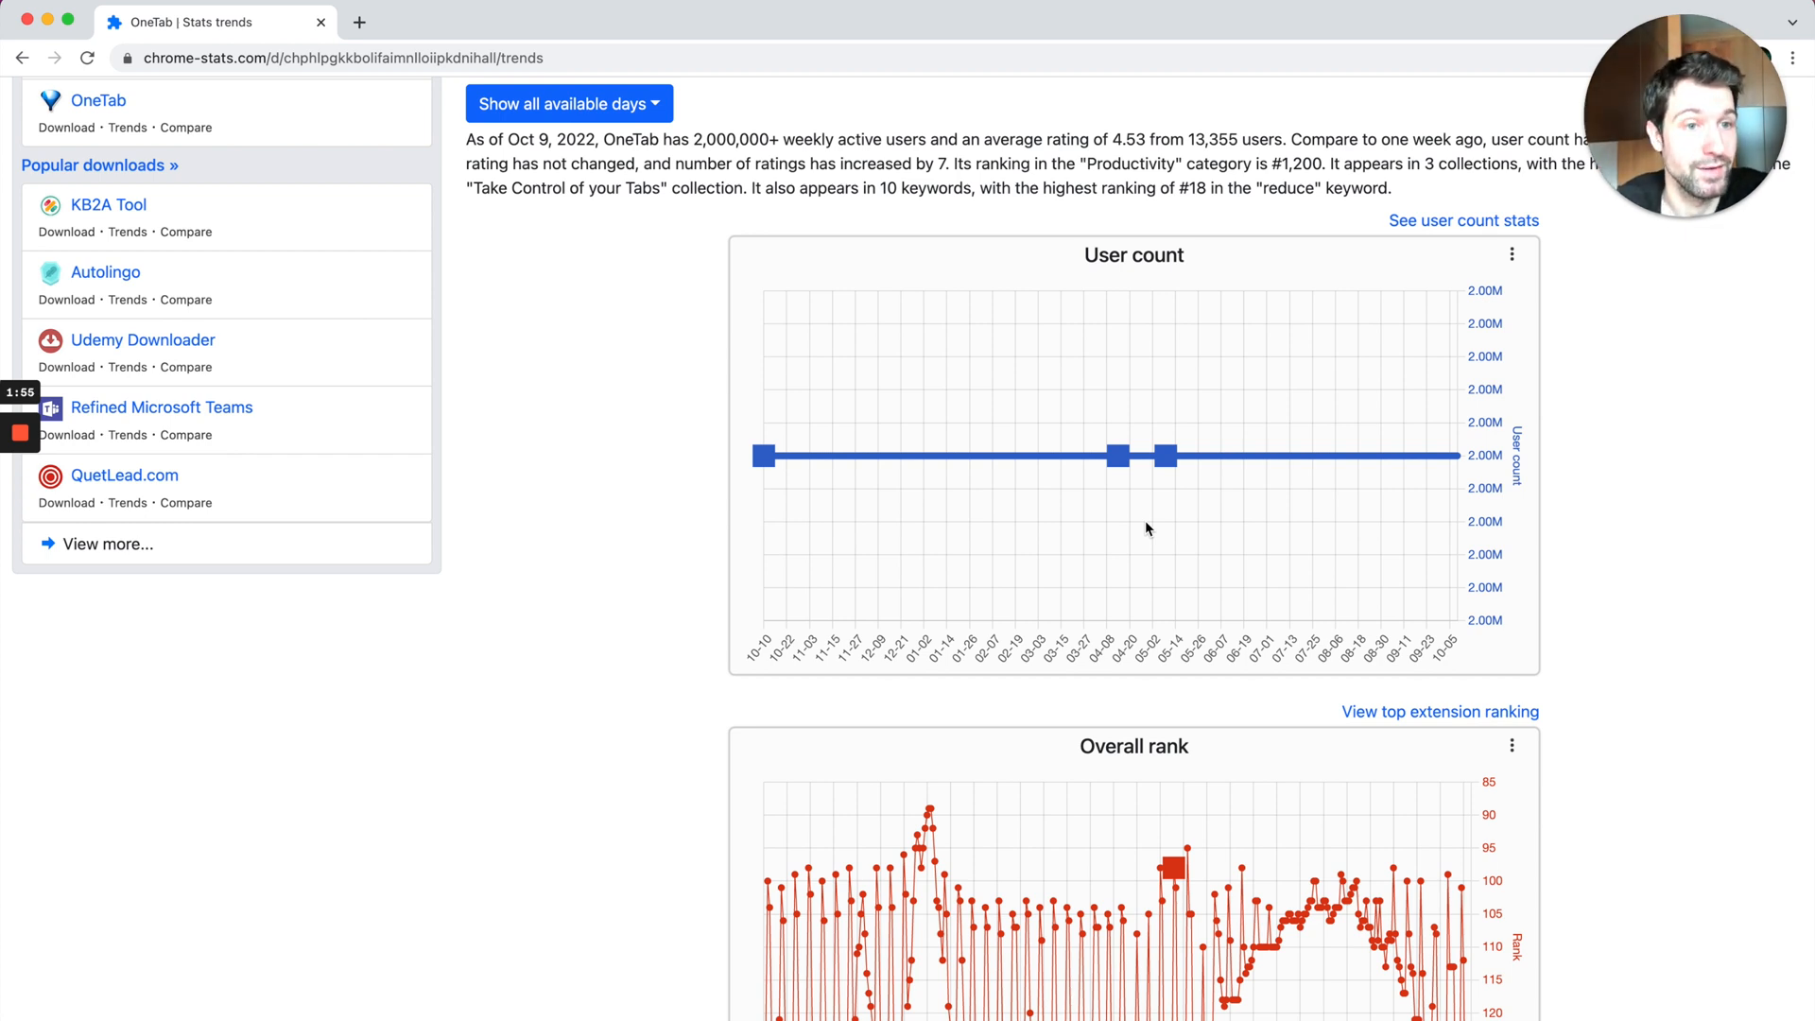
{"action": "mouse_move", "coordinate": [1168, 455]}
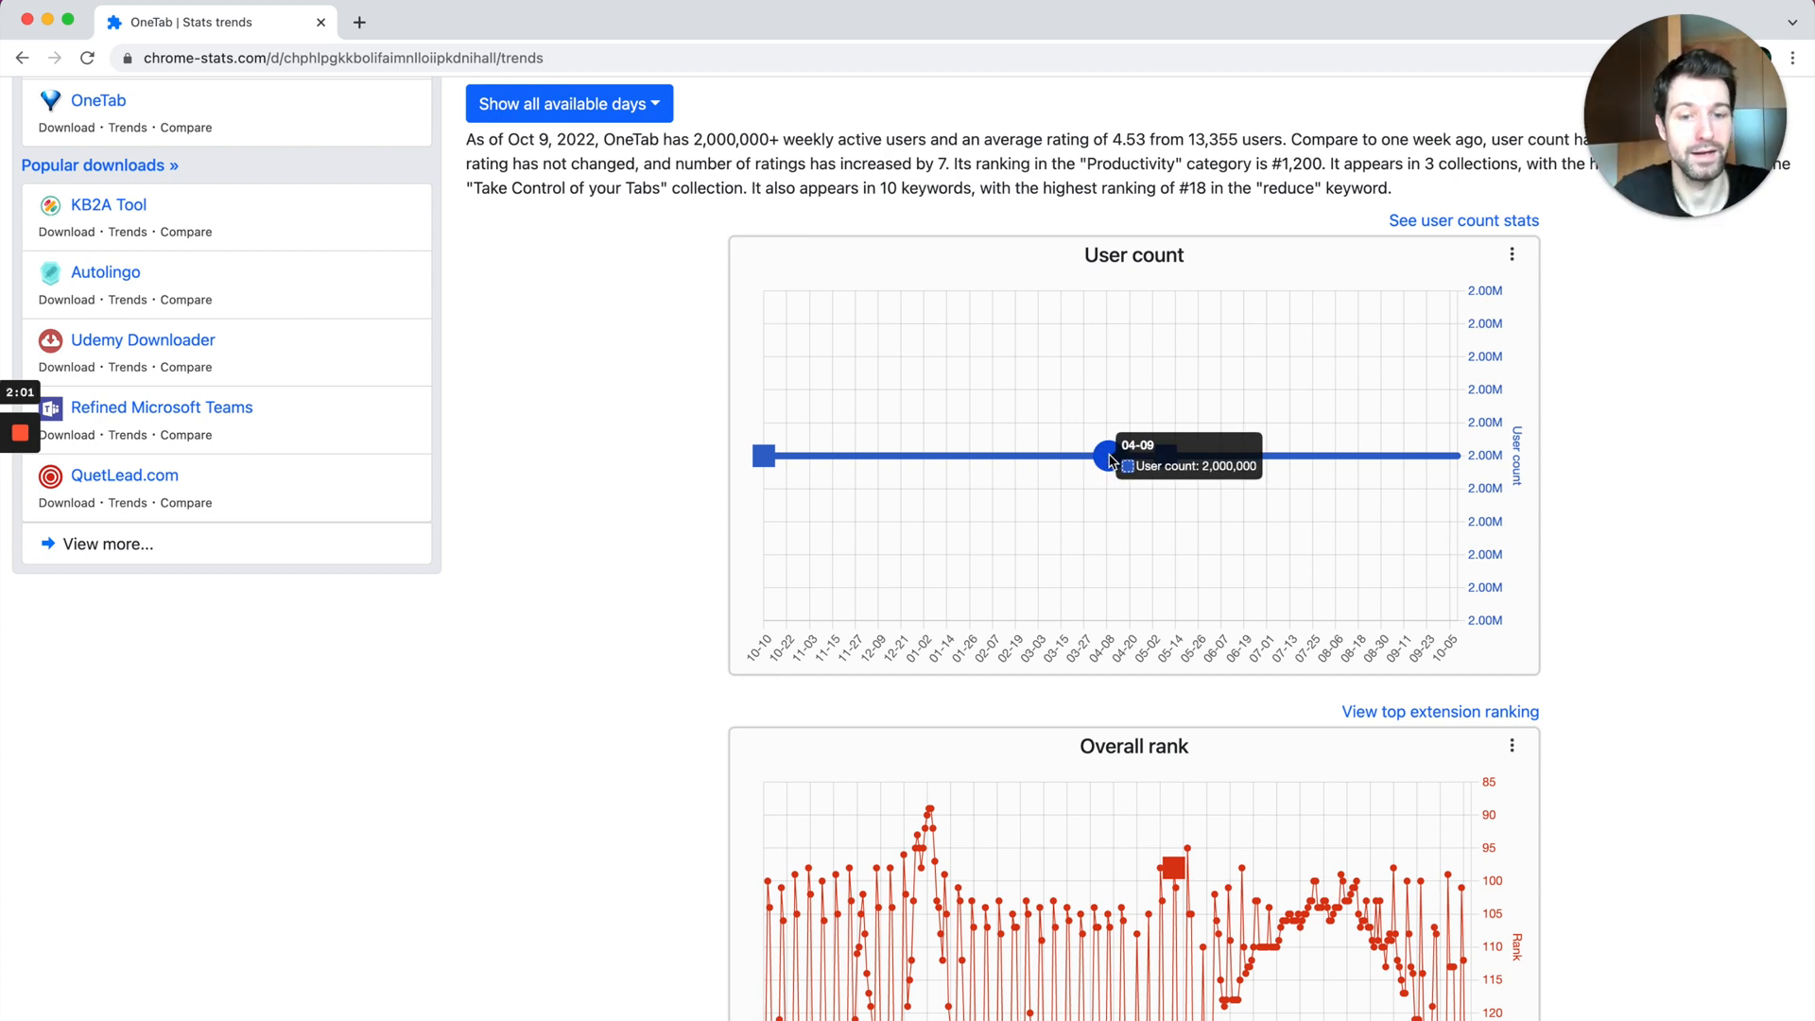
{"action": "scroll", "scroll_direction": "down", "scroll_amount": 3}
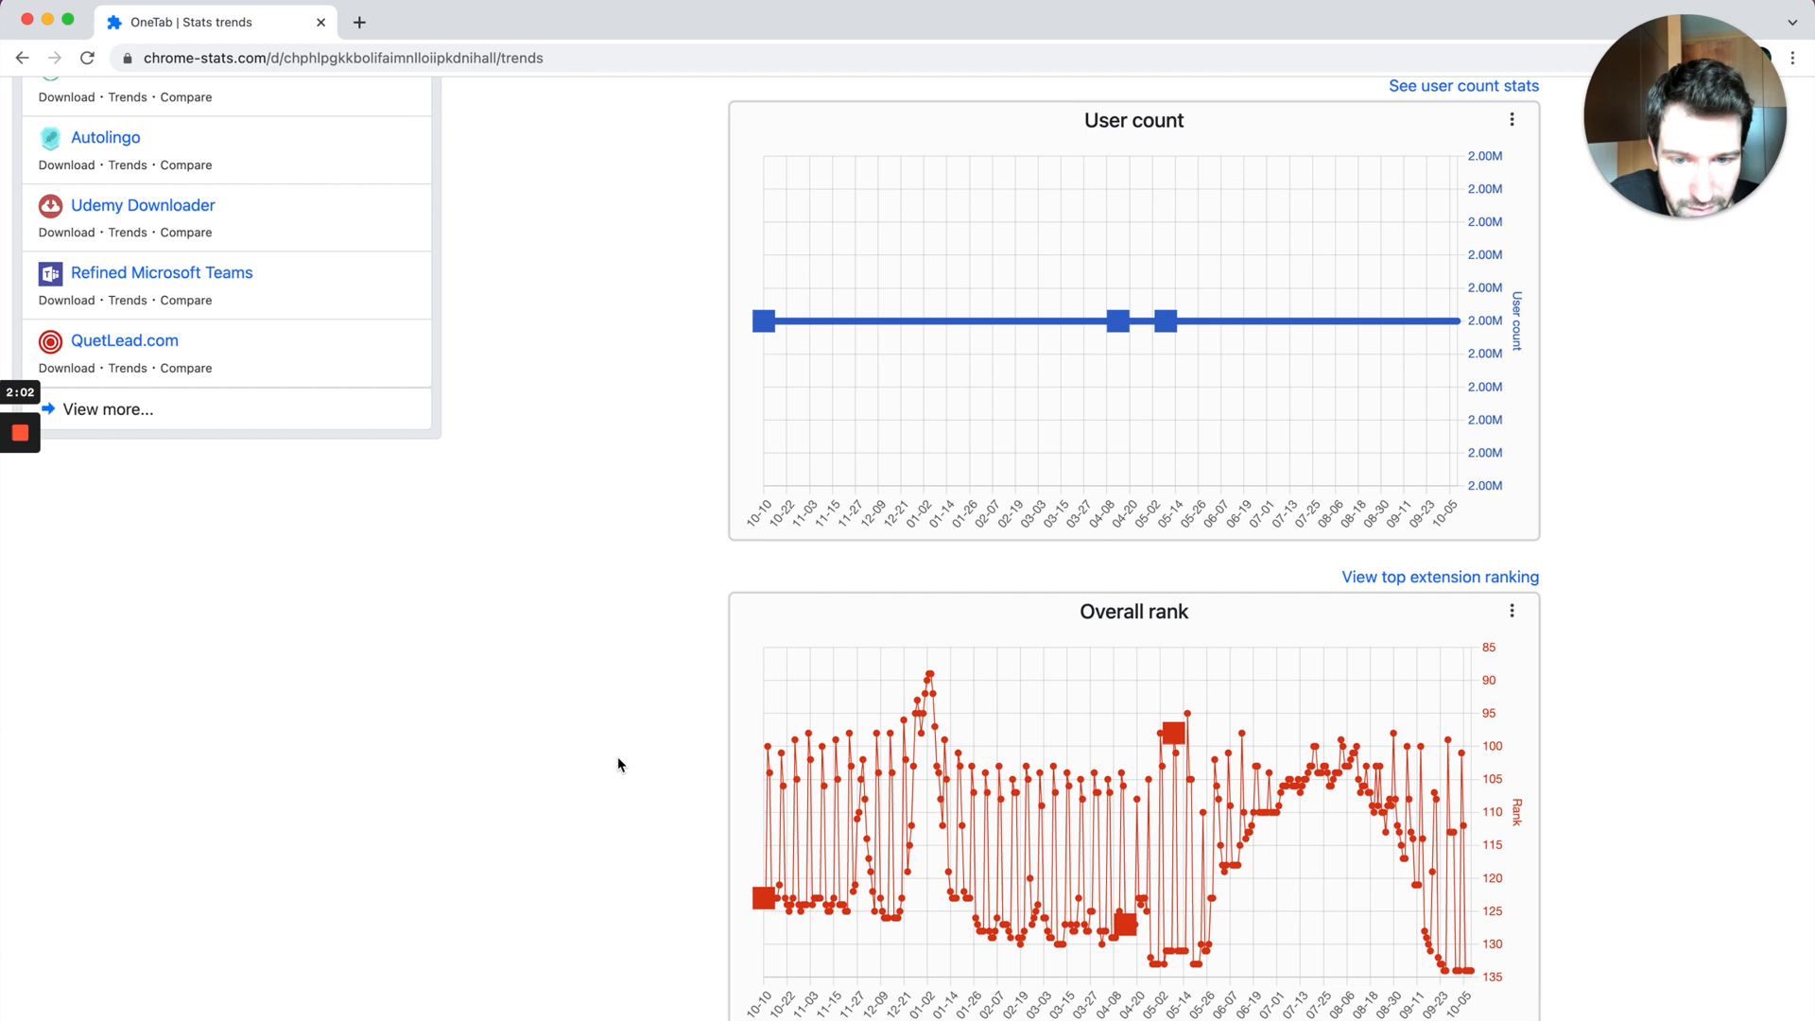
{"action": "scroll", "scroll_direction": "down", "scroll_amount": 3}
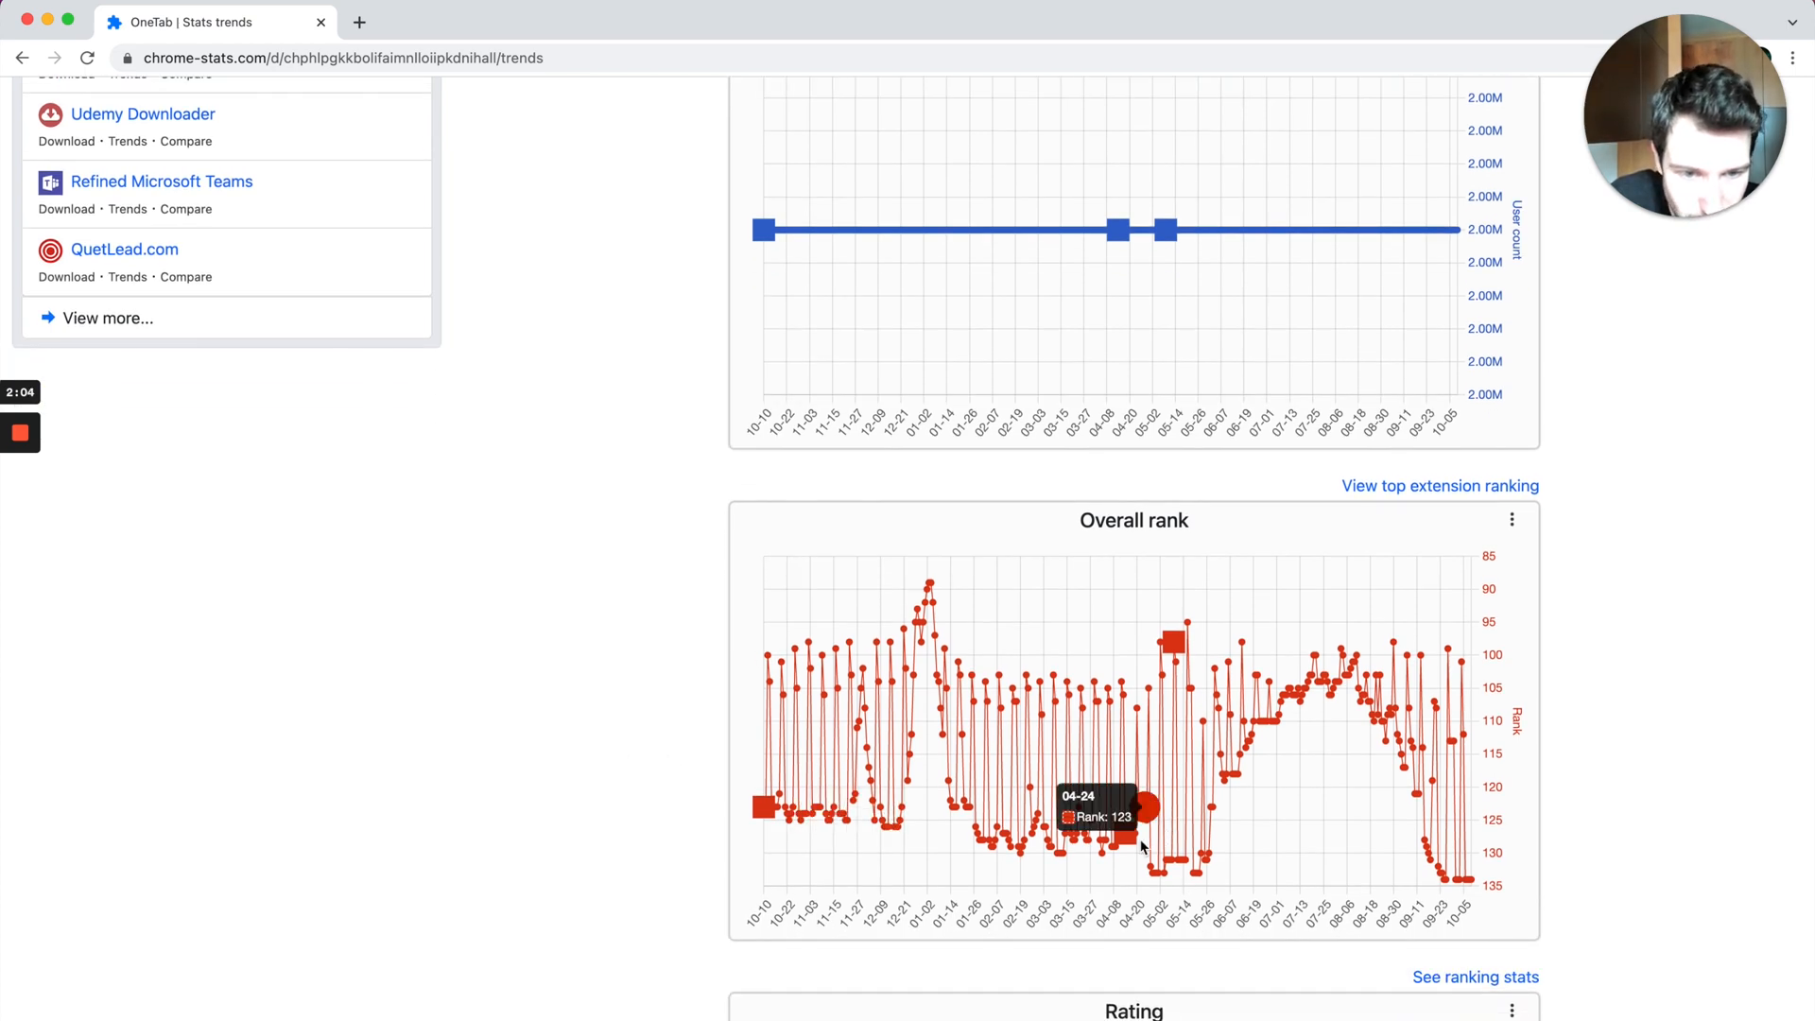
{"action": "scroll", "scroll_direction": "down", "scroll_amount": 3}
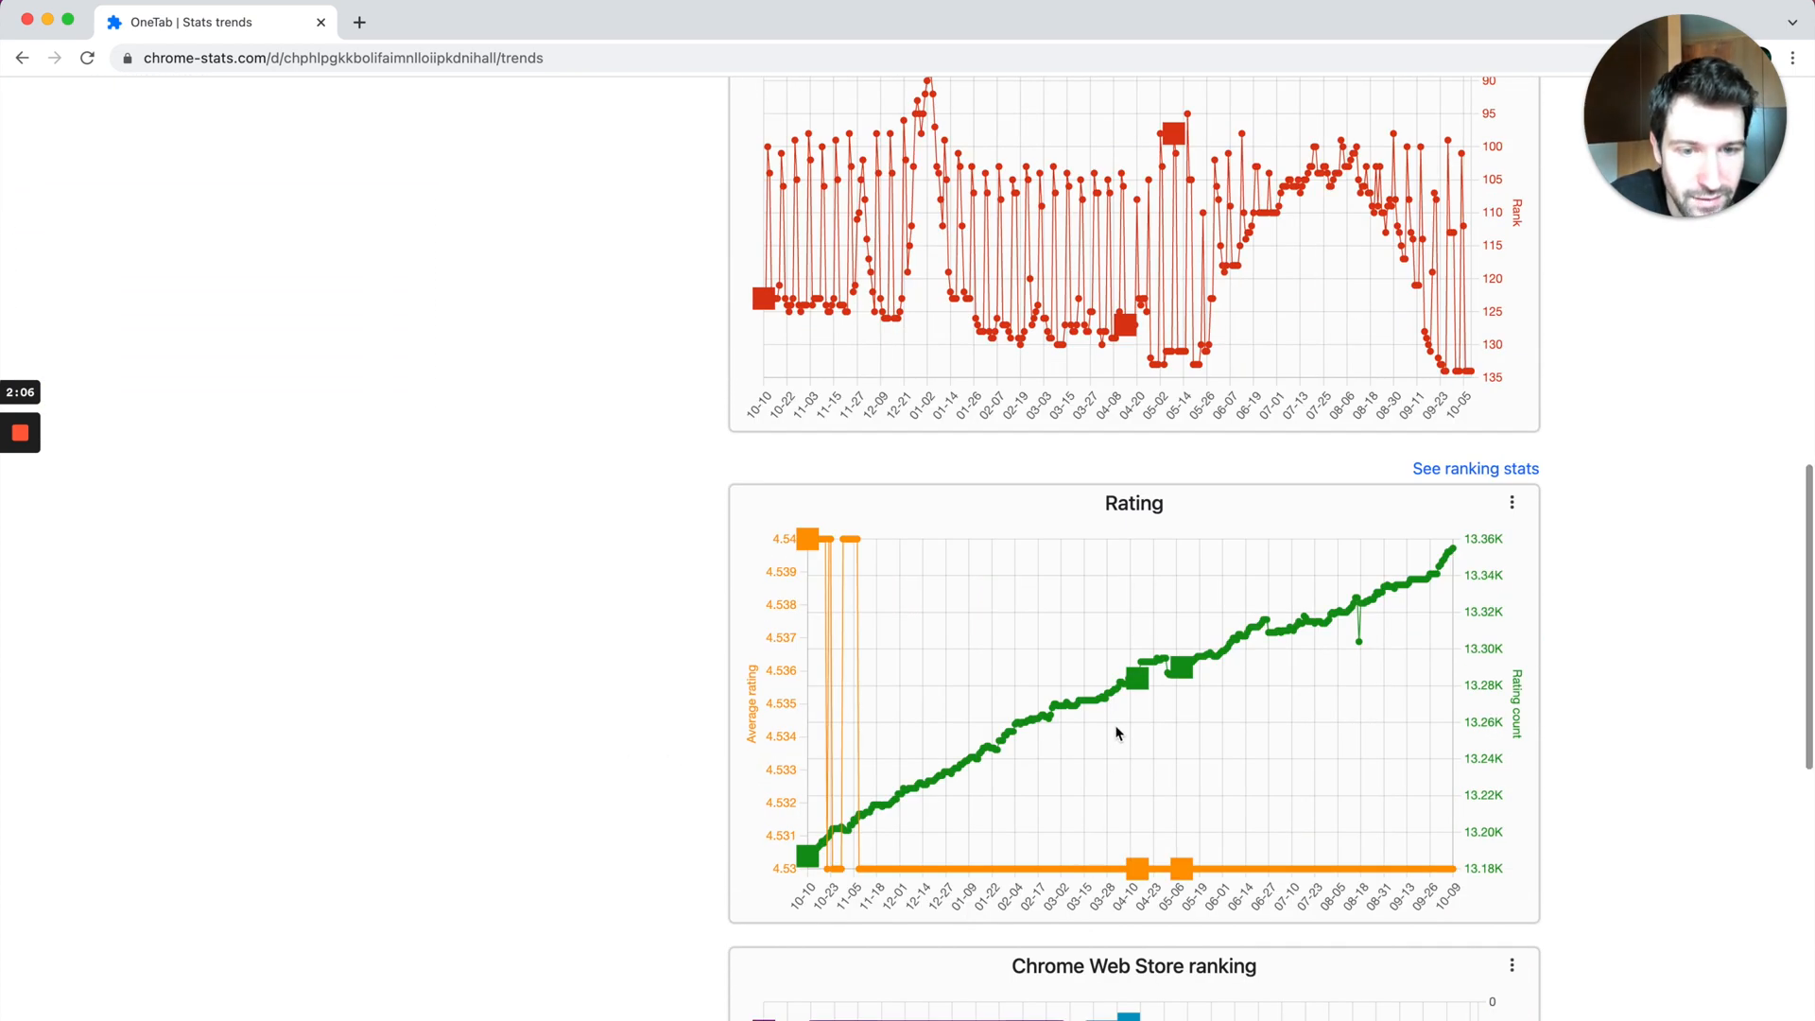
{"action": "mouse_move", "coordinate": [868, 823]}
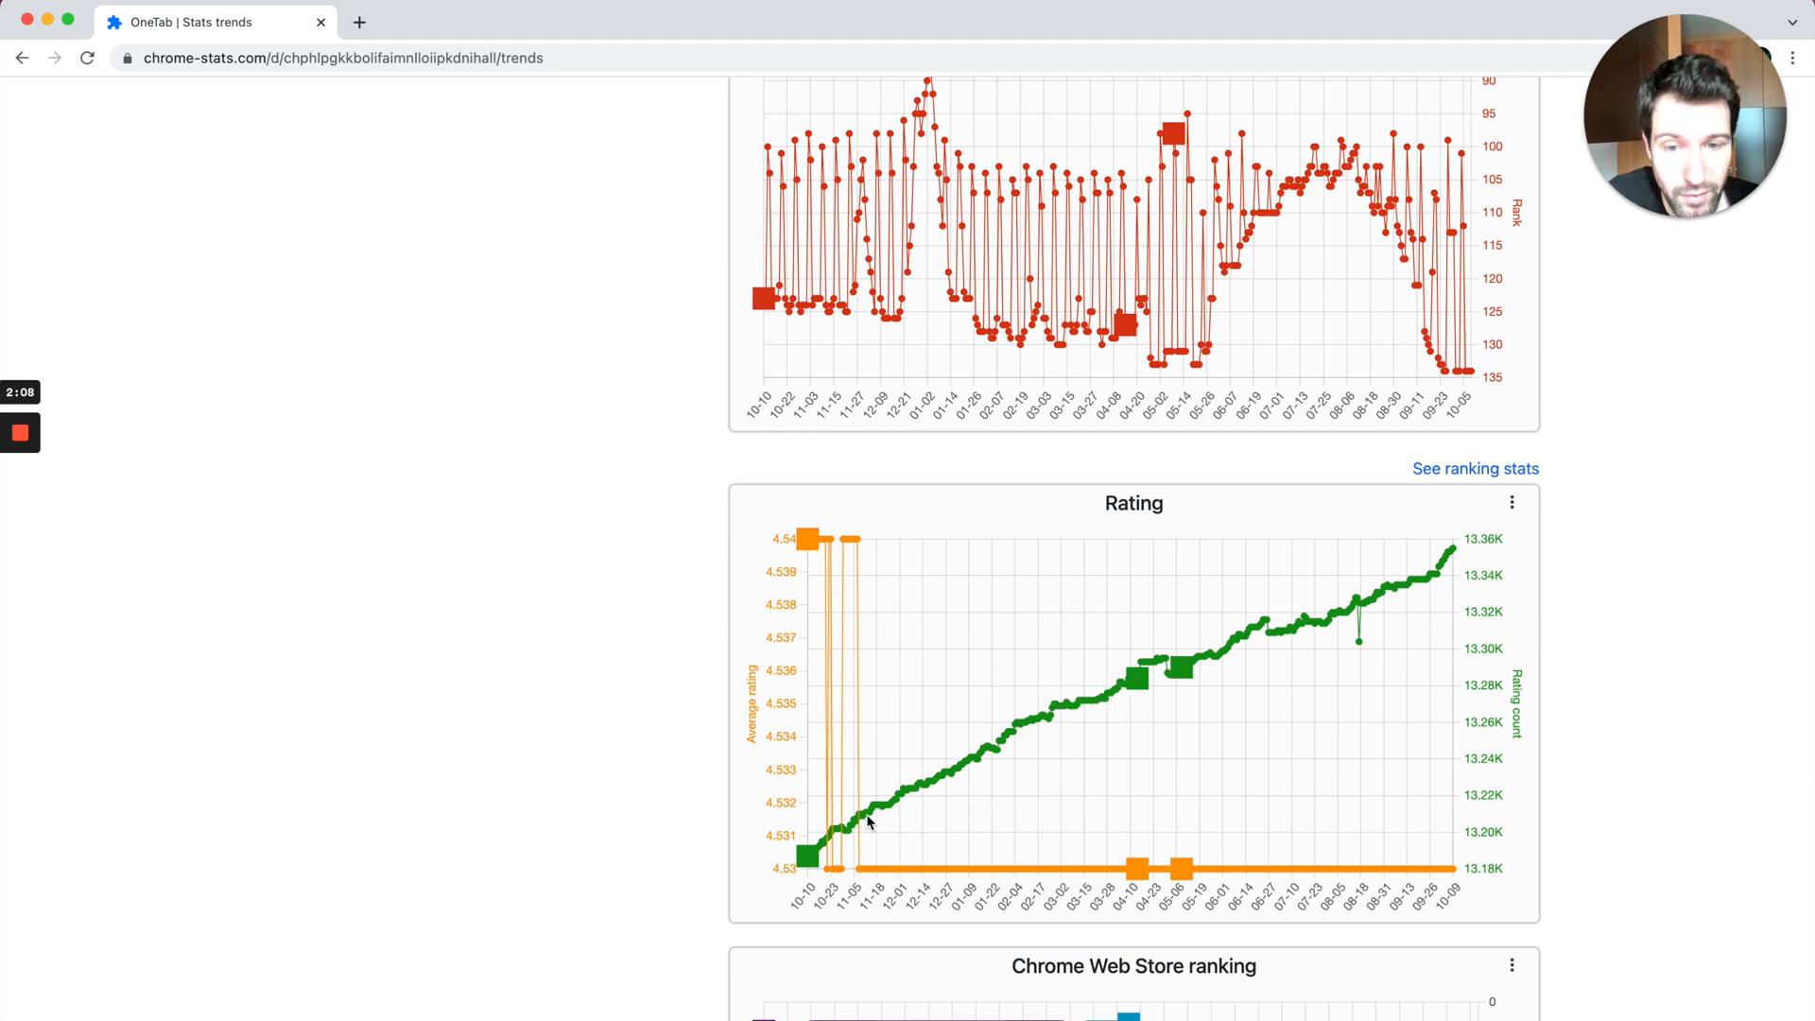
{"action": "mouse_move", "coordinate": [1118, 694]}
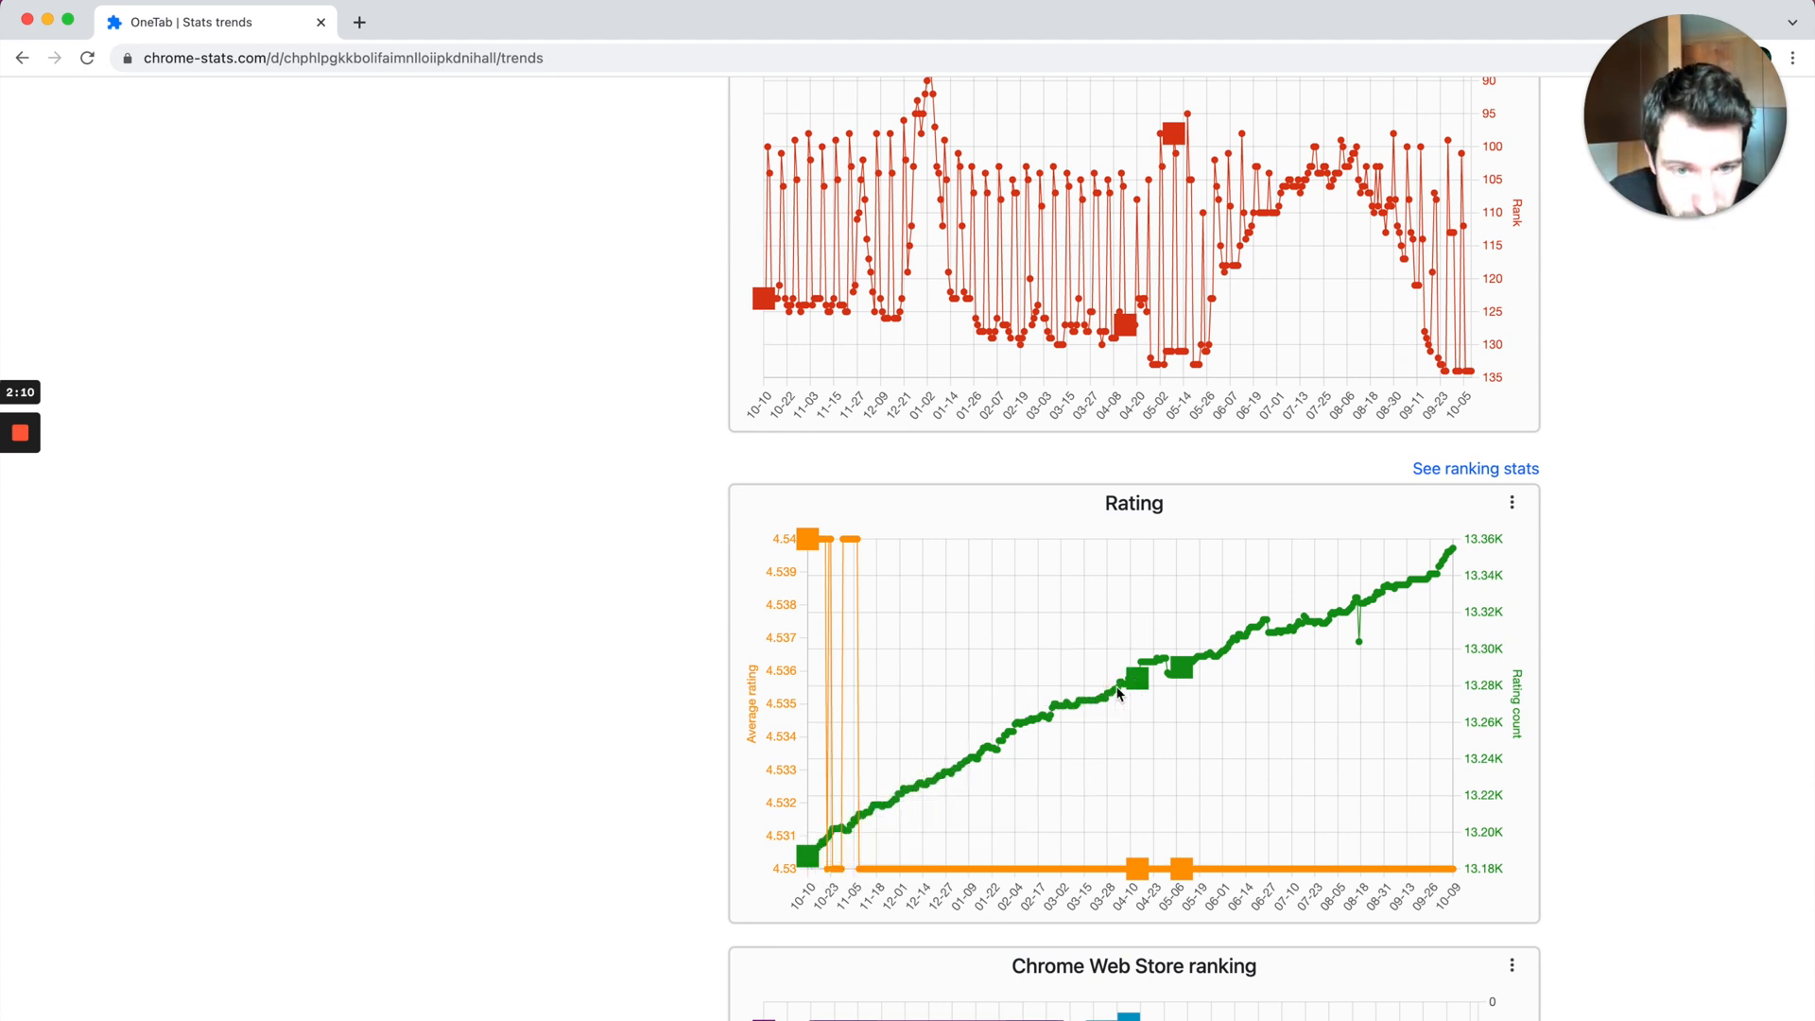
{"action": "mouse_move", "coordinate": [1145, 669]}
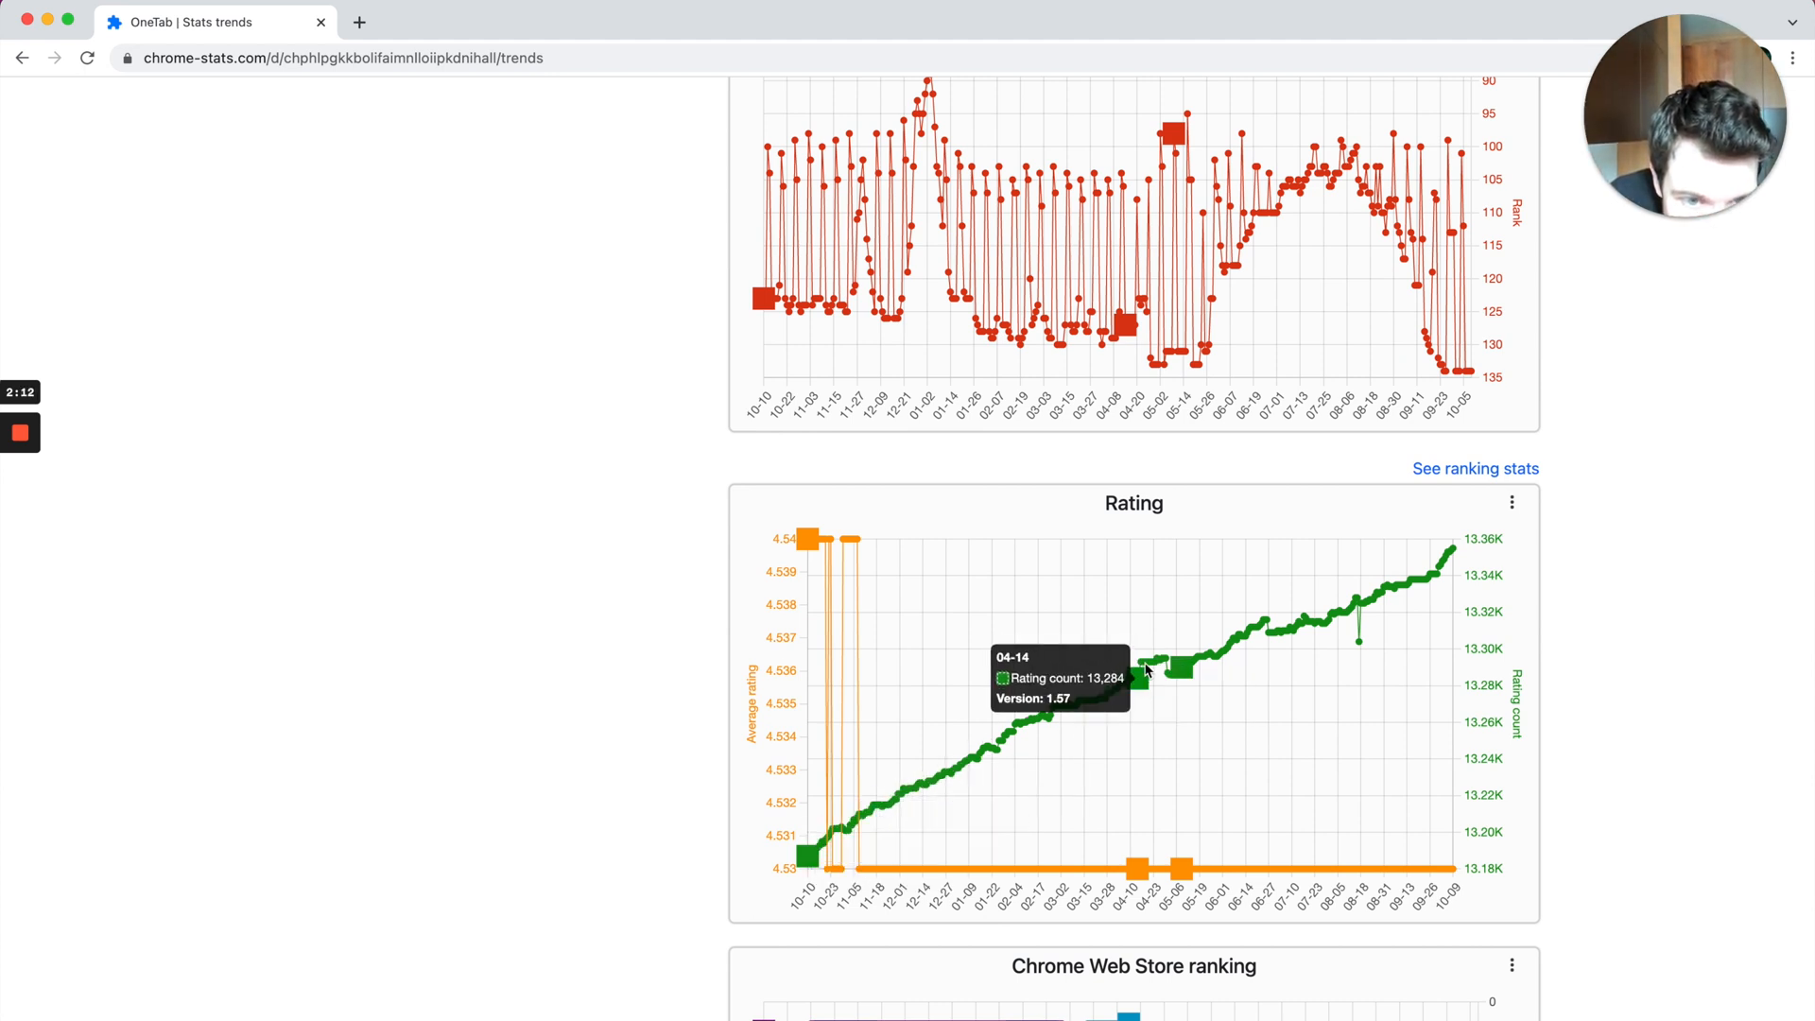
{"action": "mouse_move", "coordinate": [1166, 663]}
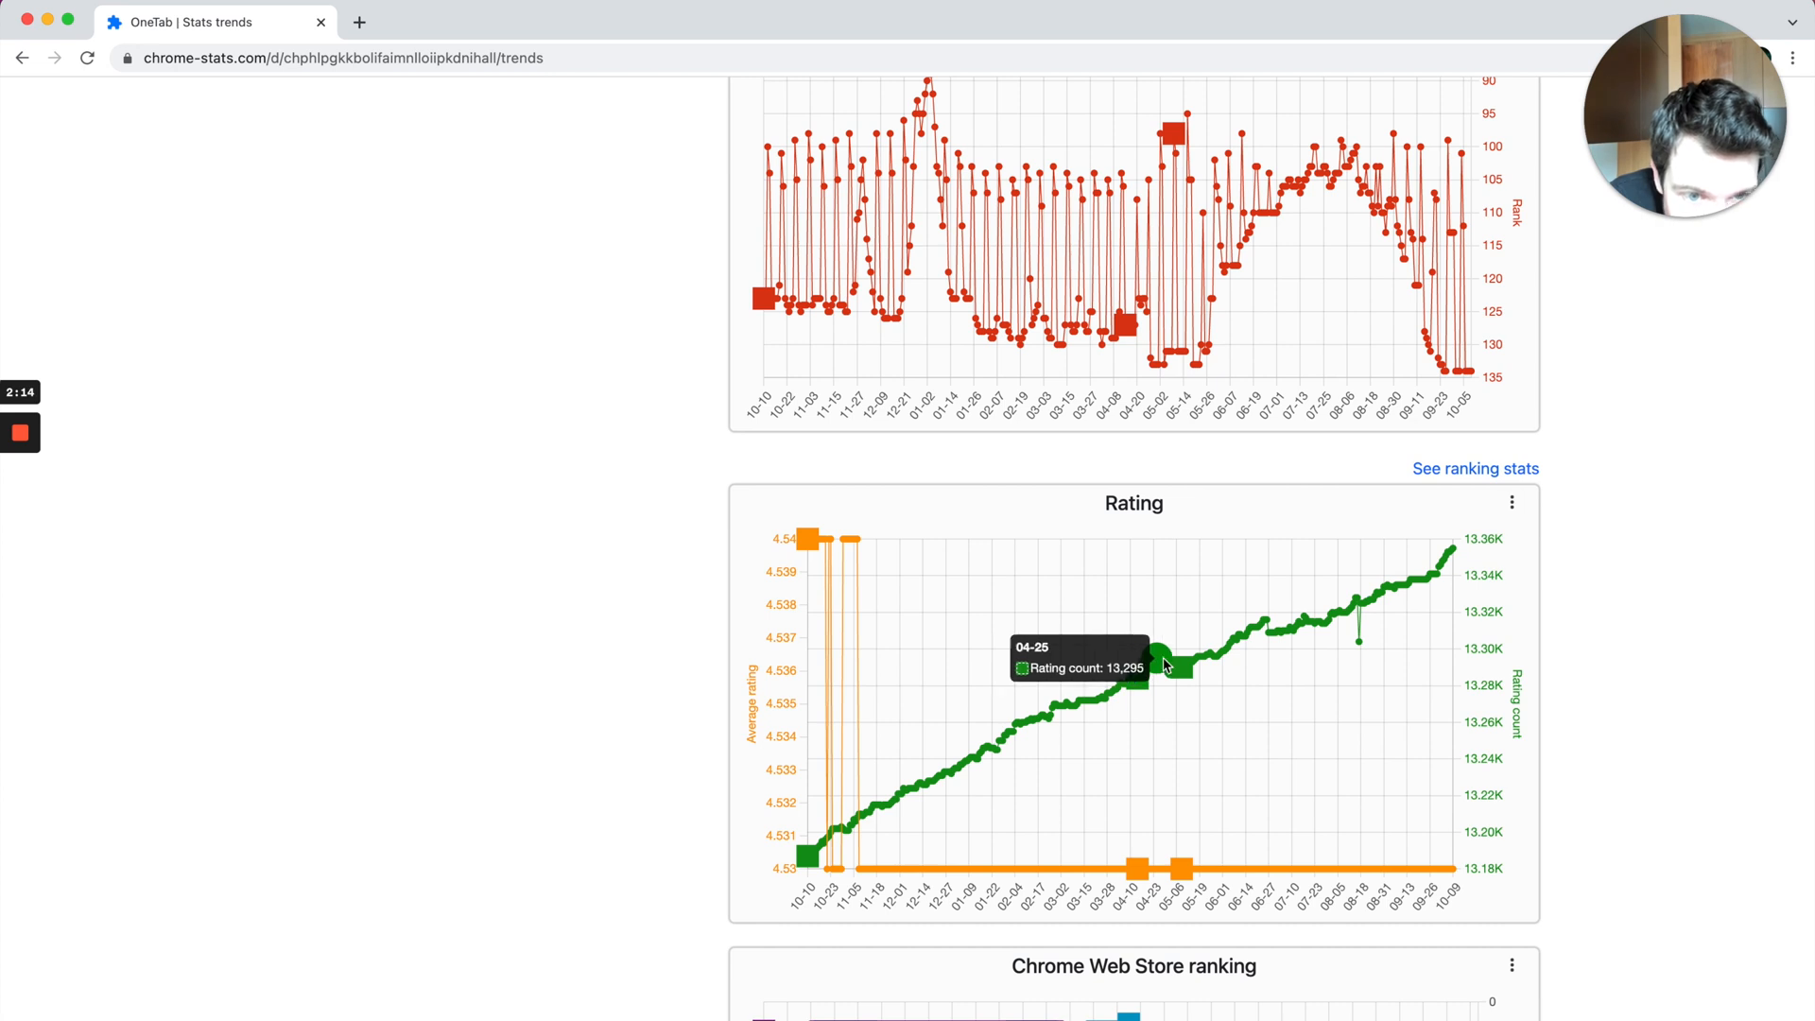
{"action": "mouse_move", "coordinate": [1185, 681]}
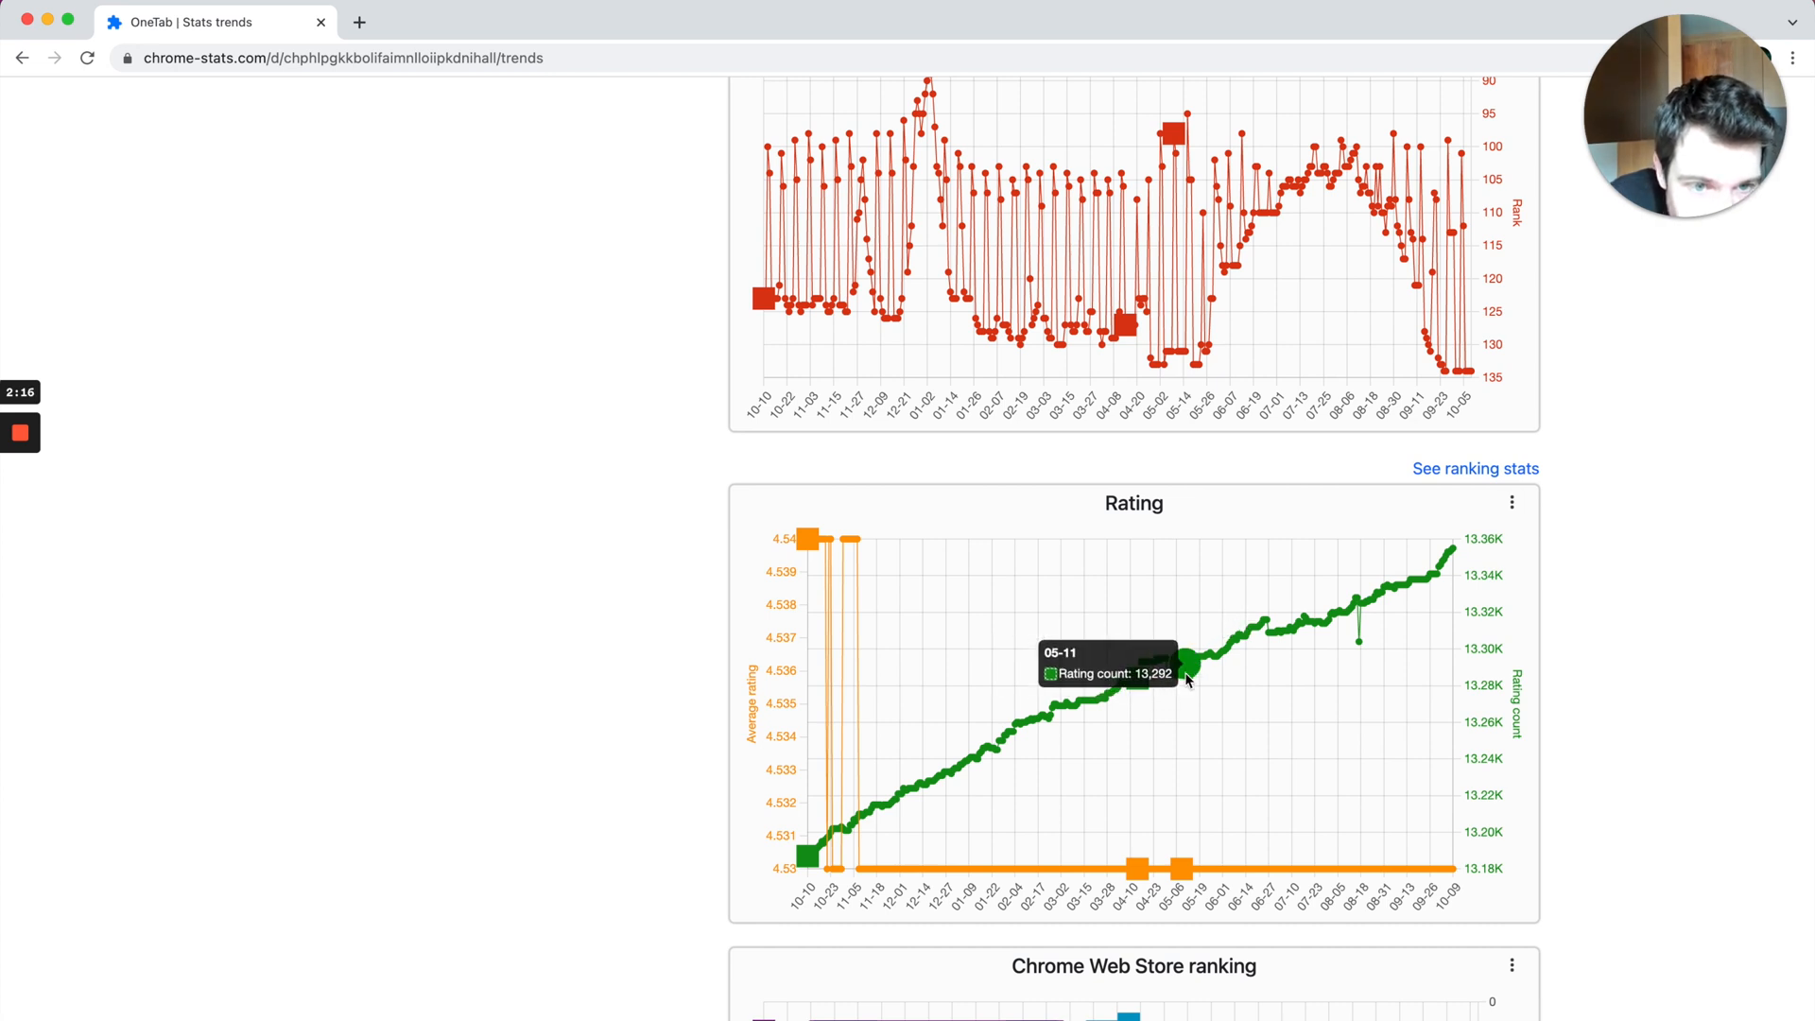
{"action": "mouse_move", "coordinate": [1172, 828]}
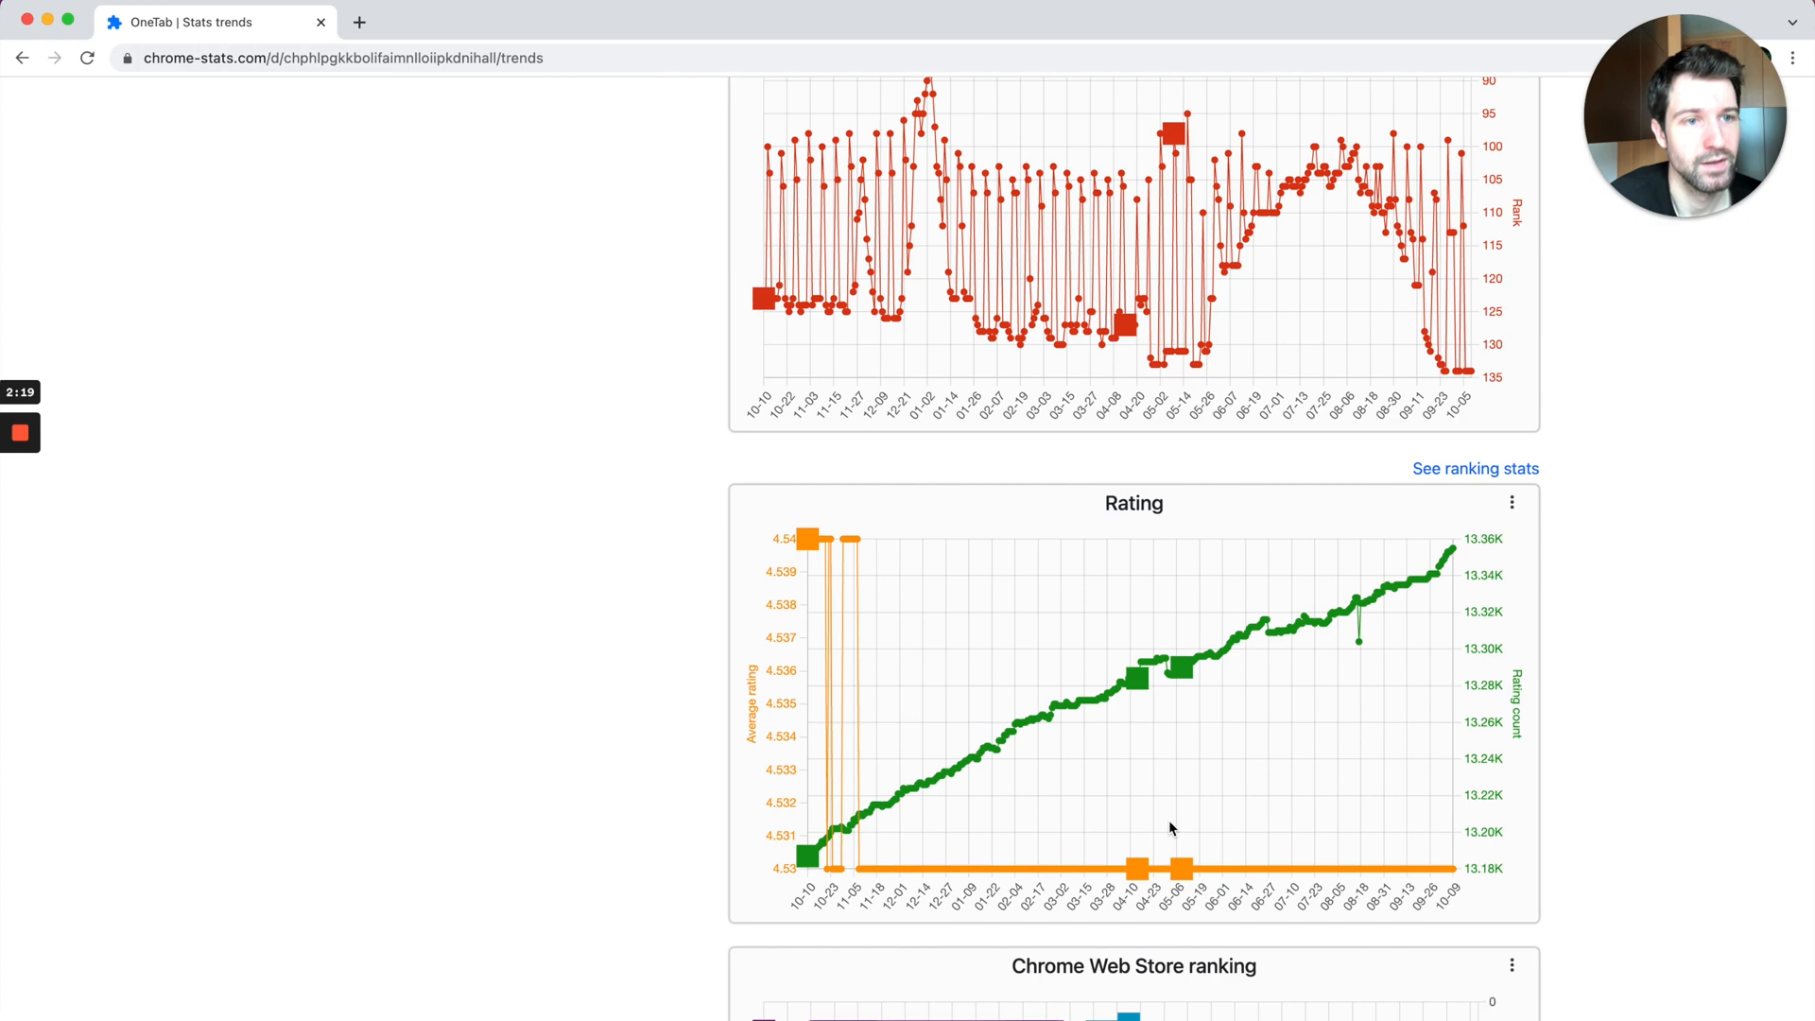
{"action": "scroll", "scroll_direction": "down", "scroll_amount": 3}
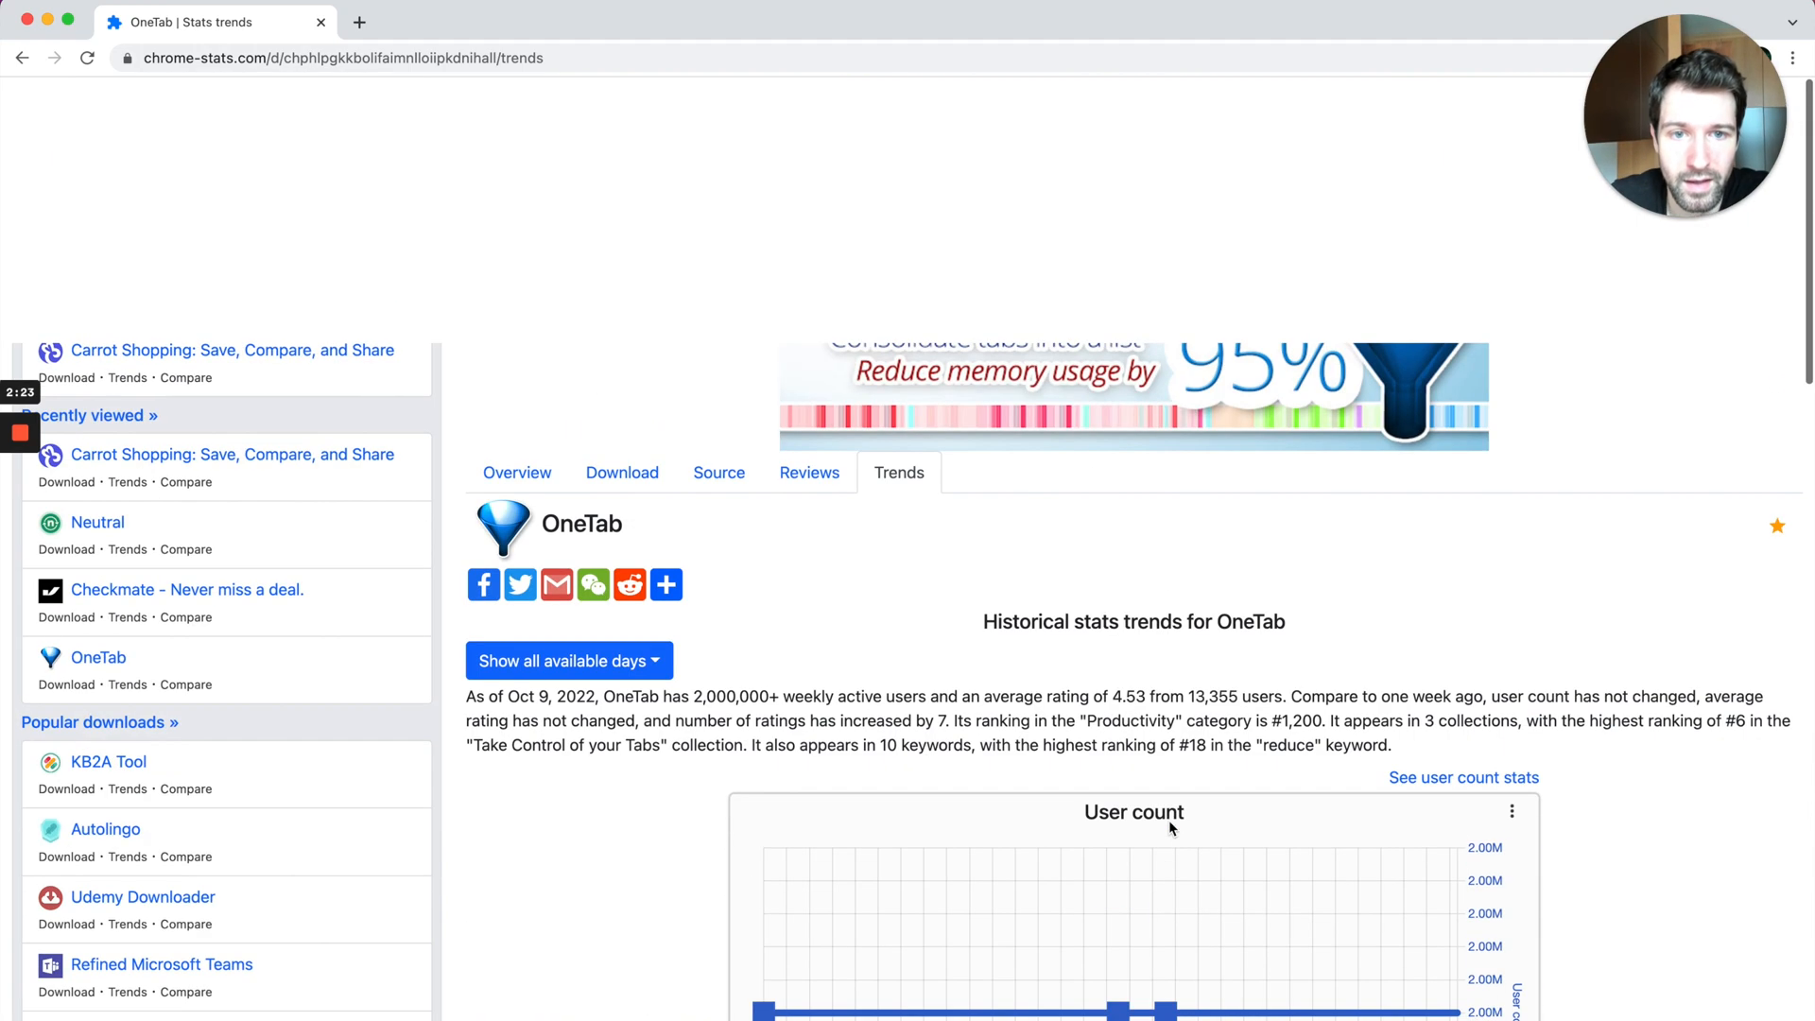
{"action": "scroll", "scroll_direction": "down", "scroll_amount": 3}
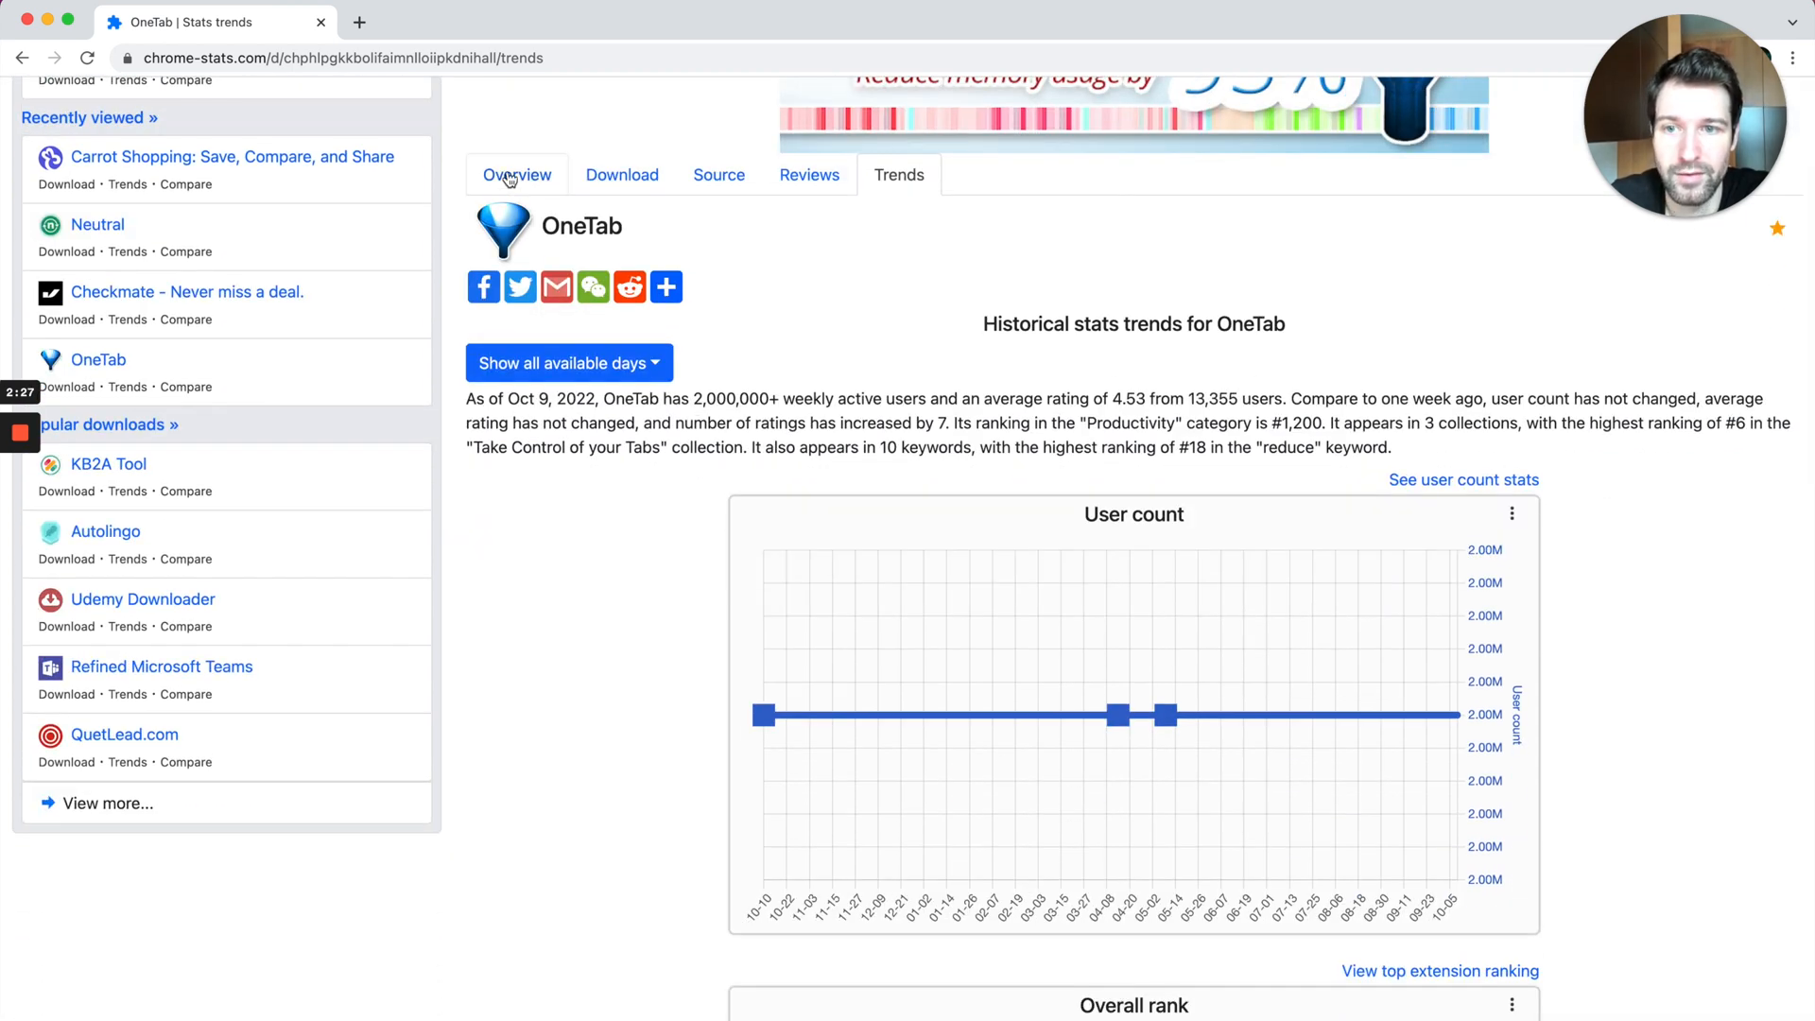
Step: From OneTab's overview, pick better-onetab as the extension to compare against
{"action": "left_click", "coordinate": [516, 174]}
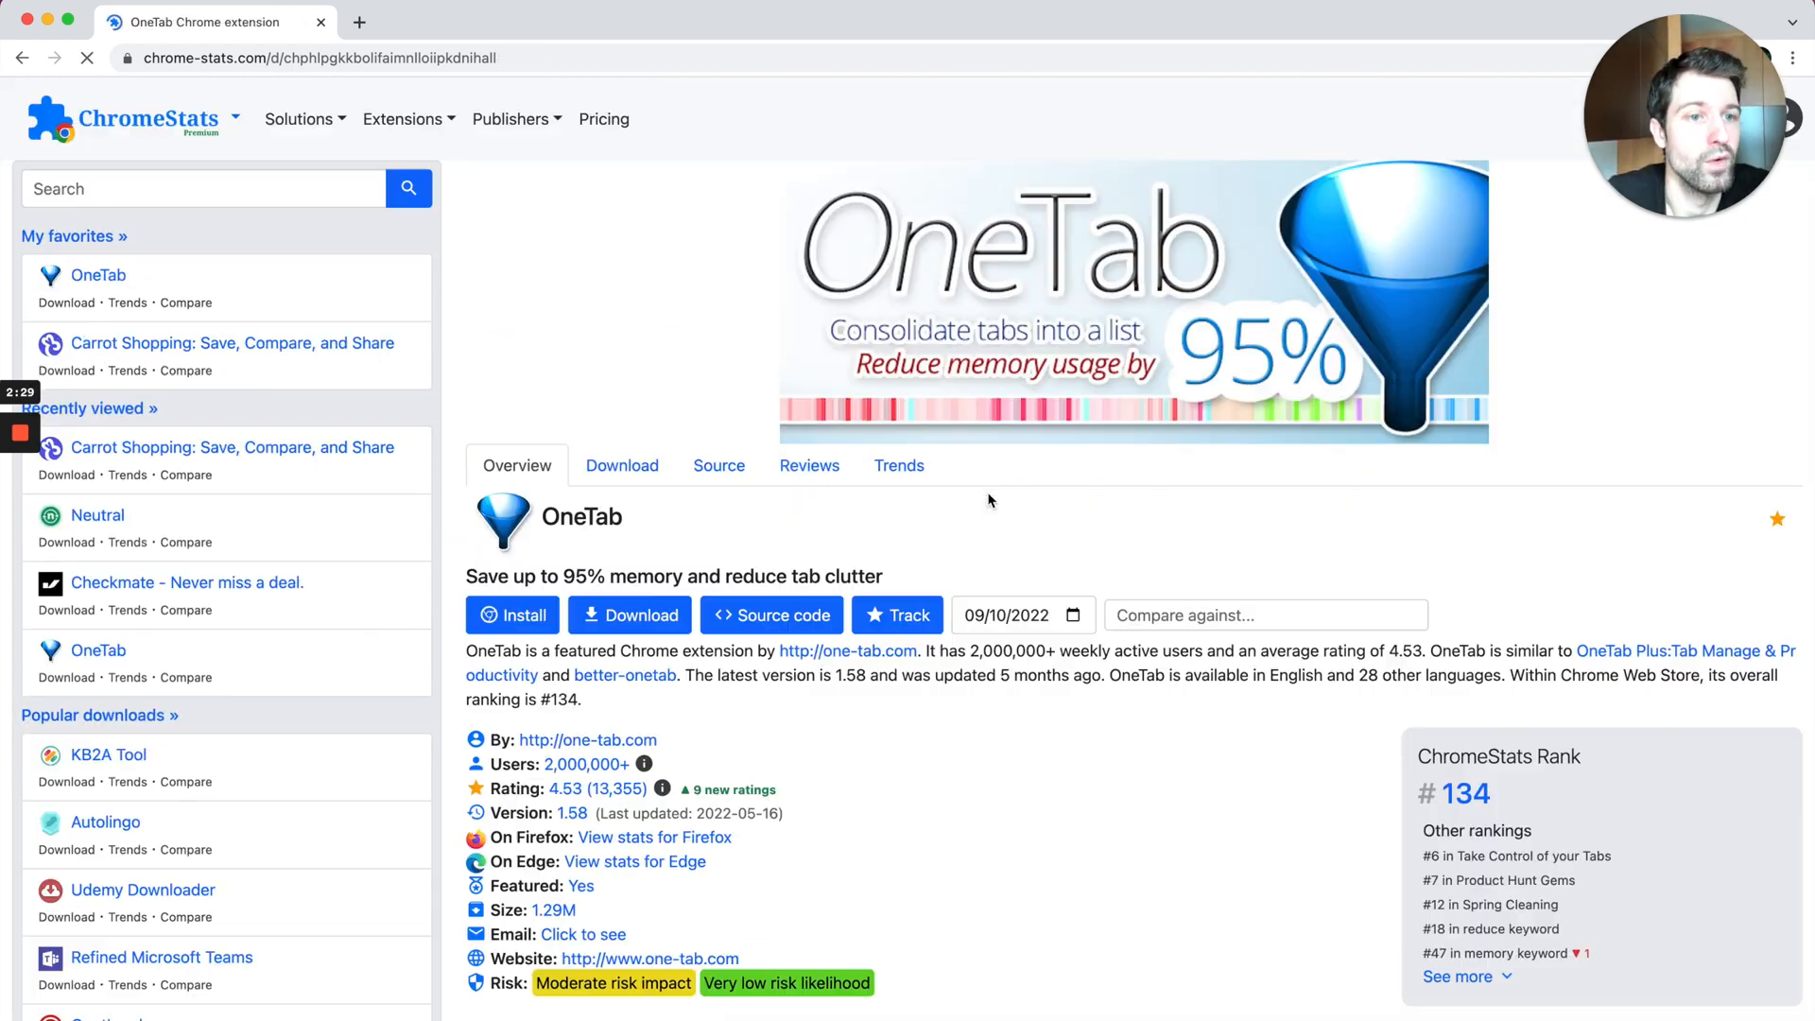
{"action": "scroll", "scroll_direction": "down", "scroll_amount": 3}
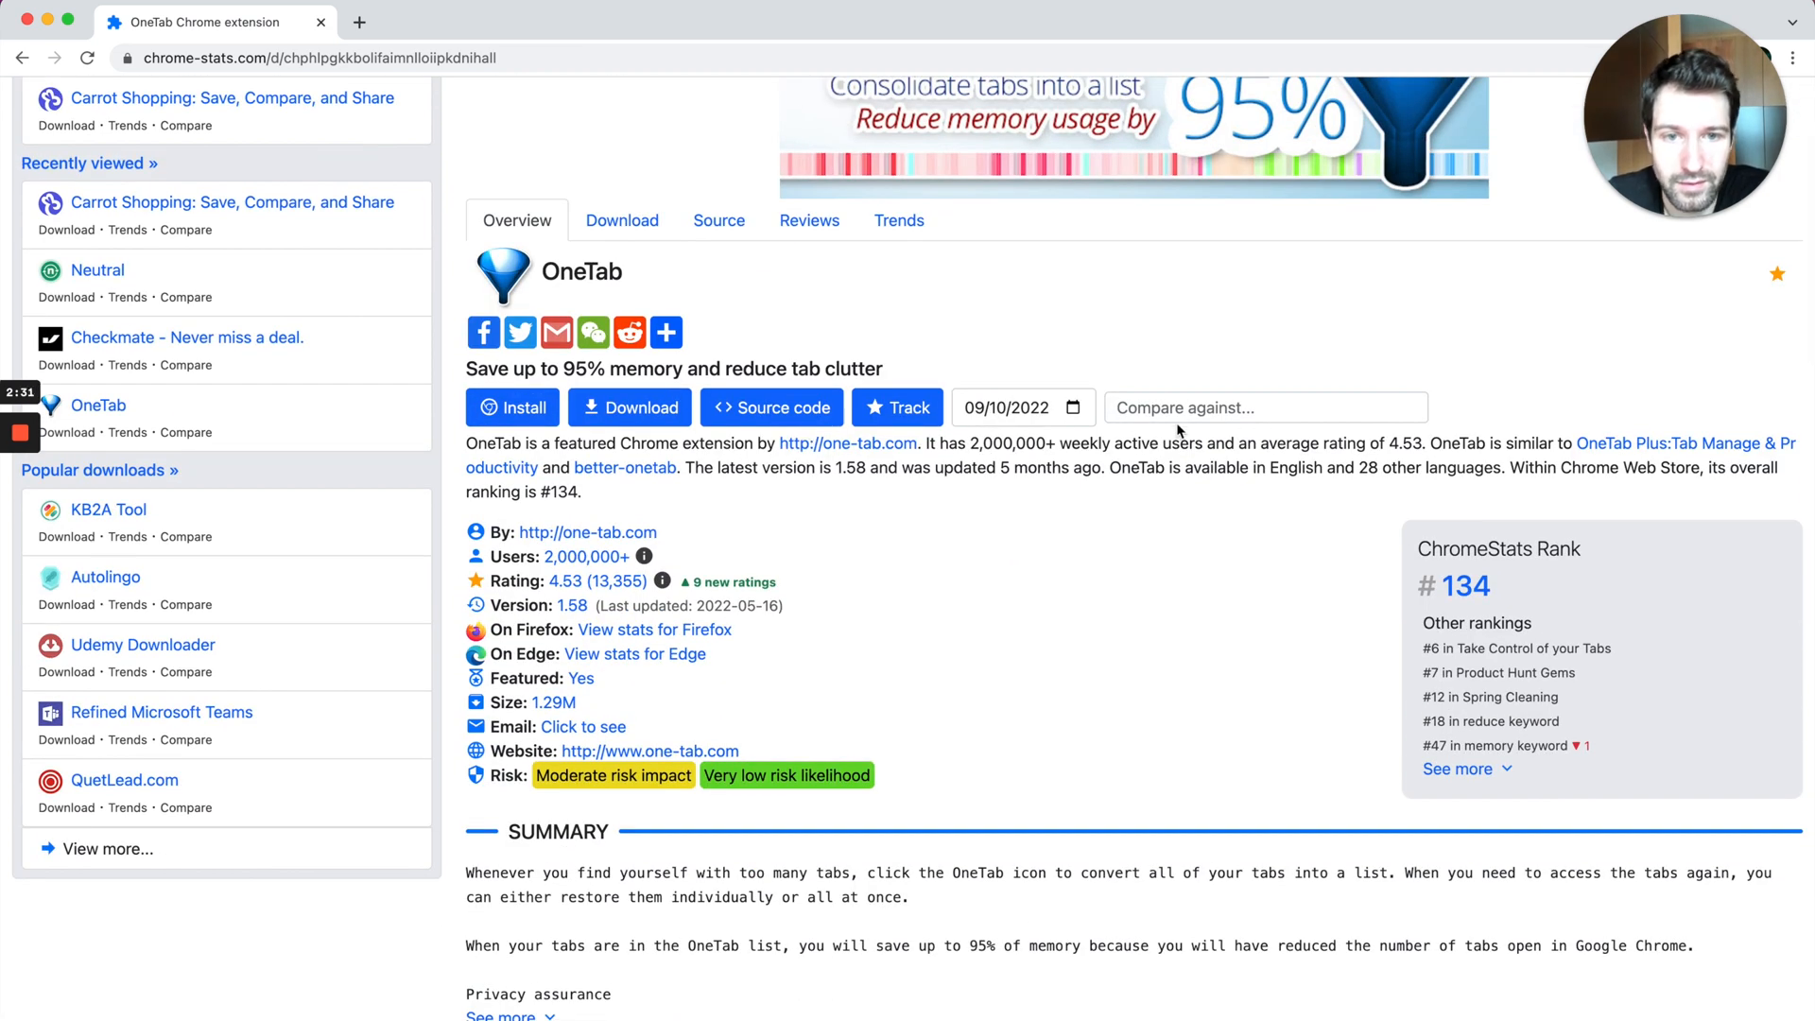
{"action": "left_click", "coordinate": [1264, 406]}
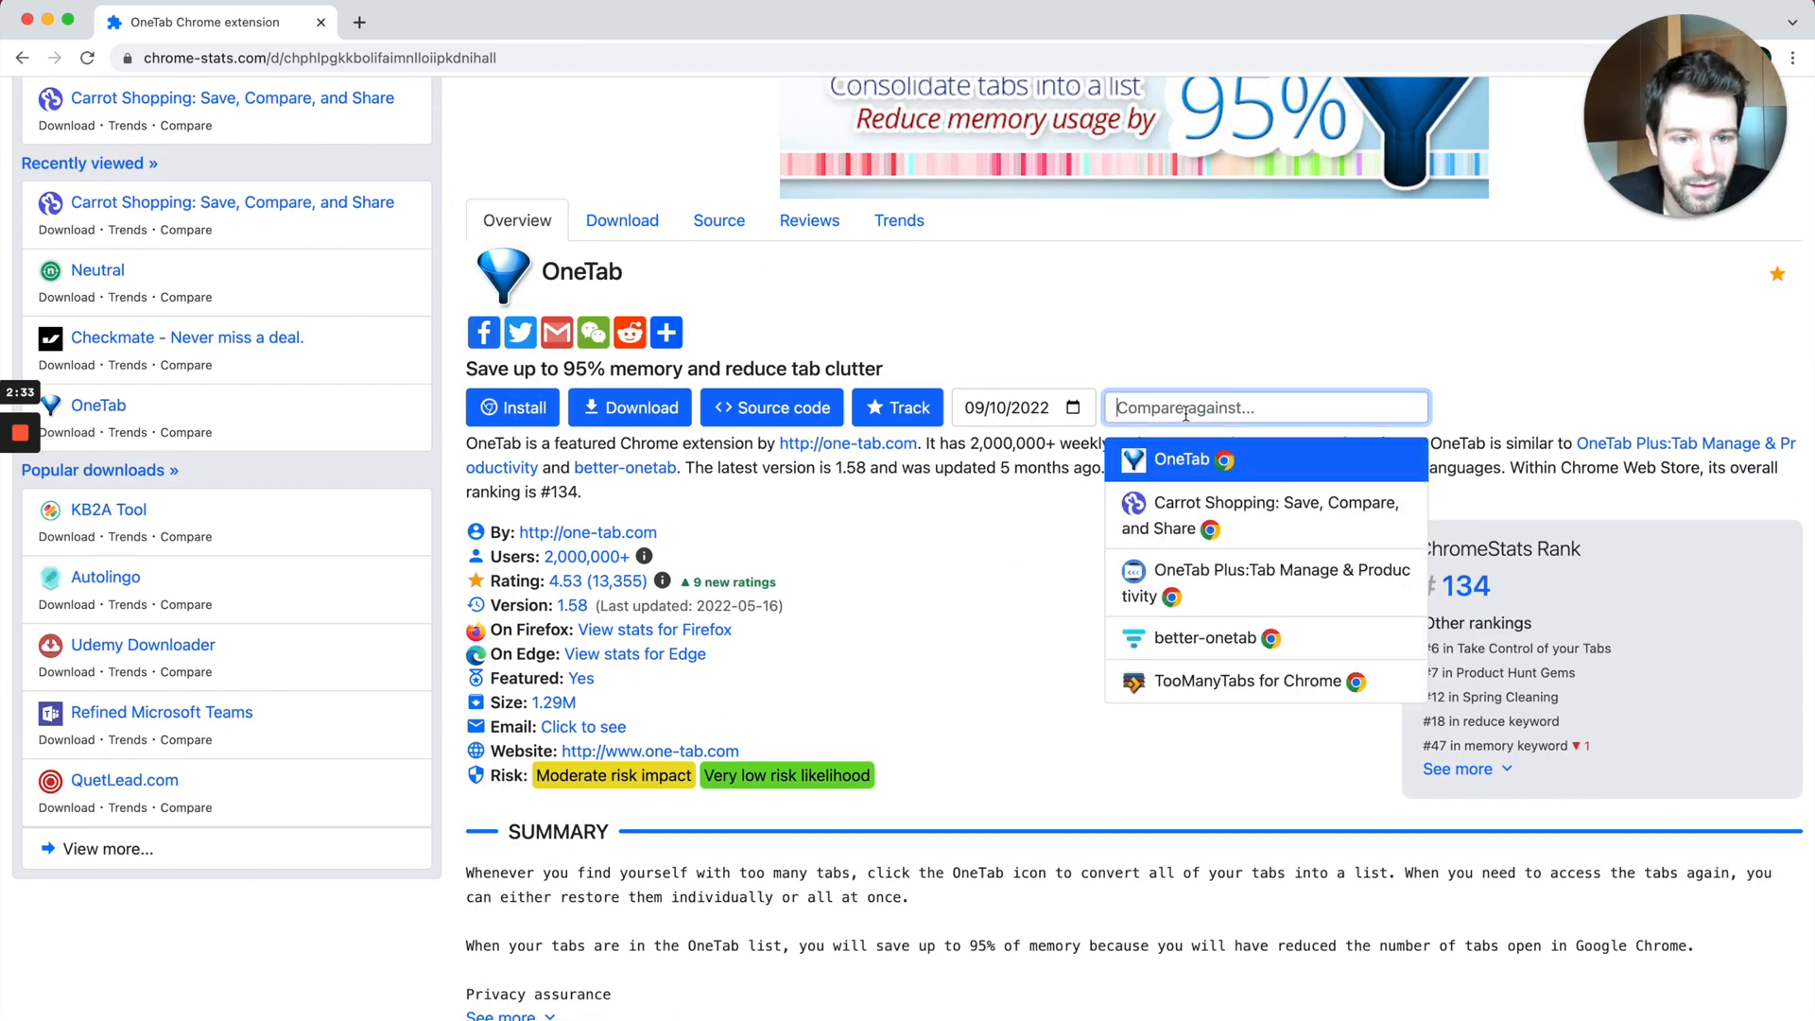
{"action": "left_click", "coordinate": [1200, 637]}
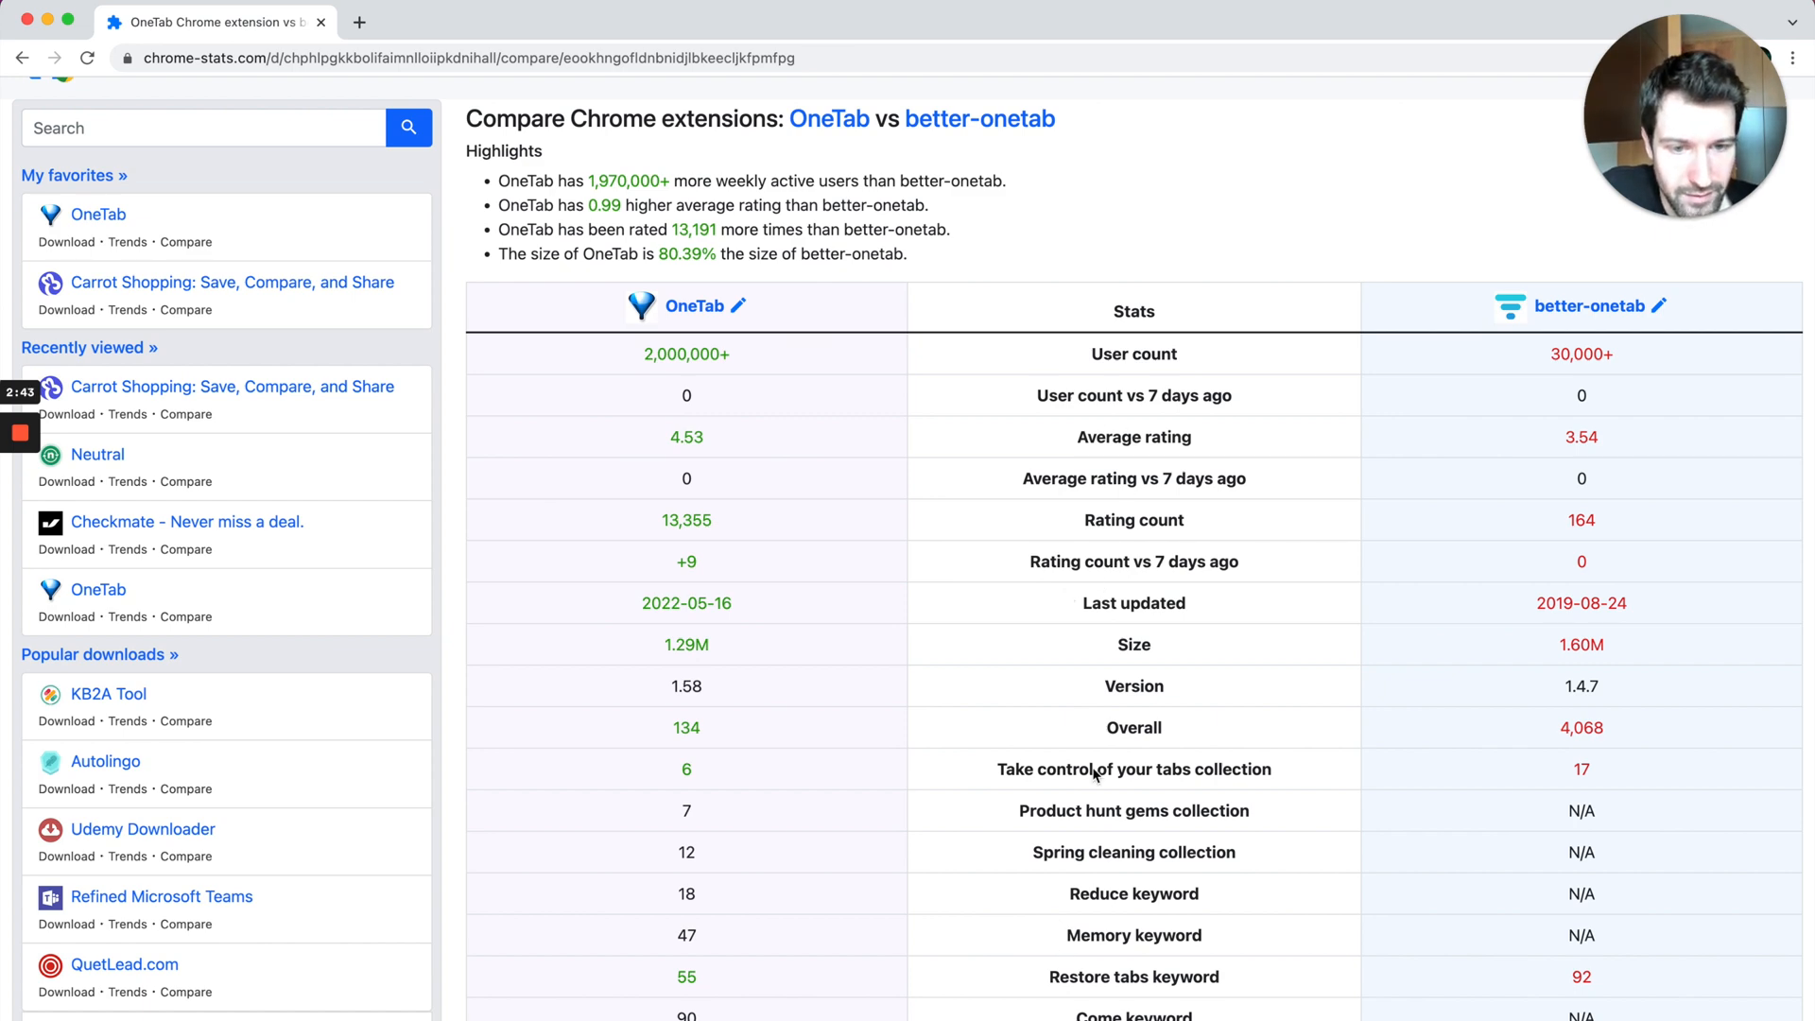
Step: Review the comparison table covering summaries, languages, permissions and user count history
{"action": "scroll", "scroll_direction": "down", "scroll_amount": 3}
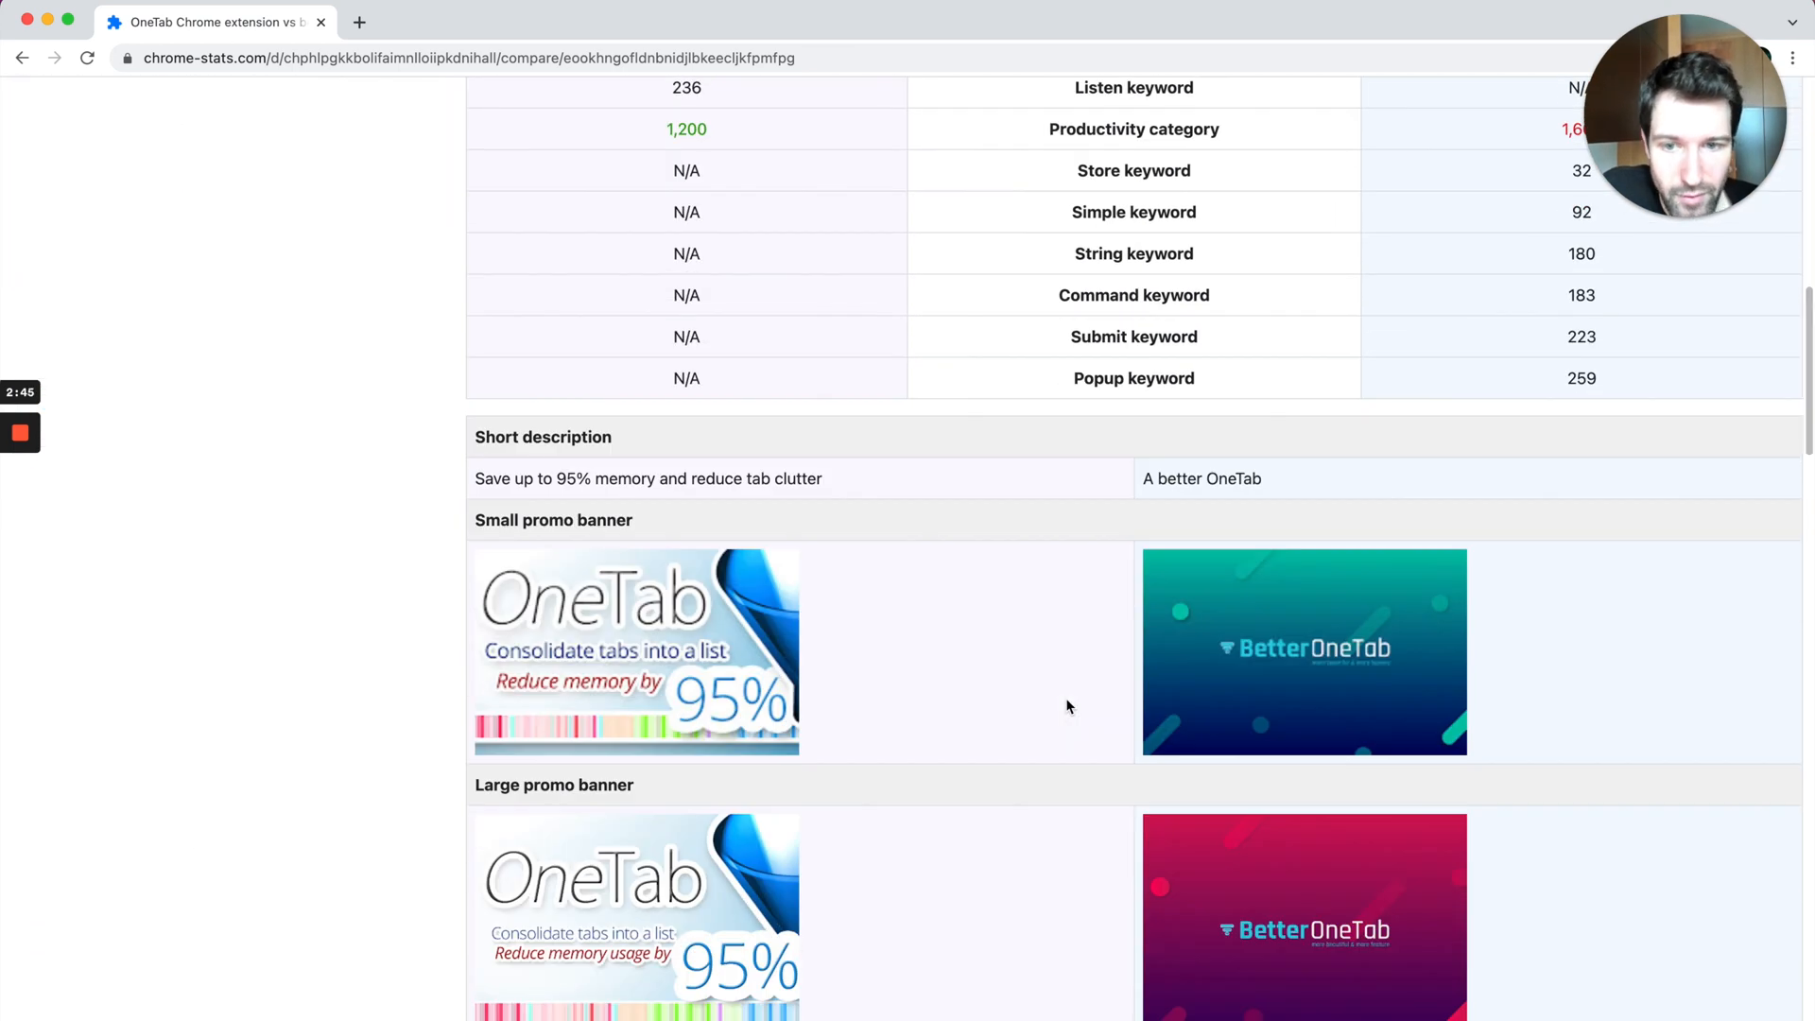
{"action": "scroll", "scroll_direction": "down", "scroll_amount": 3}
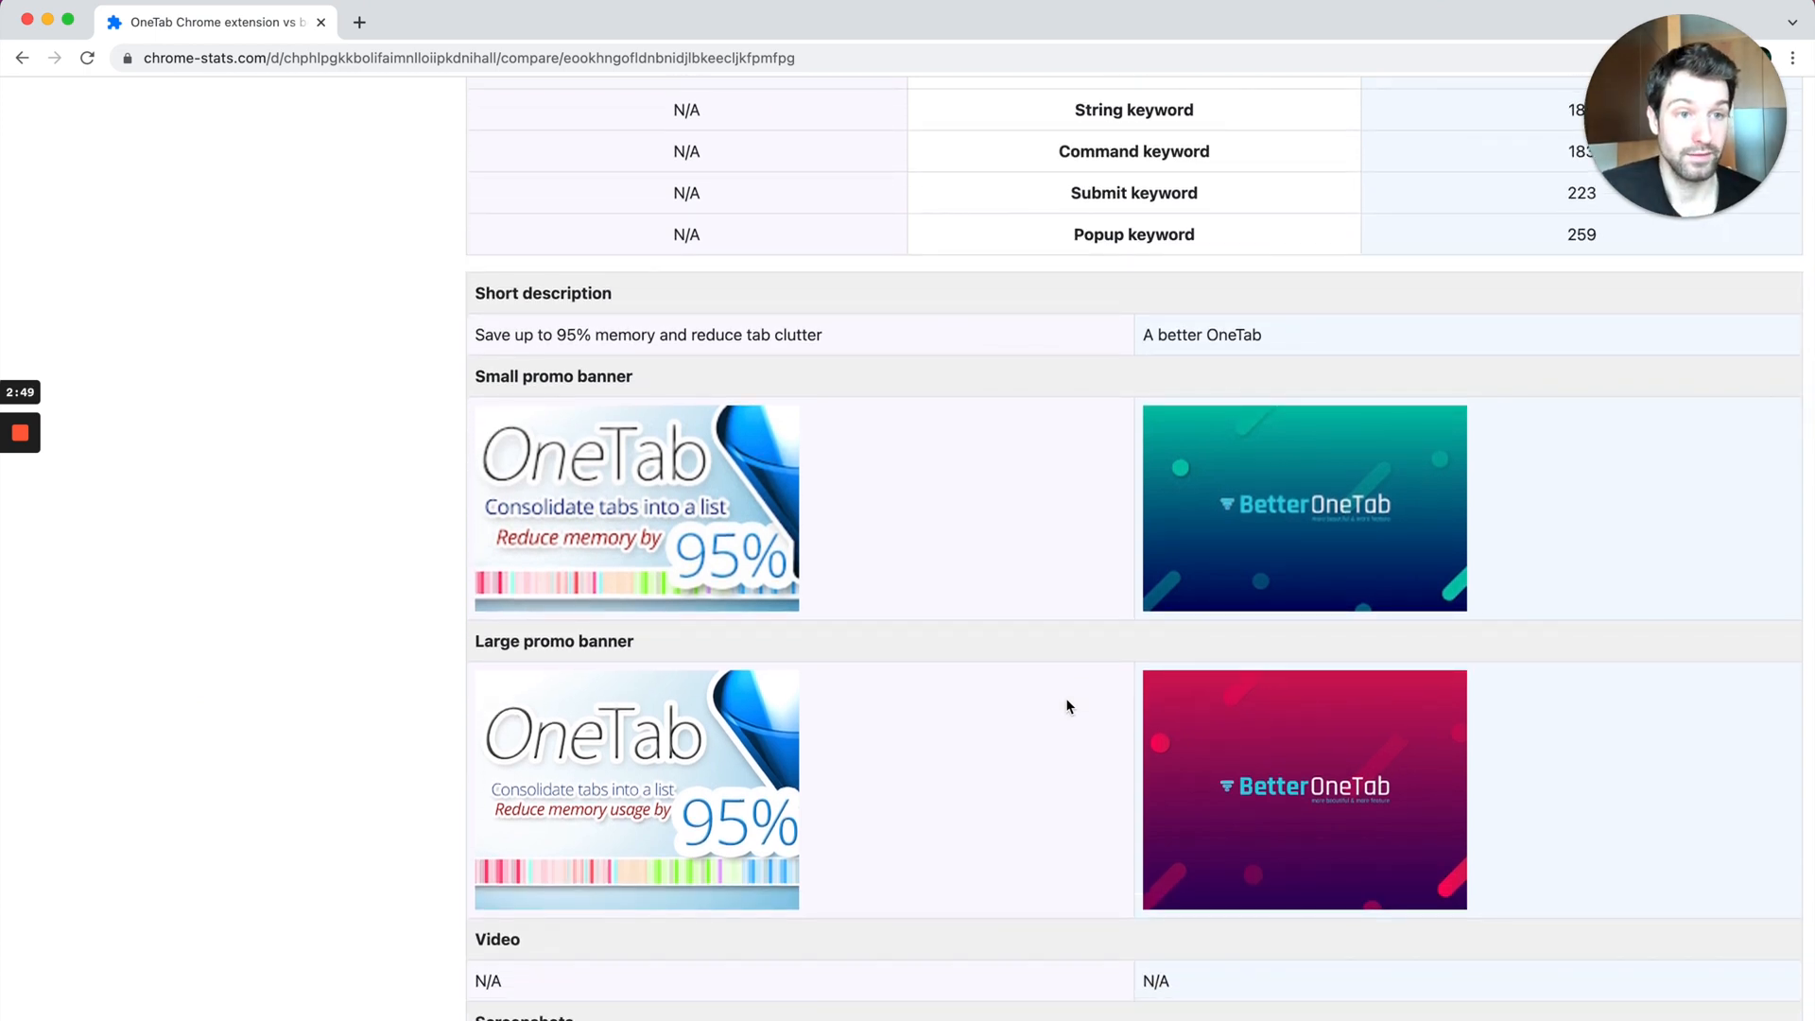
{"action": "scroll", "scroll_direction": "down", "scroll_amount": 3}
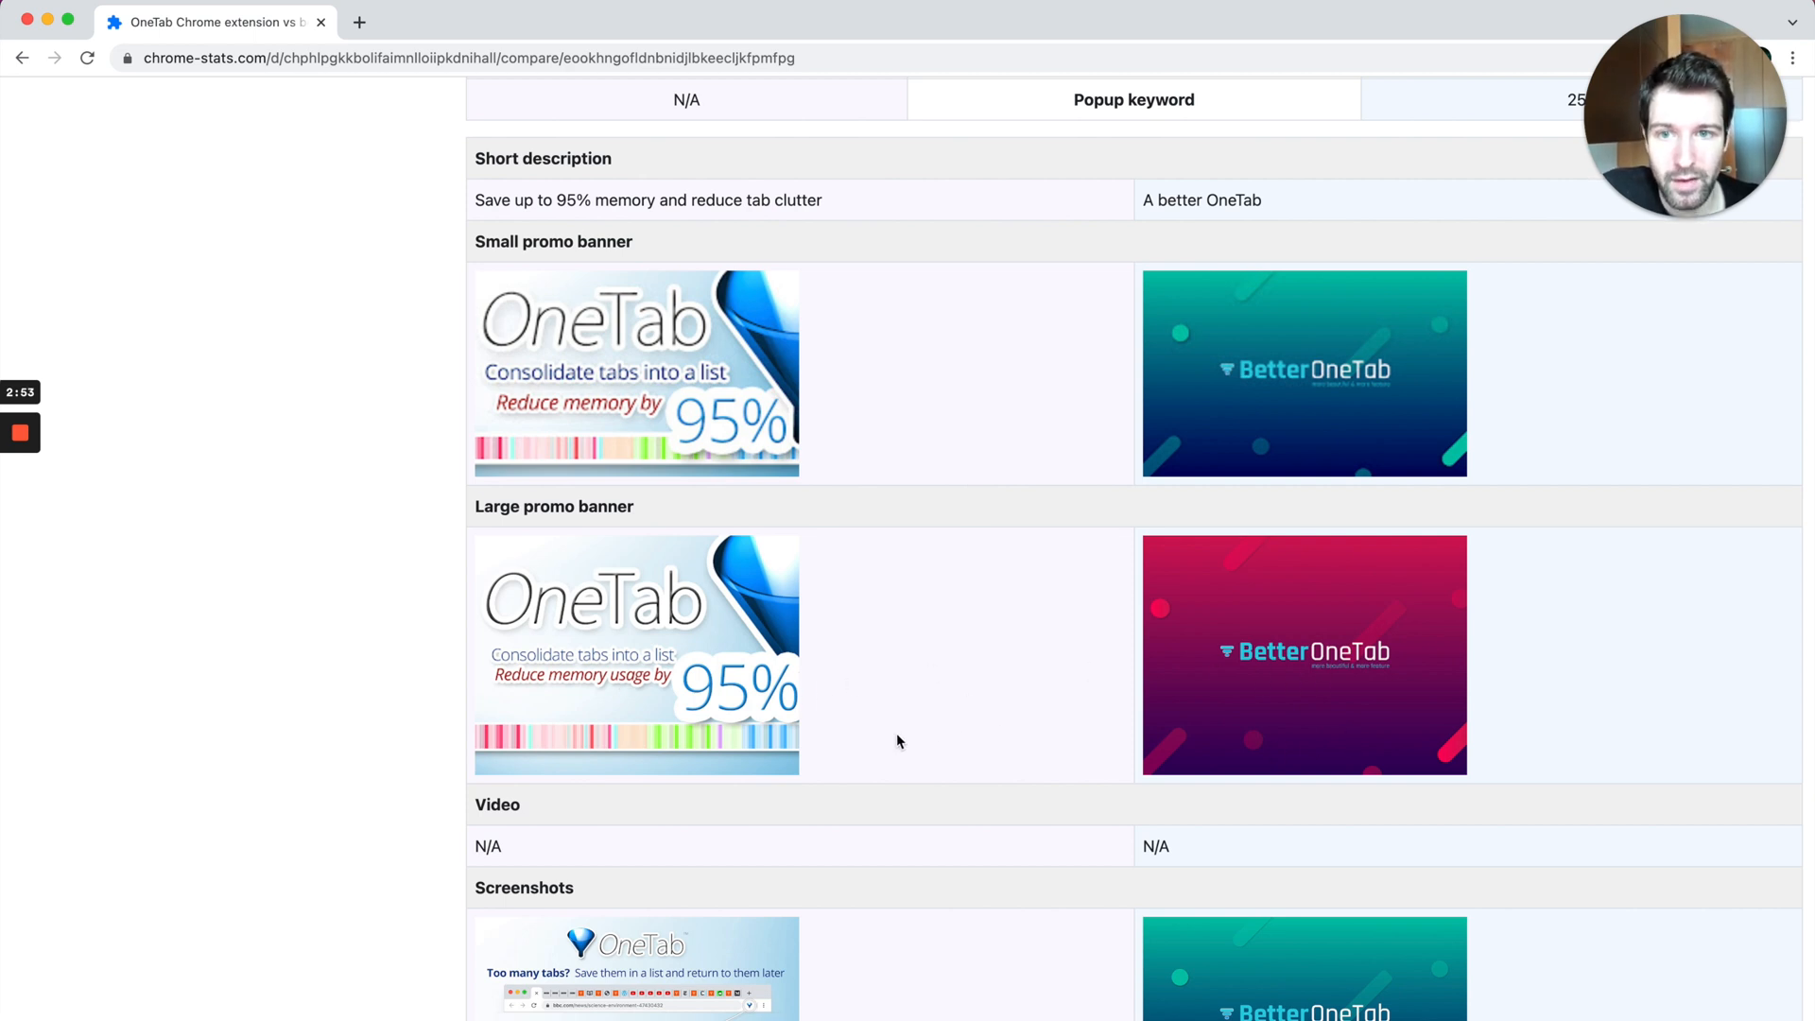
{"action": "scroll", "scroll_direction": "down", "scroll_amount": 3}
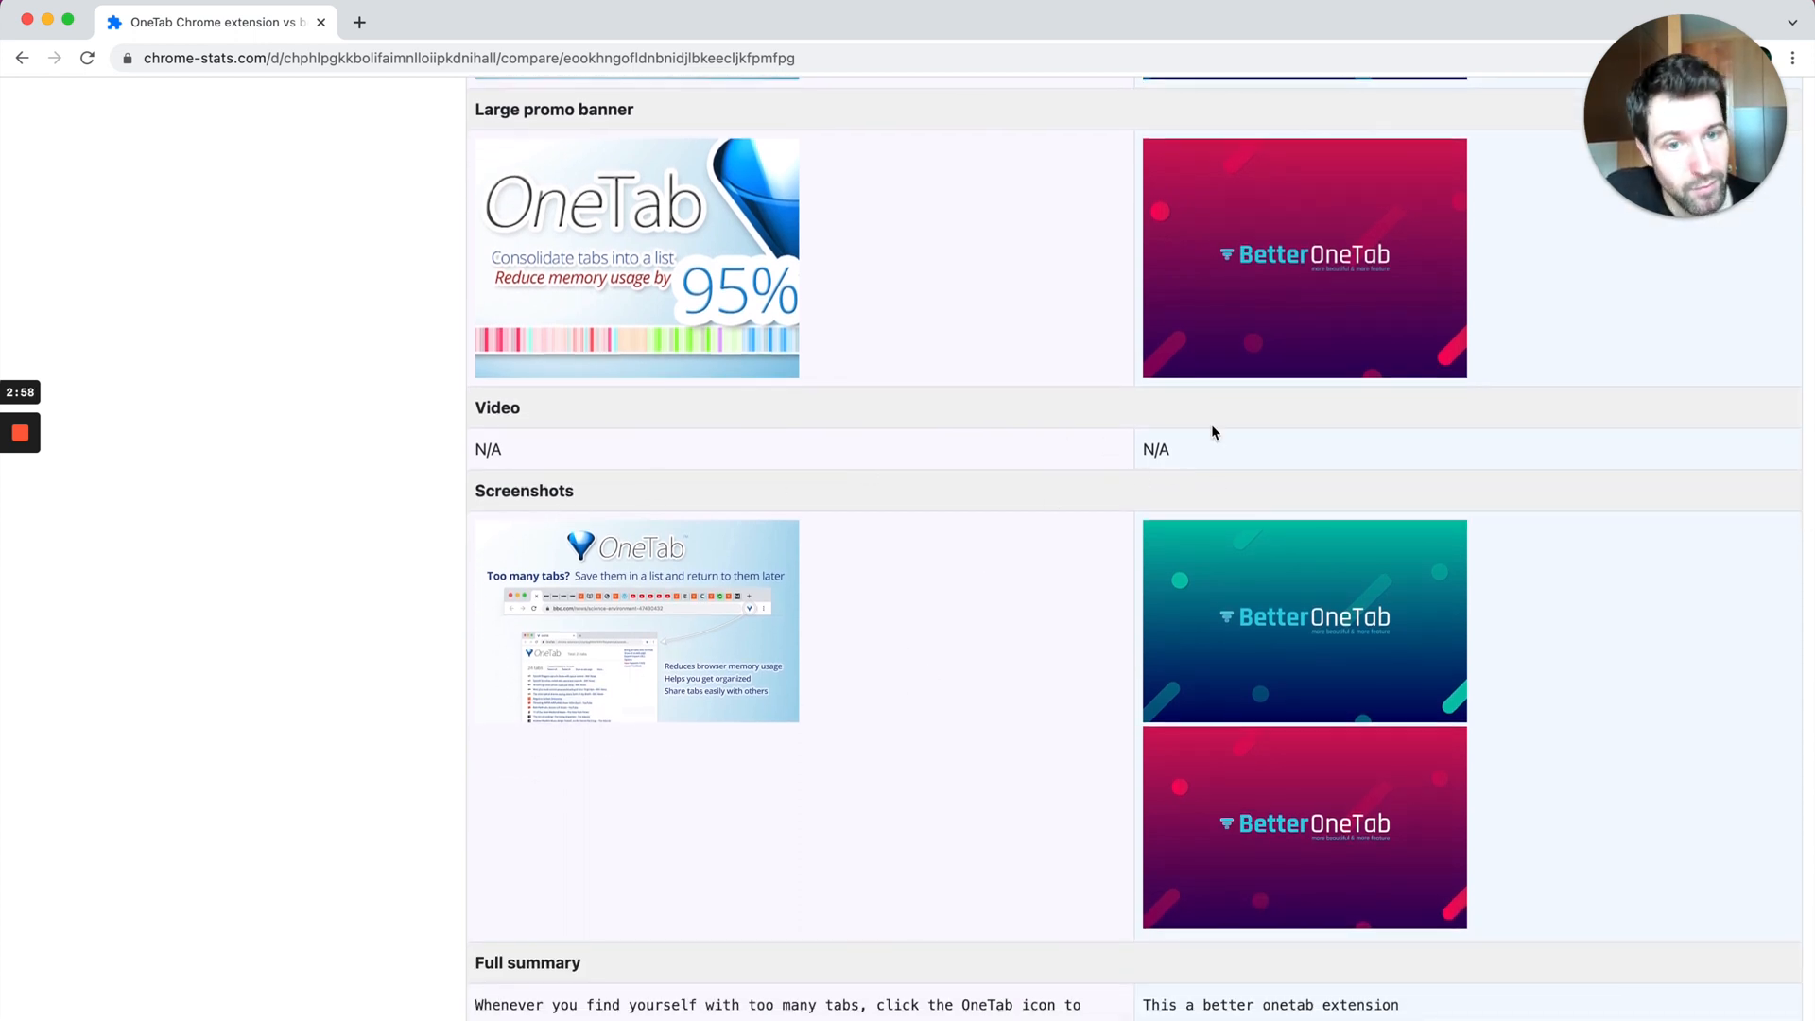
{"action": "mouse_move", "coordinate": [927, 535]}
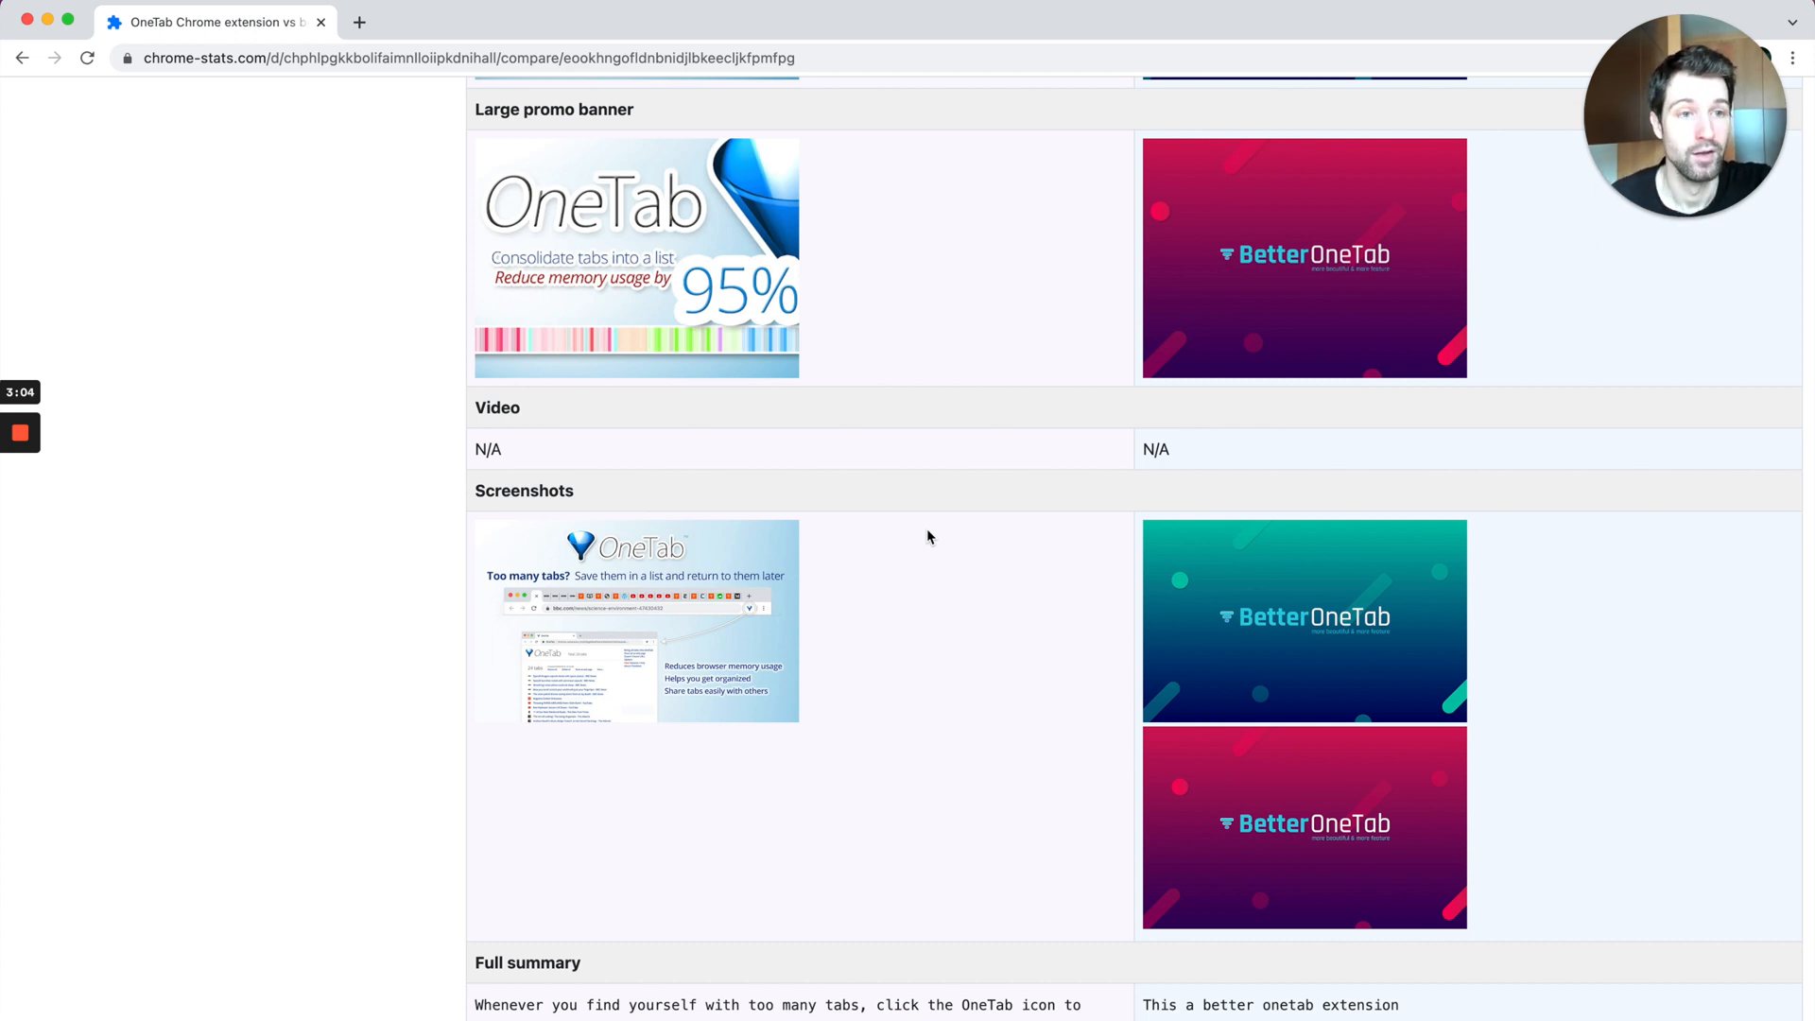
{"action": "mouse_move", "coordinate": [974, 522]}
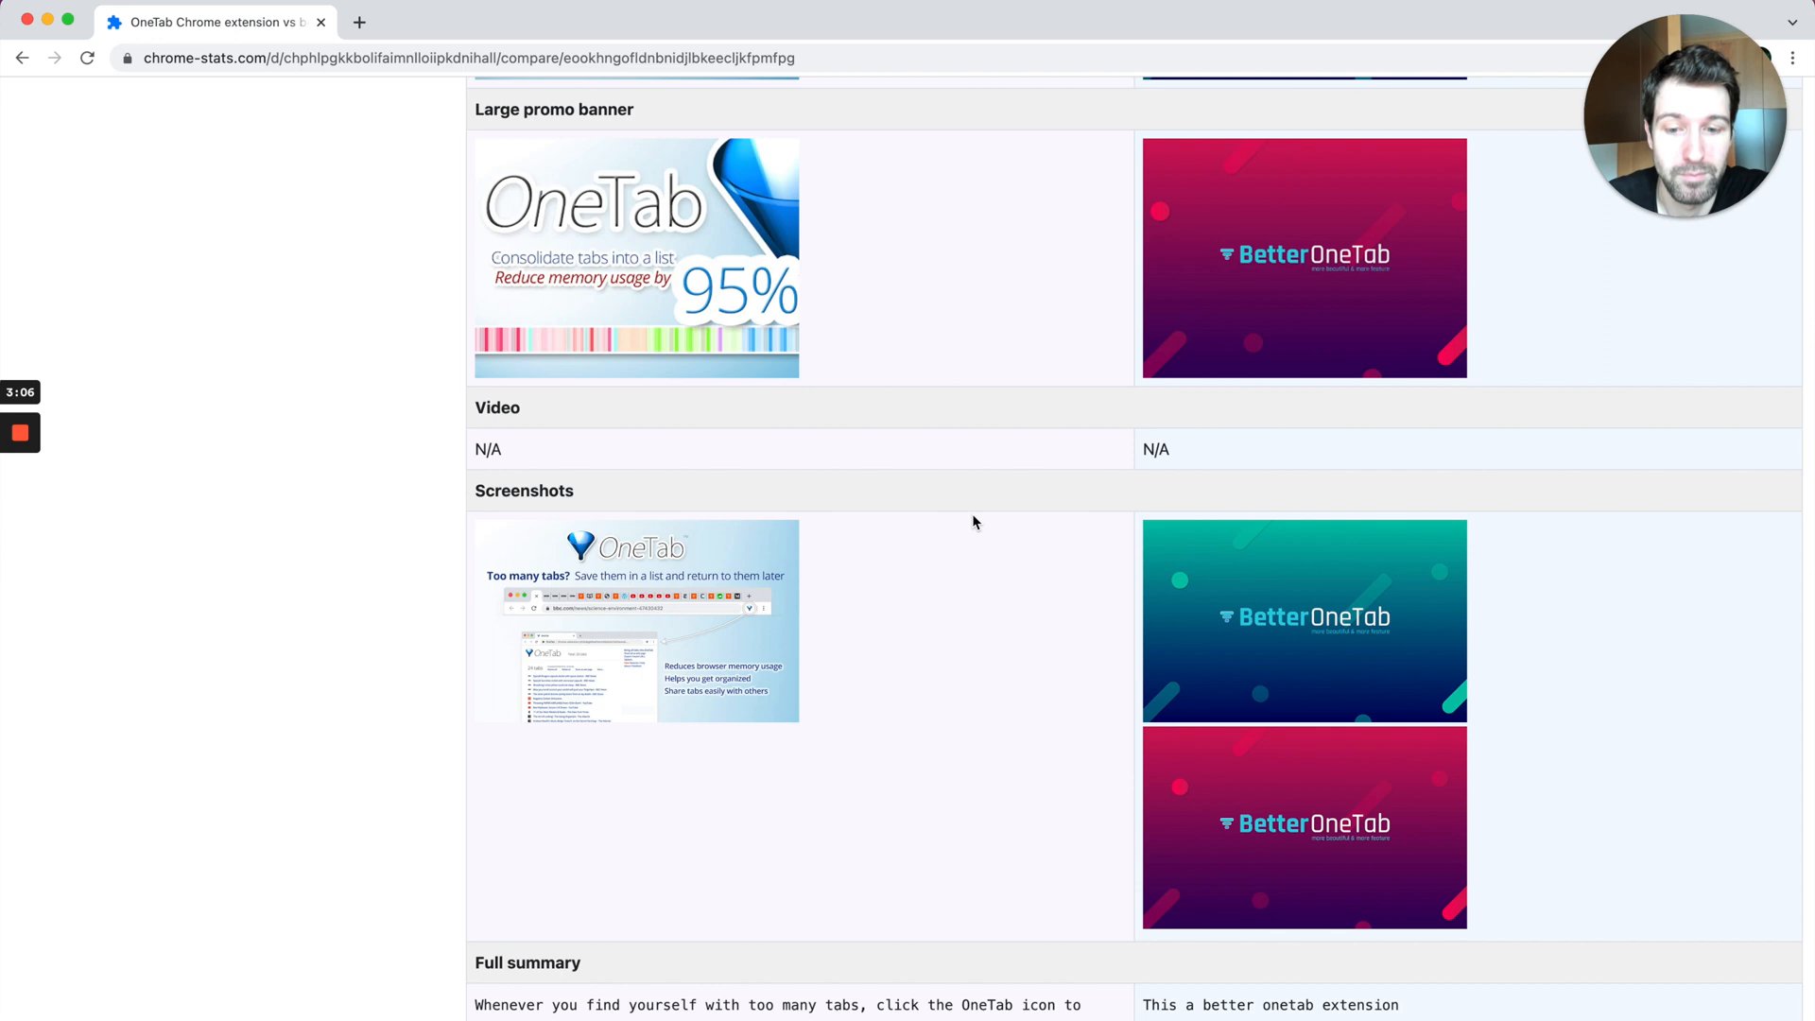
{"action": "scroll", "scroll_direction": "down", "scroll_amount": 3}
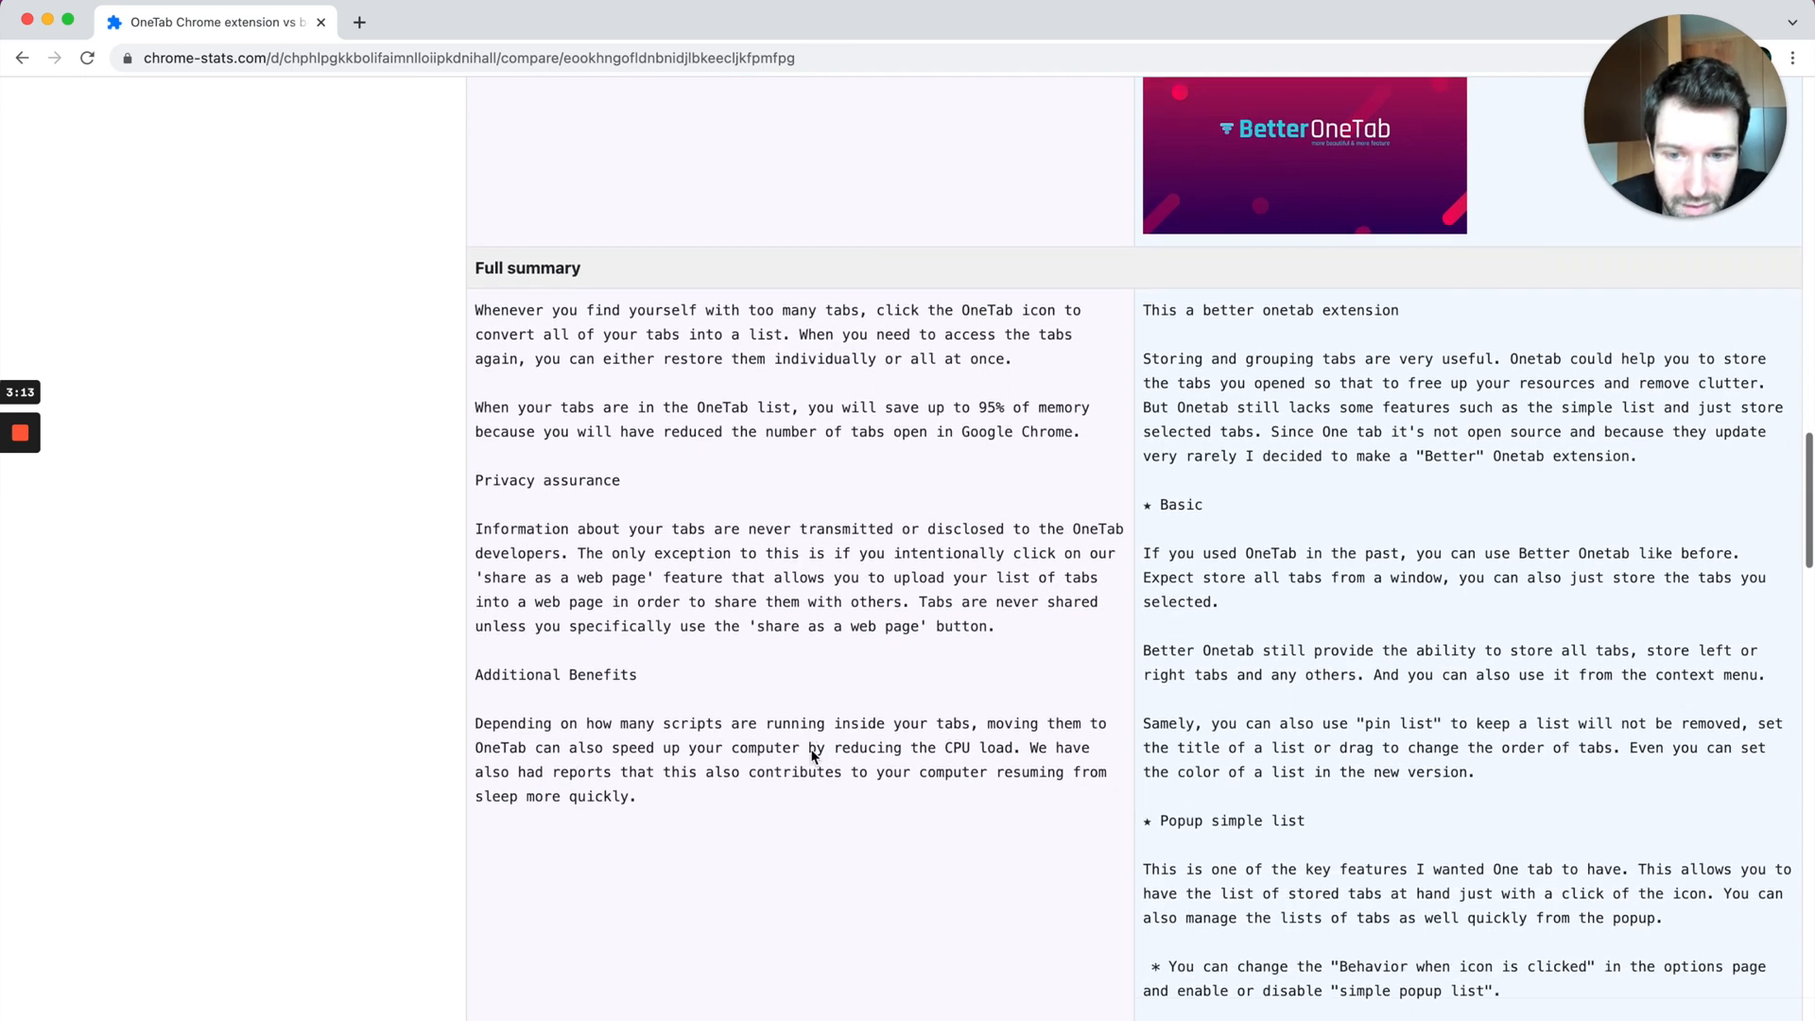
{"action": "scroll", "scroll_direction": "down", "scroll_amount": 3}
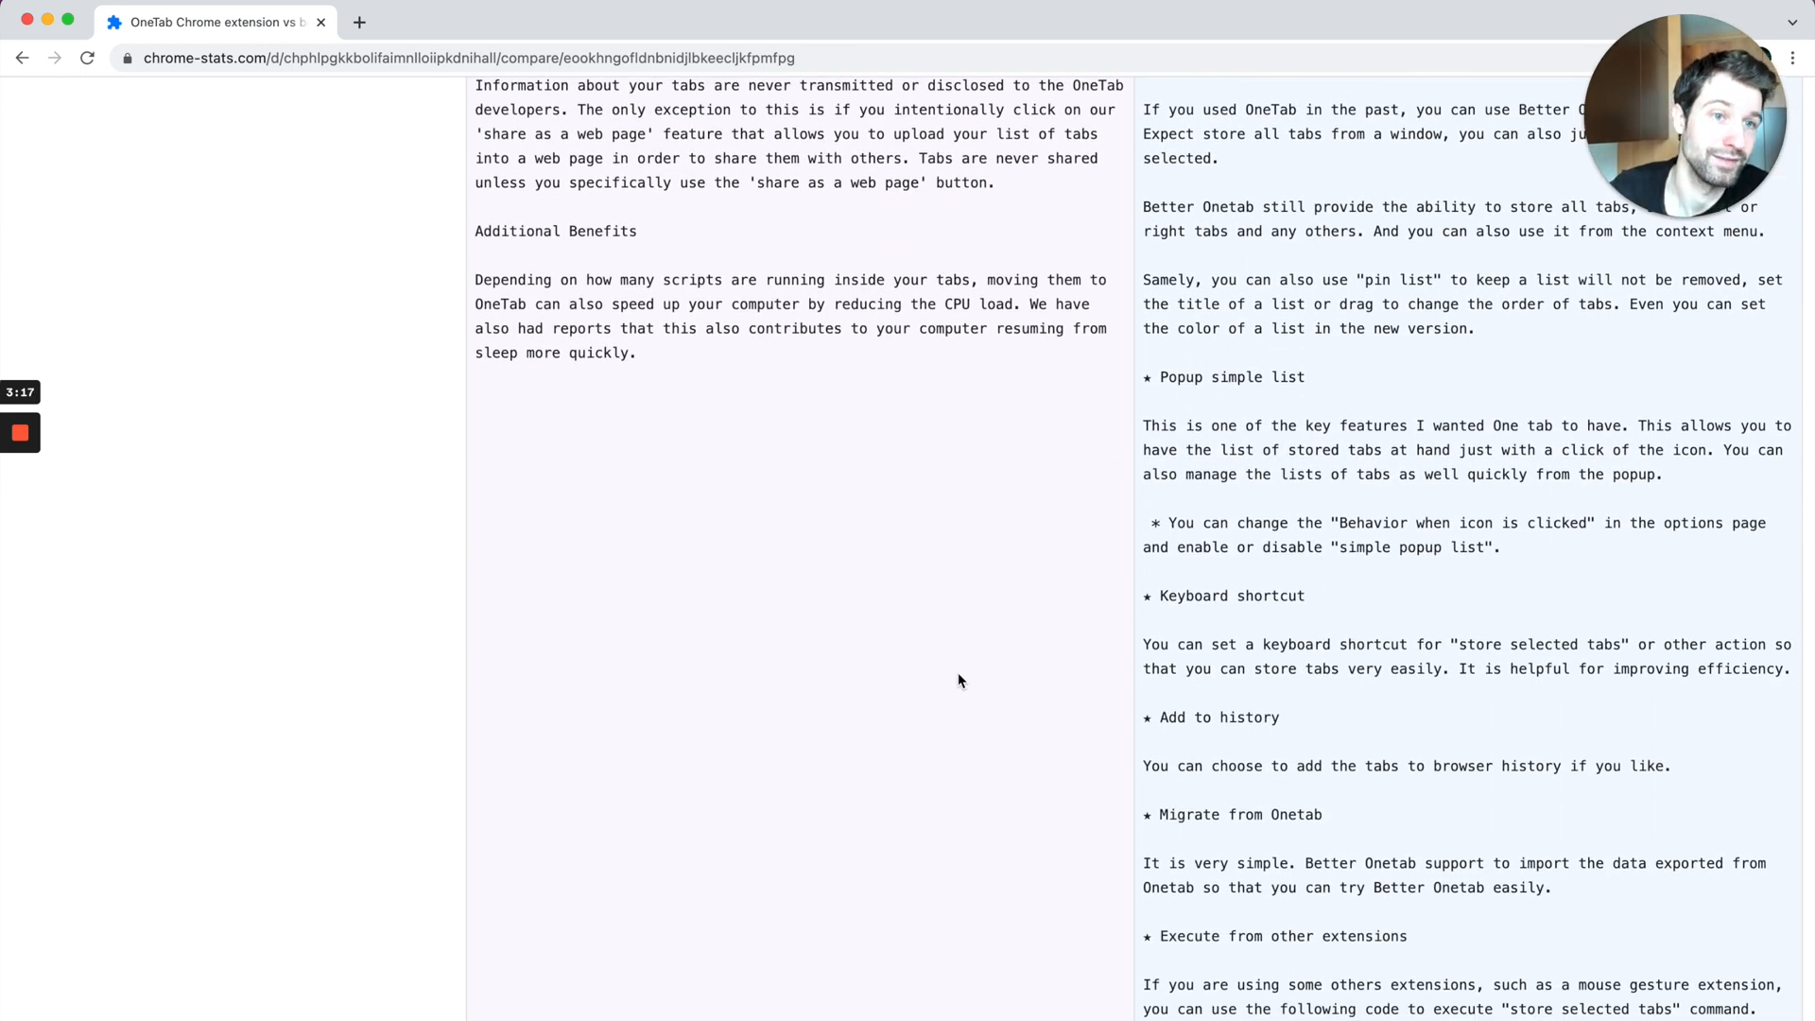
{"action": "scroll", "scroll_direction": "down", "scroll_amount": 3}
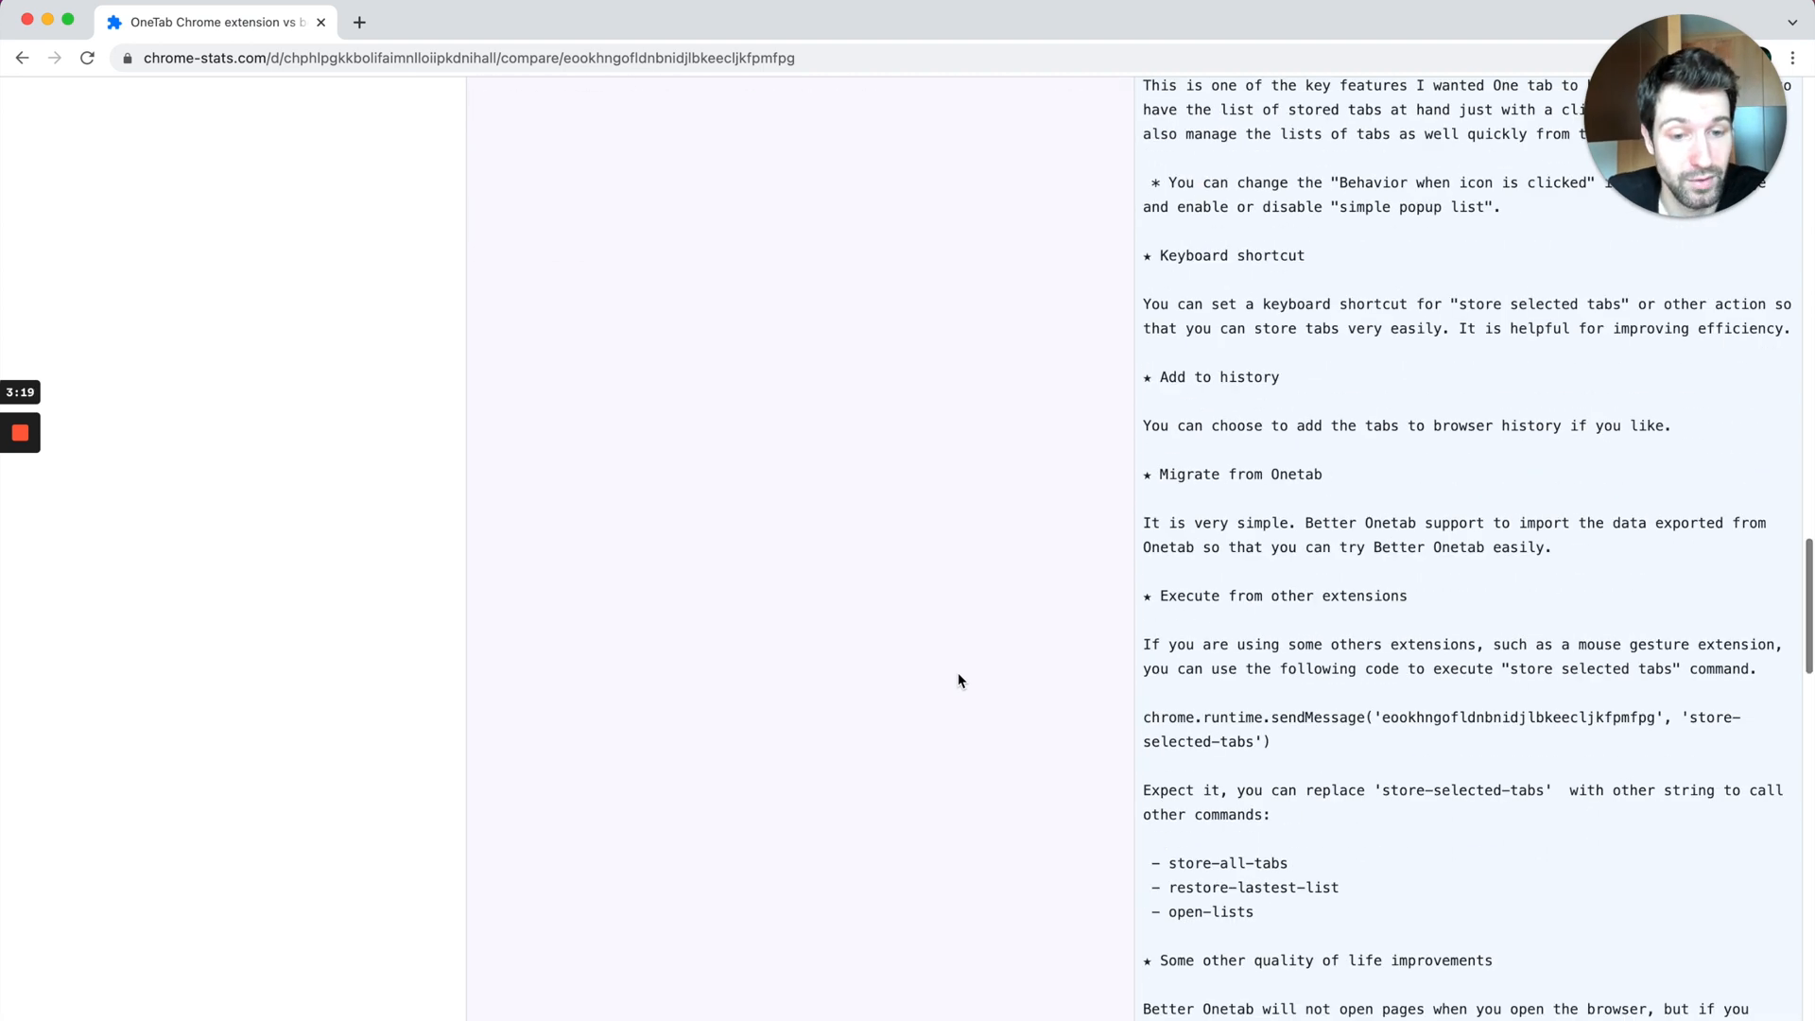
{"action": "scroll", "scroll_direction": "down", "scroll_amount": 3}
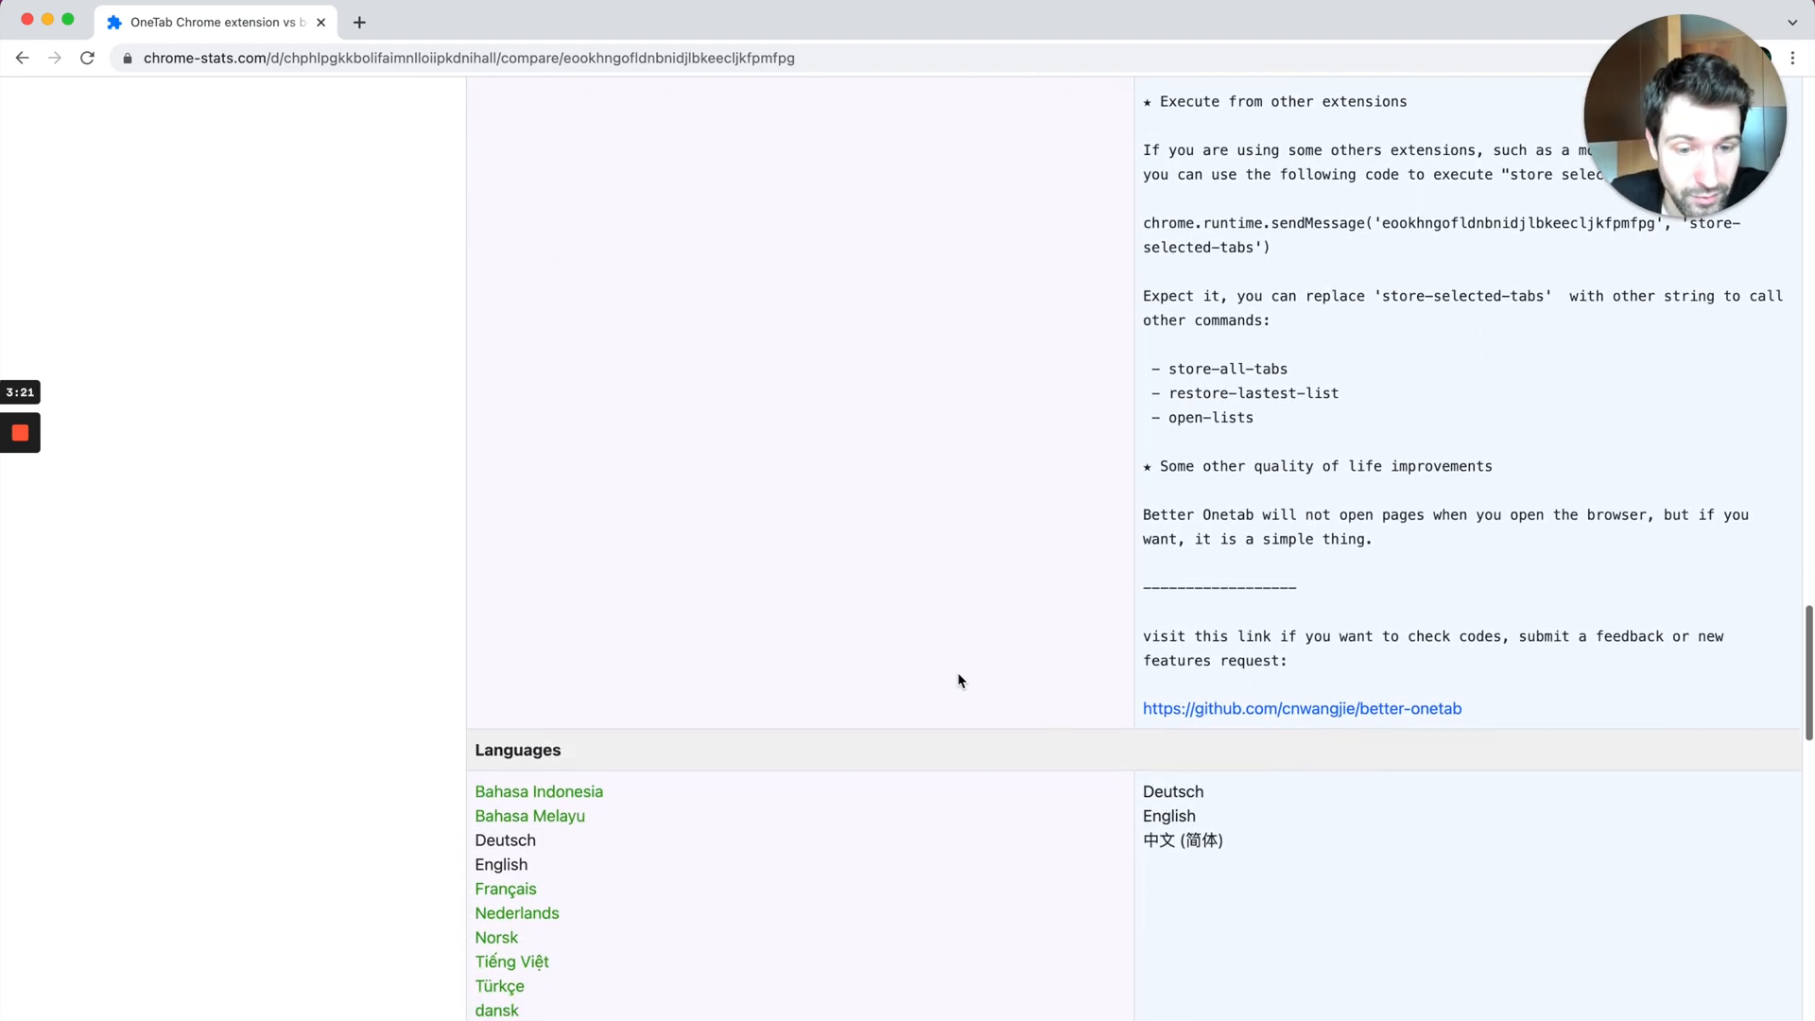
{"action": "scroll", "scroll_direction": "down", "scroll_amount": 3}
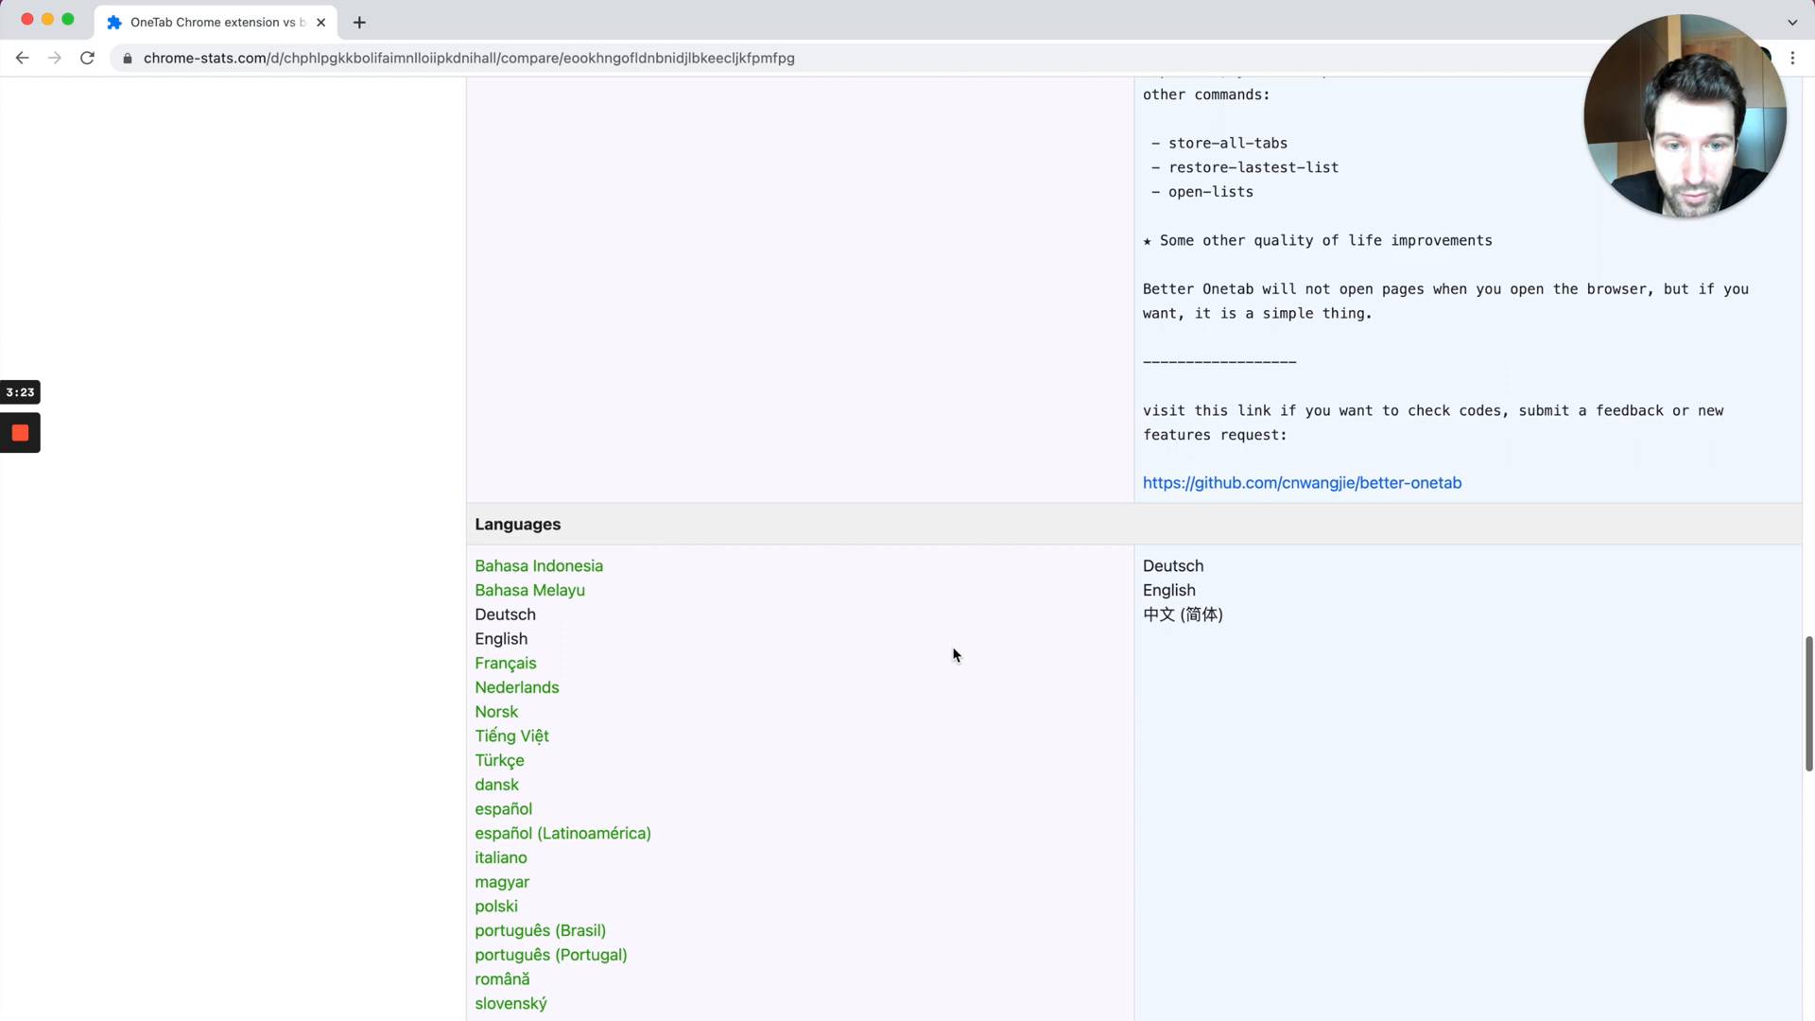
{"action": "scroll", "scroll_direction": "down", "scroll_amount": 3}
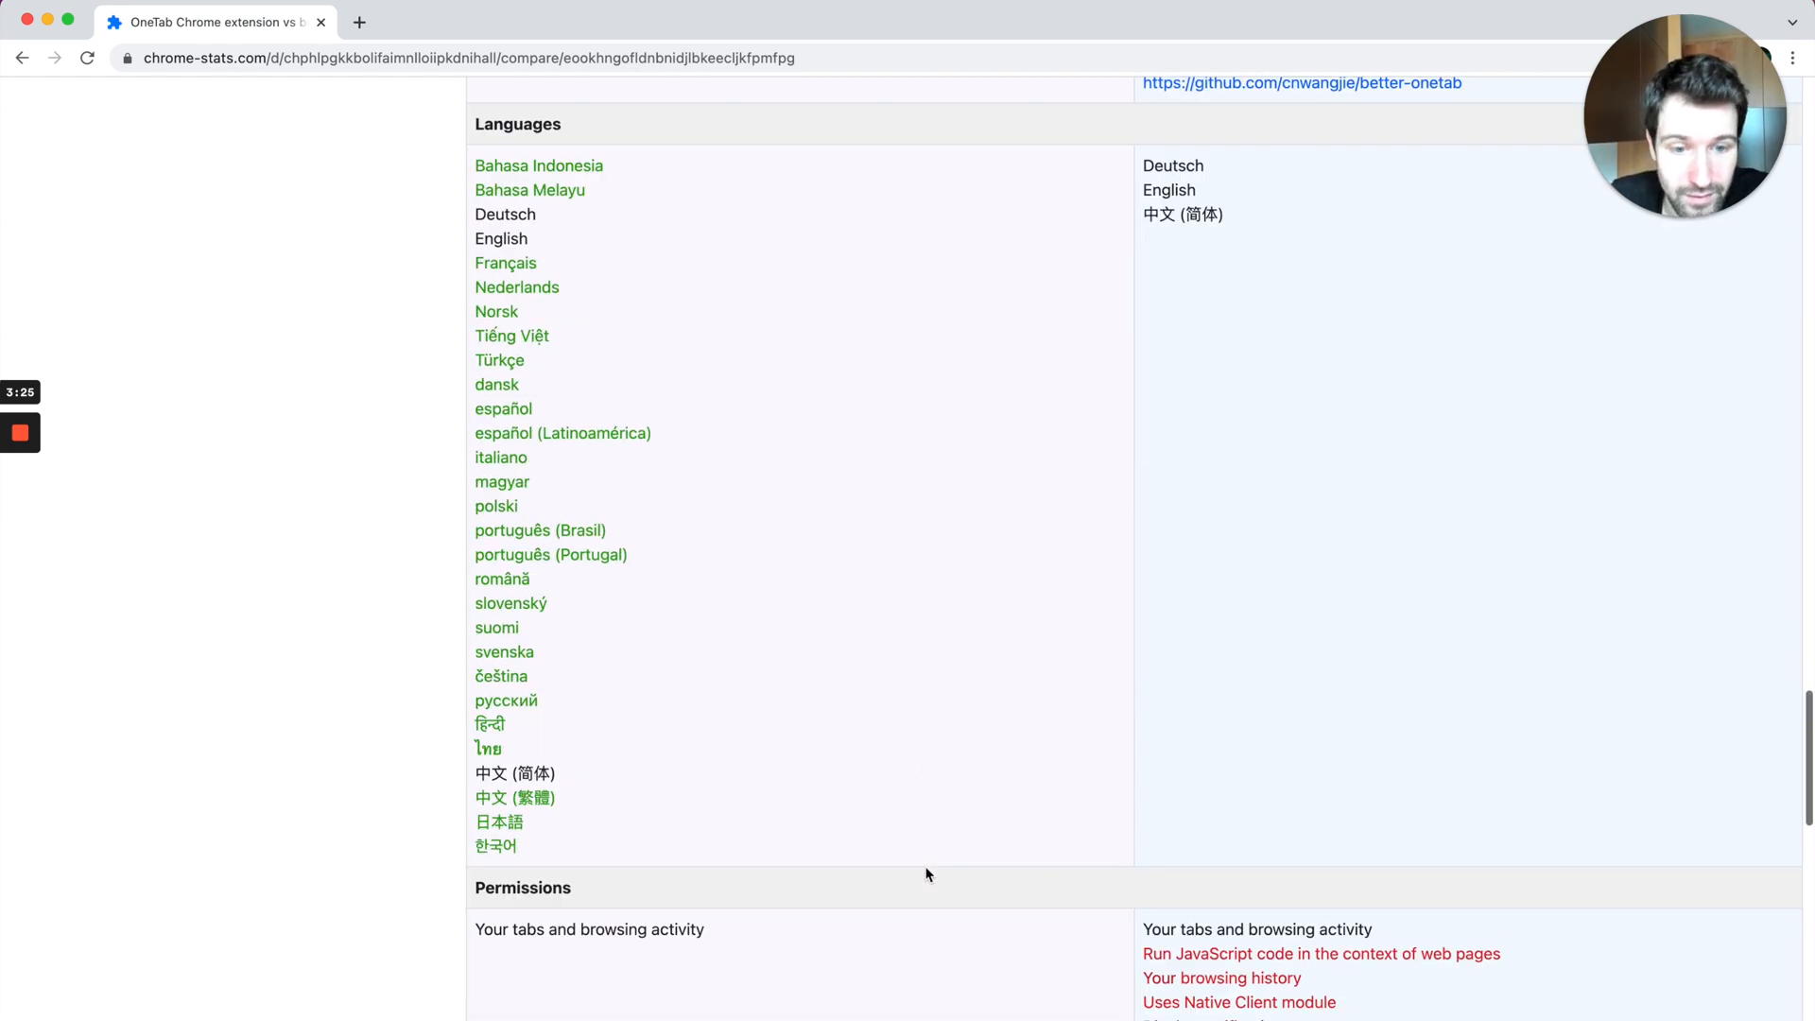
{"action": "scroll", "scroll_direction": "down", "scroll_amount": 3}
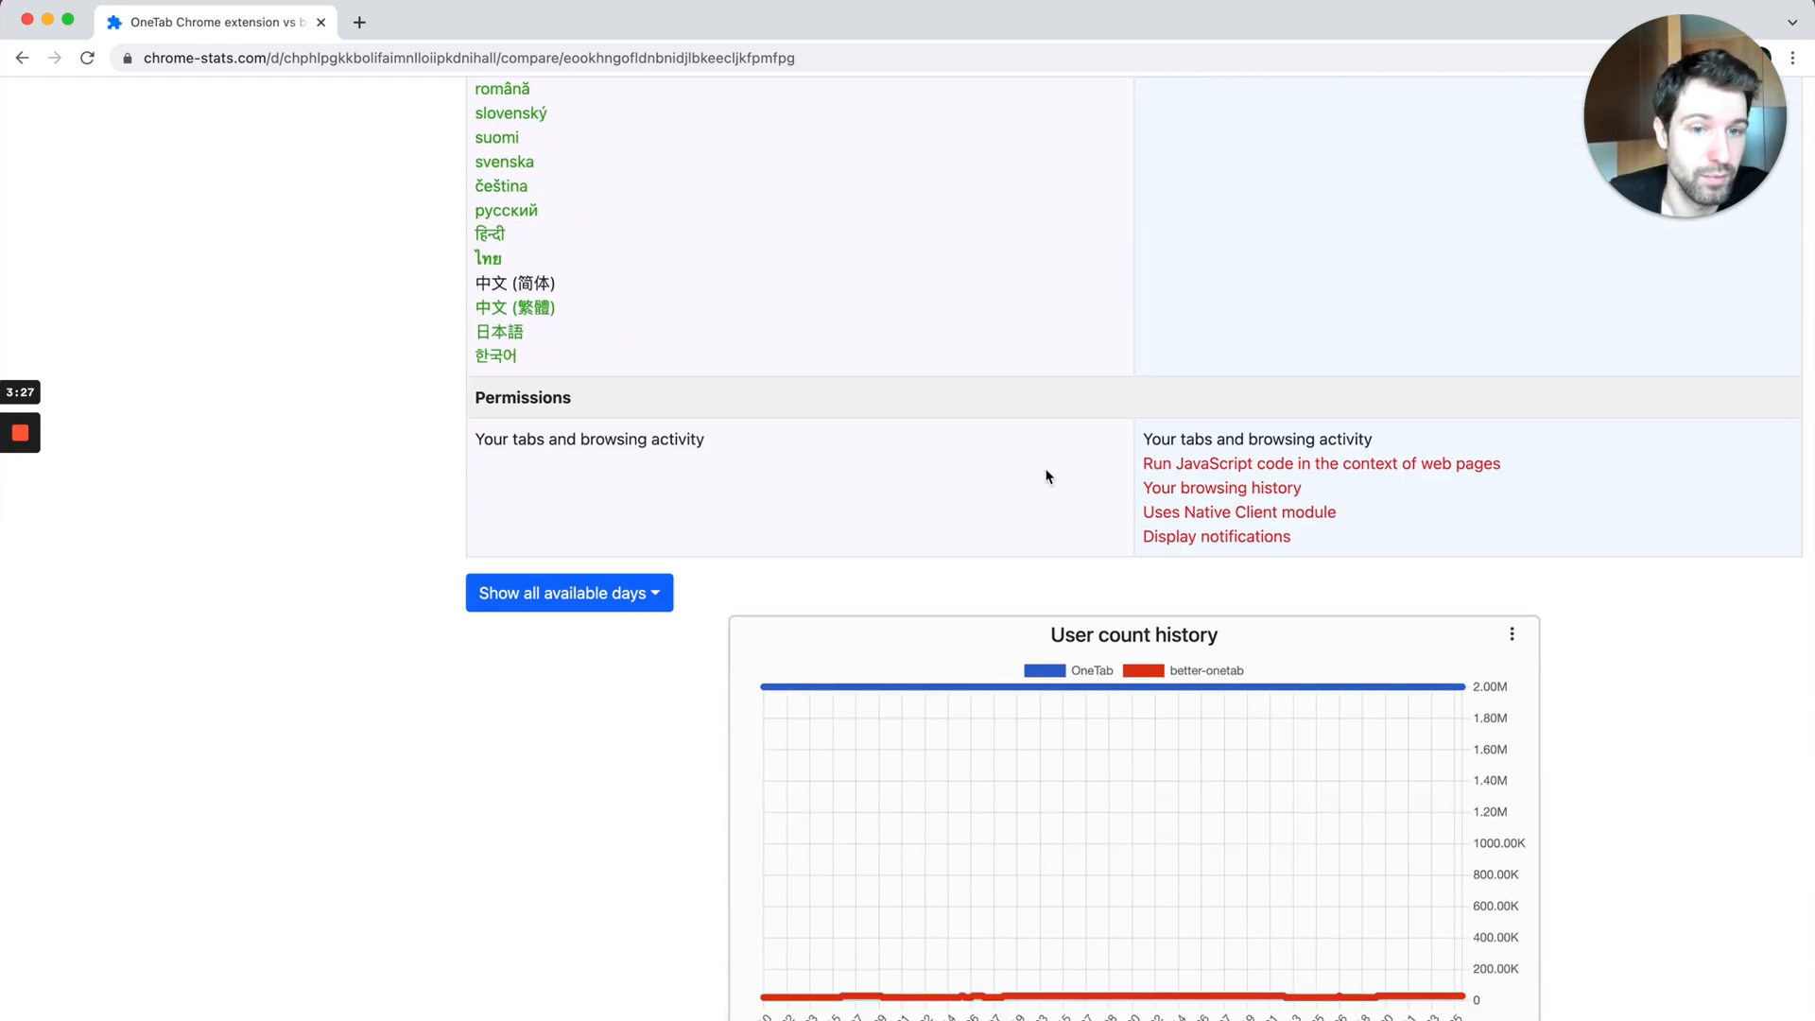
{"action": "mouse_move", "coordinate": [969, 478]}
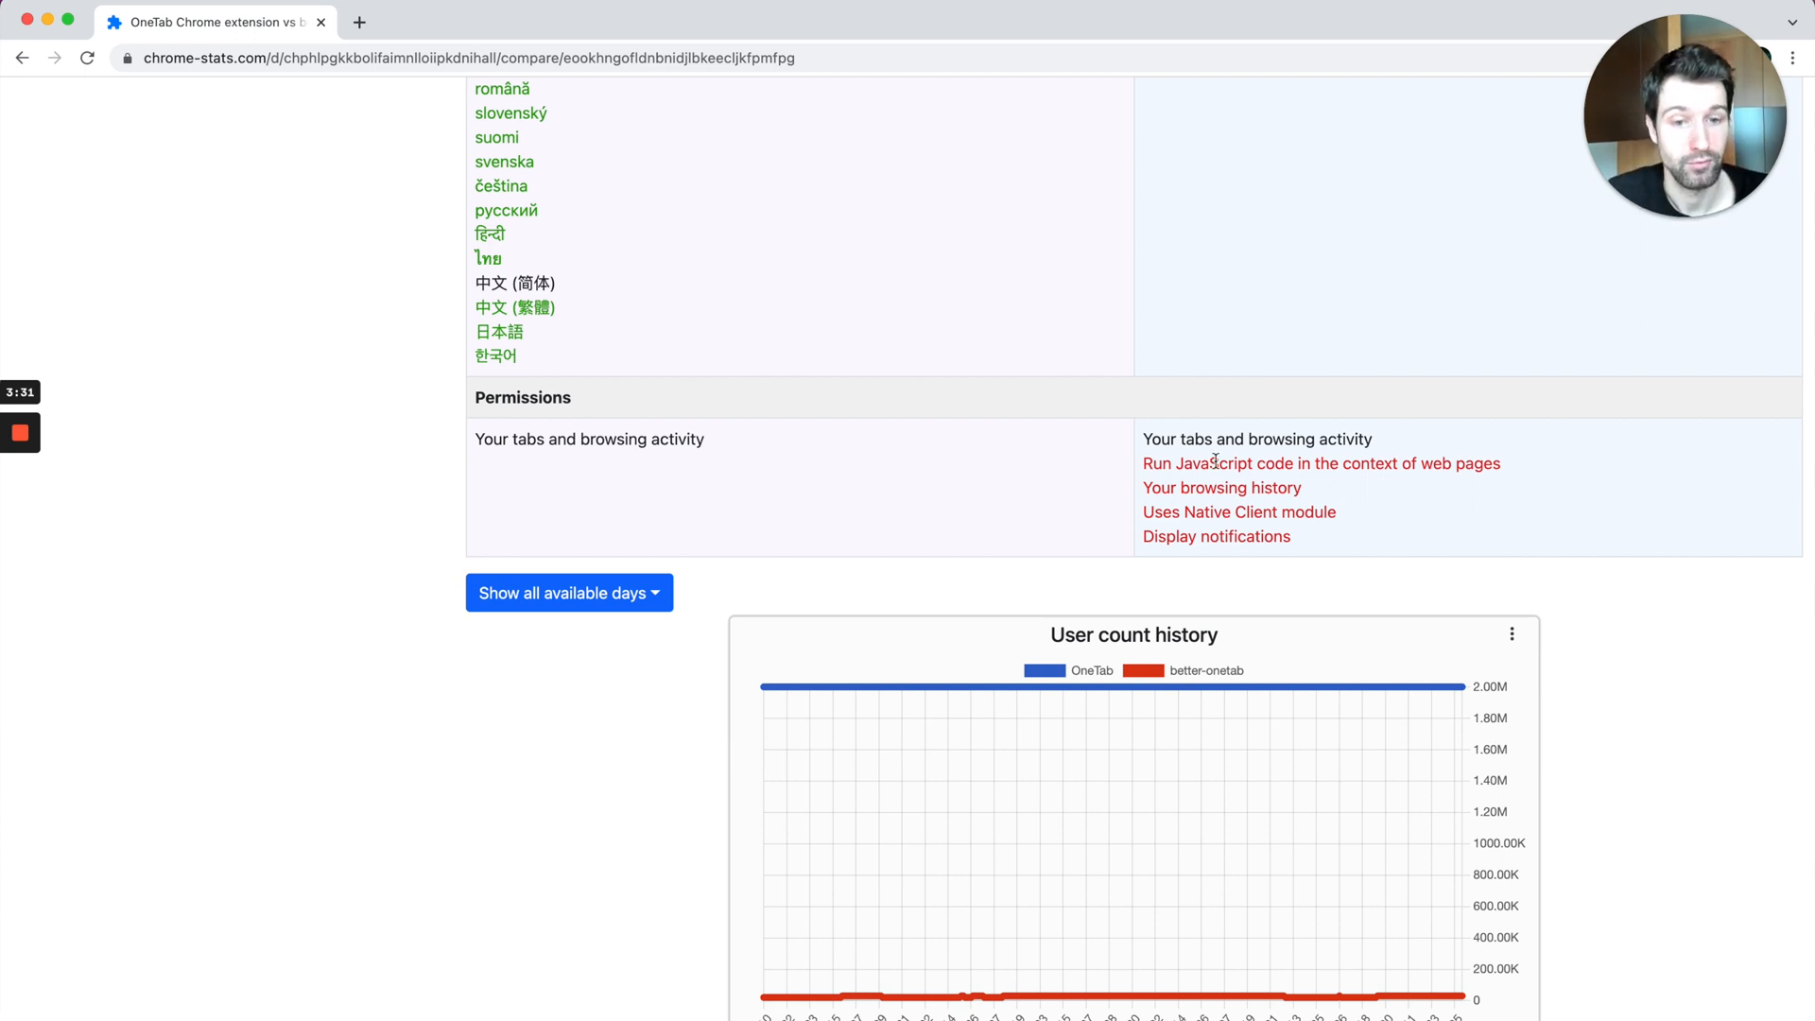
Step: Review the user count and rating history charts for OneTab and Better OneTab
{"action": "scroll", "scroll_direction": "down", "scroll_amount": 3}
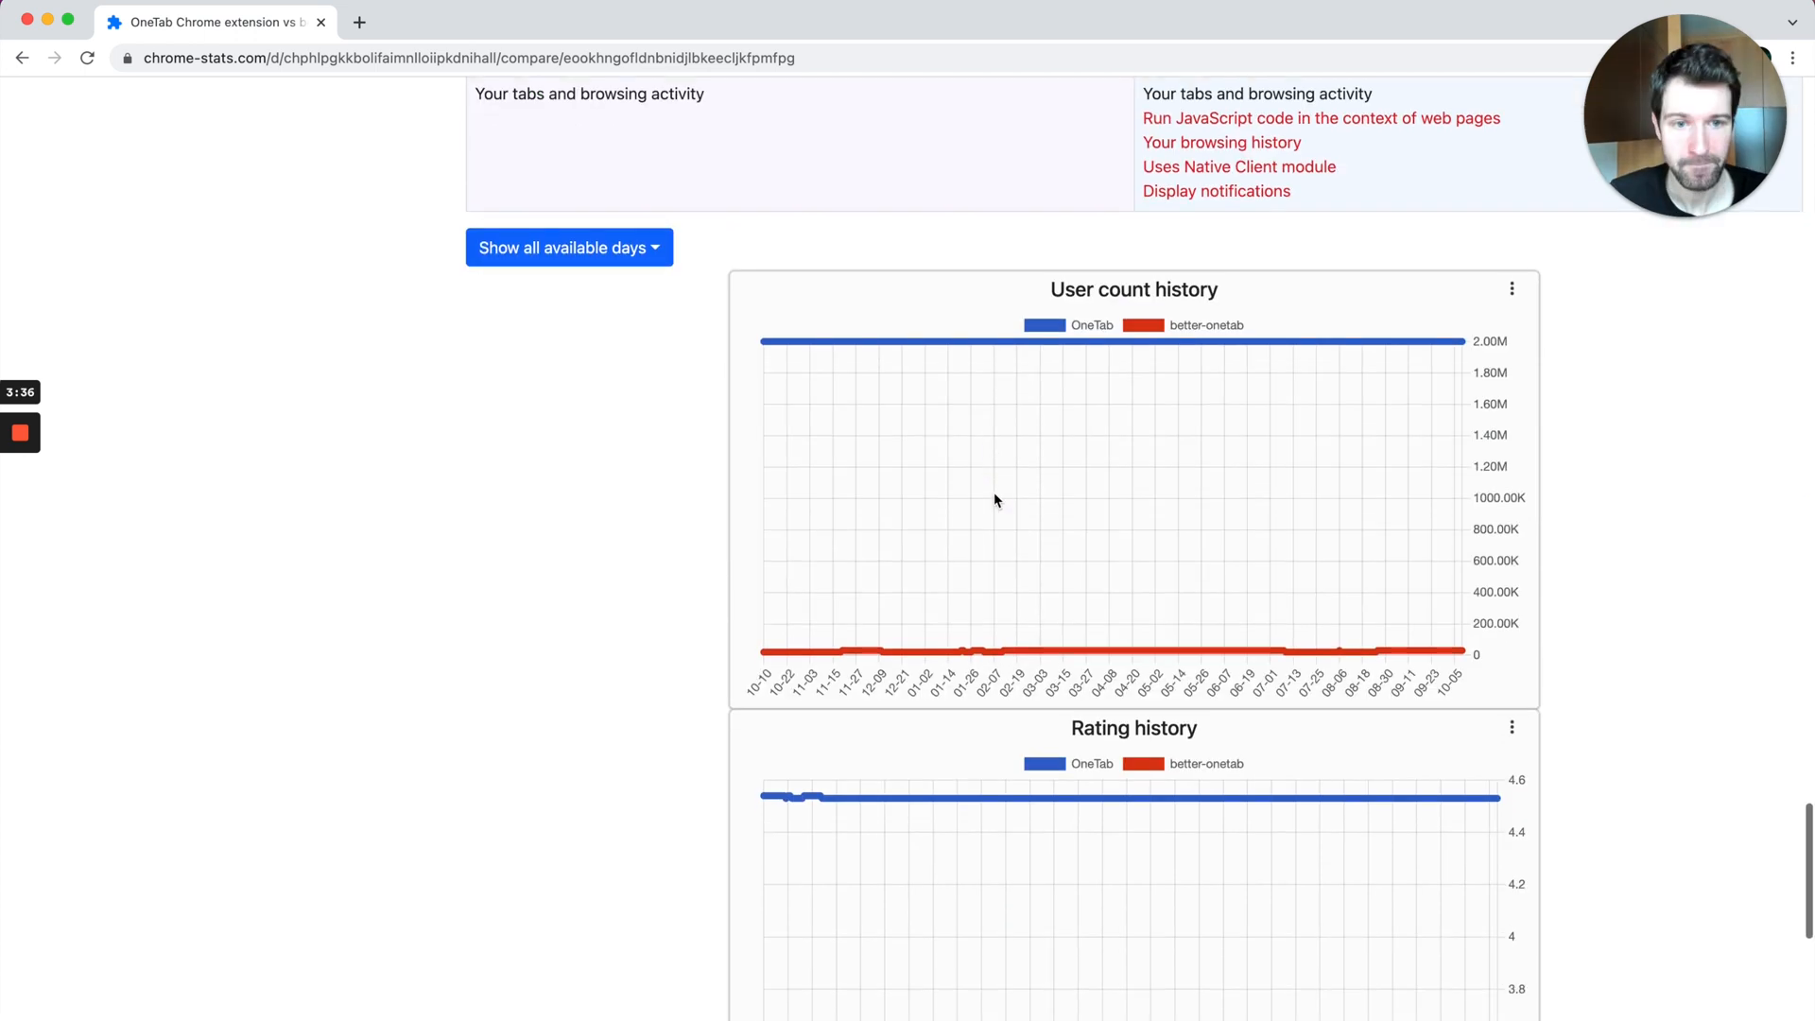
{"action": "scroll", "scroll_direction": "down", "scroll_amount": 3}
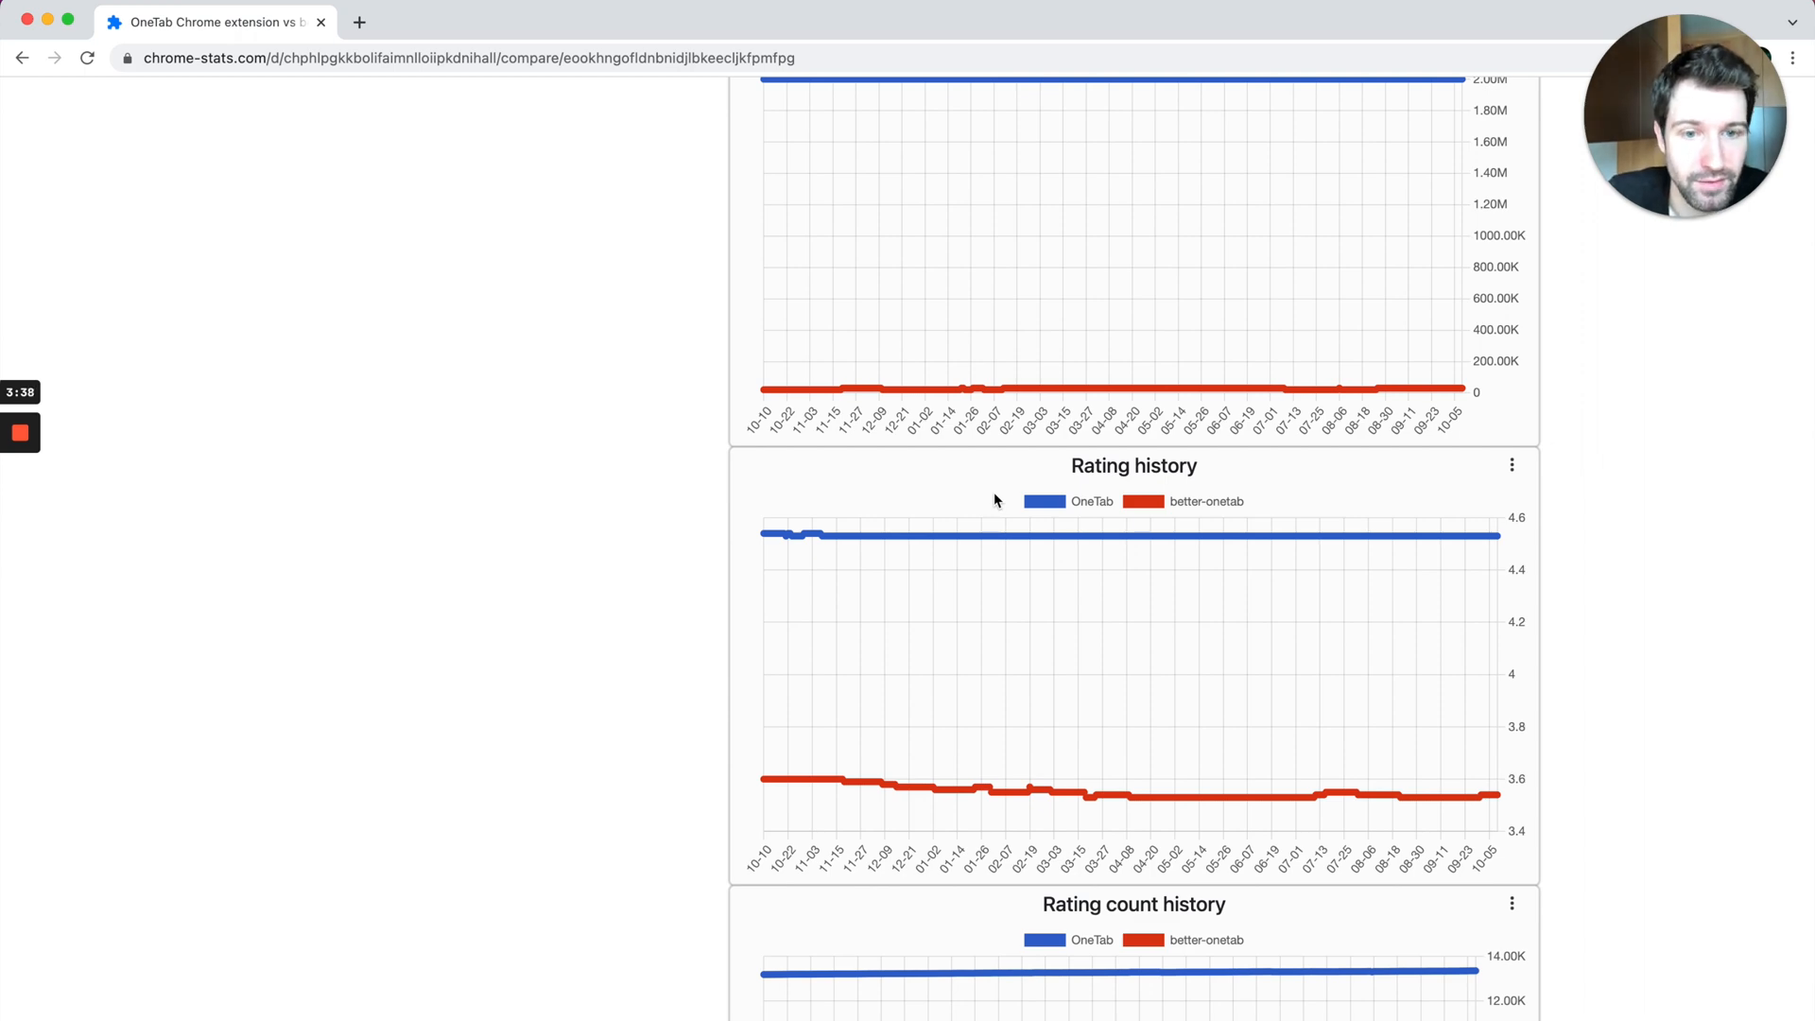
{"action": "scroll", "scroll_direction": "down", "scroll_amount": 3}
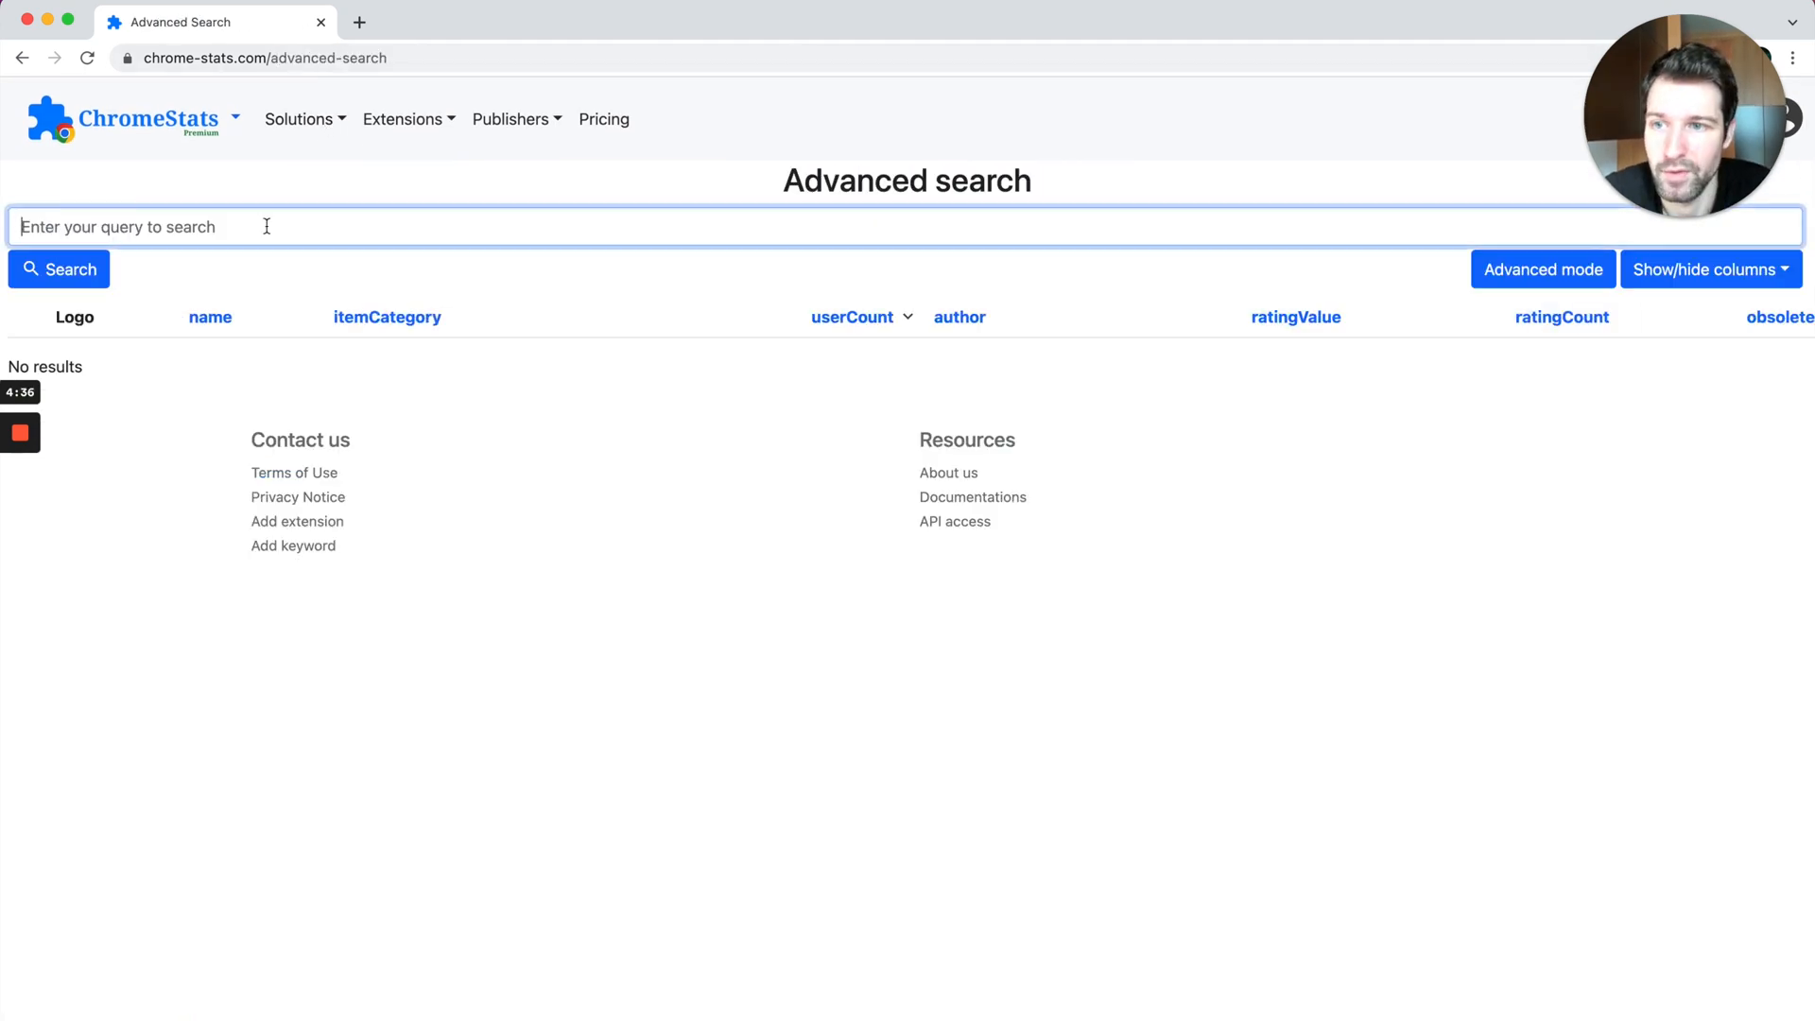
Step: Build a field-condition search with three conditions, starting with the manifest version field
{"action": "left_click", "coordinate": [1542, 268]}
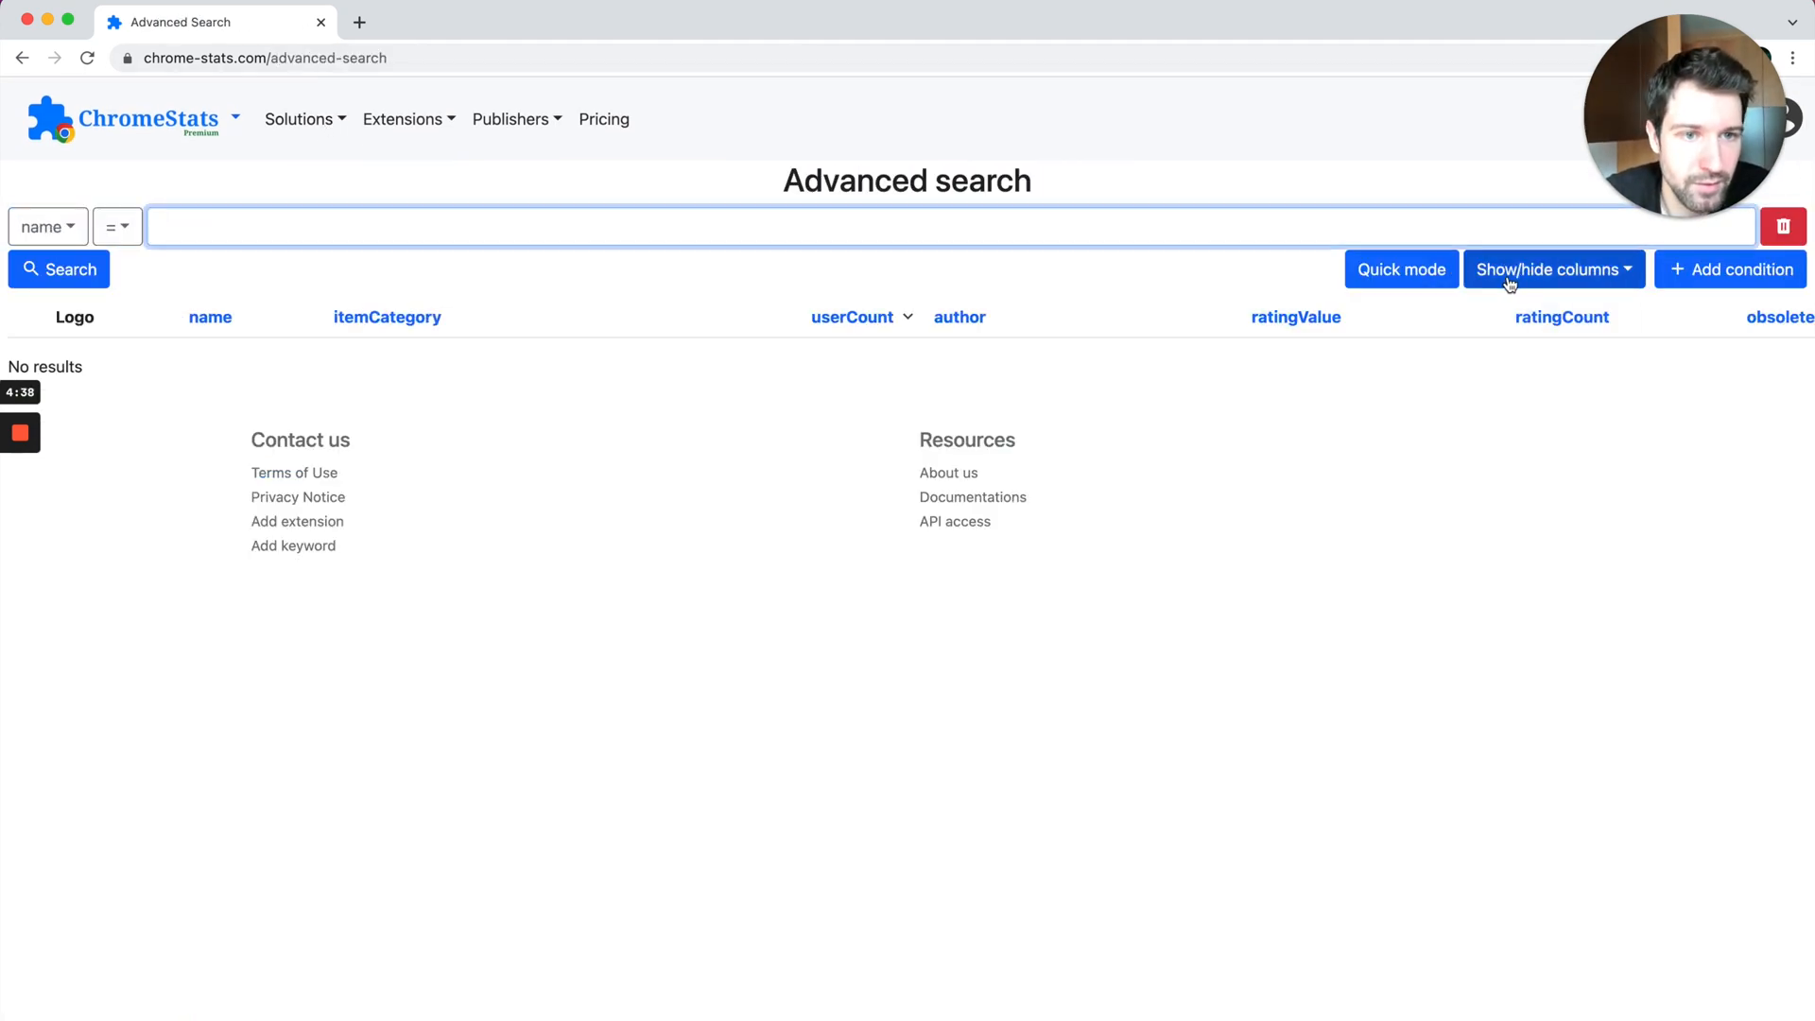
{"action": "left_click", "coordinate": [1730, 269]}
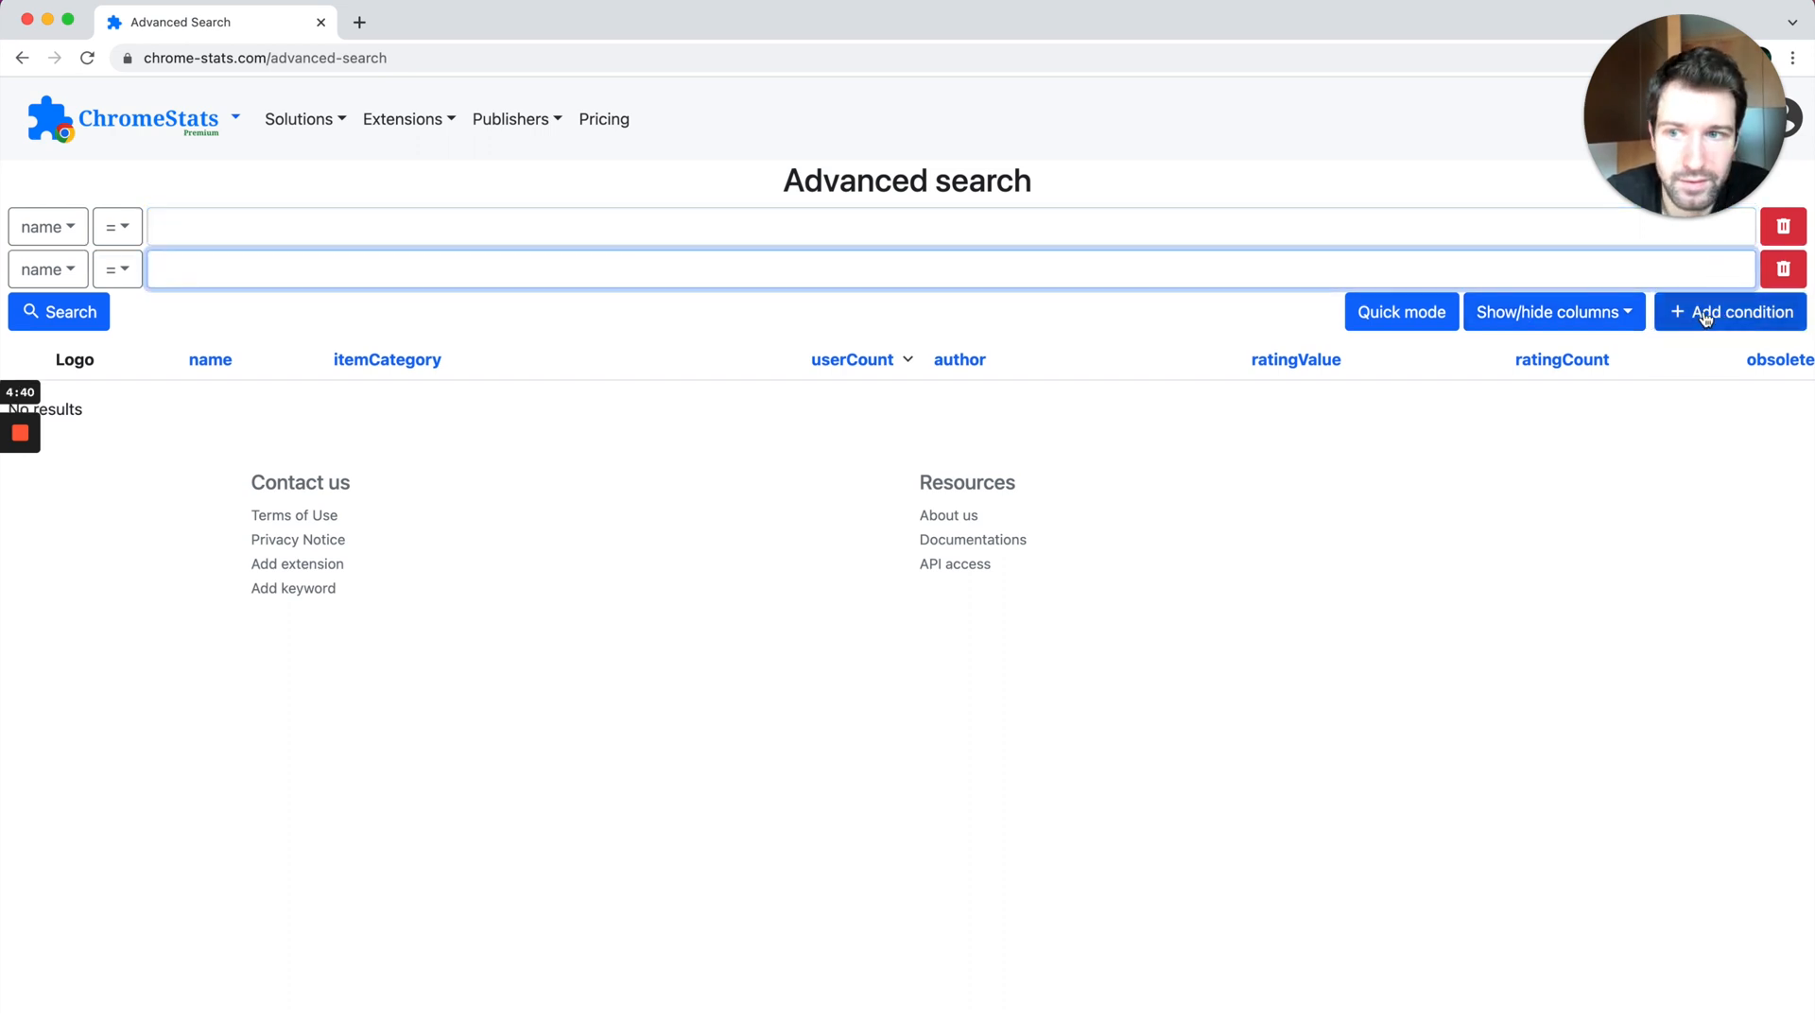
{"action": "left_click", "coordinate": [1729, 311]}
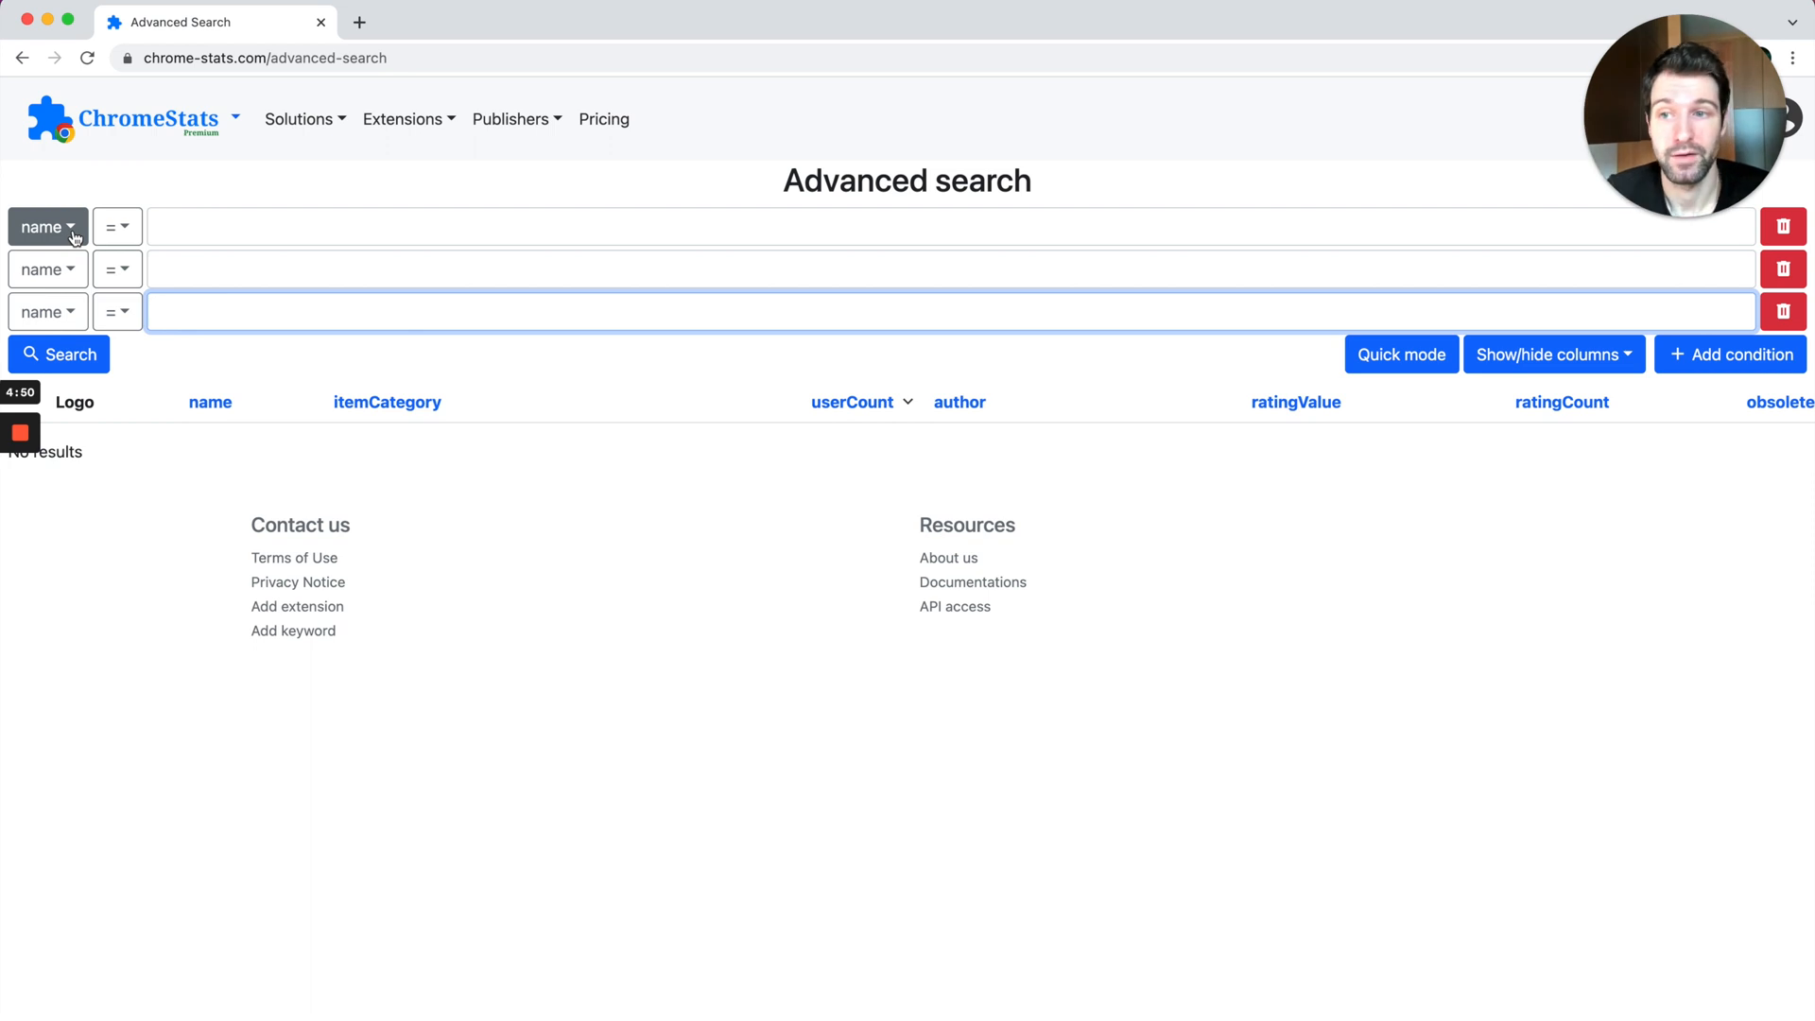
{"action": "left_click", "coordinate": [45, 225]}
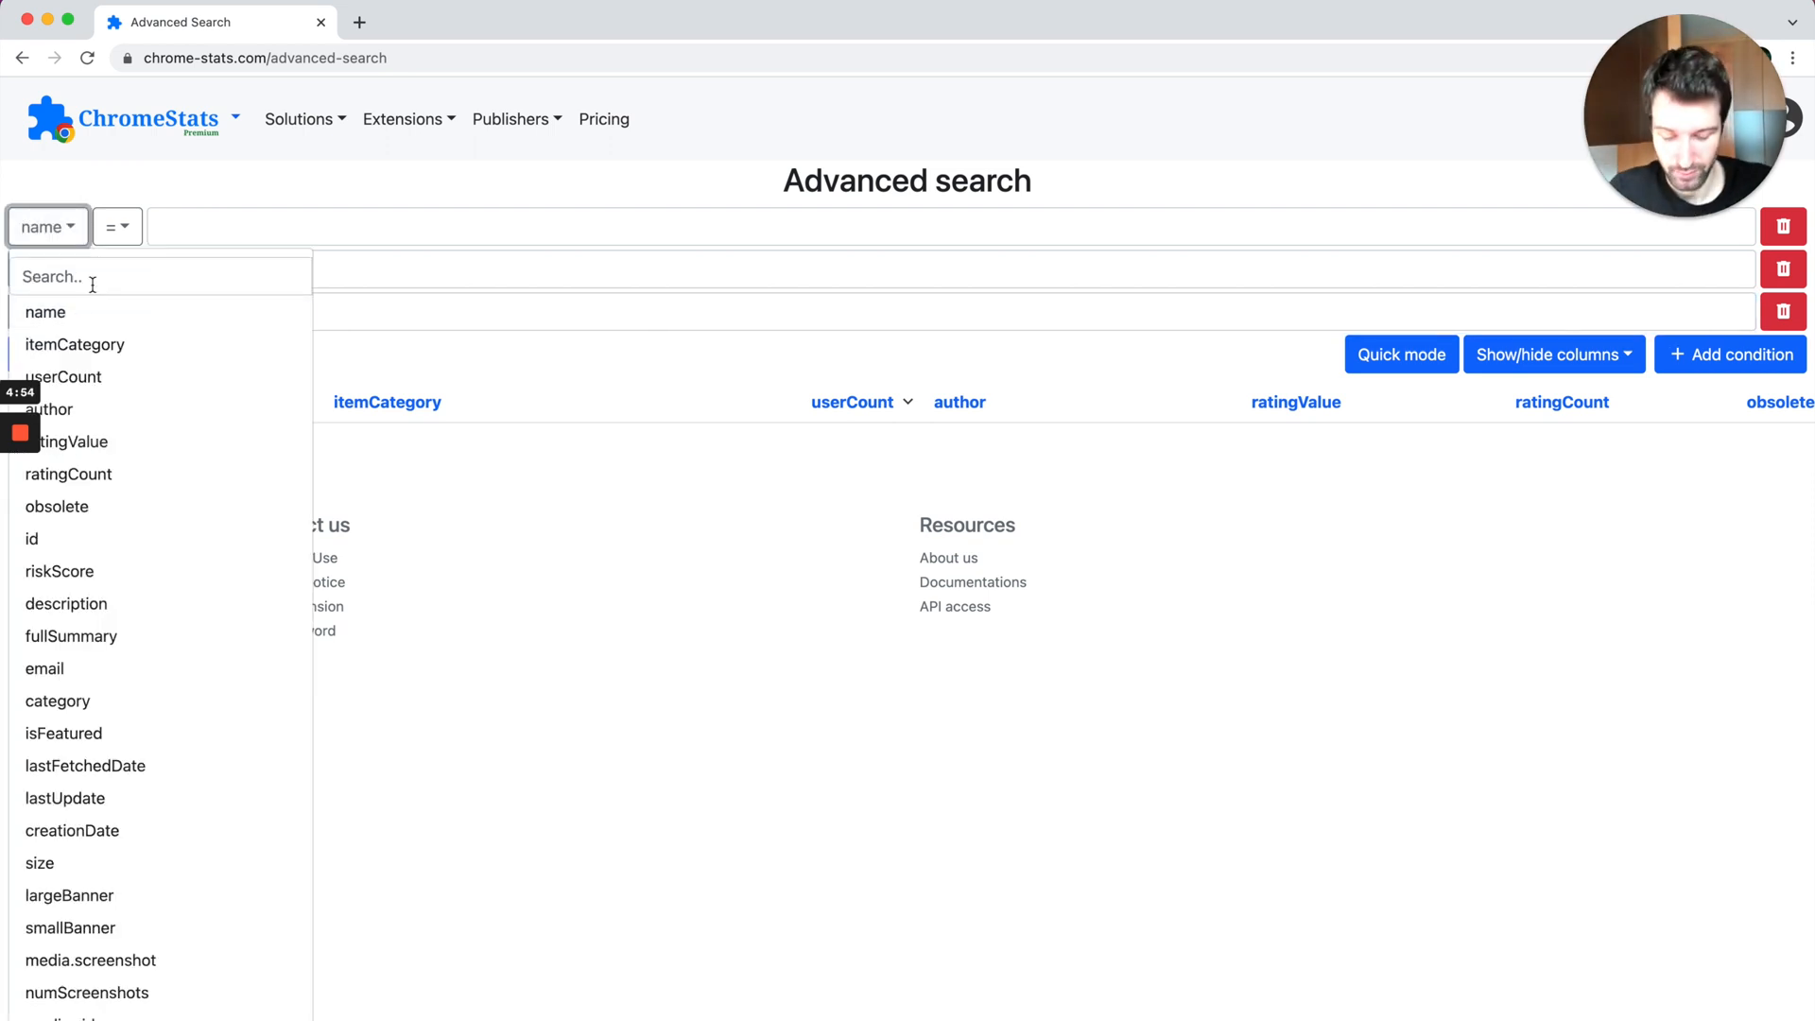
{"action": "type", "text": "mani"}
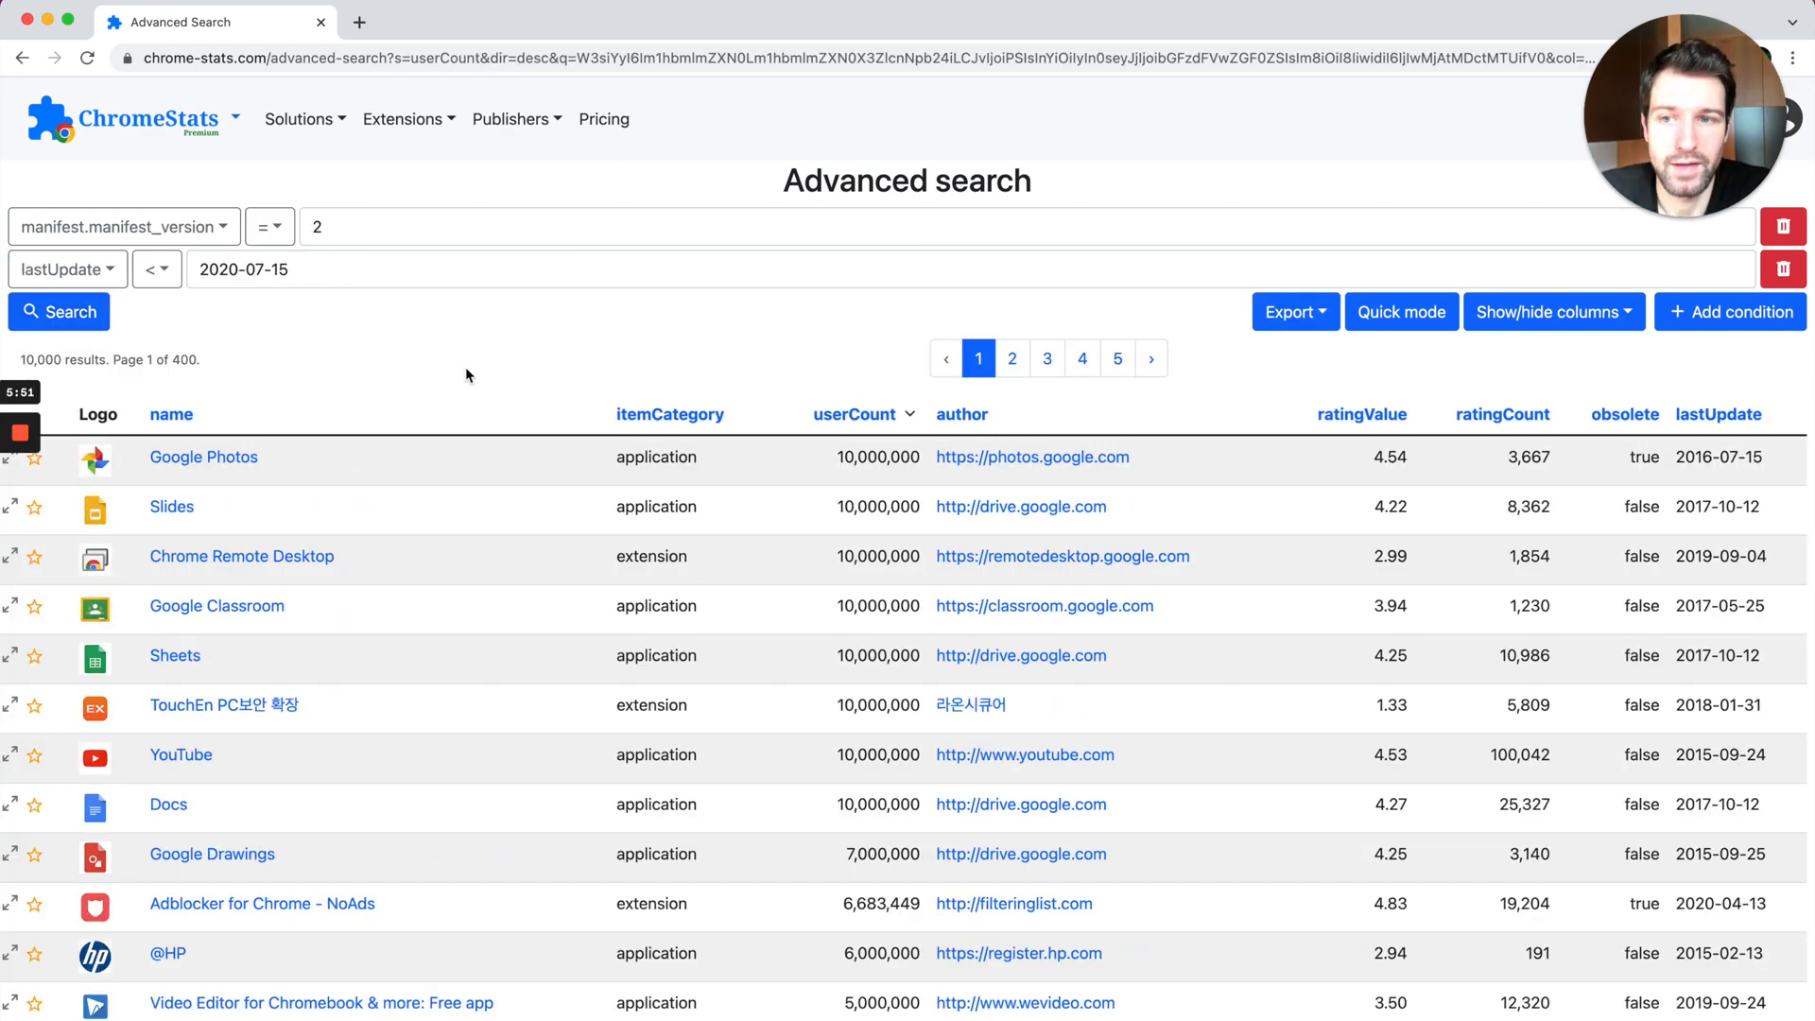
{"action": "mouse_move", "coordinate": [208, 289]}
{"action": "type", "text": "12"}
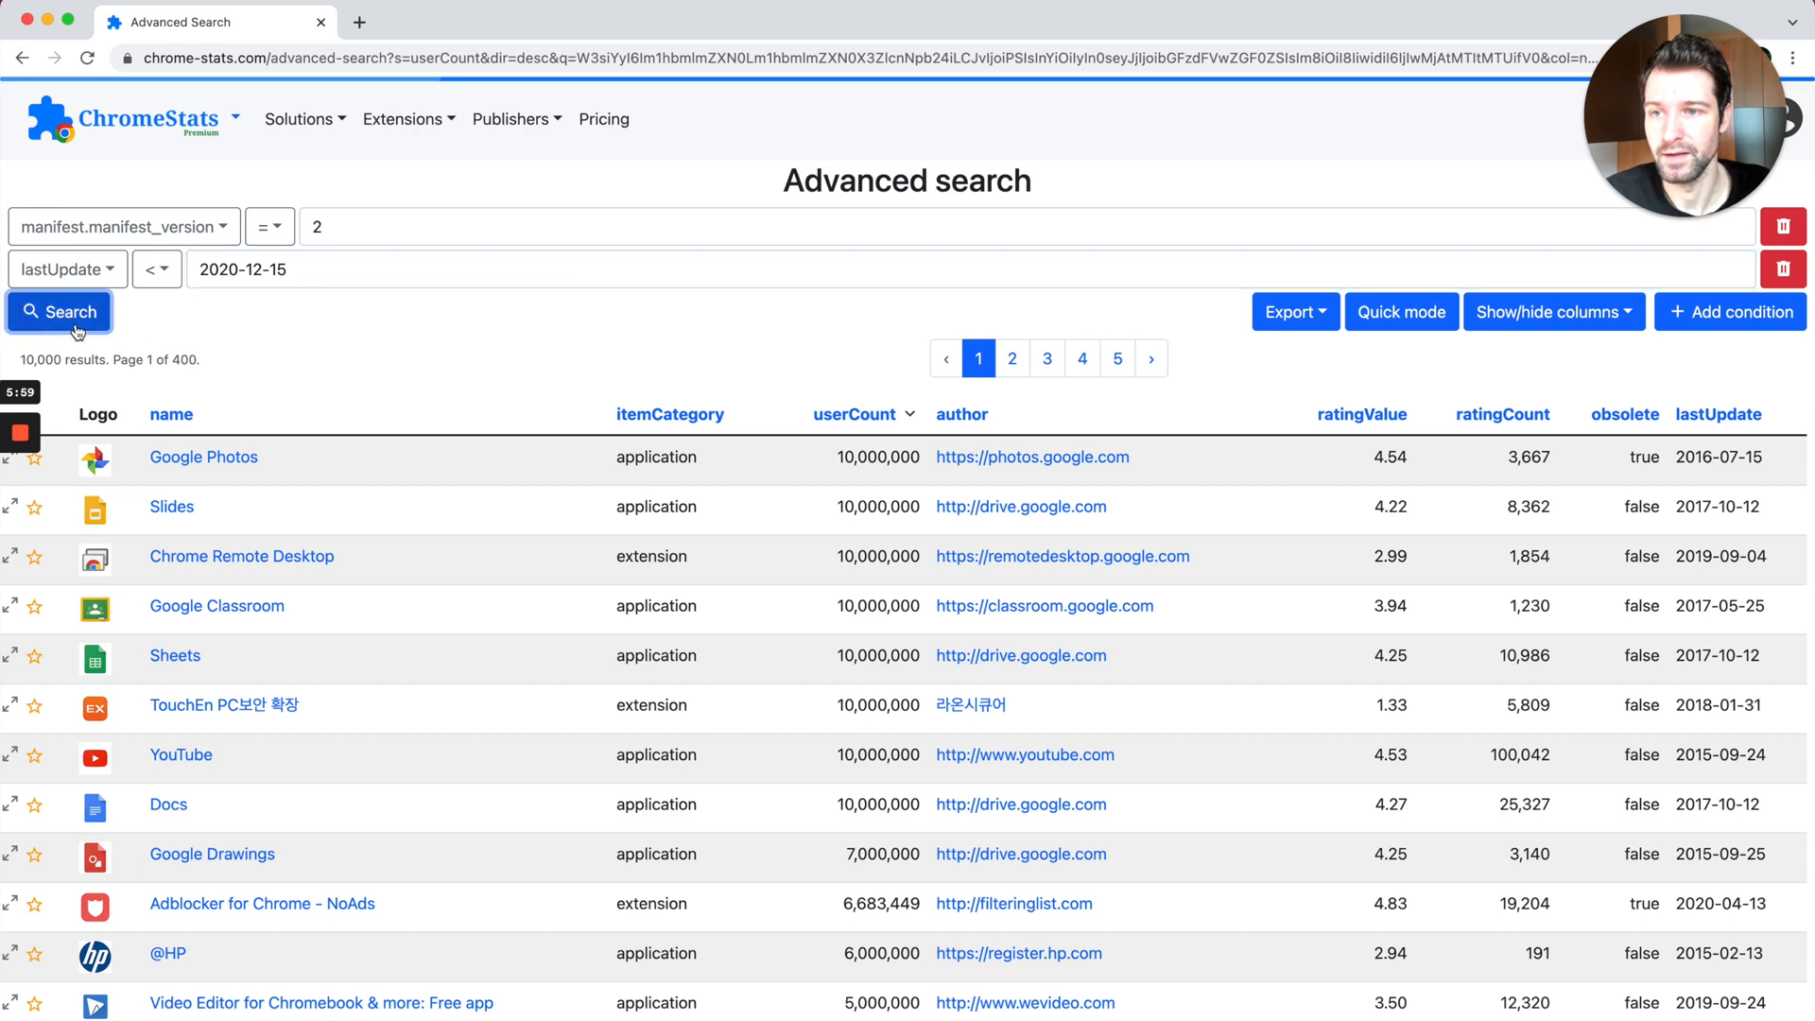
Step: Rerun the search with the 2020-12-15 cutoff and sort results by rating value
{"action": "left_click", "coordinate": [59, 312]}
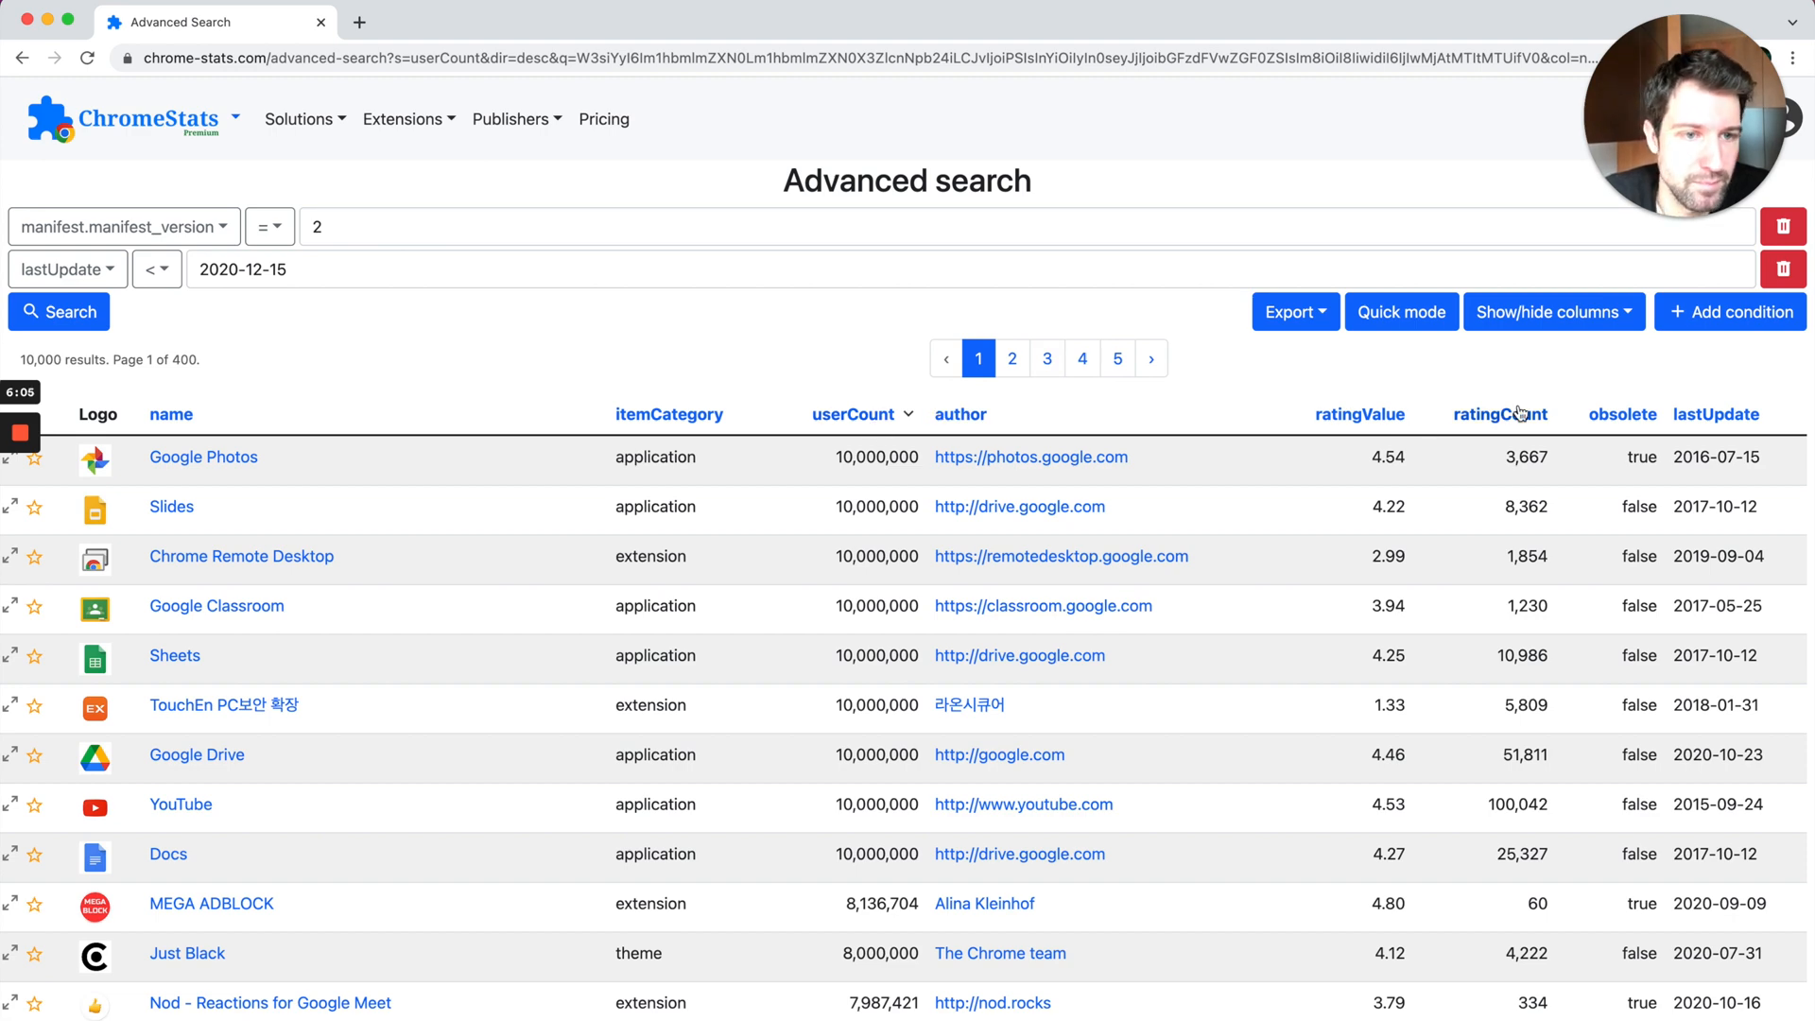
{"action": "left_click", "coordinate": [1491, 414]}
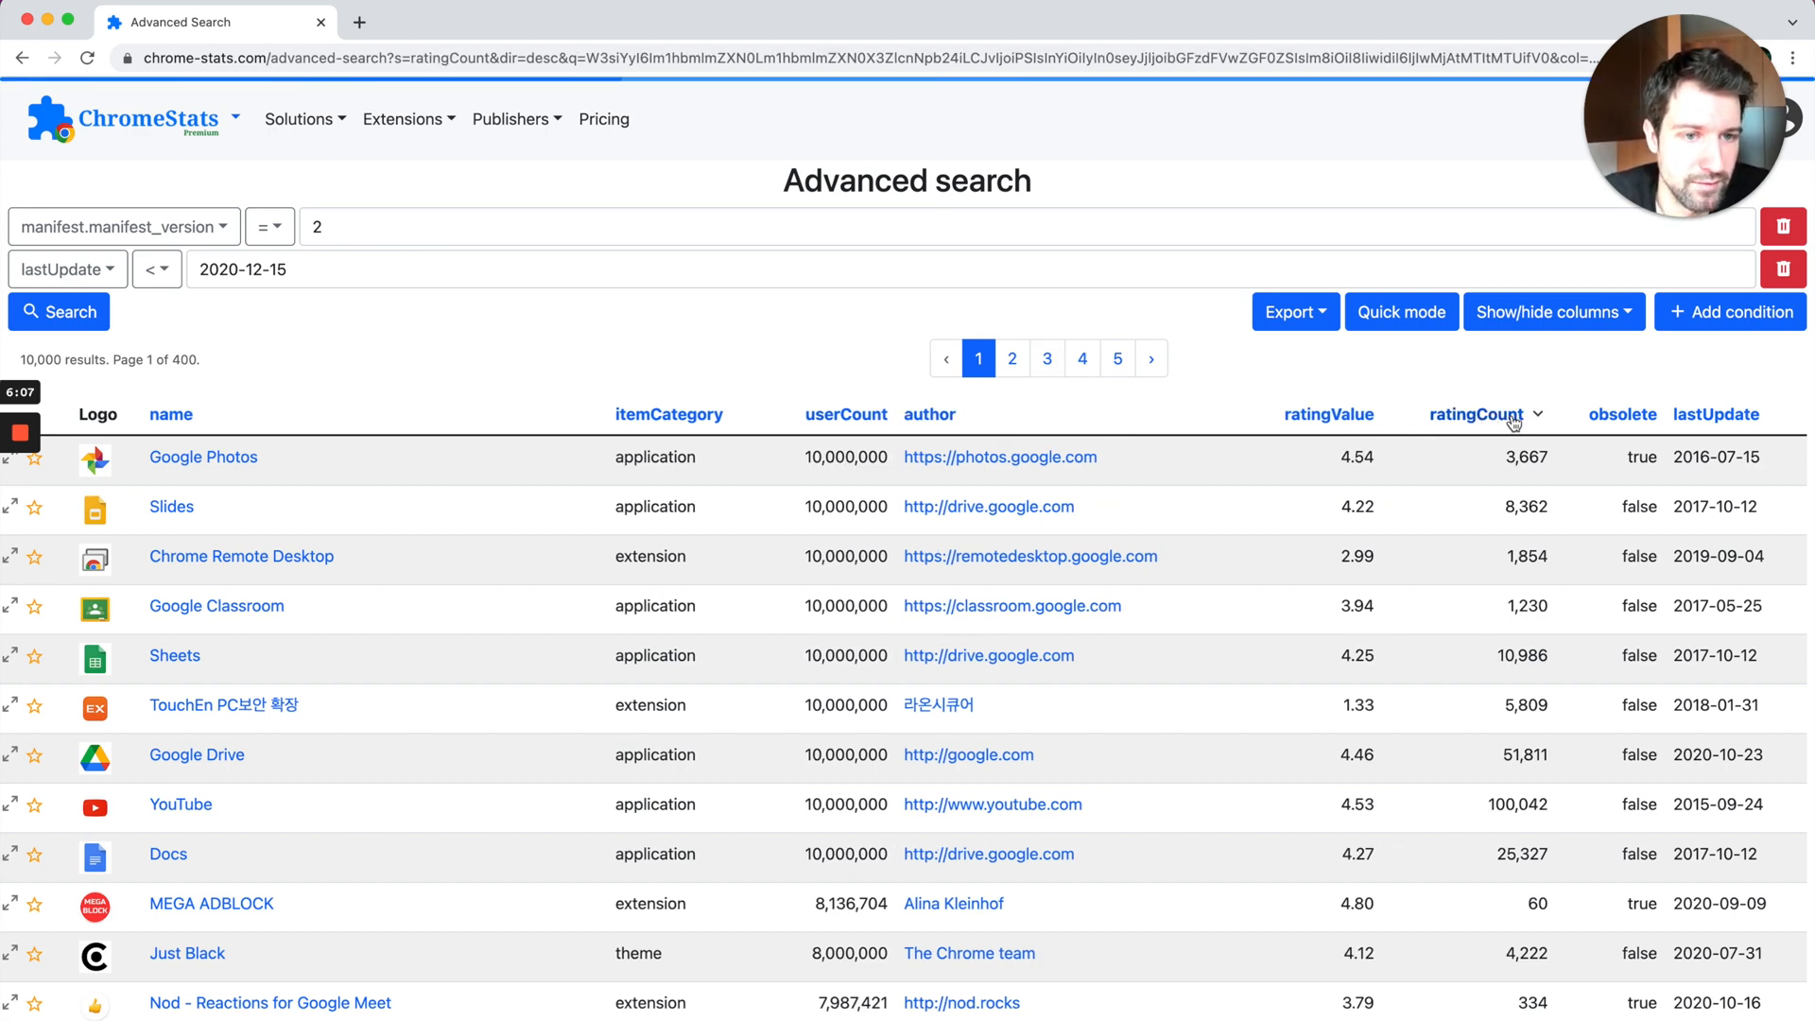
{"action": "left_click", "coordinate": [1327, 414]}
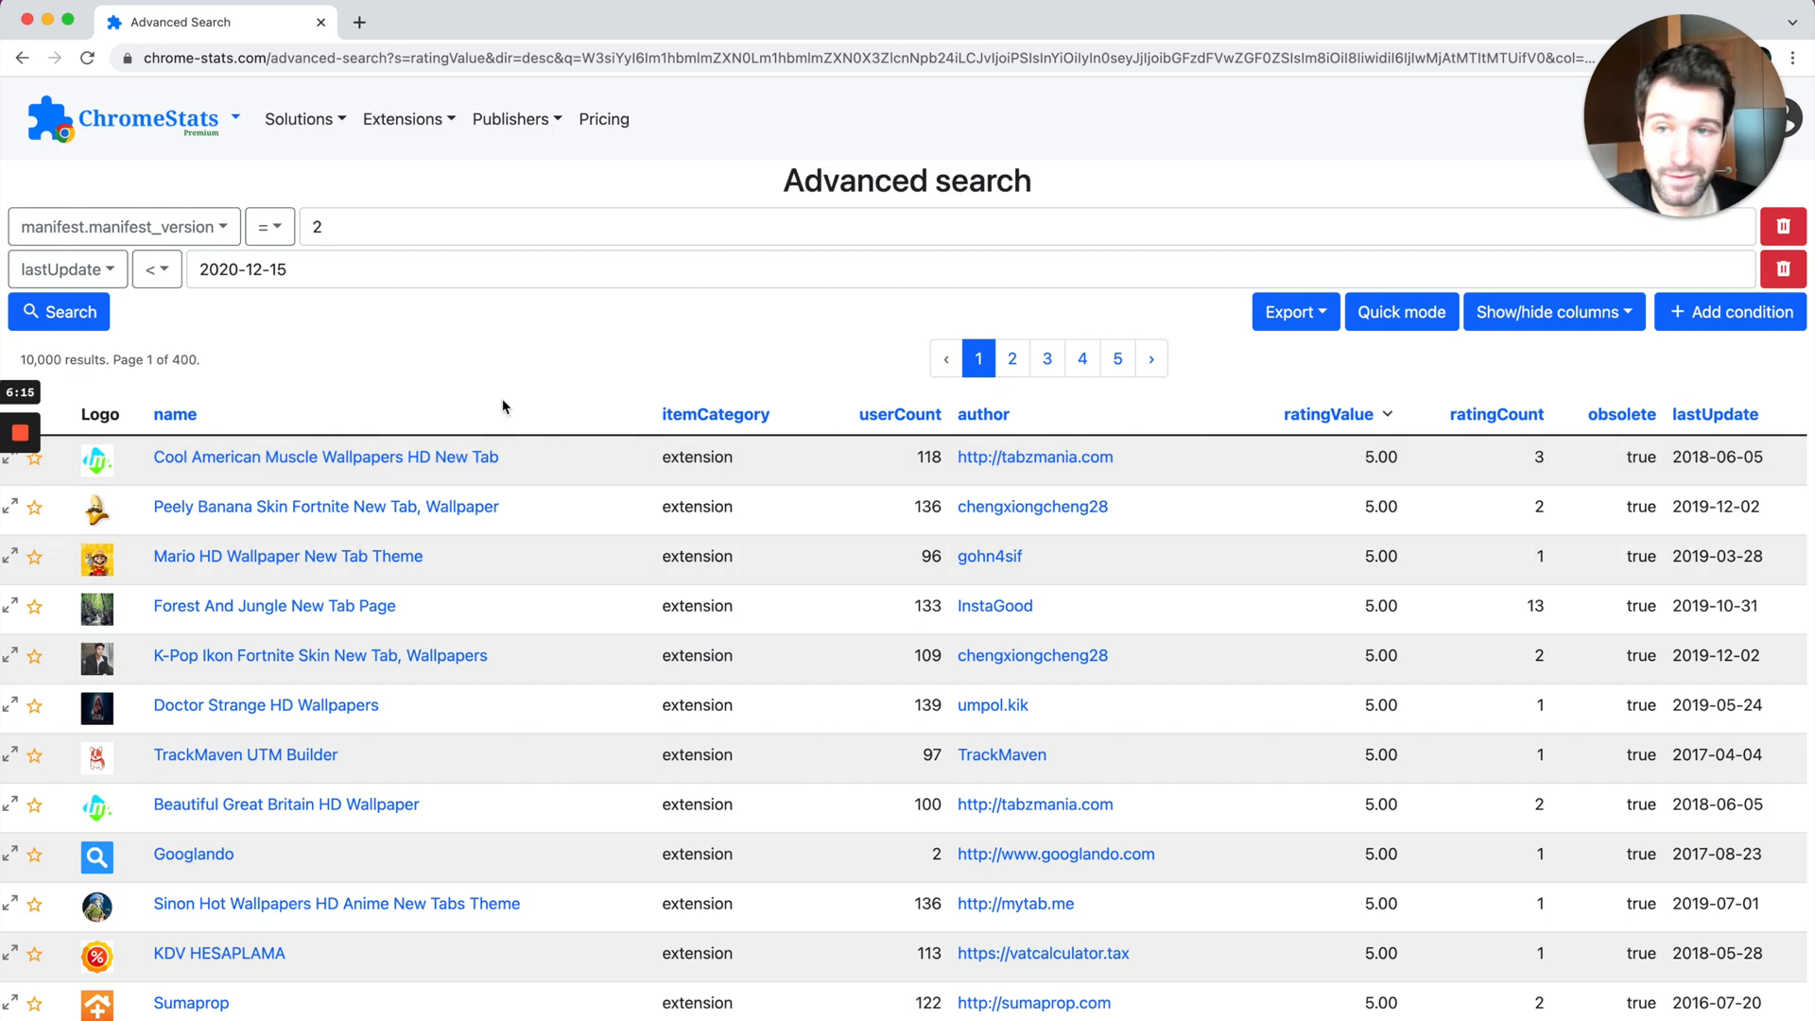
{"action": "mouse_move", "coordinate": [300, 308]}
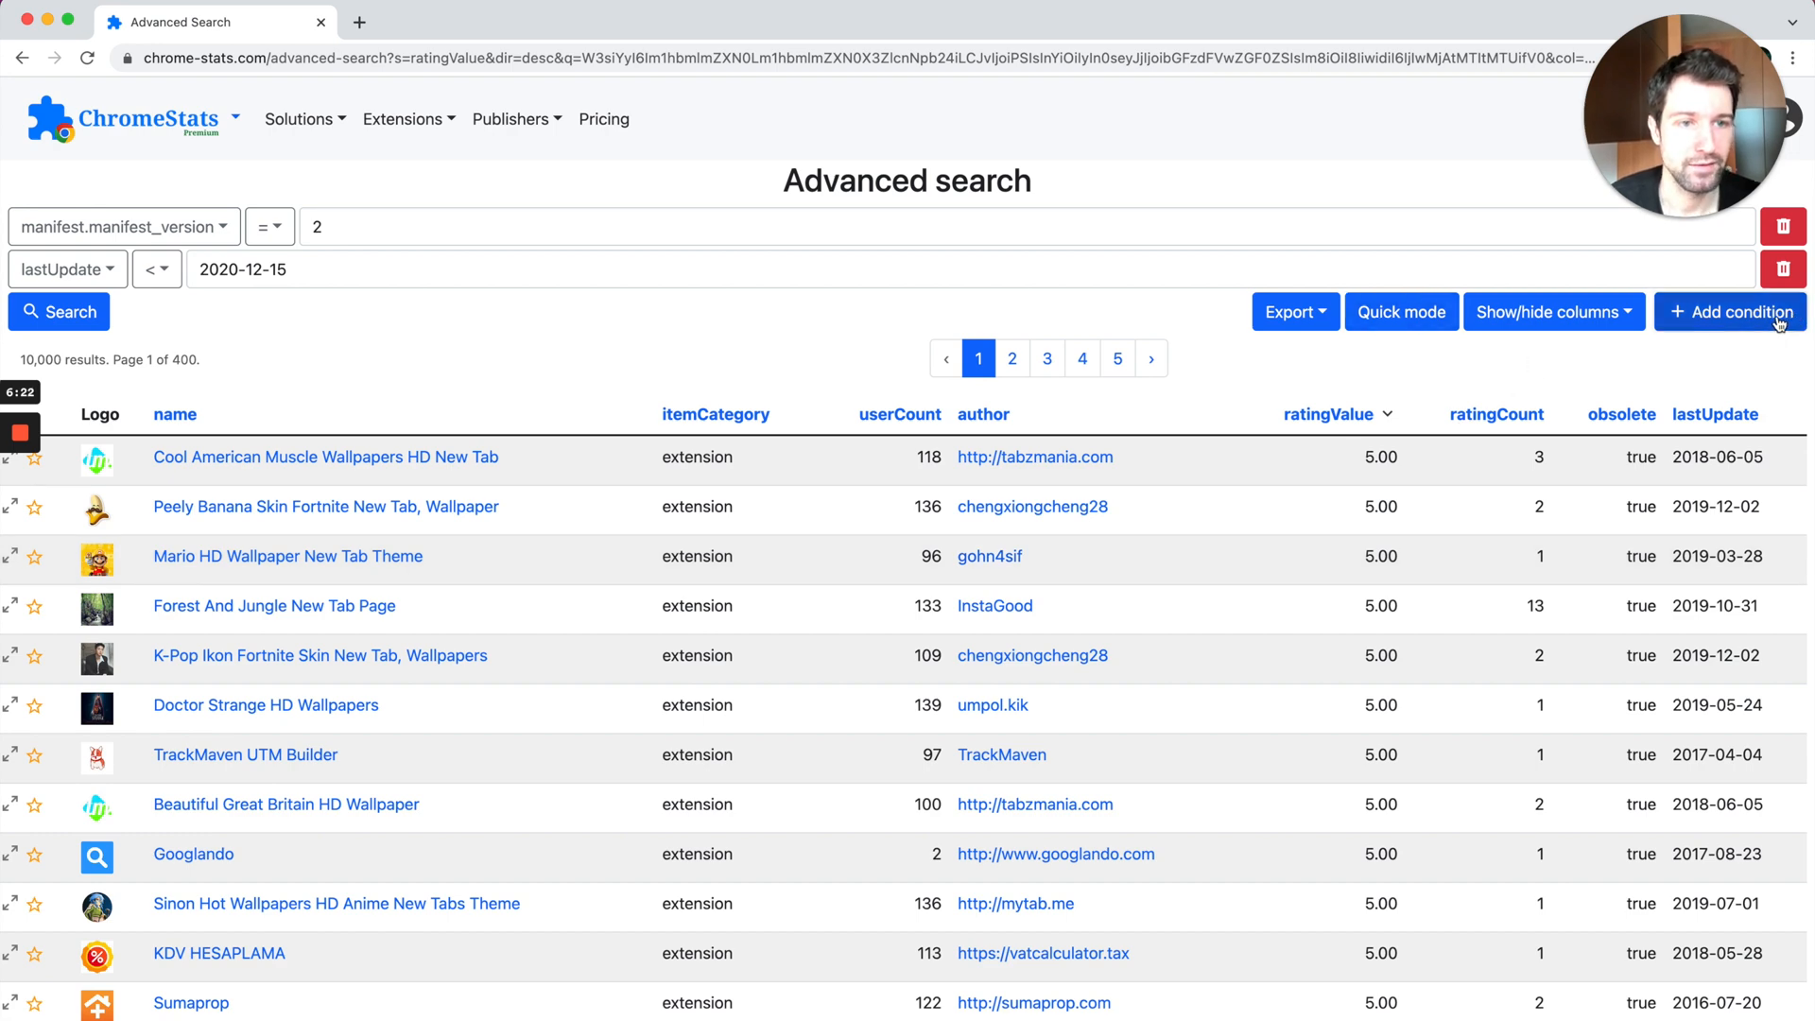
{"action": "left_click", "coordinate": [1730, 310]}
{"action": "type", "text": "10000"}
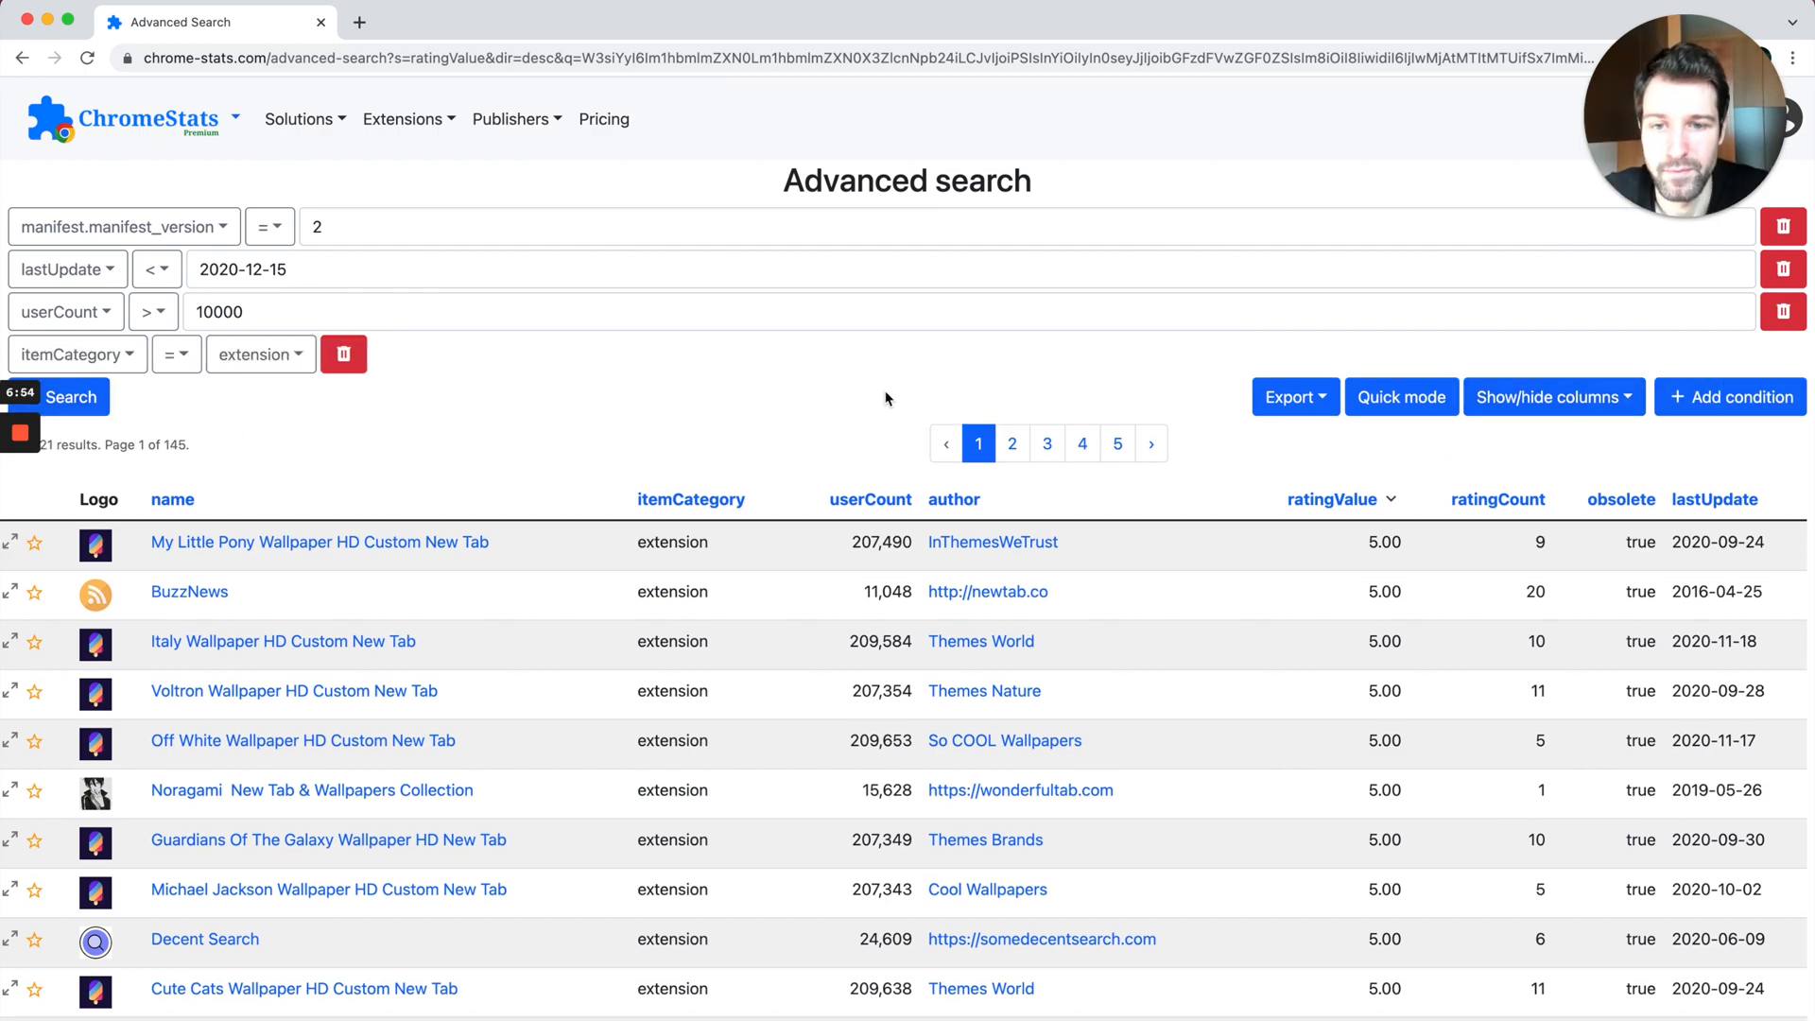
Step: Scroll through the filtered results for extensions with more than 10000 users
{"action": "scroll", "scroll_direction": "down", "scroll_amount": 3}
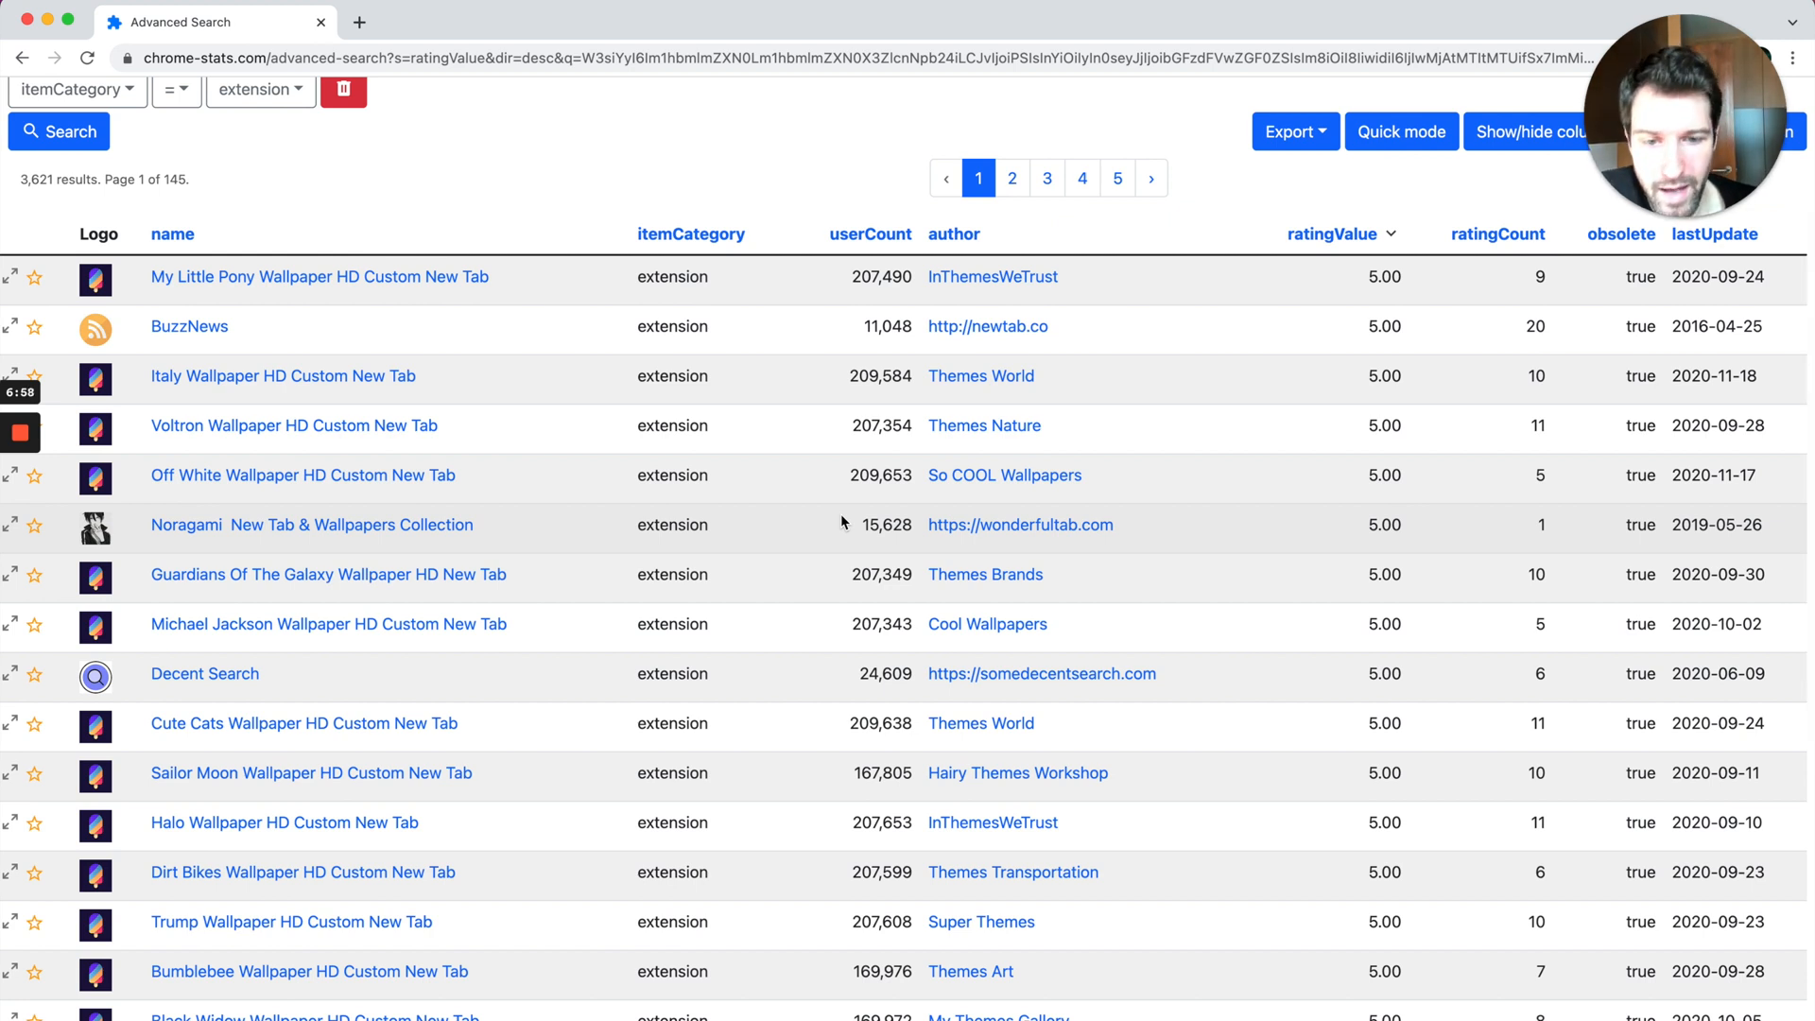
{"action": "scroll", "scroll_direction": "down", "scroll_amount": 3}
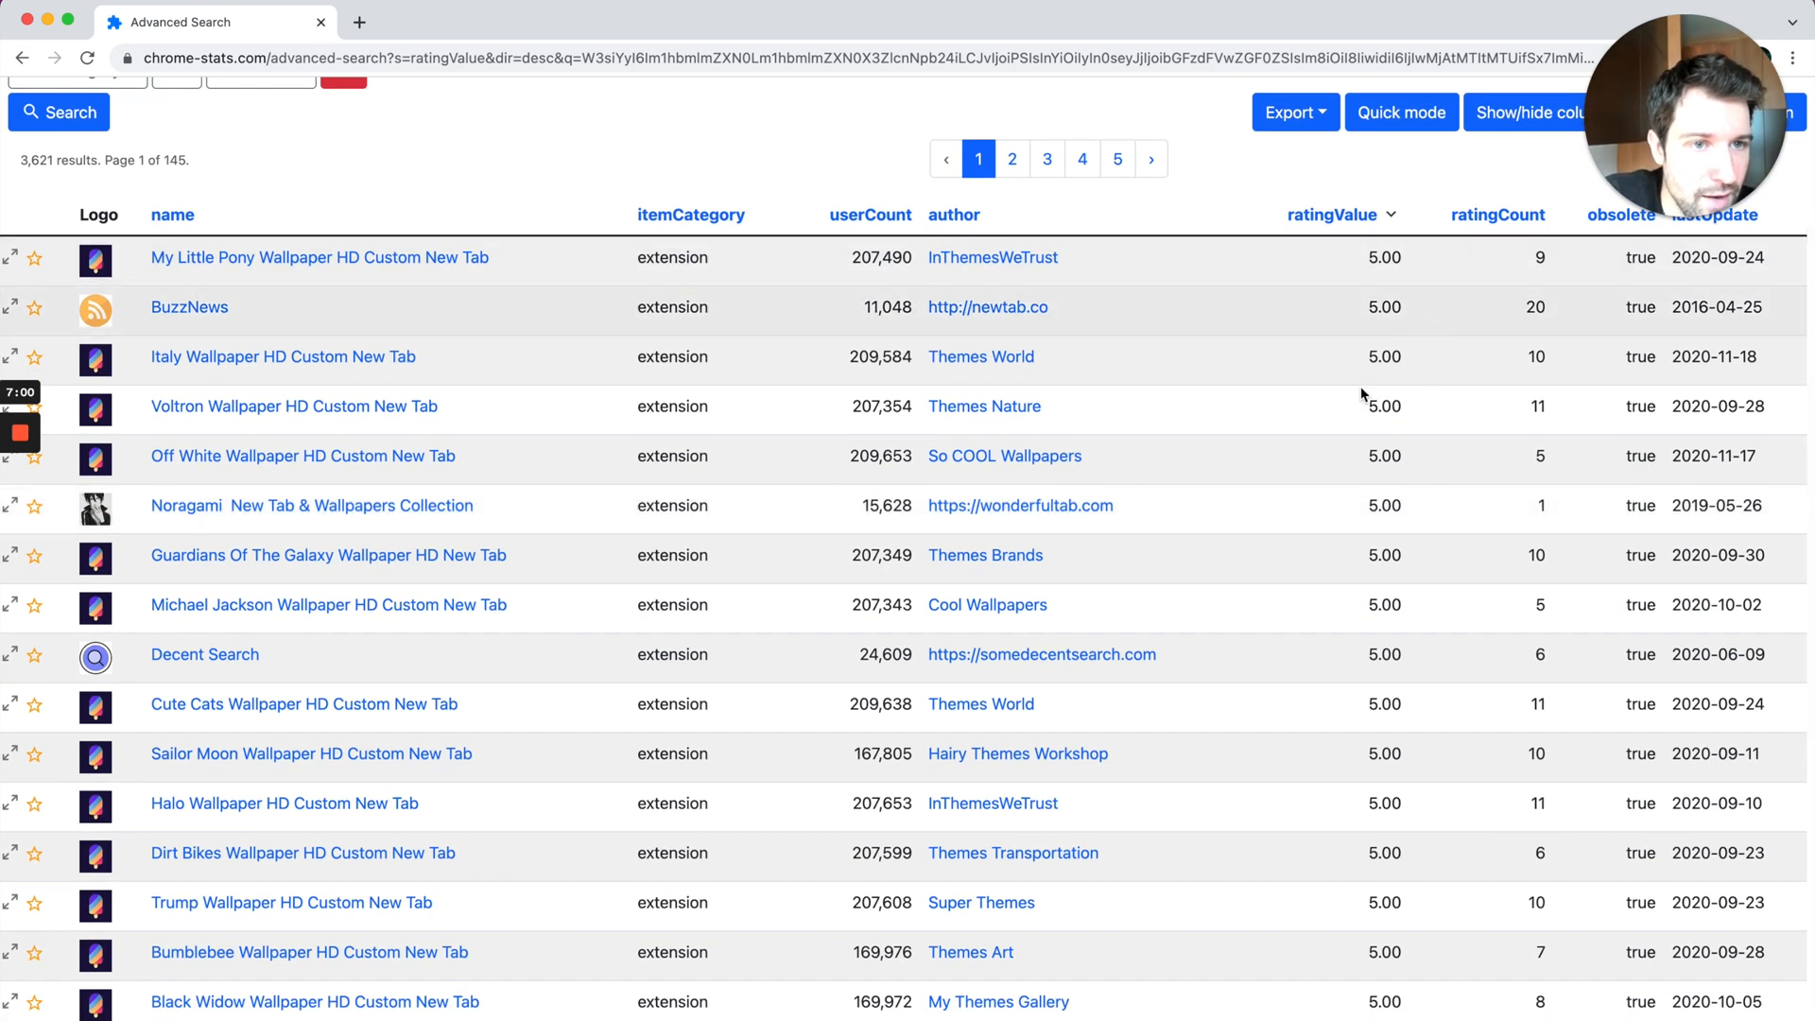
{"action": "mouse_move", "coordinate": [993, 257]}
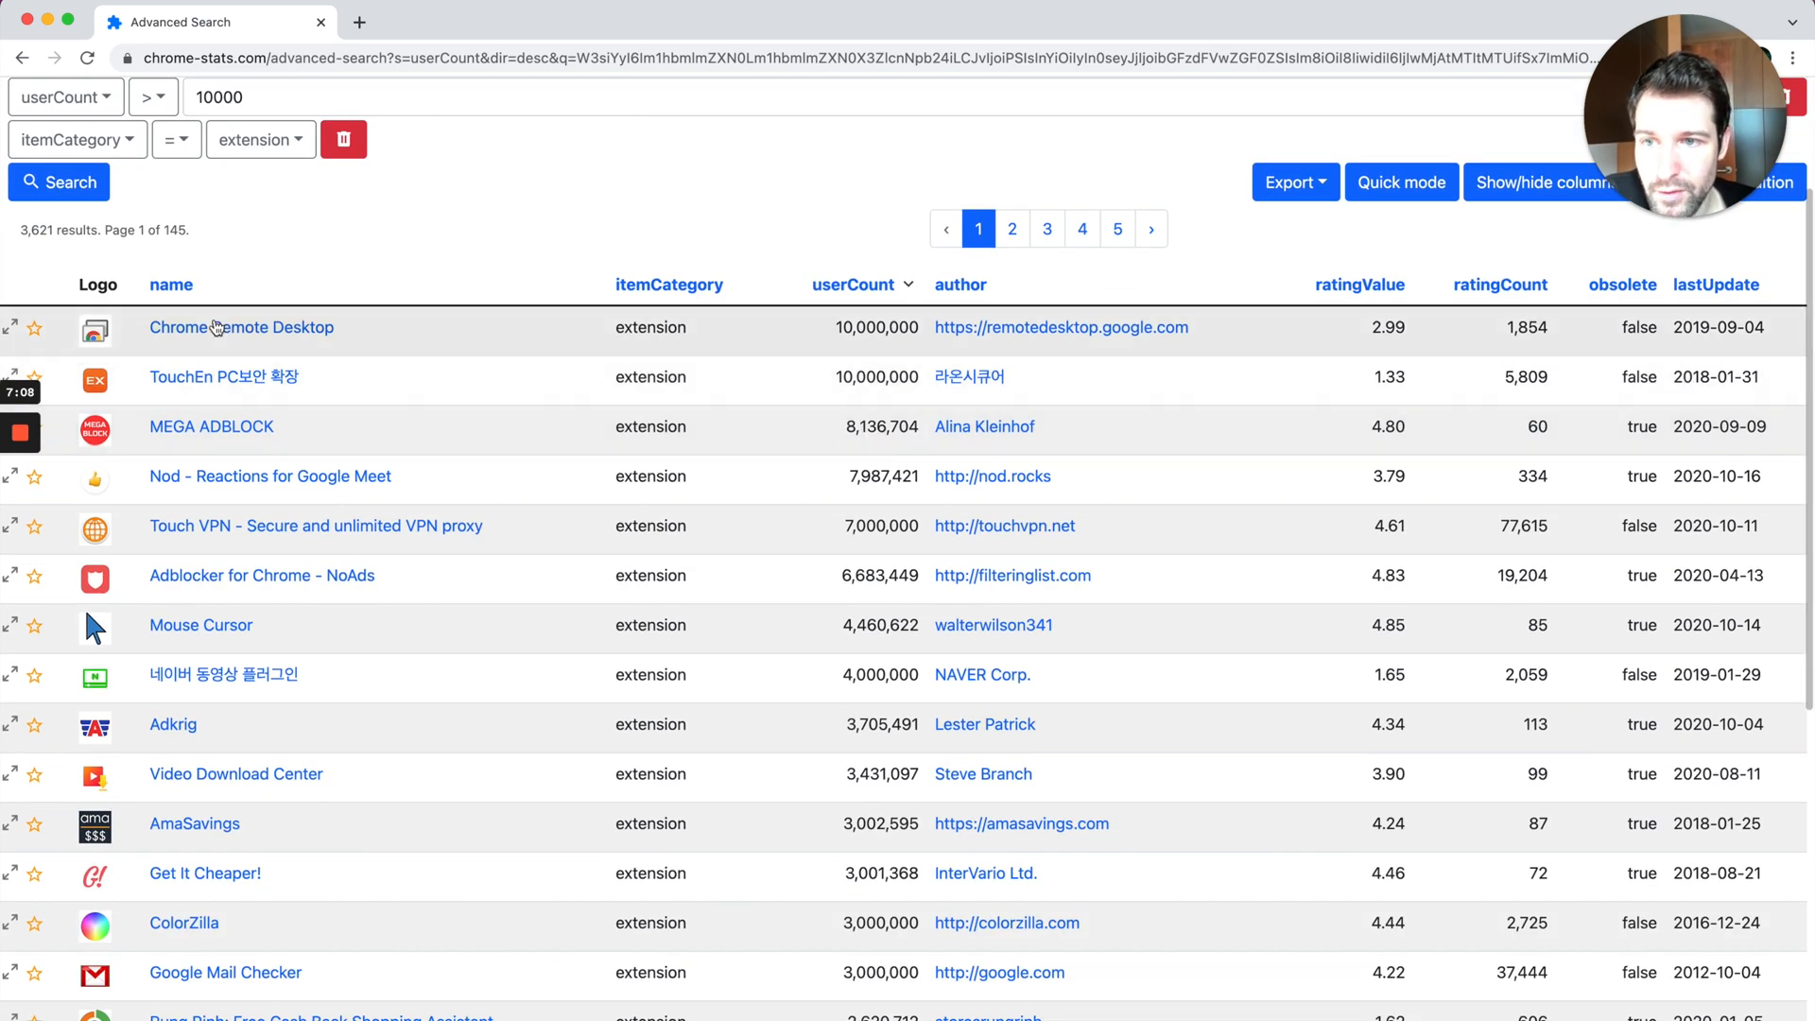
{"action": "scroll", "scroll_direction": "down", "scroll_amount": 3}
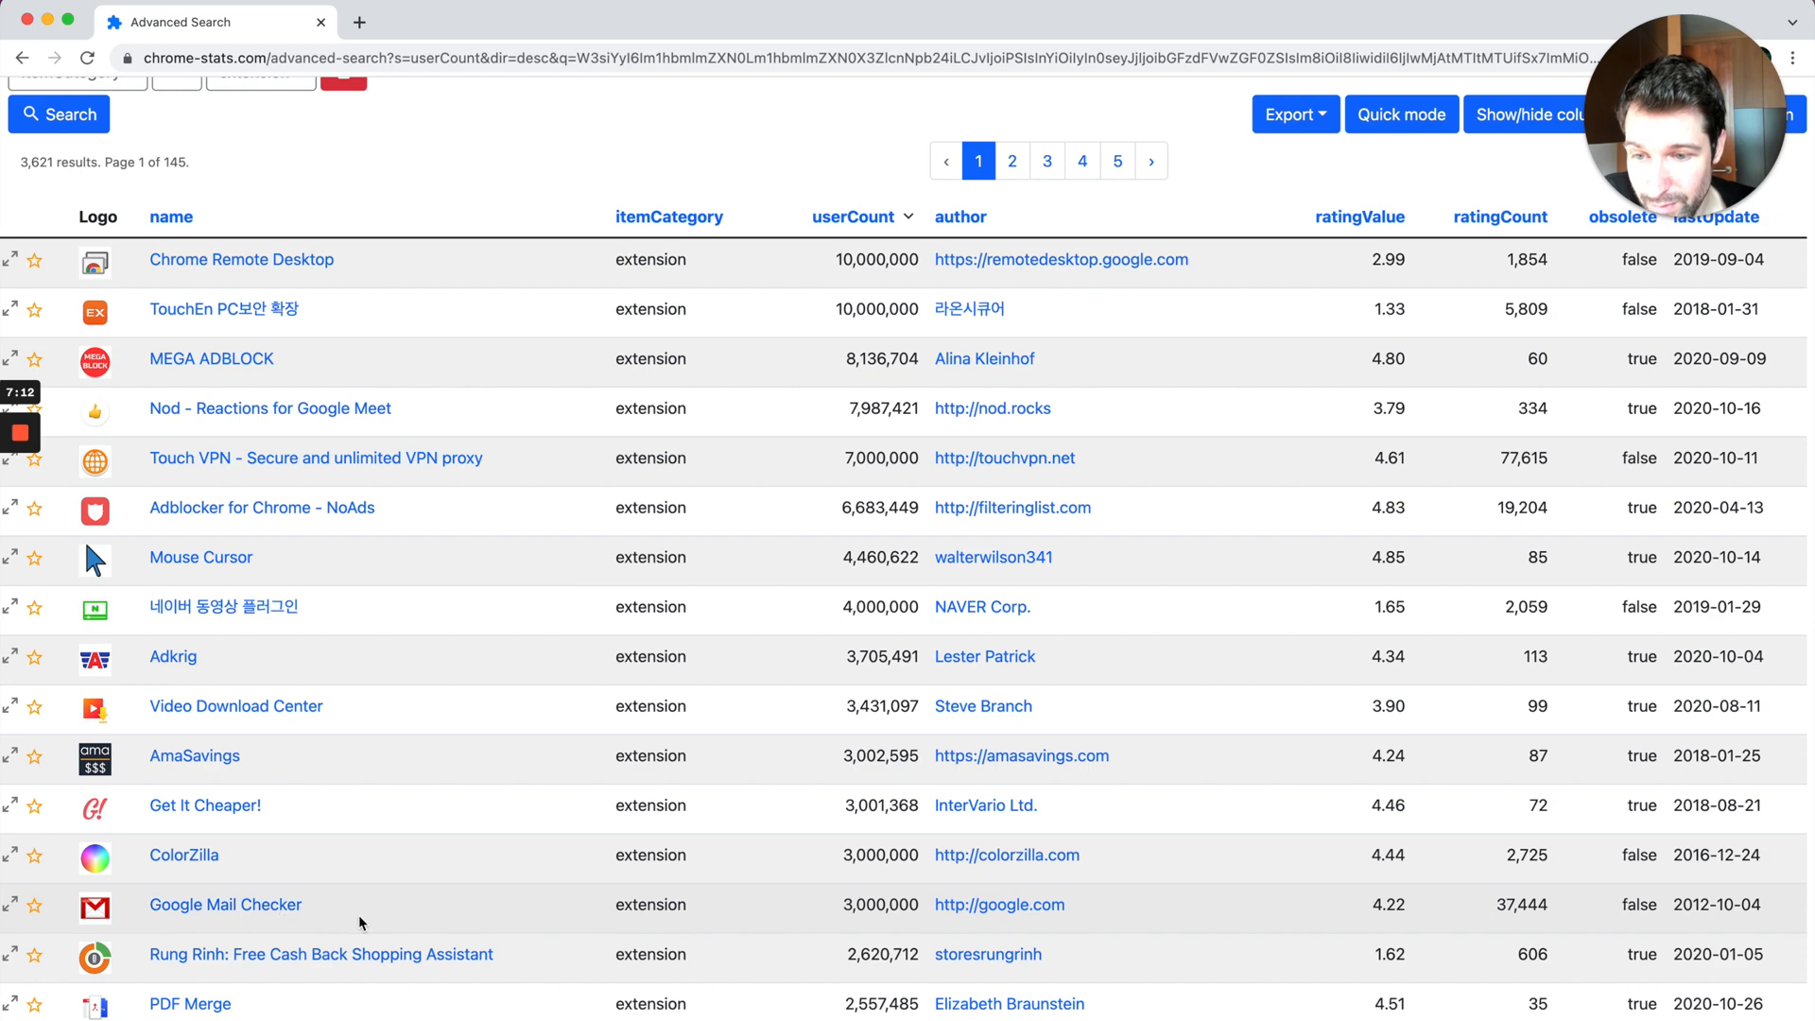
{"action": "scroll", "scroll_direction": "down", "scroll_amount": 3}
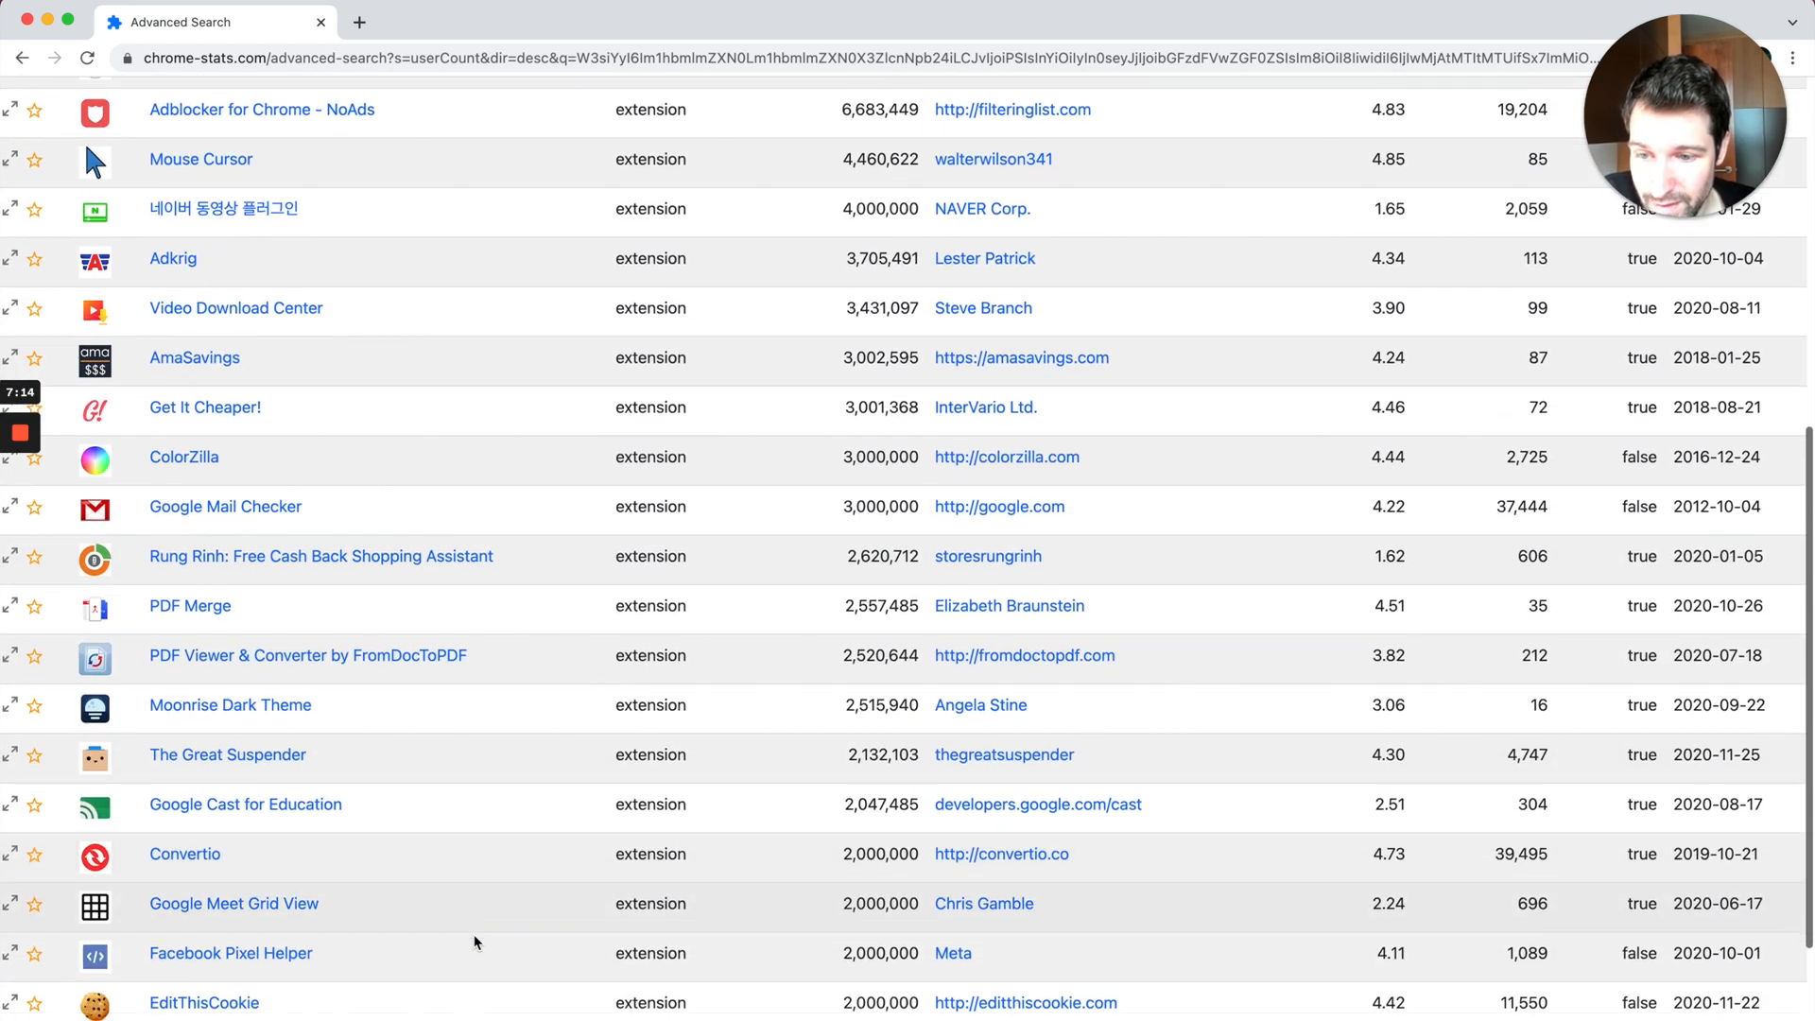
{"action": "scroll", "scroll_direction": "down", "scroll_amount": 3}
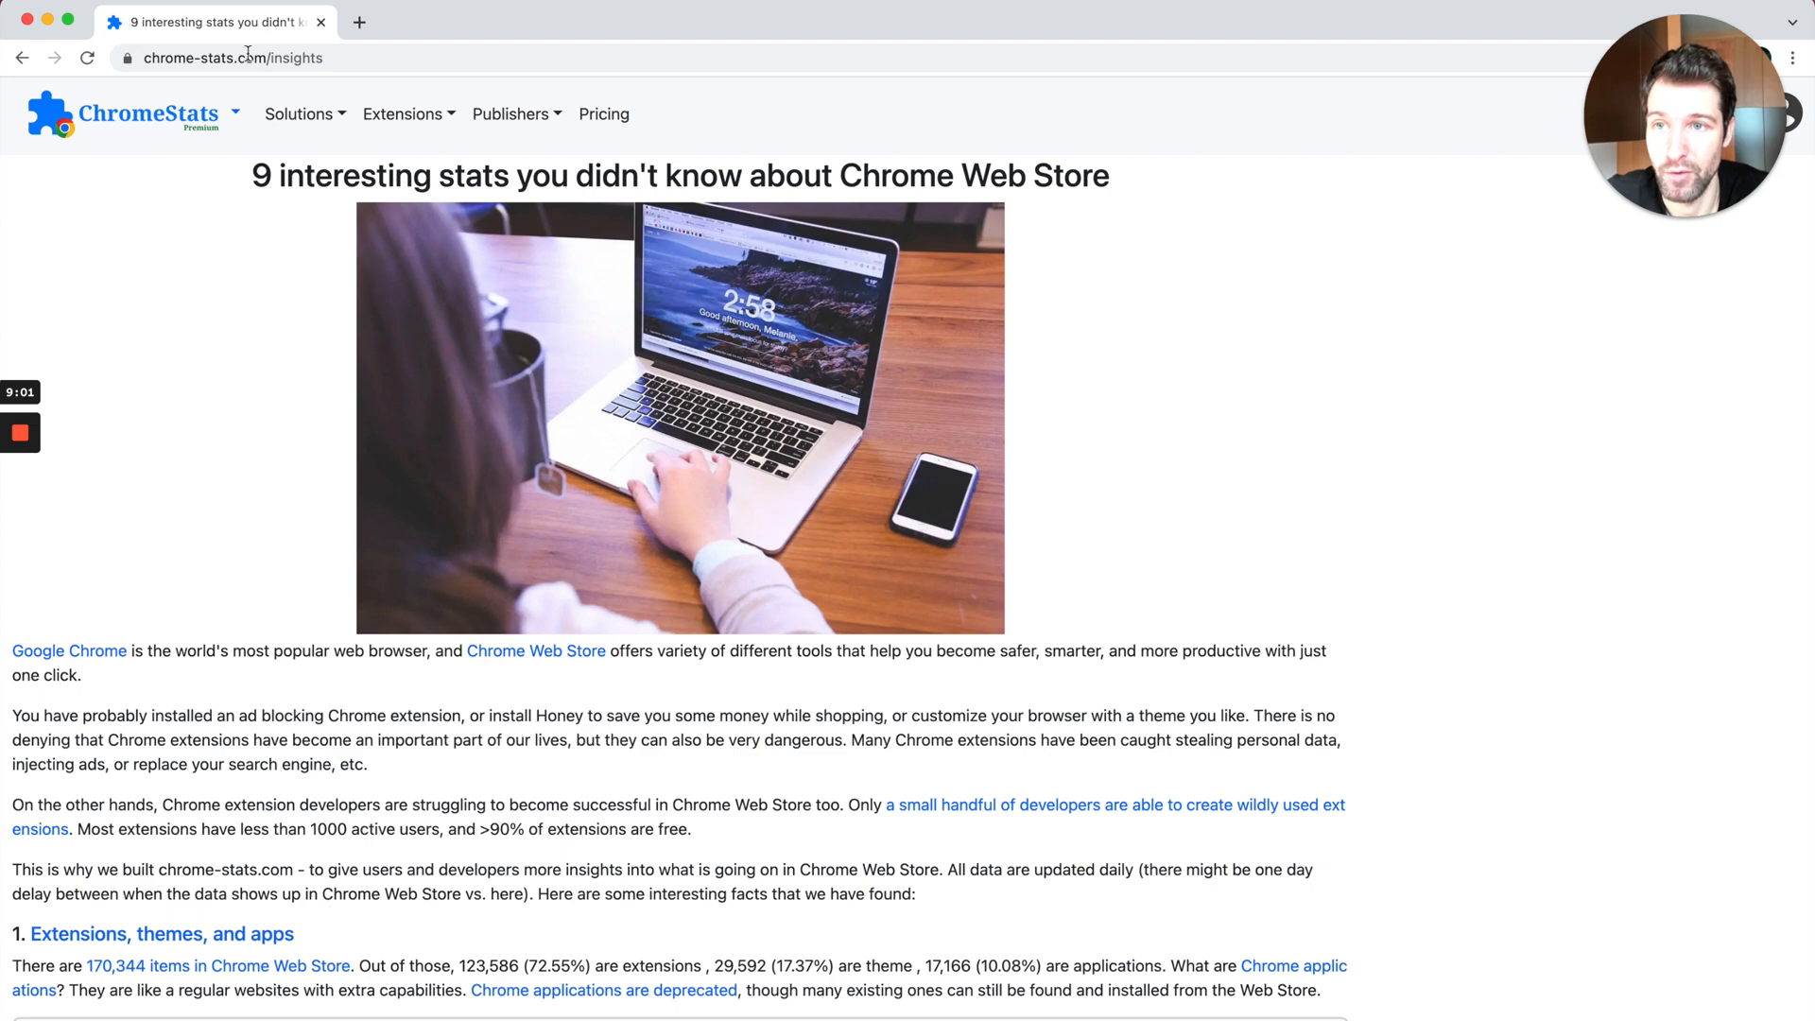
Step: Scroll the insights article to the active user count section and highlight the under-1000-users statistic
{"action": "scroll", "scroll_direction": "down", "scroll_amount": 3}
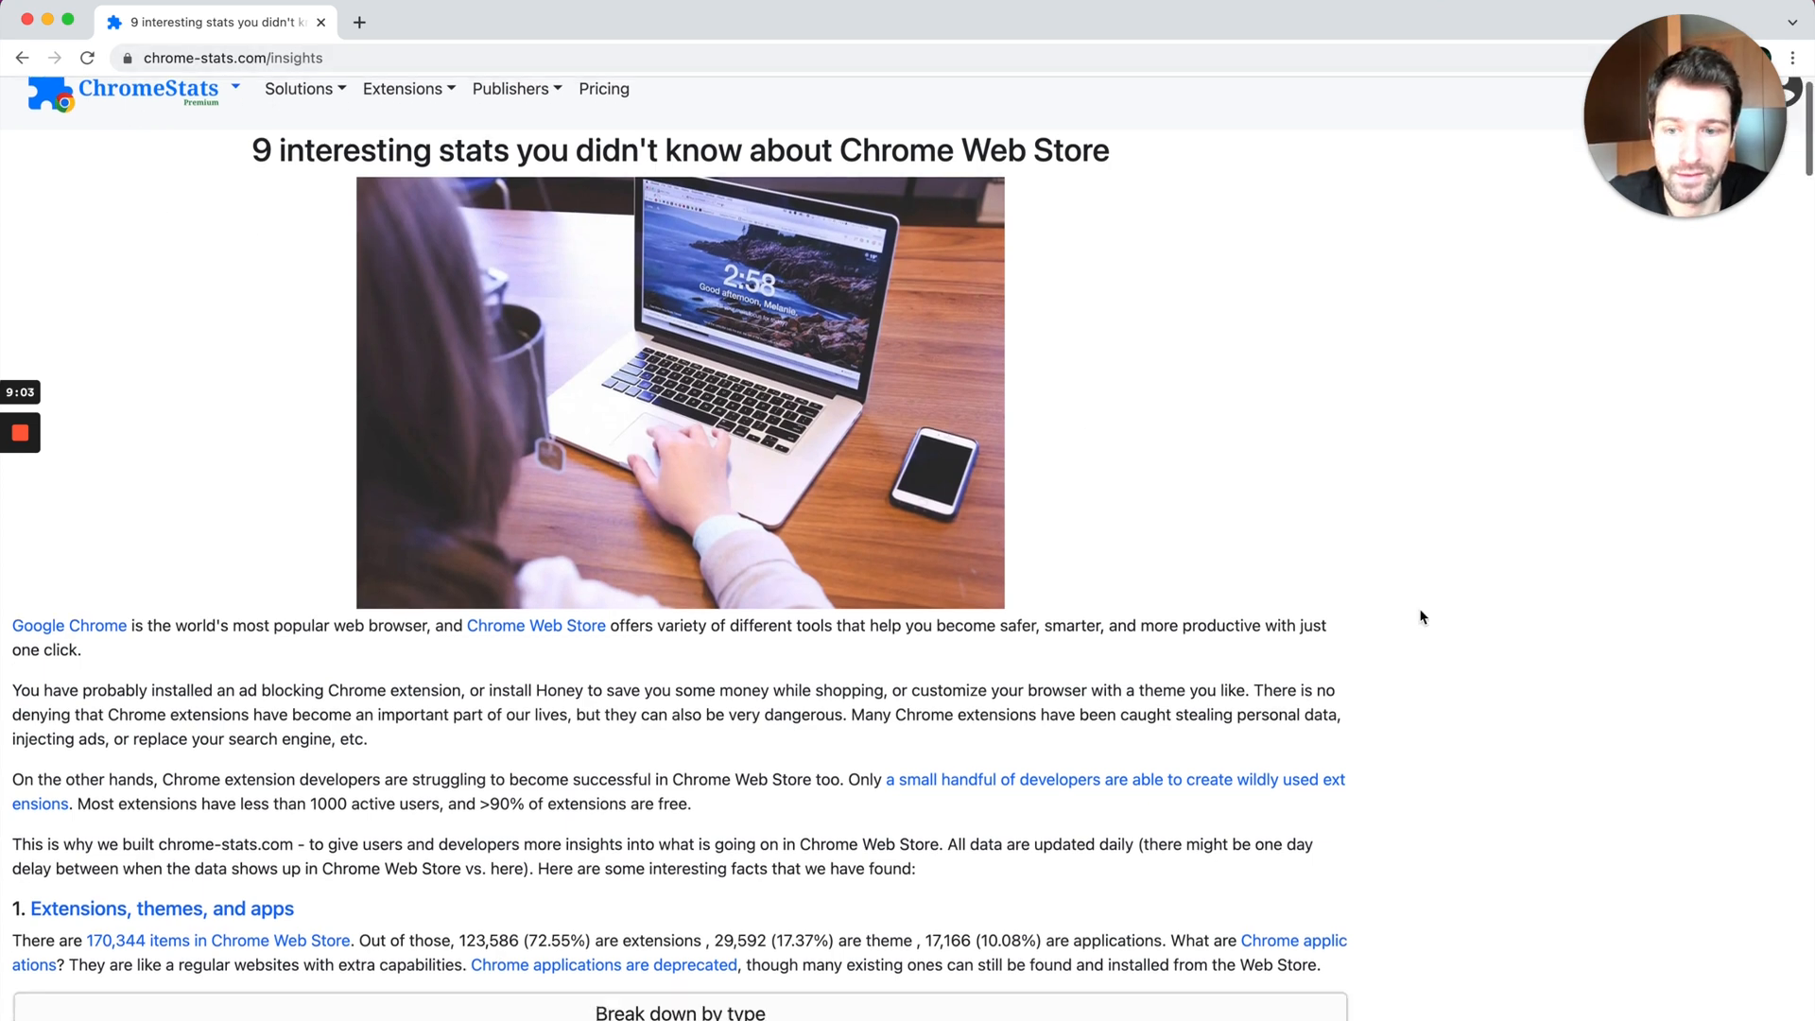
{"action": "scroll", "scroll_direction": "down", "scroll_amount": 3}
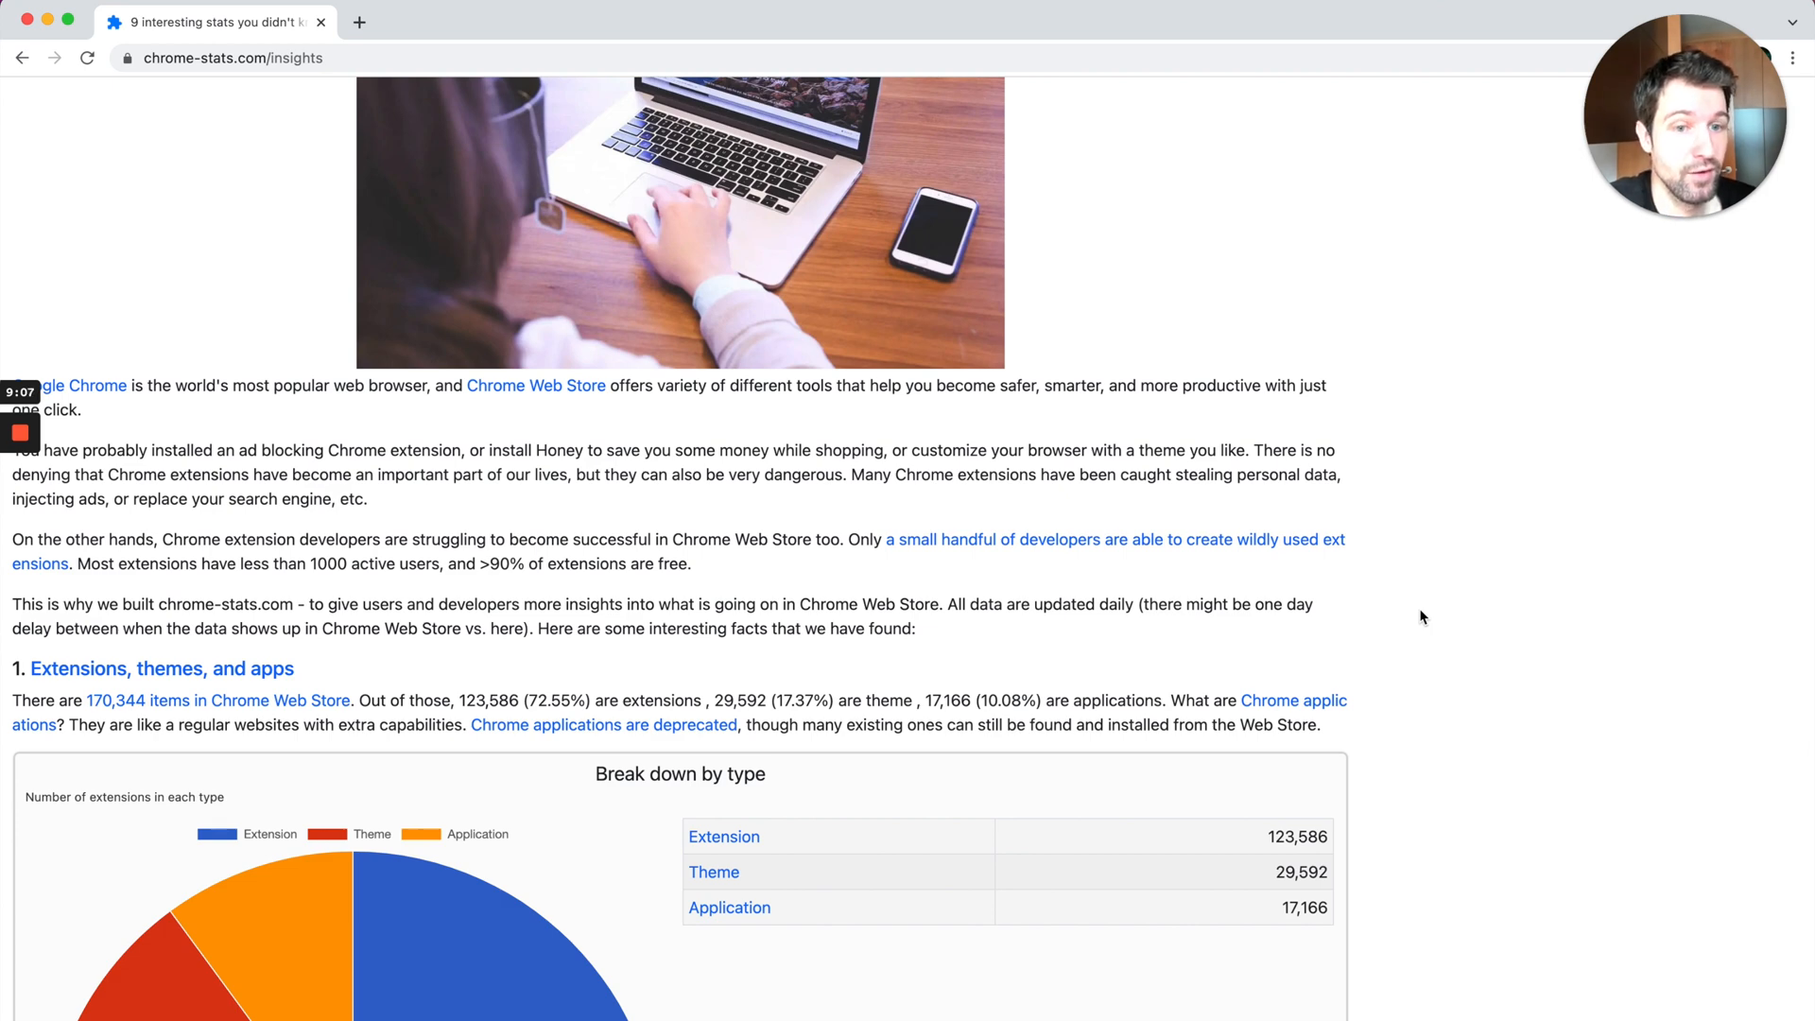
{"action": "scroll", "scroll_direction": "down", "scroll_amount": 3}
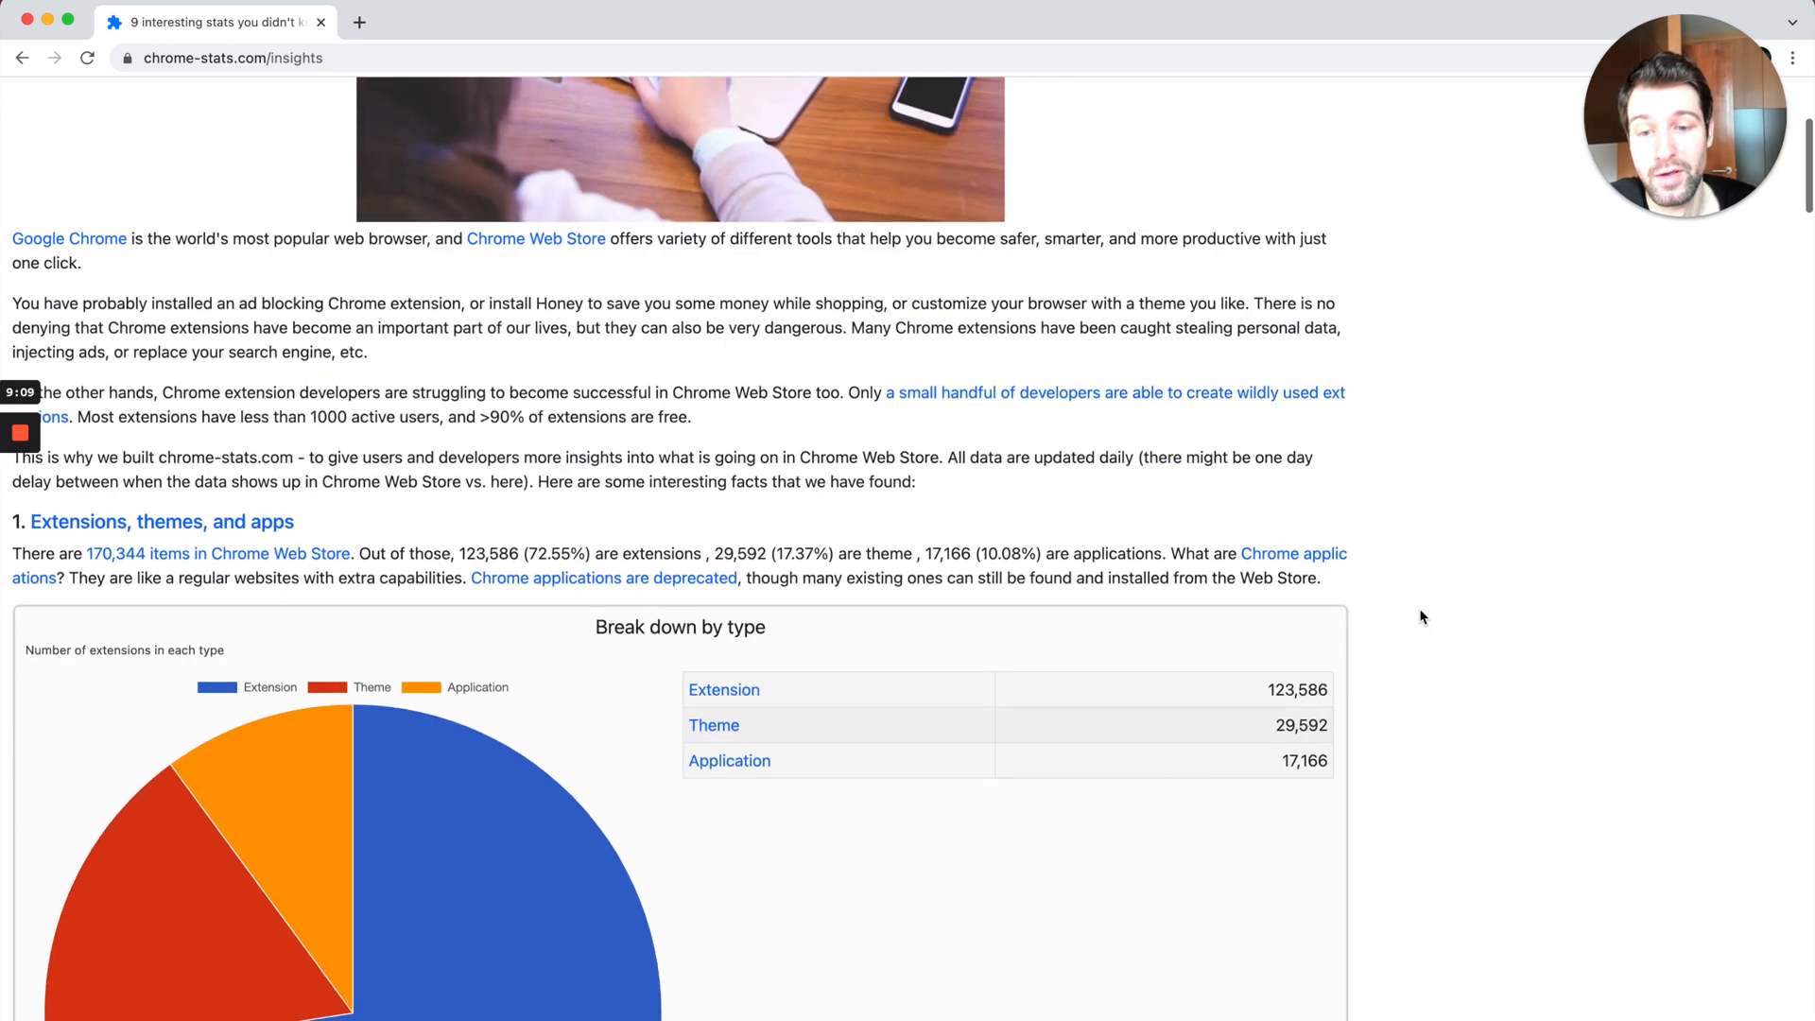
{"action": "scroll", "scroll_direction": "down", "scroll_amount": 3}
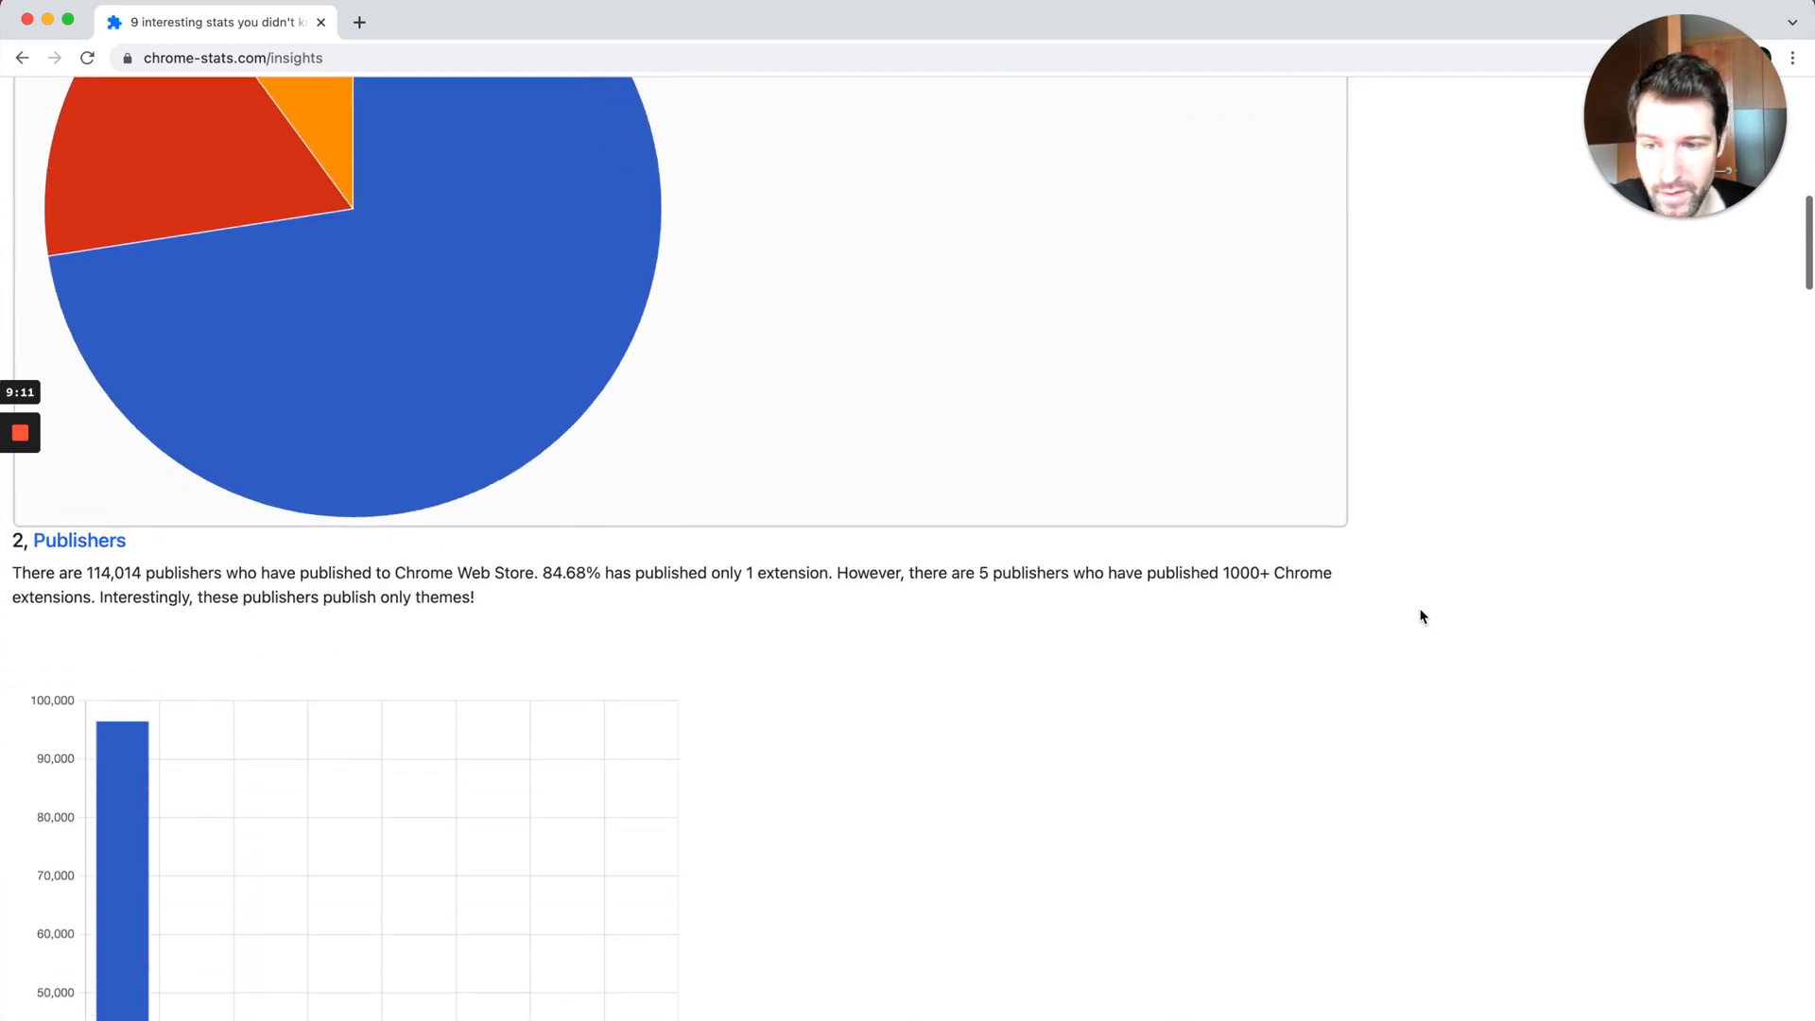
{"action": "scroll", "scroll_direction": "down", "scroll_amount": 3}
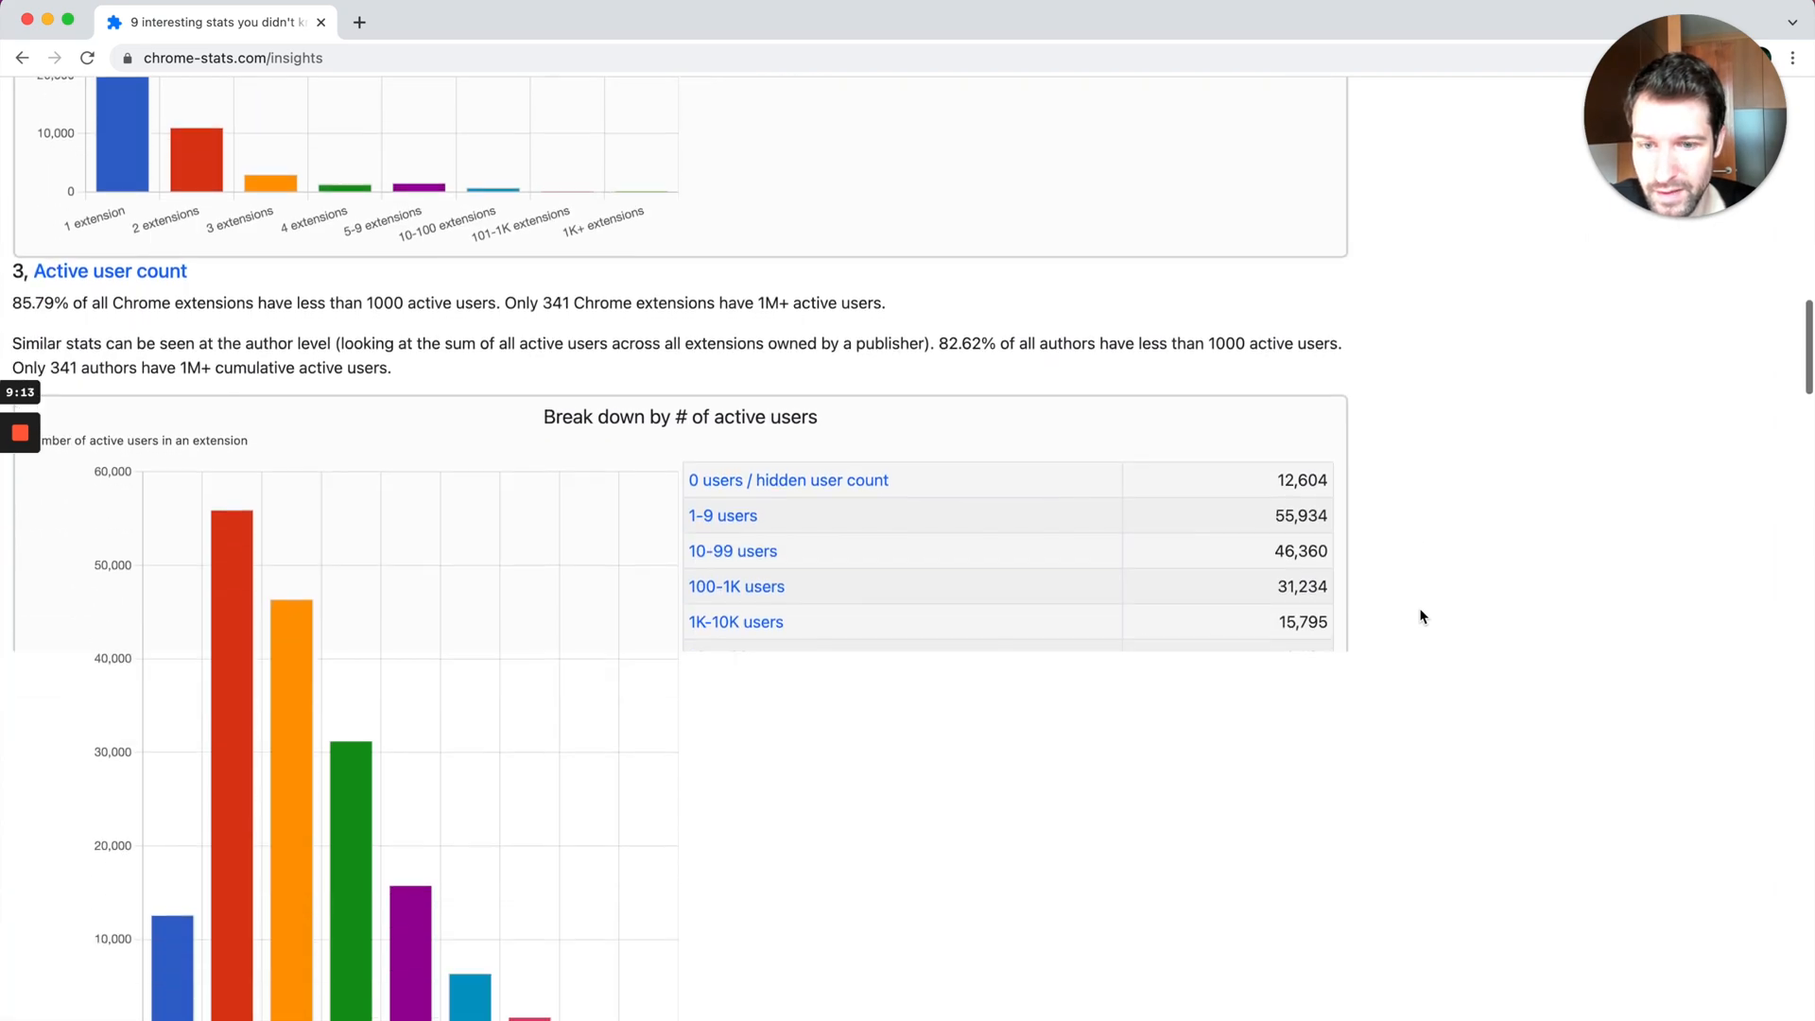
{"action": "scroll", "scroll_direction": "down", "scroll_amount": 3}
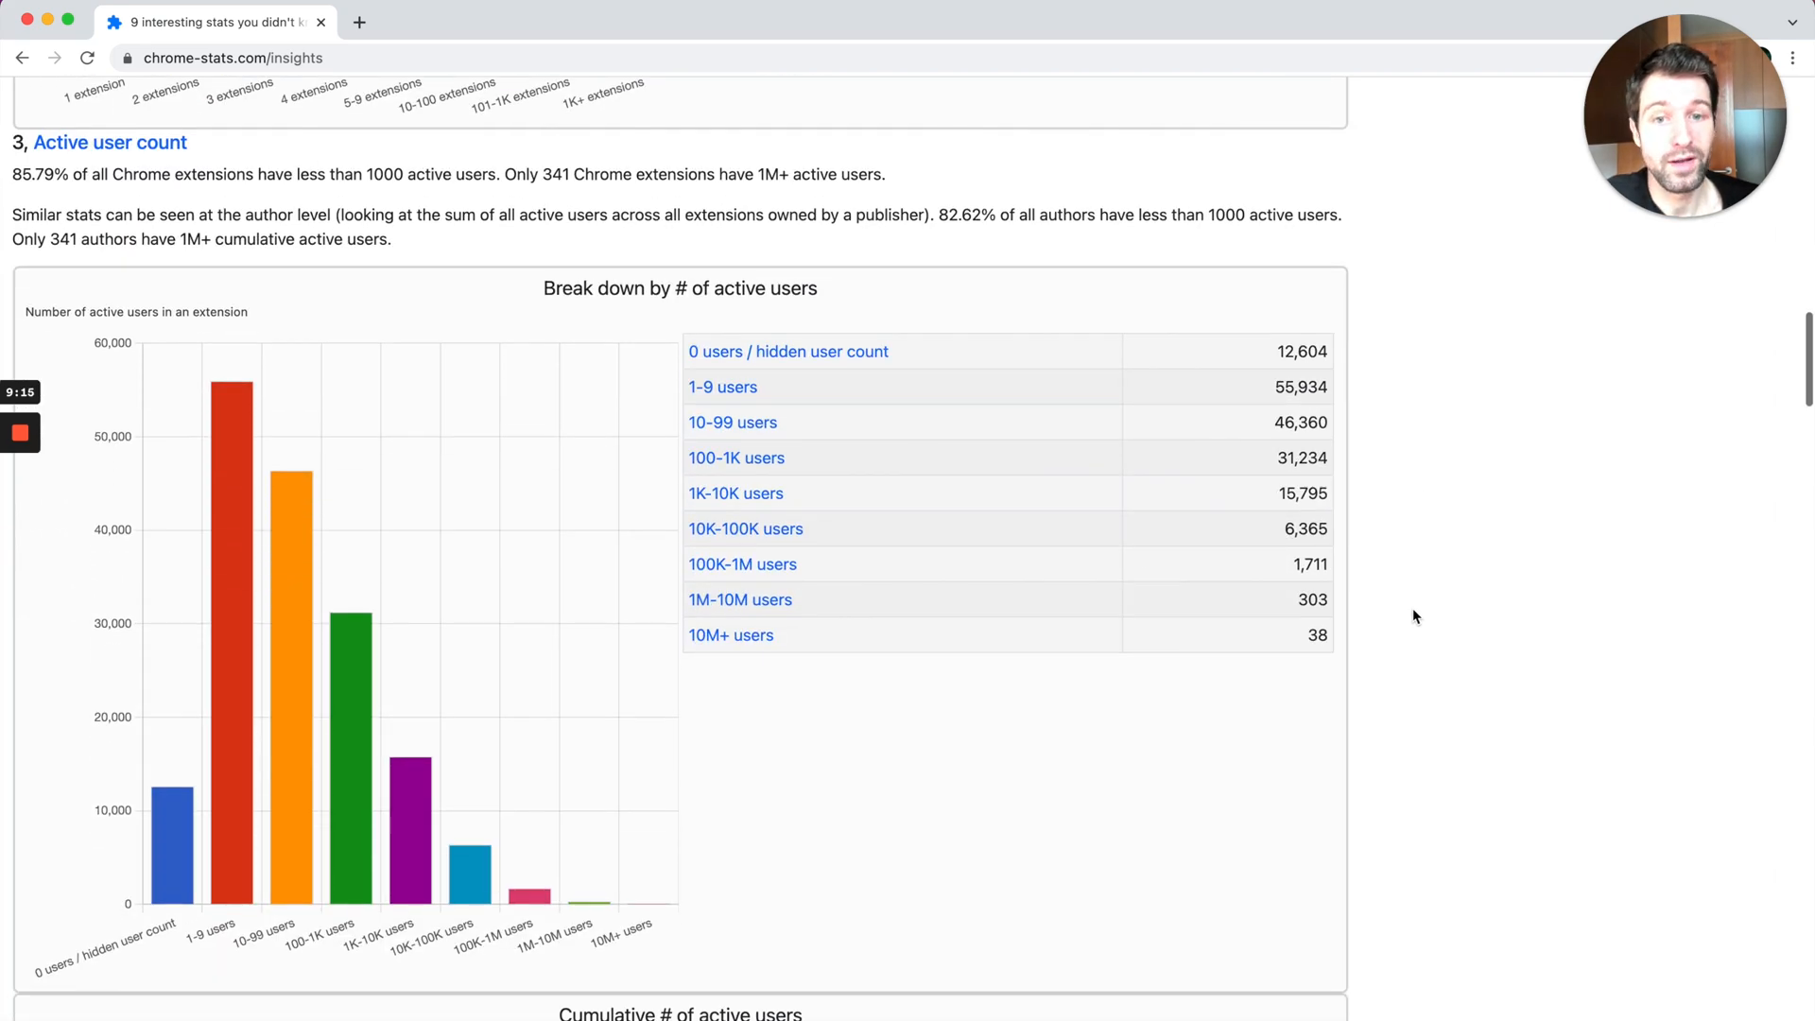
{"action": "scroll", "scroll_direction": "down", "scroll_amount": 3}
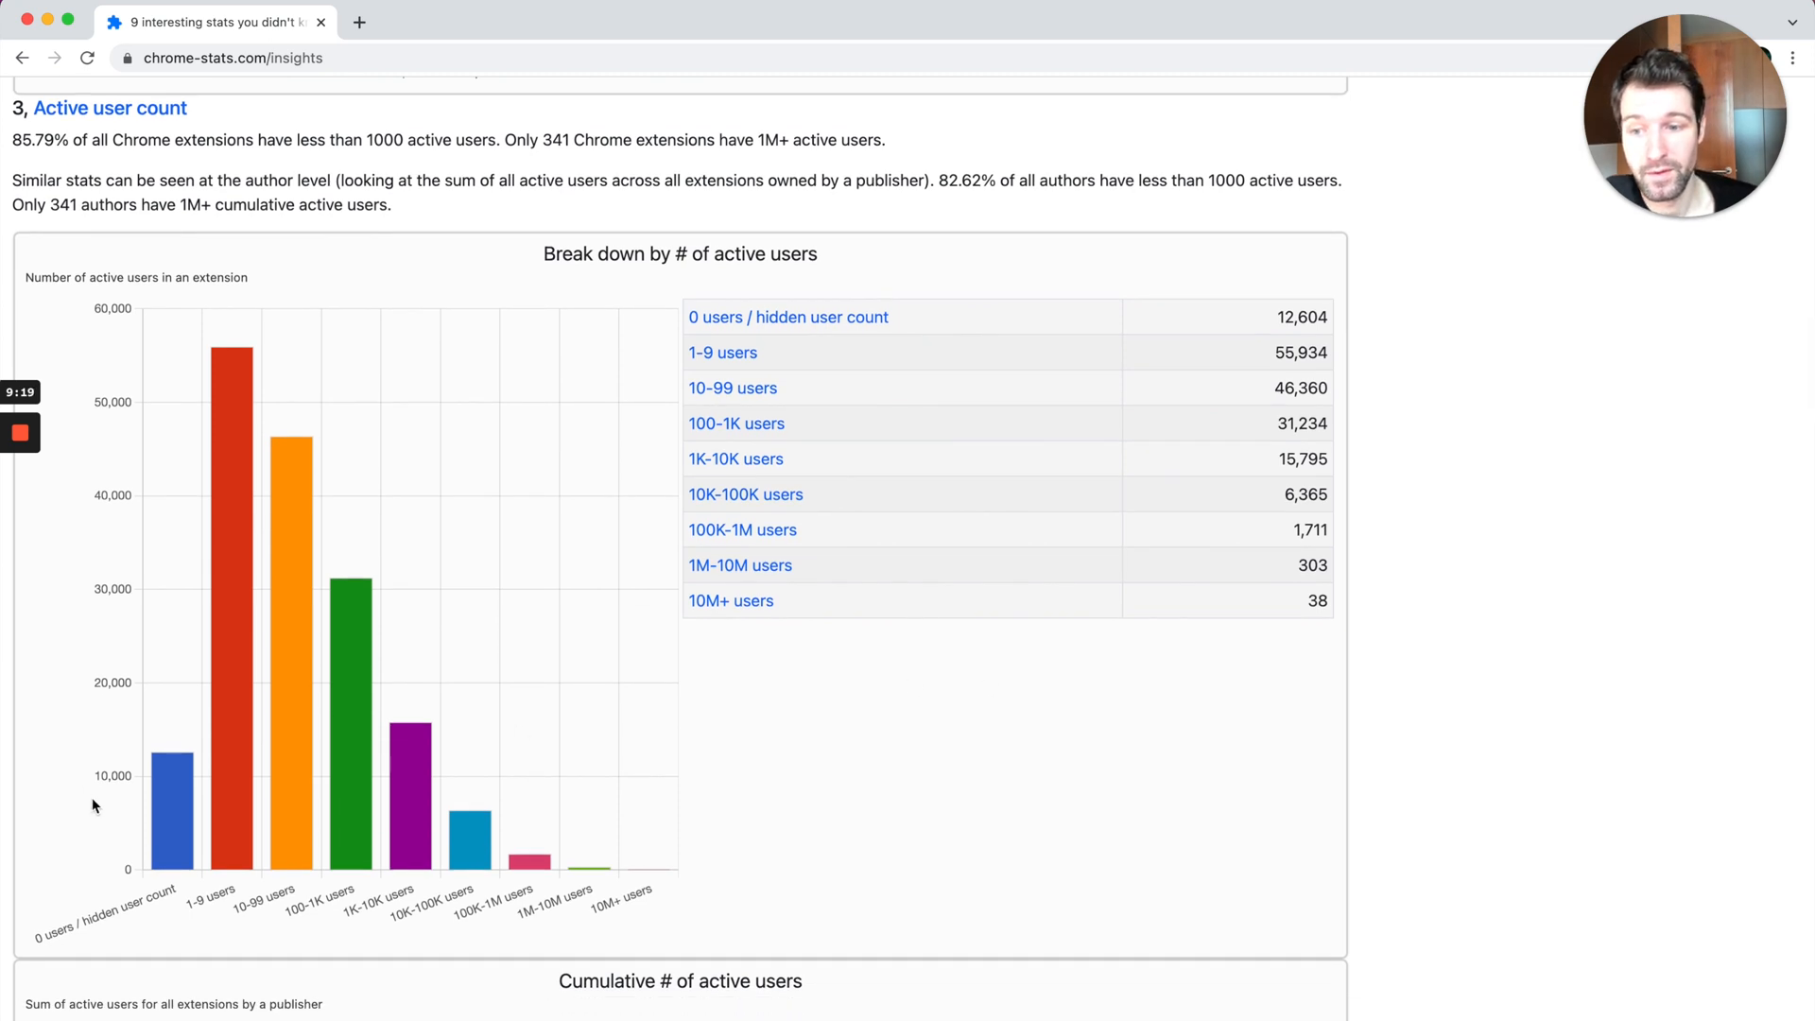
{"action": "mouse_move", "coordinate": [166, 826]}
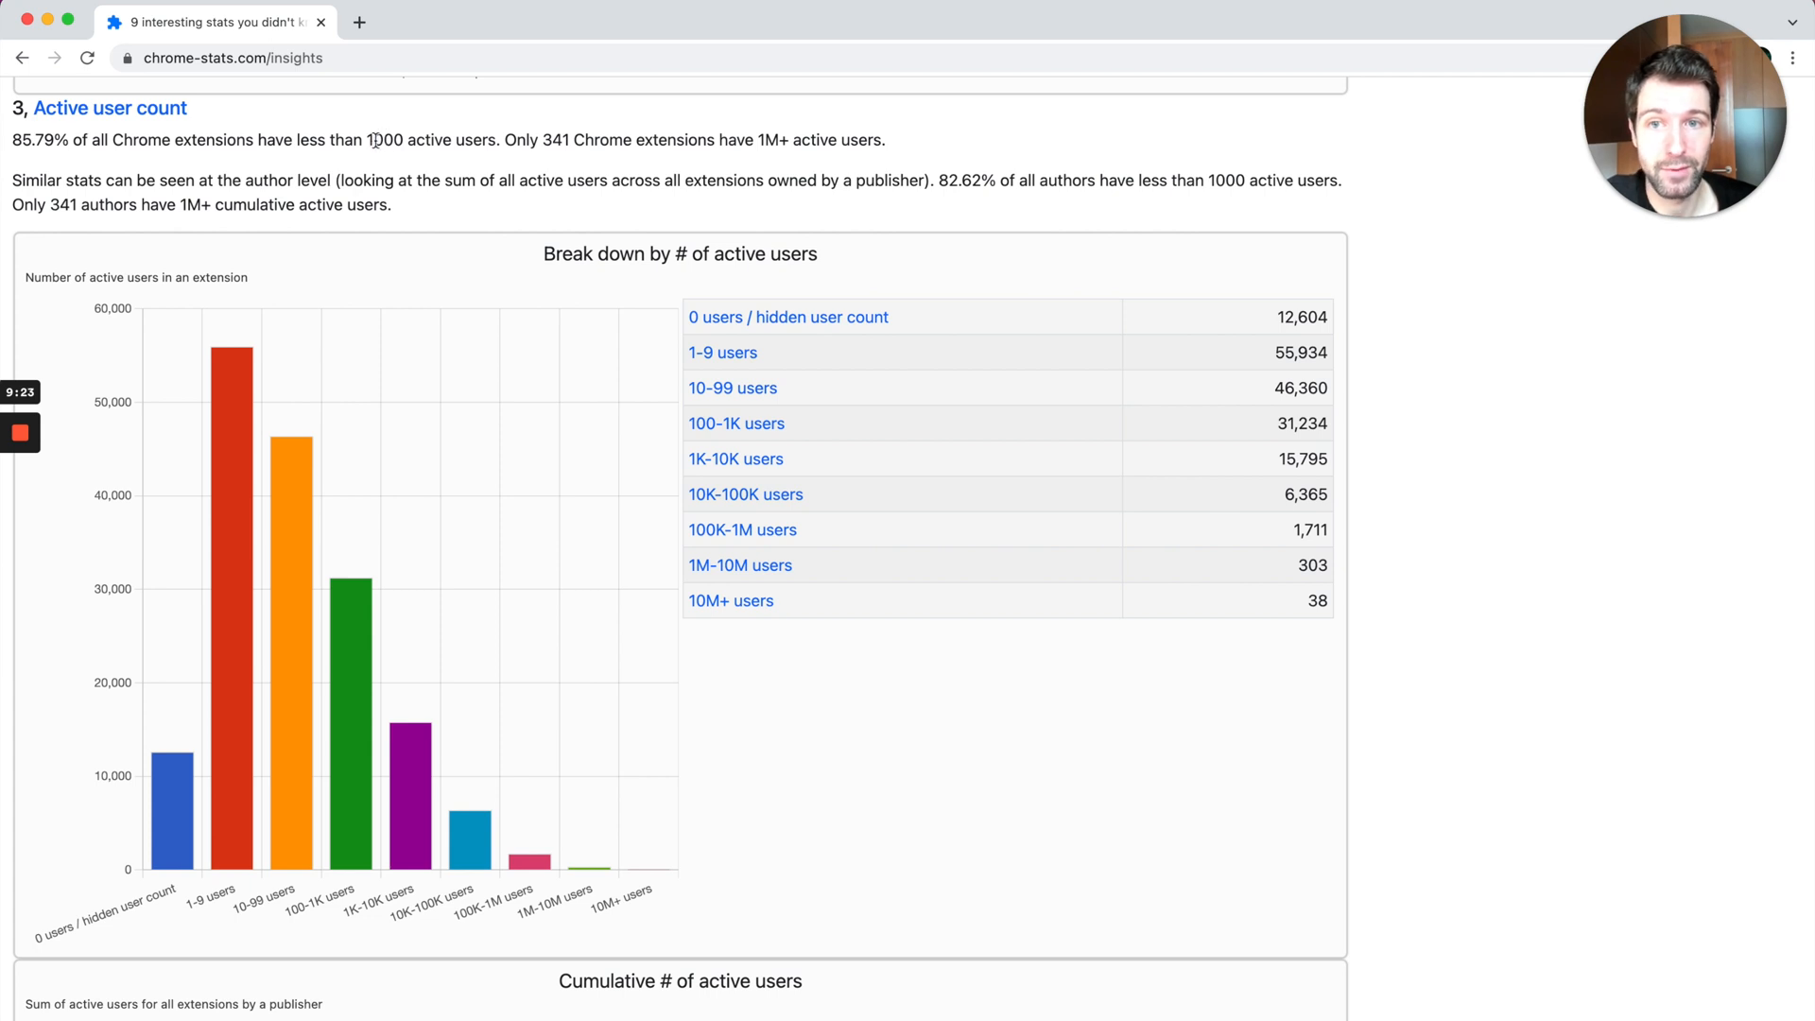
{"action": "double_click", "coordinate": [386, 140]}
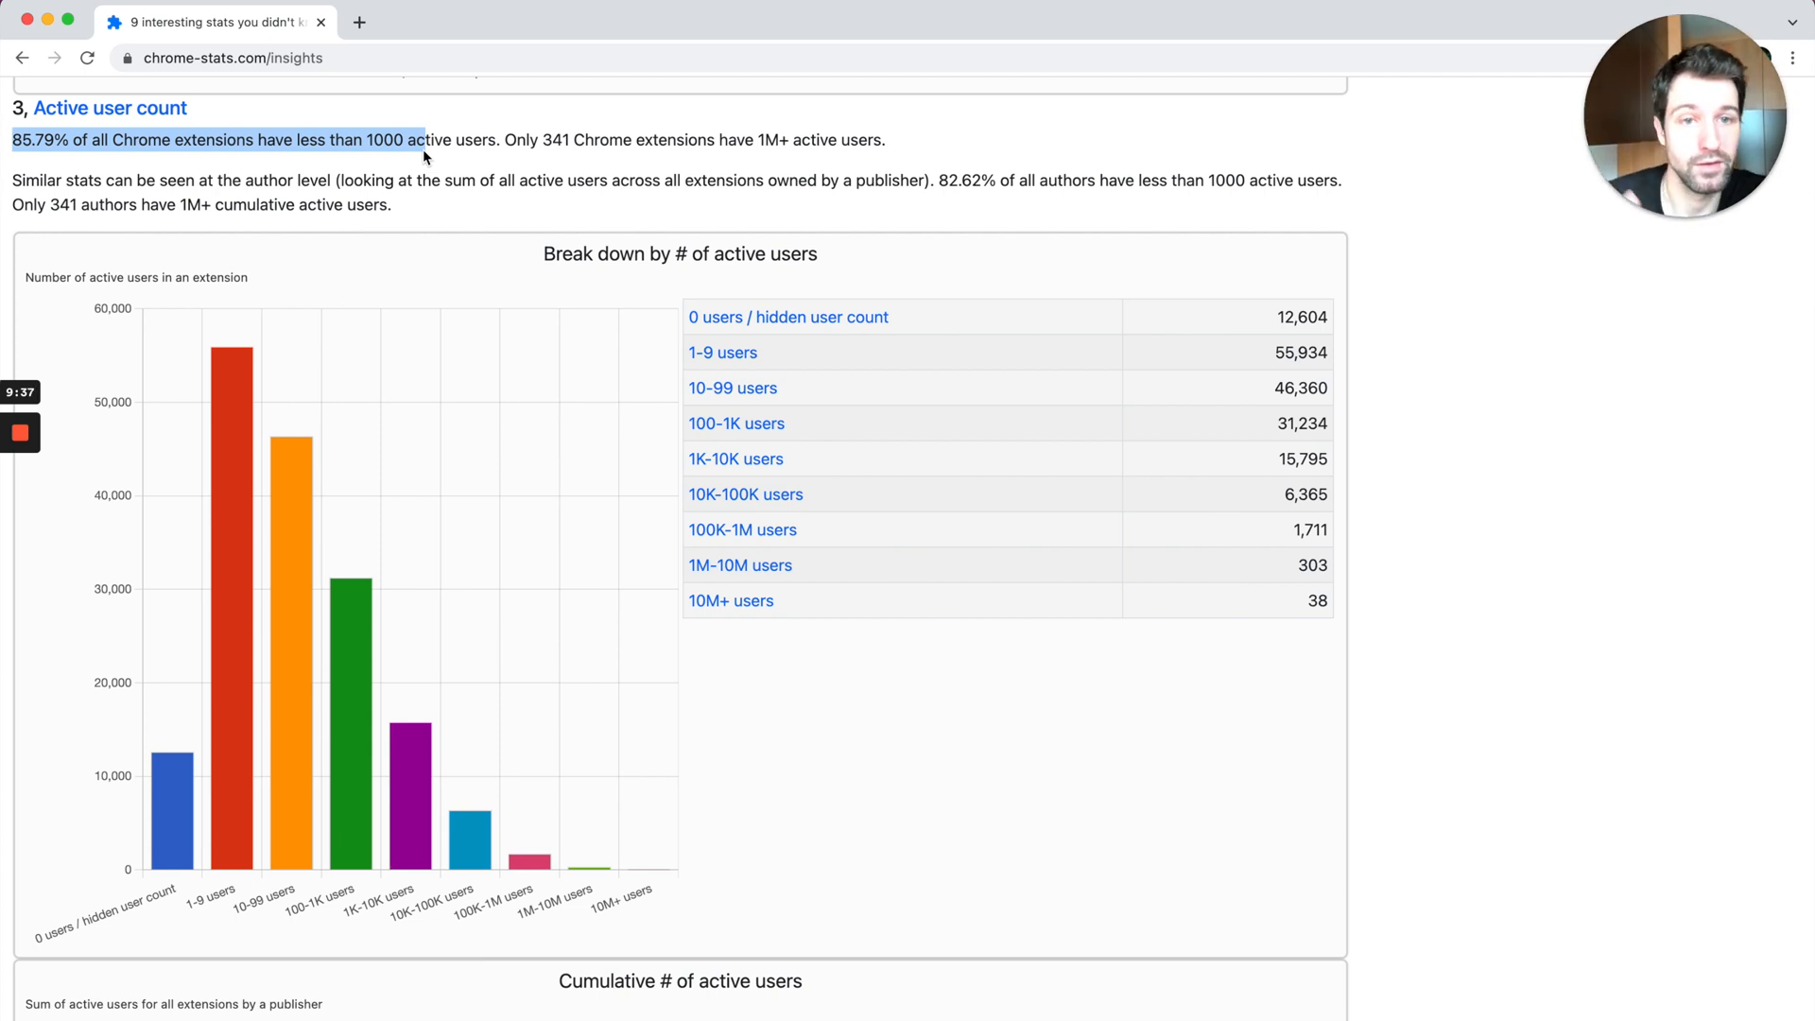
{"action": "mouse_move", "coordinate": [815, 450]}
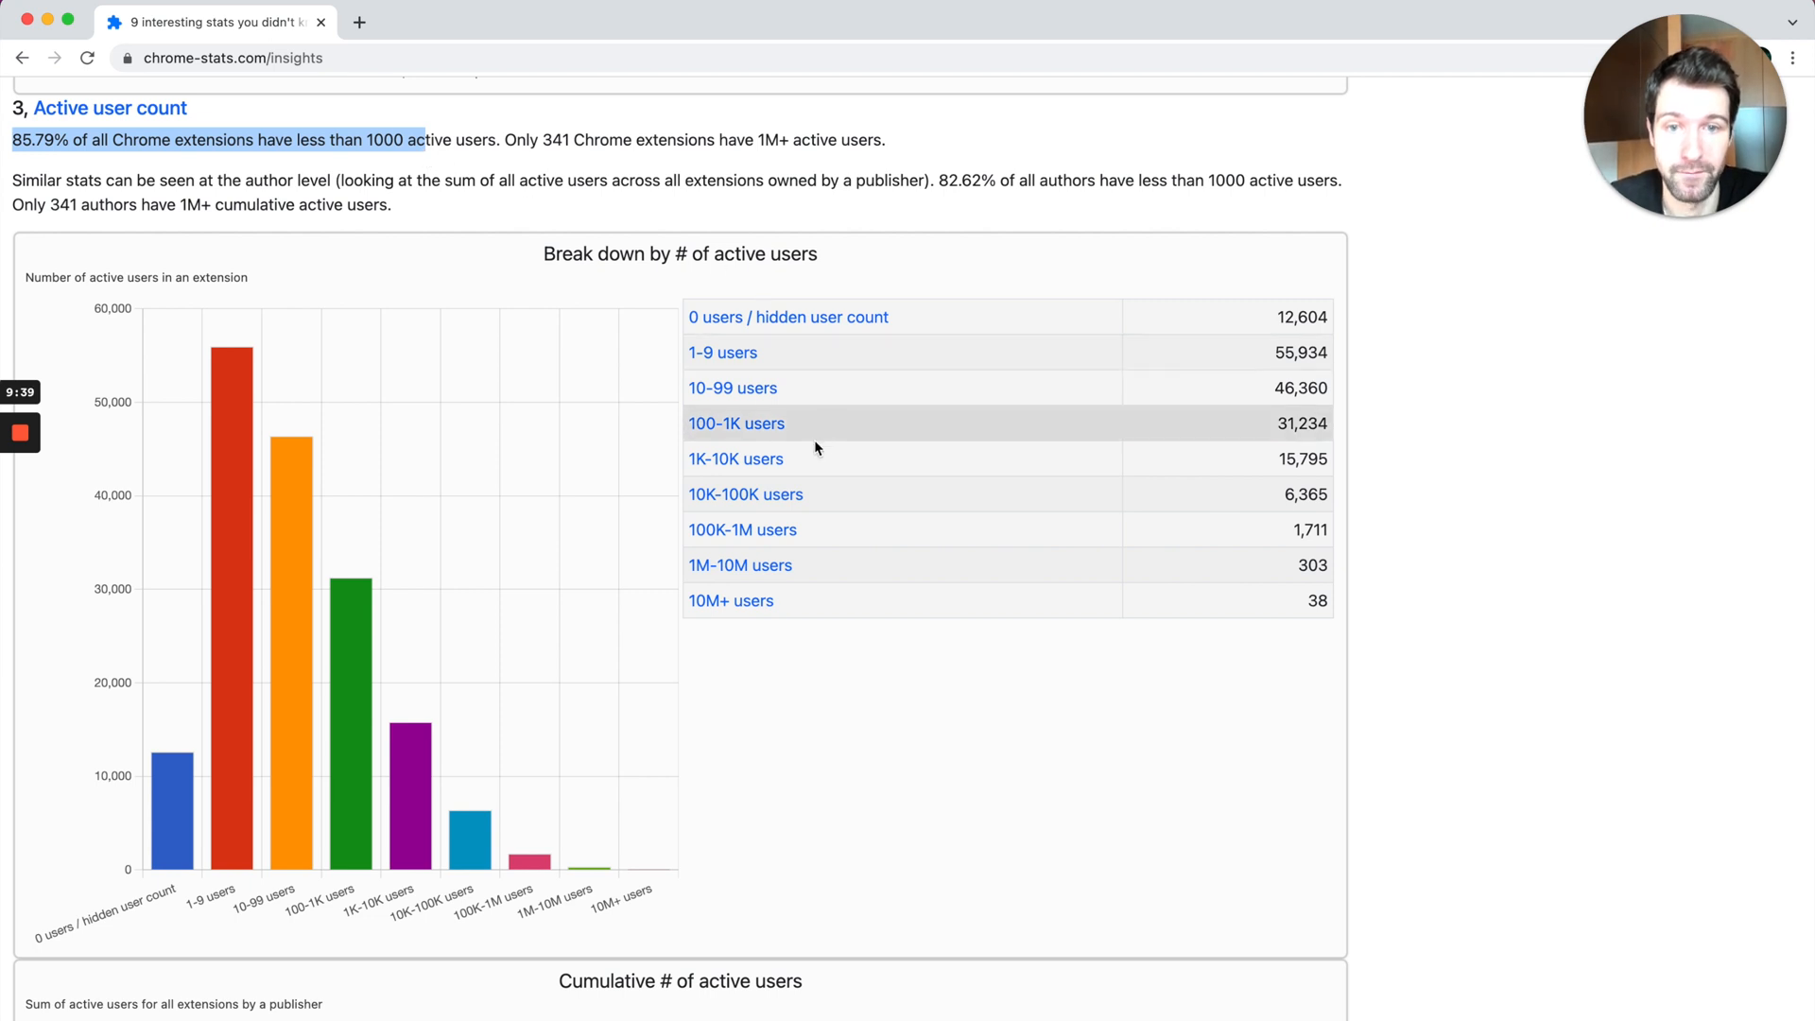
{"action": "mouse_move", "coordinate": [1166, 391]}
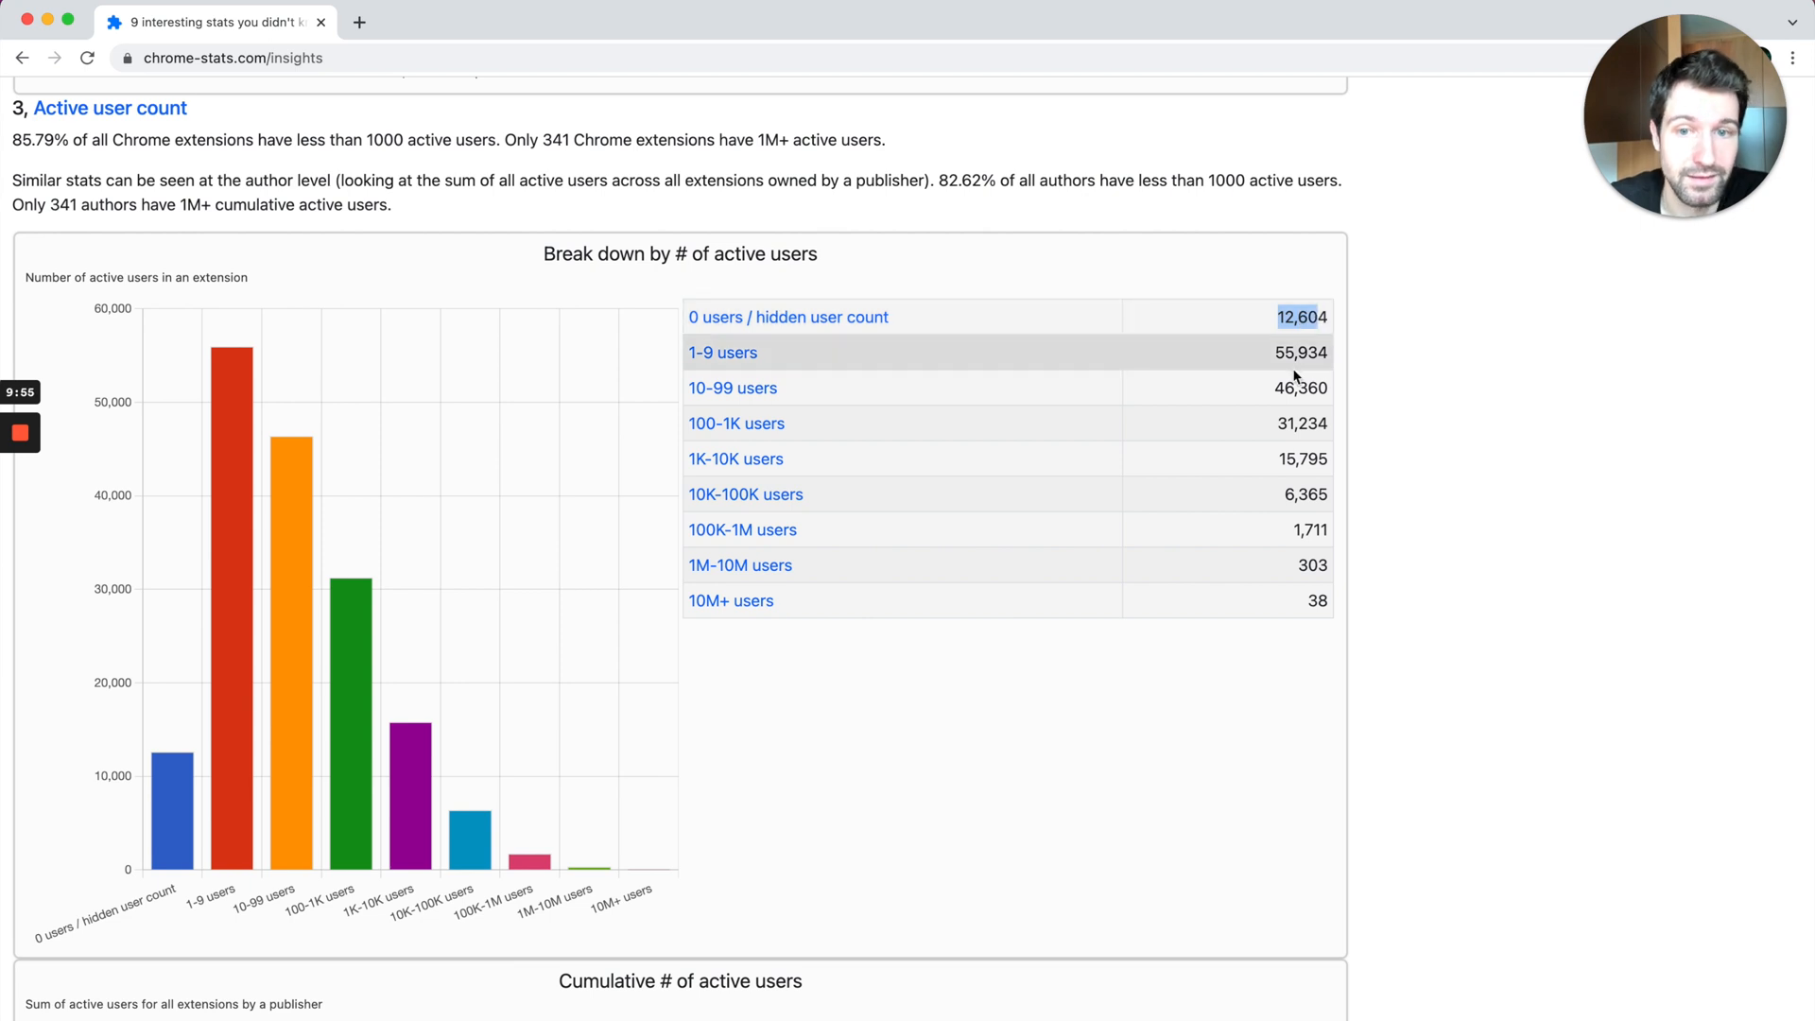
{"action": "mouse_move", "coordinate": [1293, 388]}
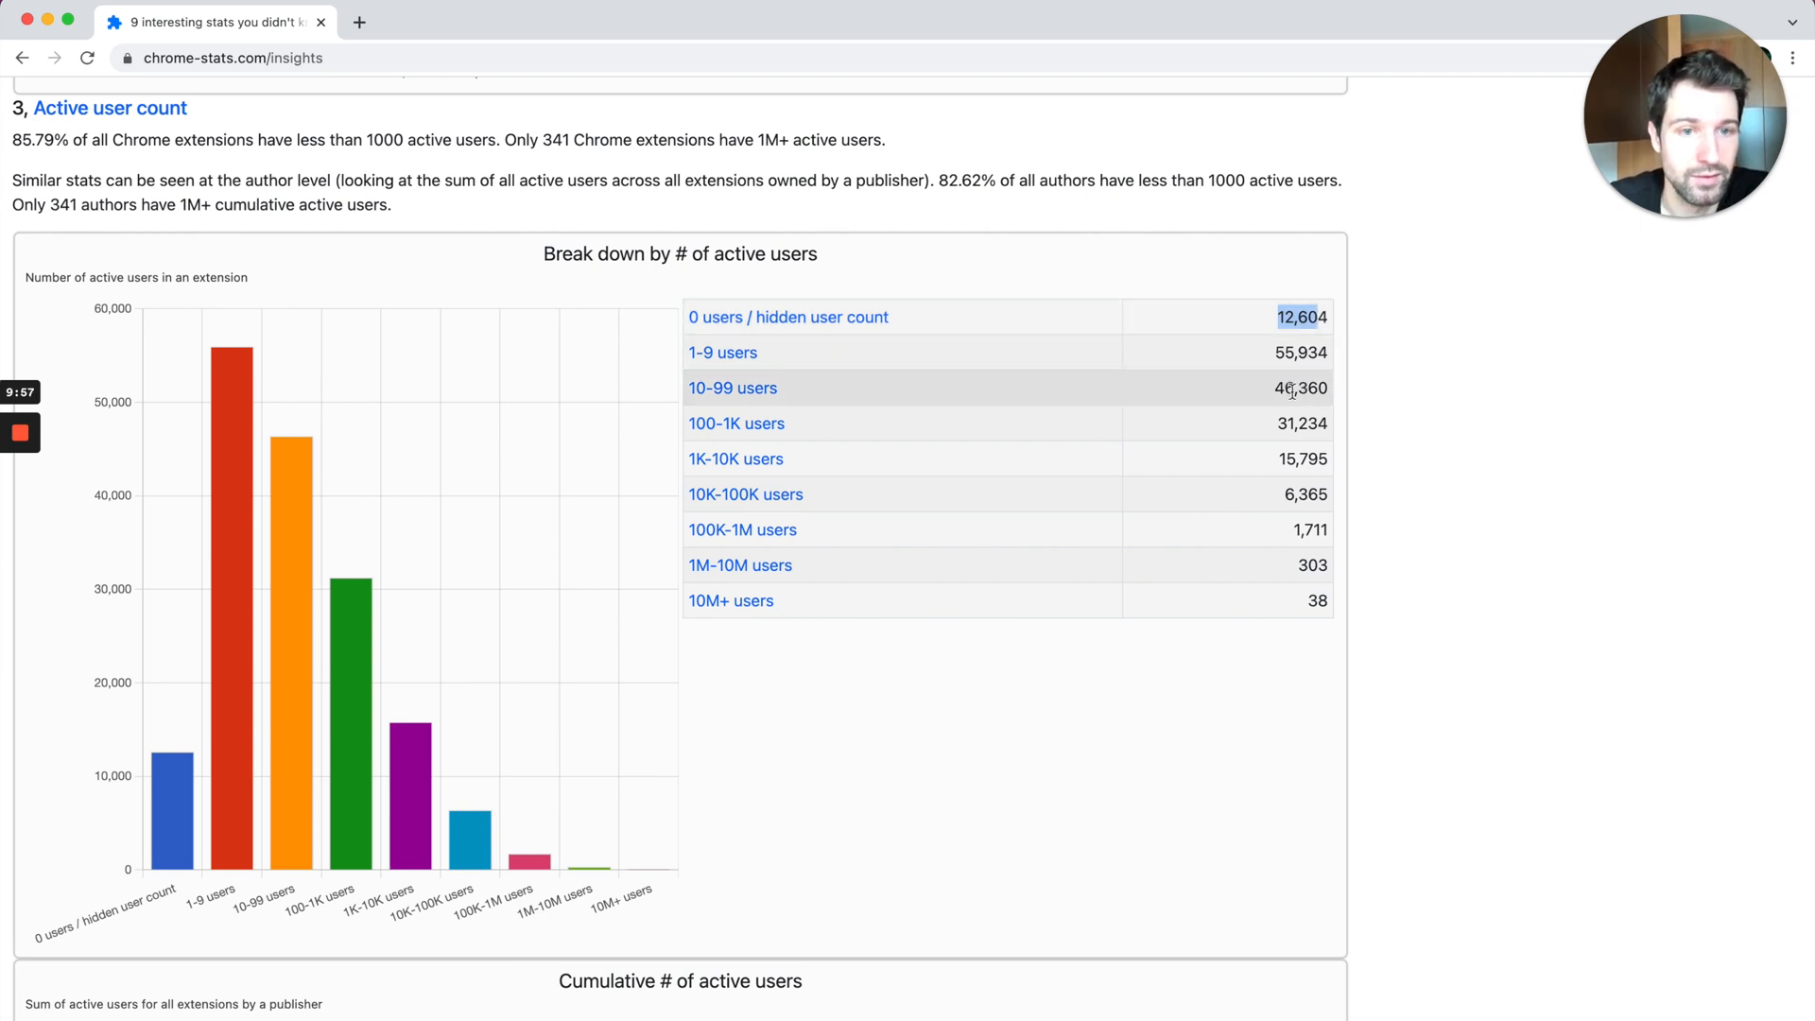
Step: Continue to the breakdown by number of active users chart and counts table
{"action": "scroll", "scroll_direction": "down", "scroll_amount": 3}
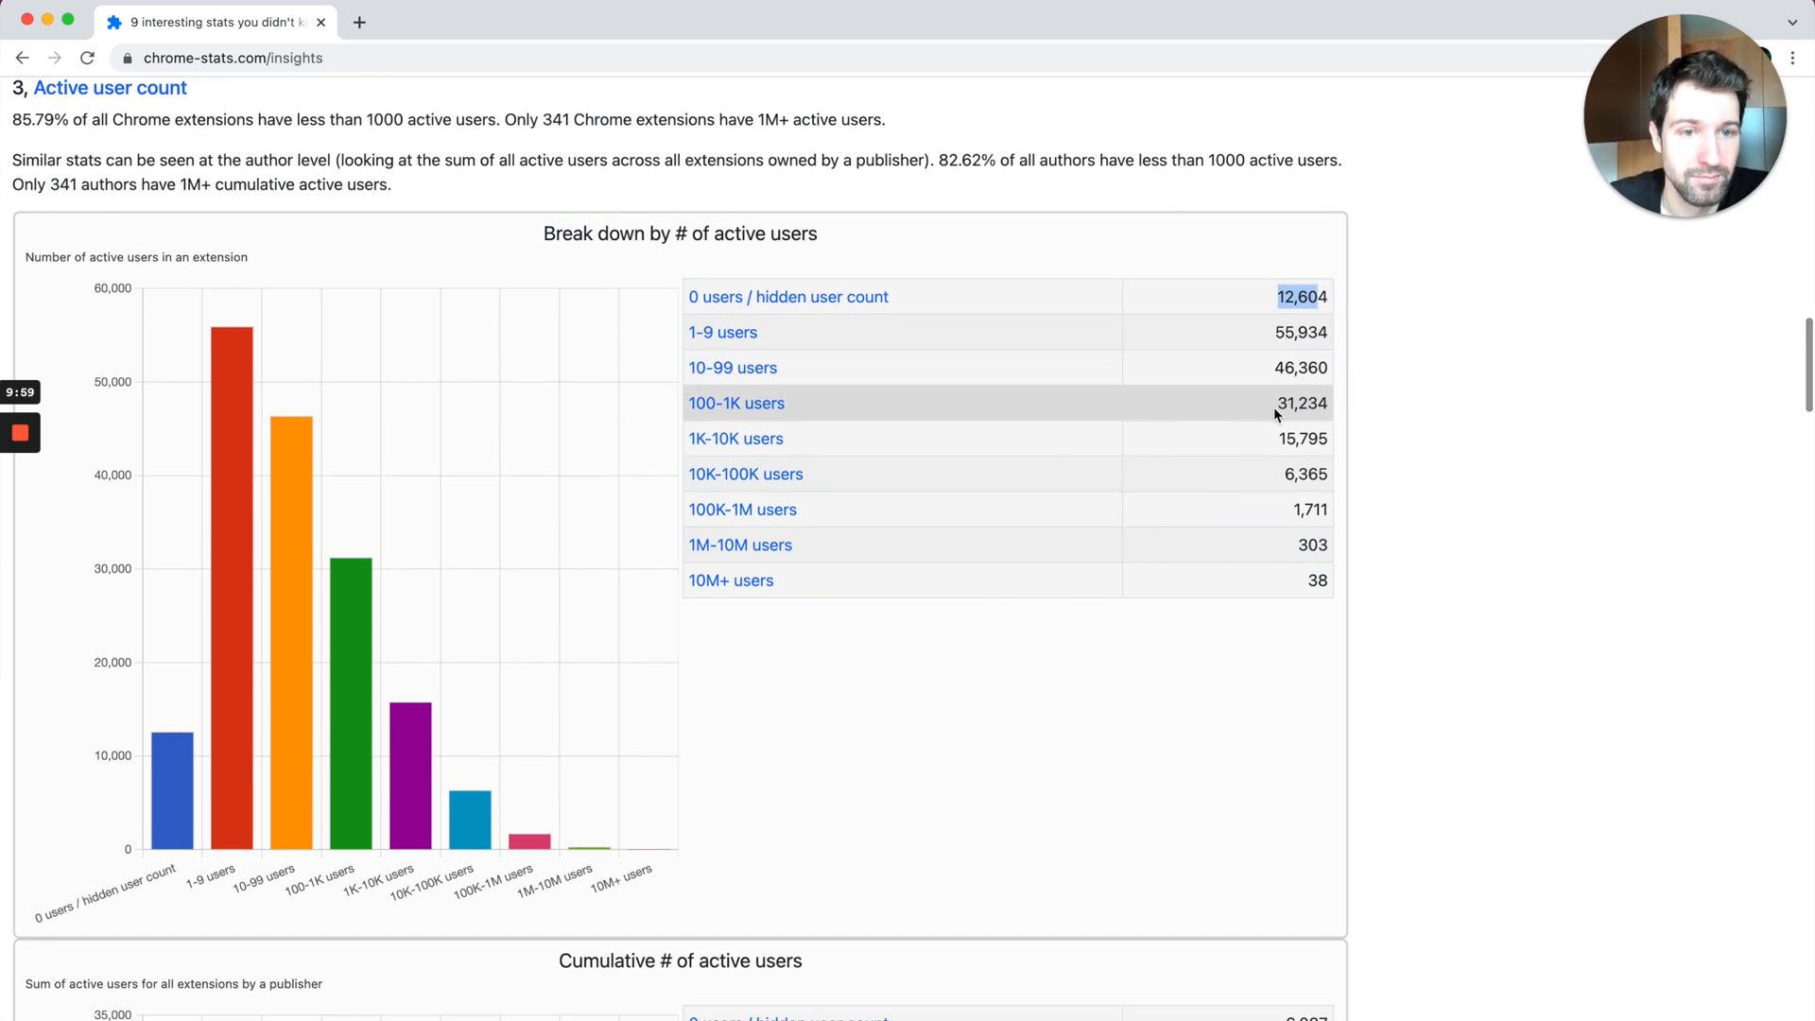
{"action": "scroll", "scroll_direction": "down", "scroll_amount": 3}
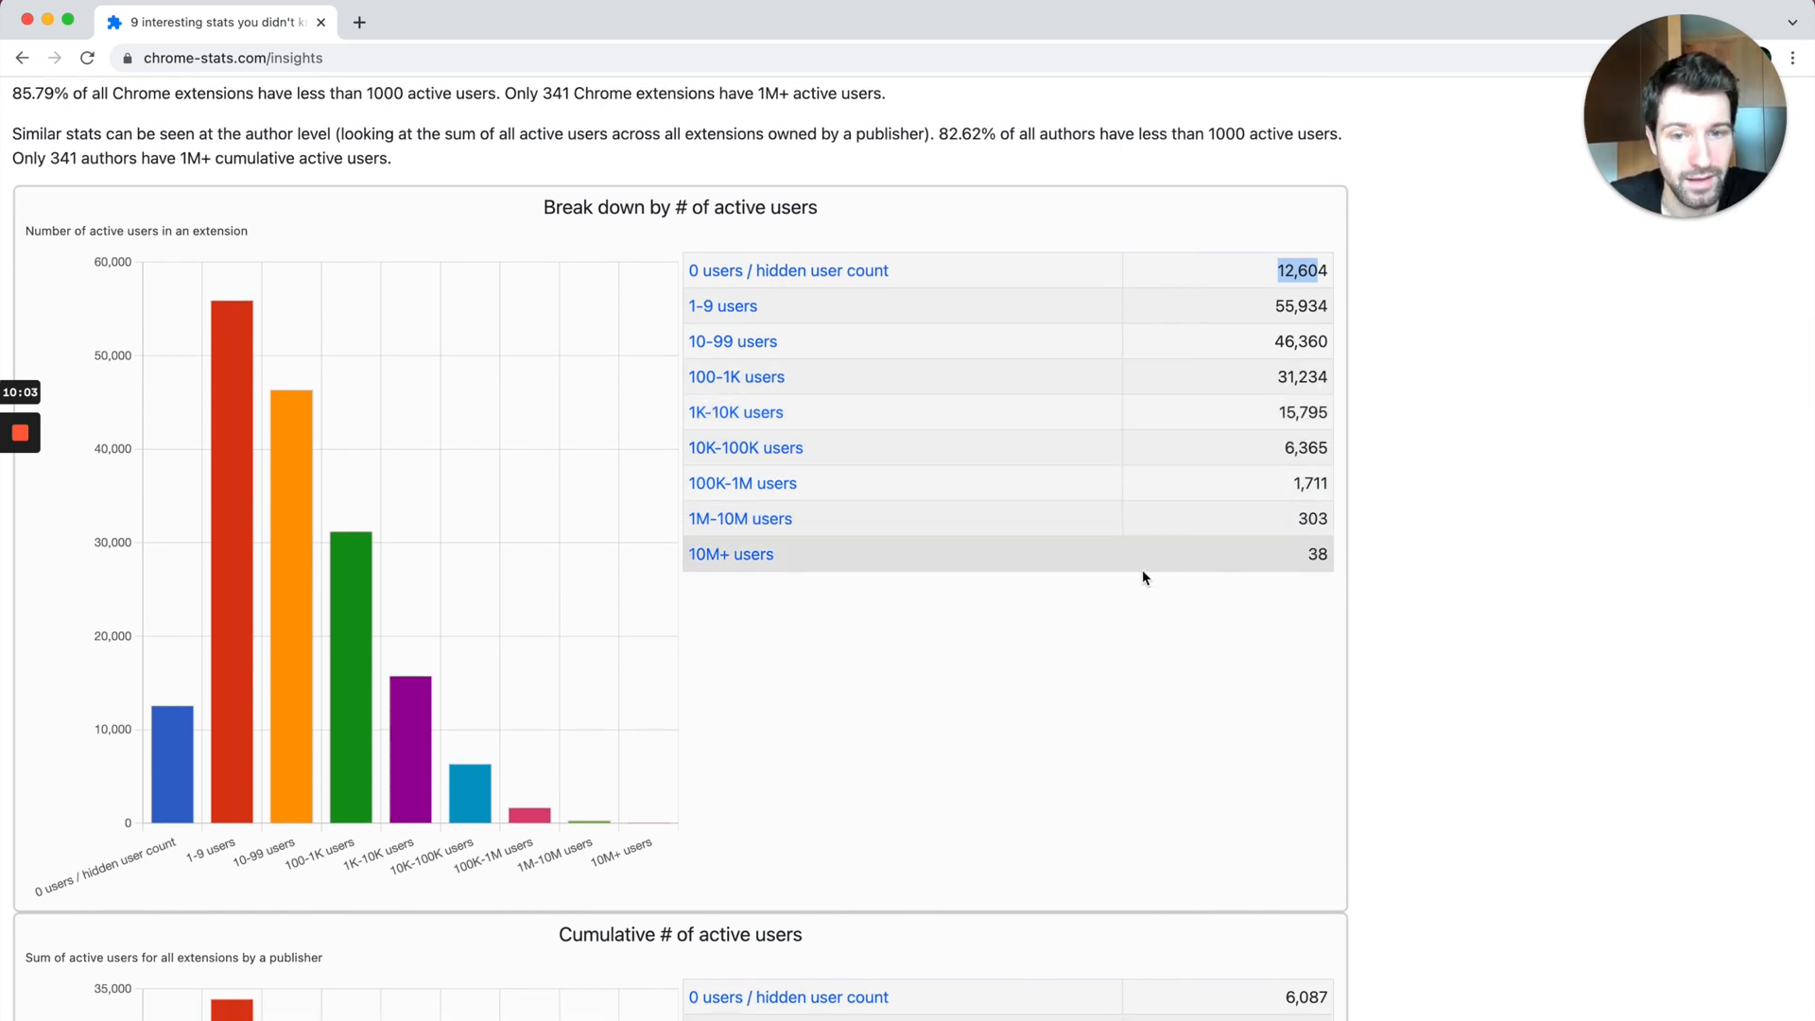
{"action": "mouse_move", "coordinate": [751, 542]}
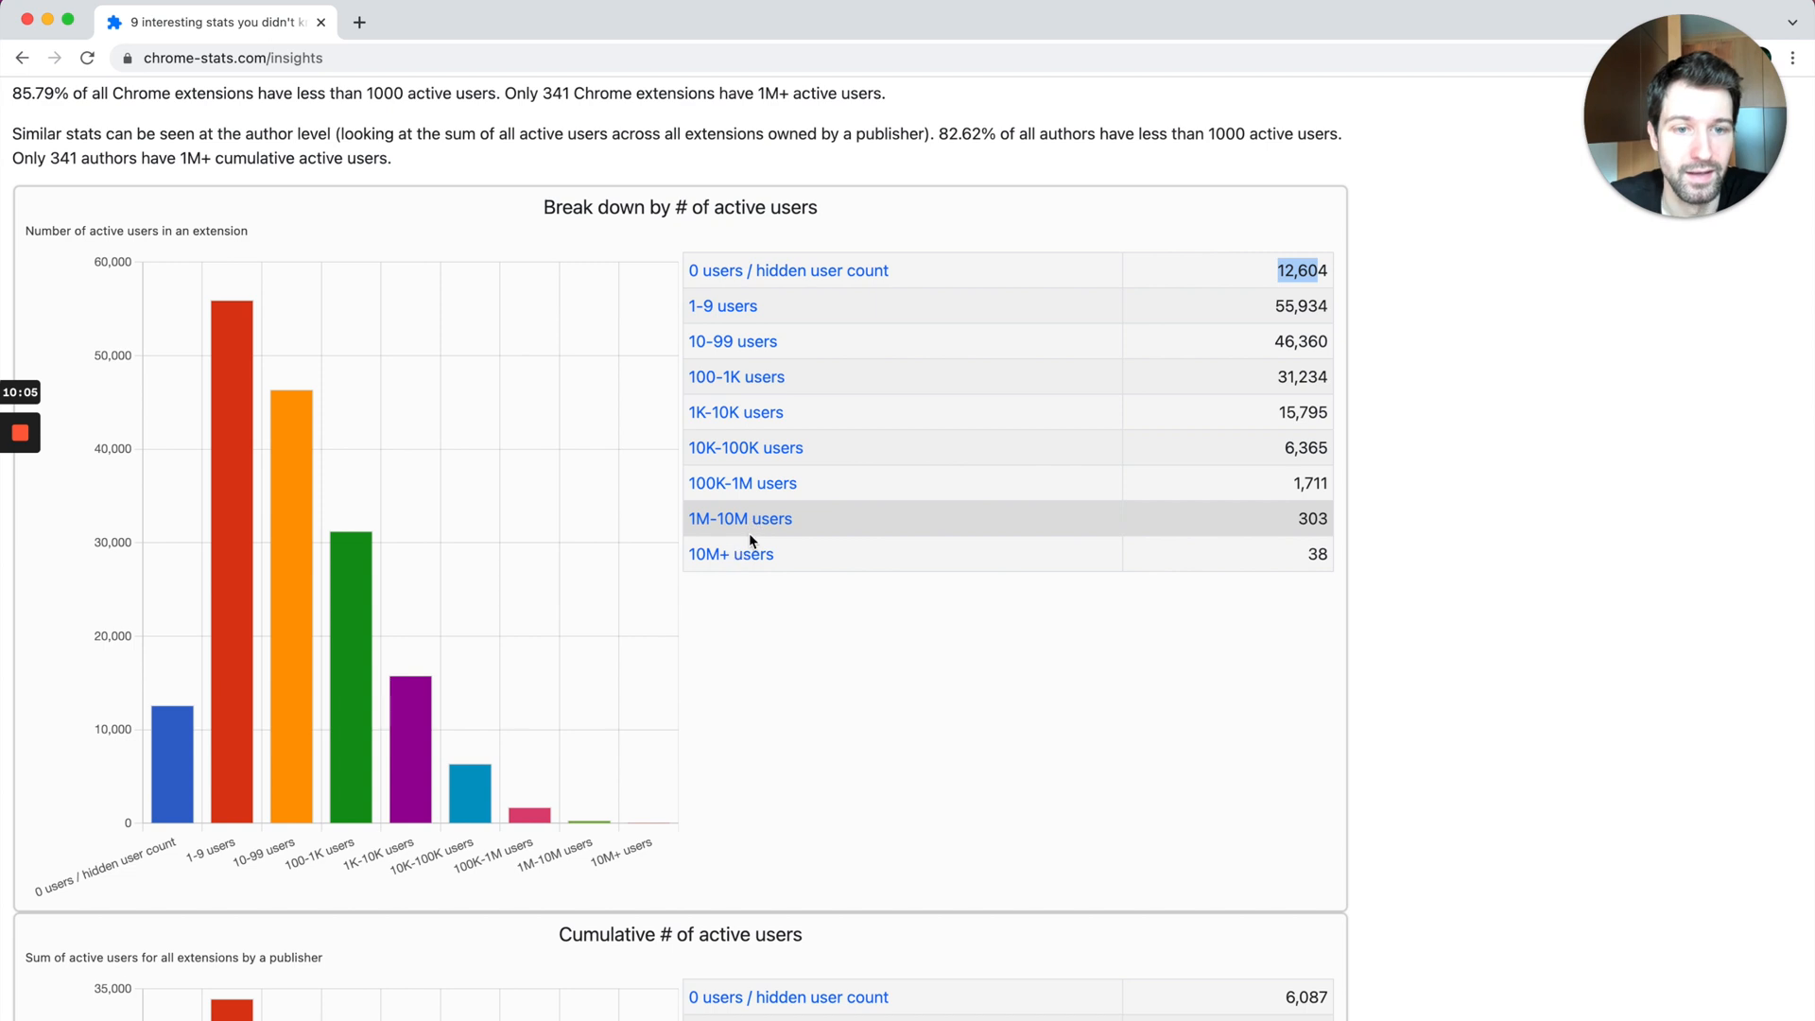
{"action": "right_click", "coordinate": [731, 554]}
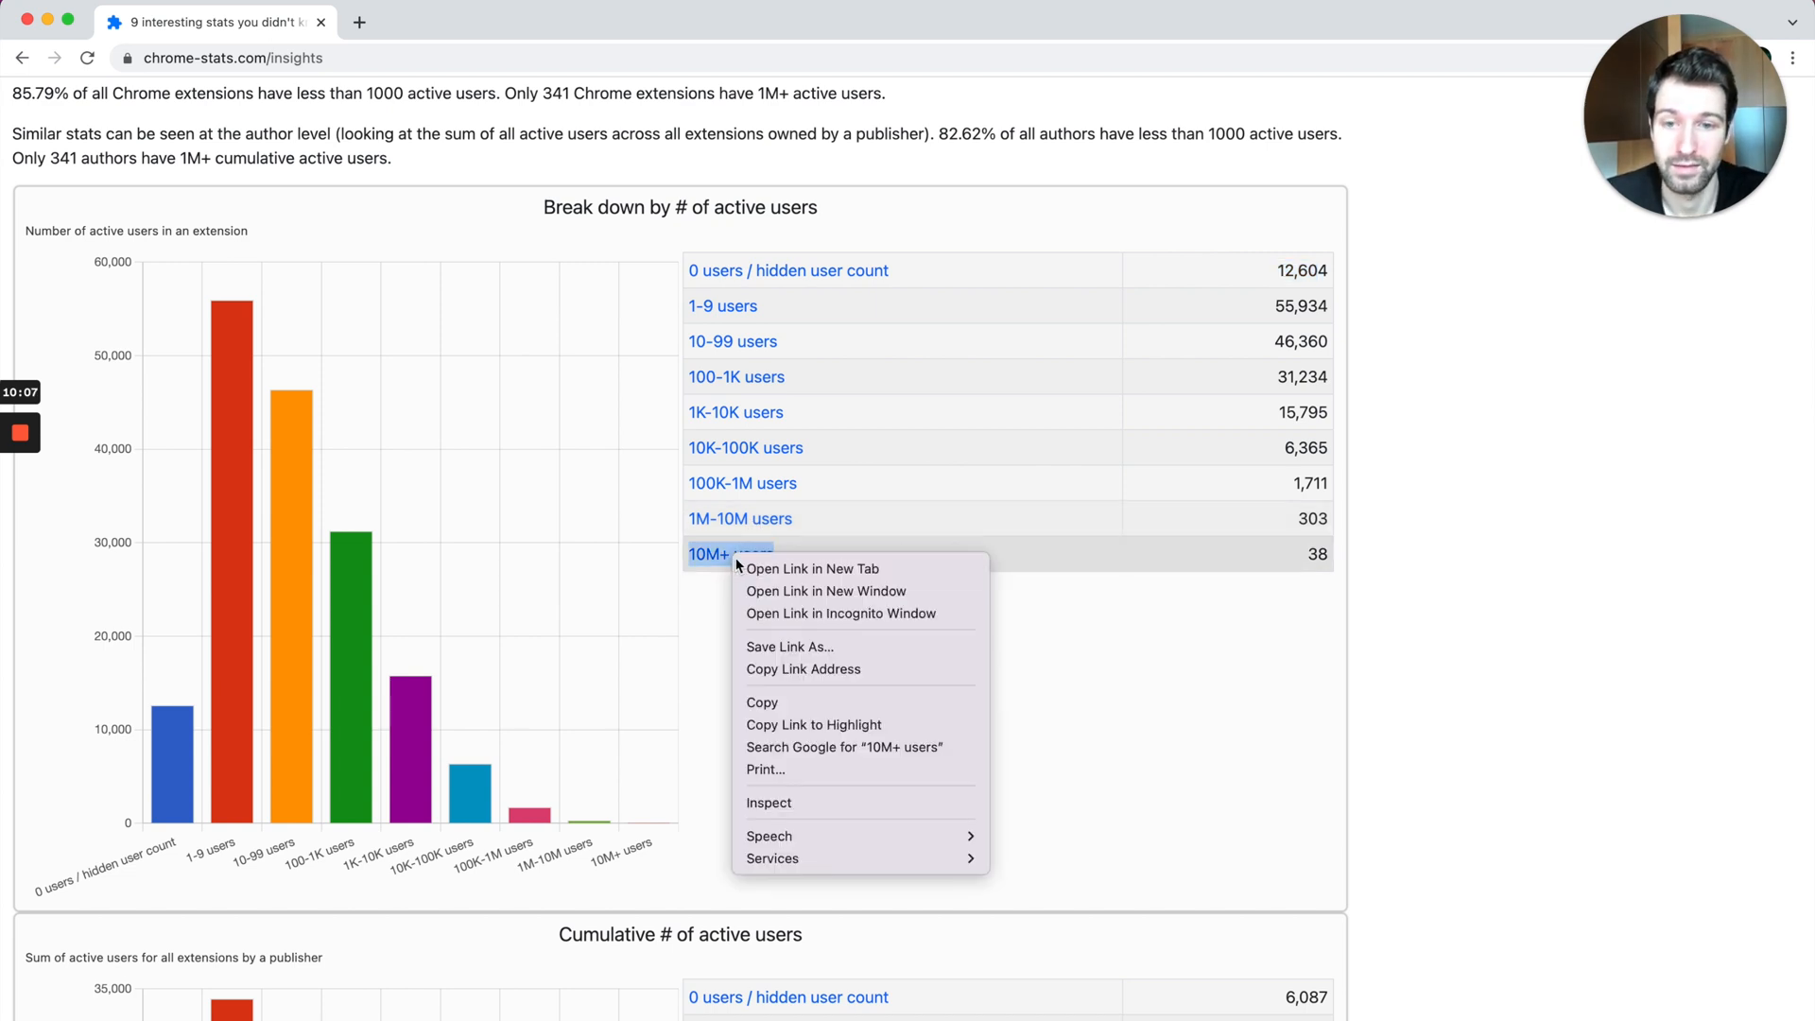
{"action": "left_click", "coordinate": [813, 569]}
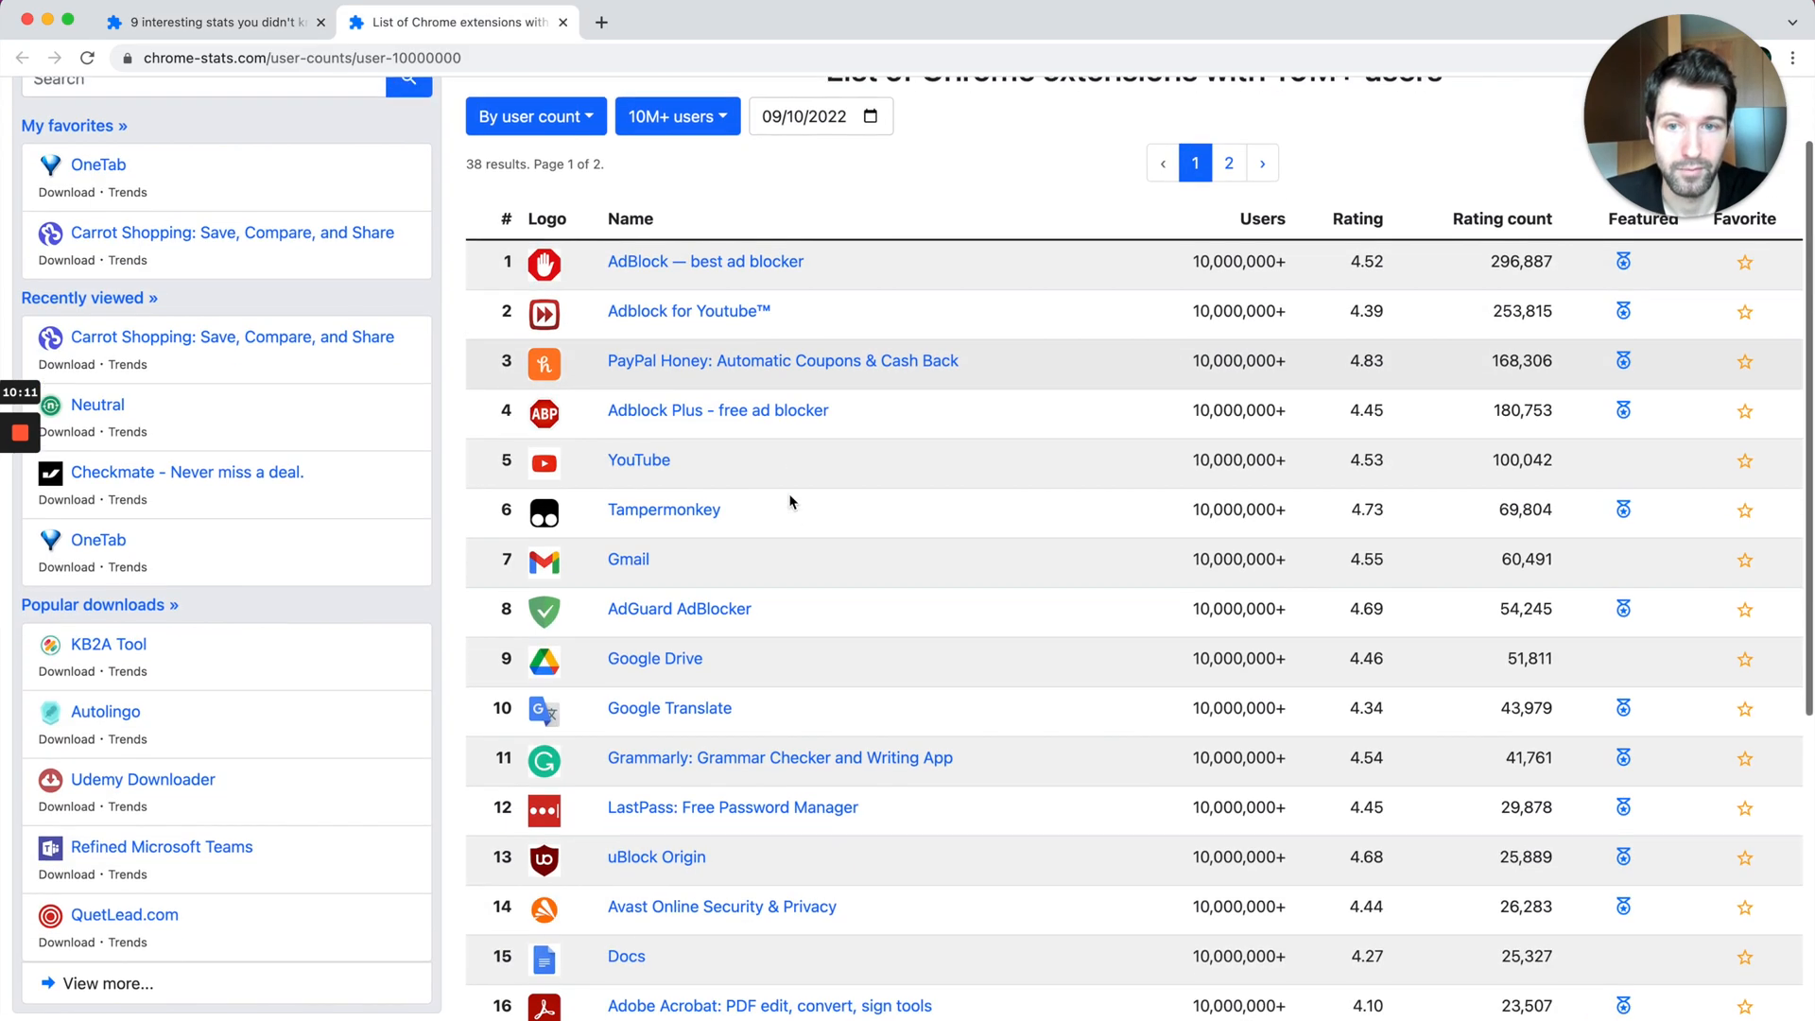
{"action": "scroll", "scroll_direction": "down", "scroll_amount": 3}
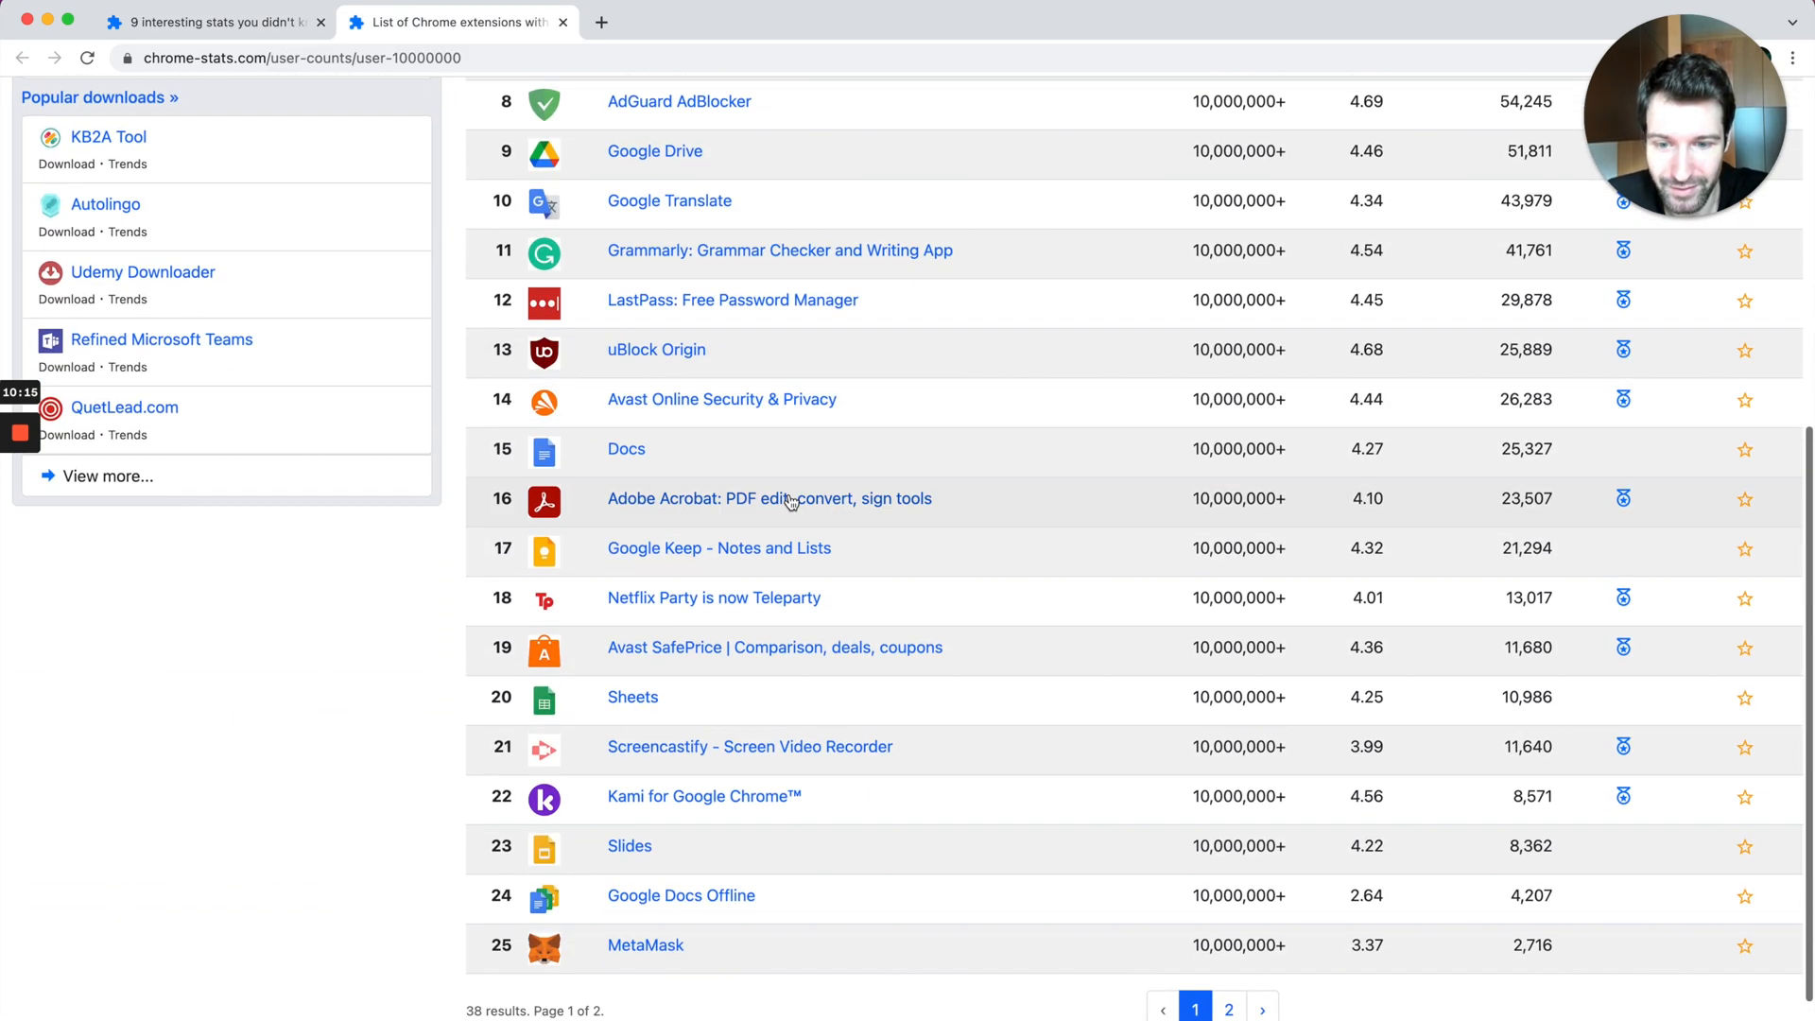
{"action": "scroll", "scroll_direction": "down", "scroll_amount": 3}
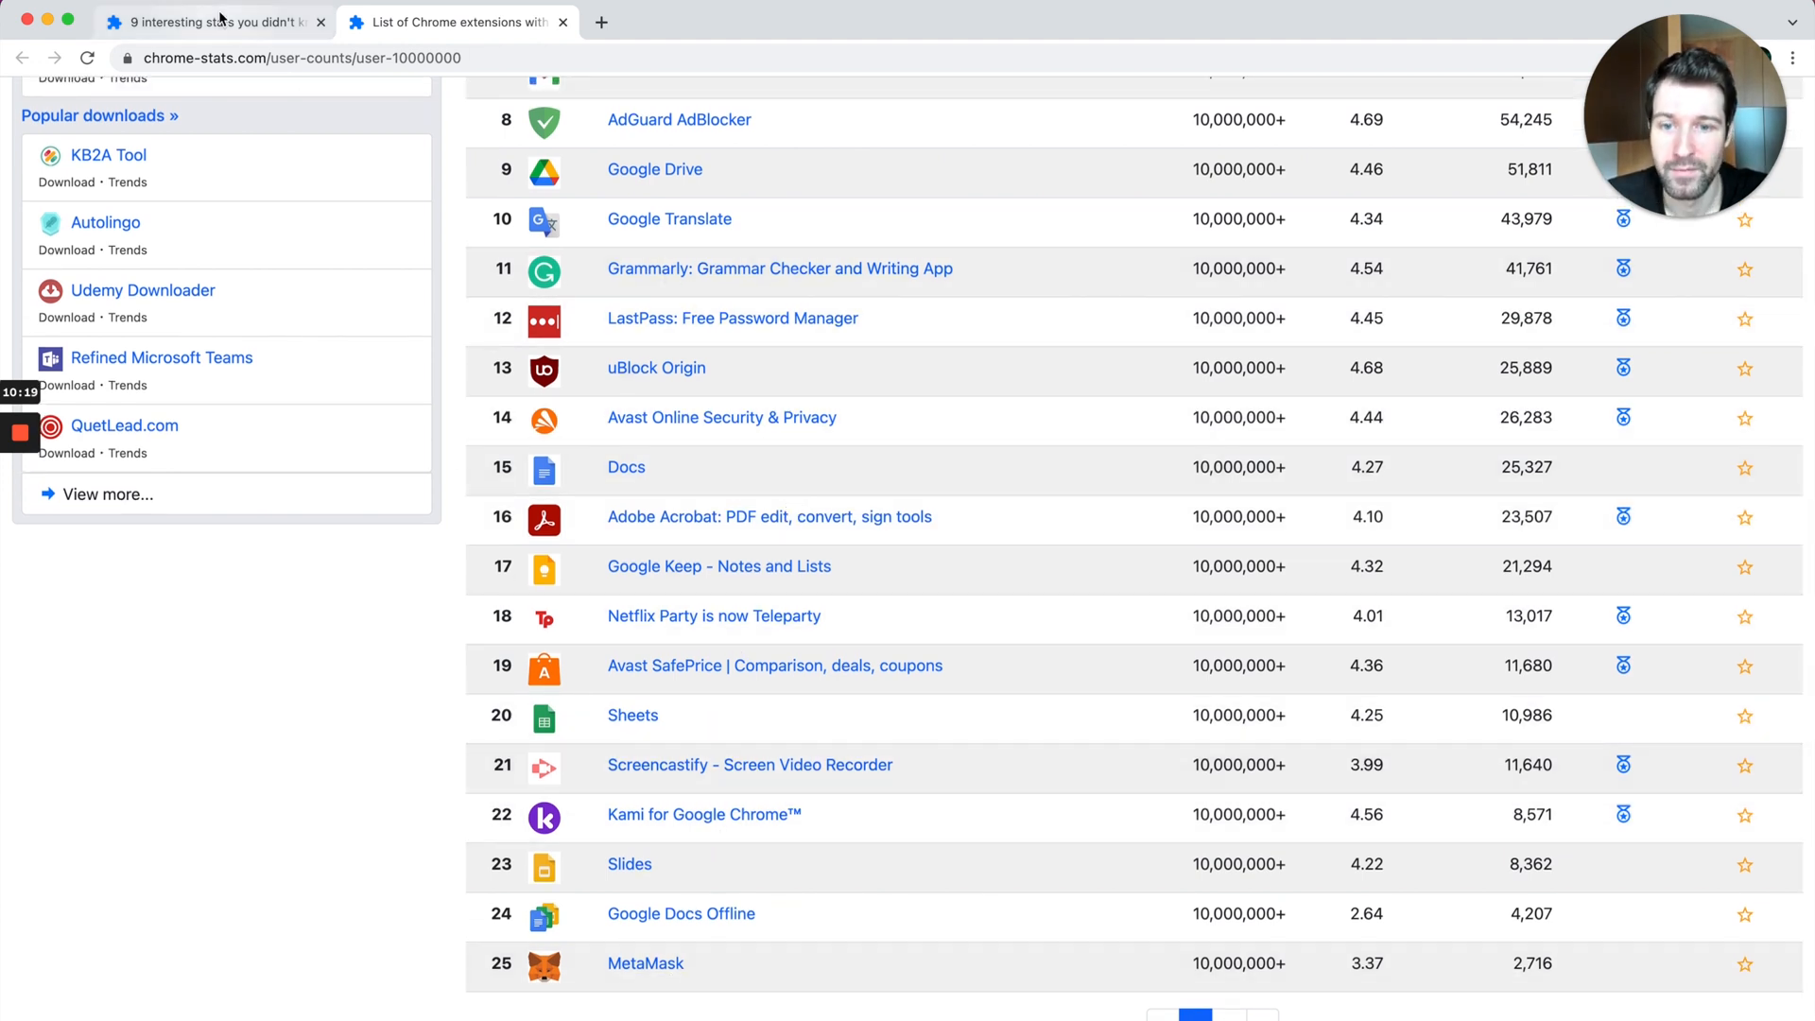
Step: Return to the '9 interesting stats' insights article and scroll toward the Last updated time section
{"action": "left_click", "coordinate": [214, 21]}
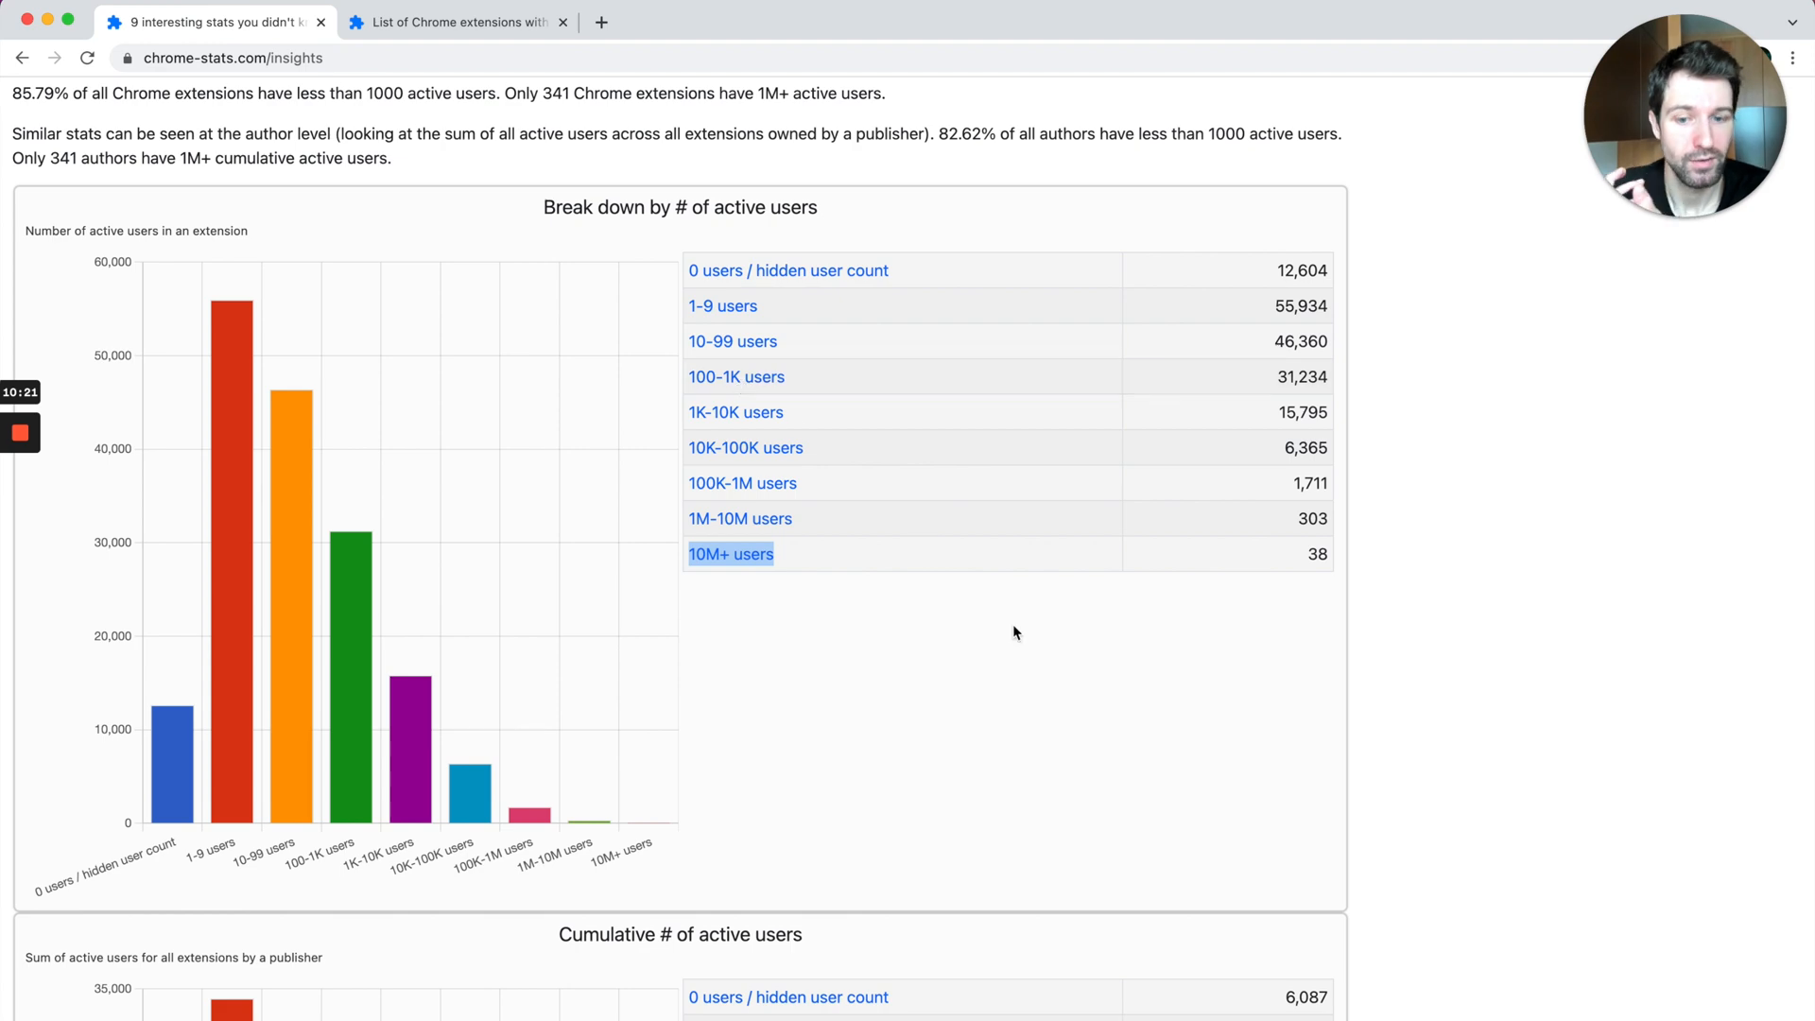
{"action": "scroll", "scroll_direction": "down", "scroll_amount": 3}
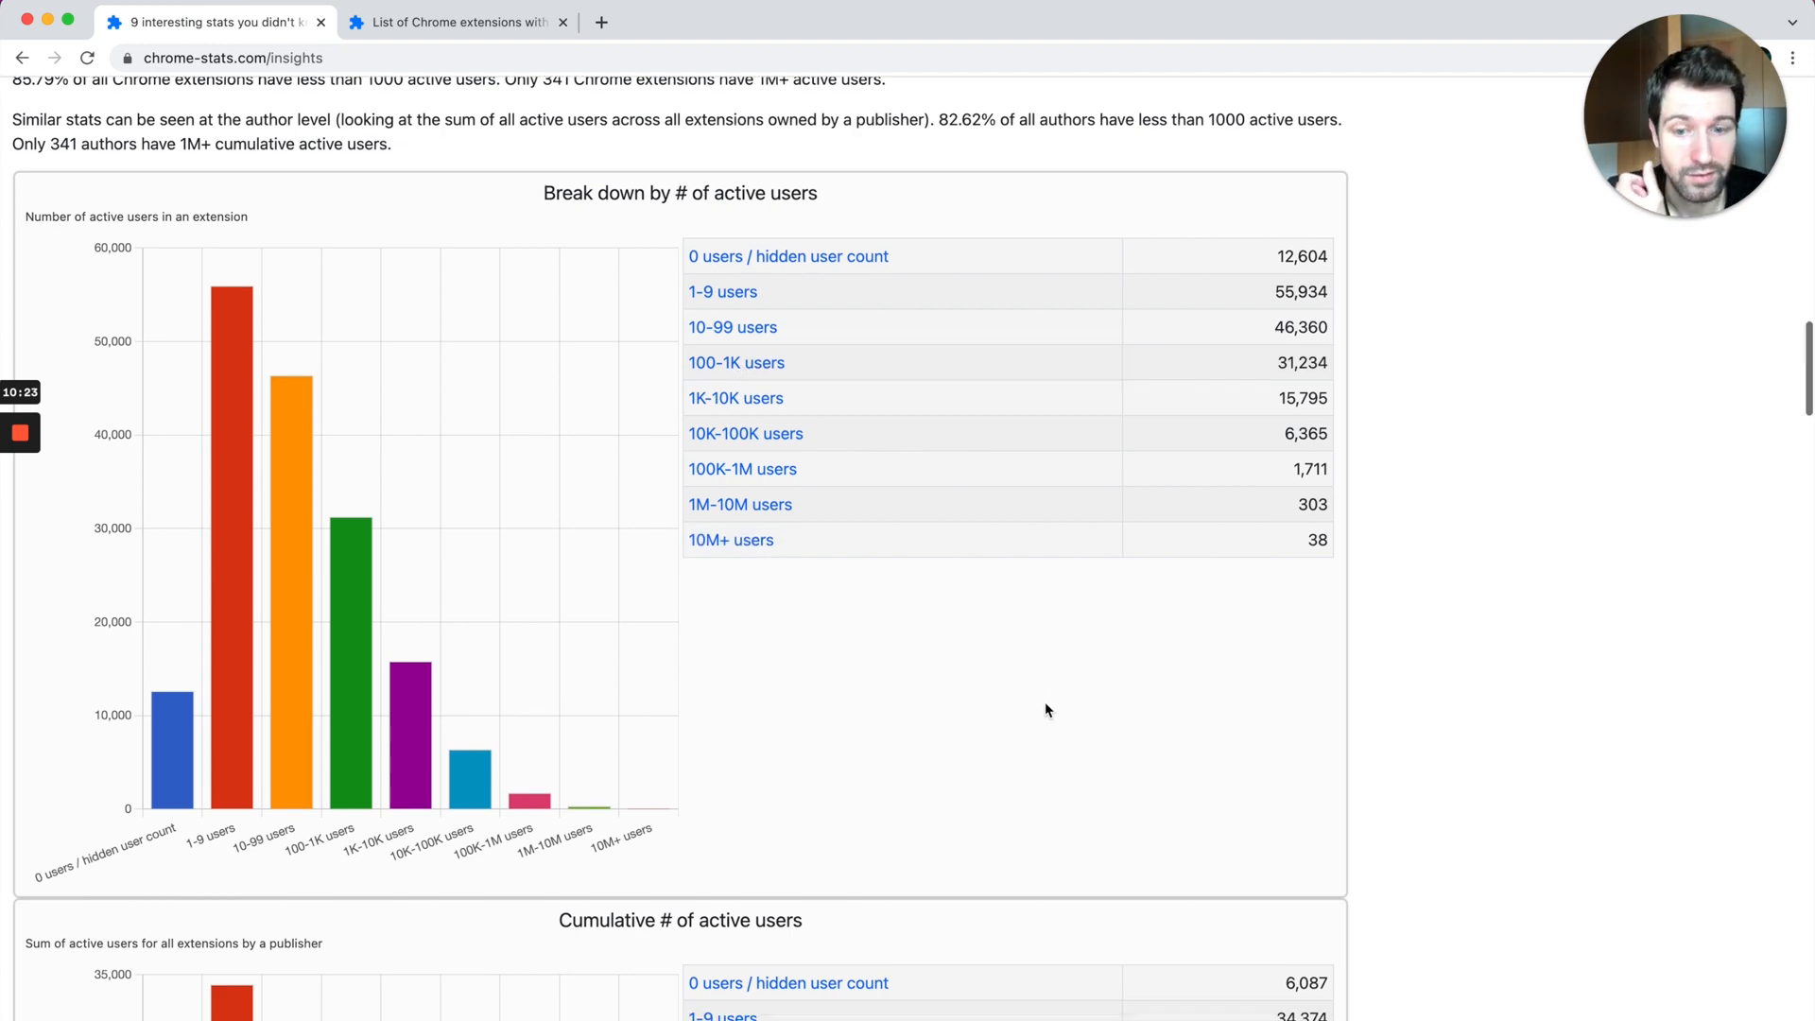
{"action": "scroll", "scroll_direction": "down", "scroll_amount": 3}
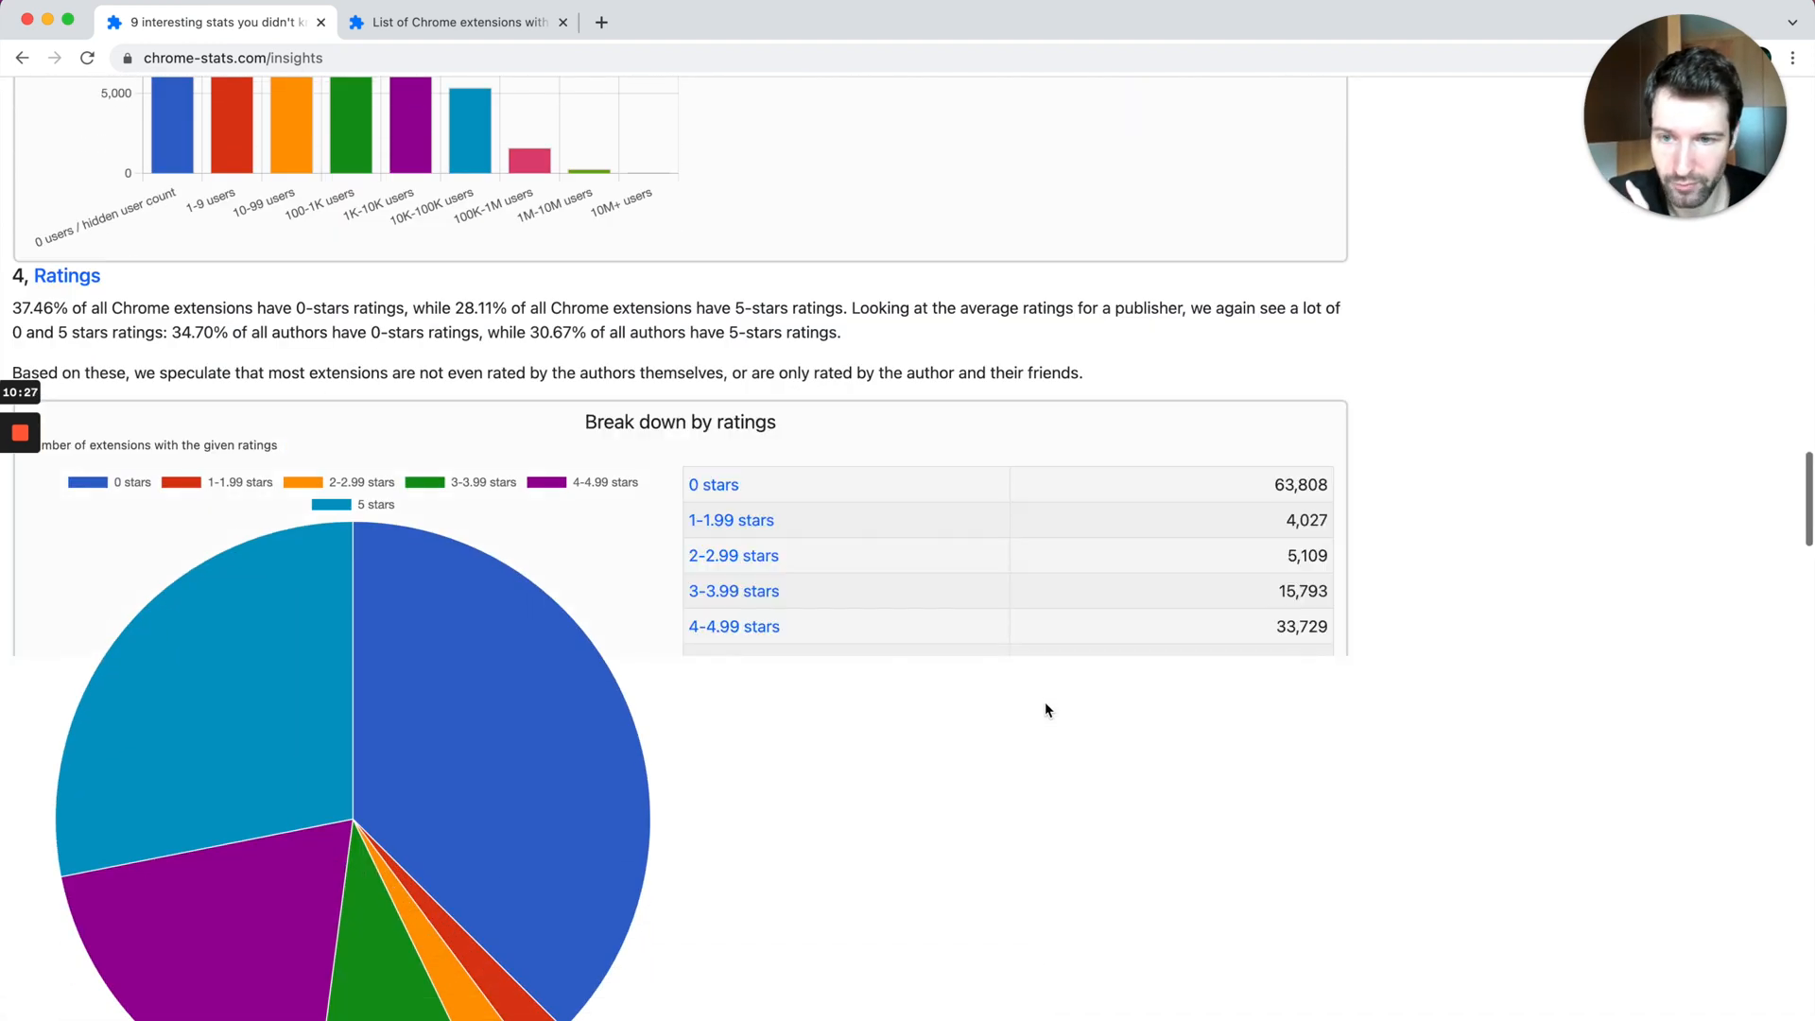
{"action": "scroll", "scroll_direction": "down", "scroll_amount": 3}
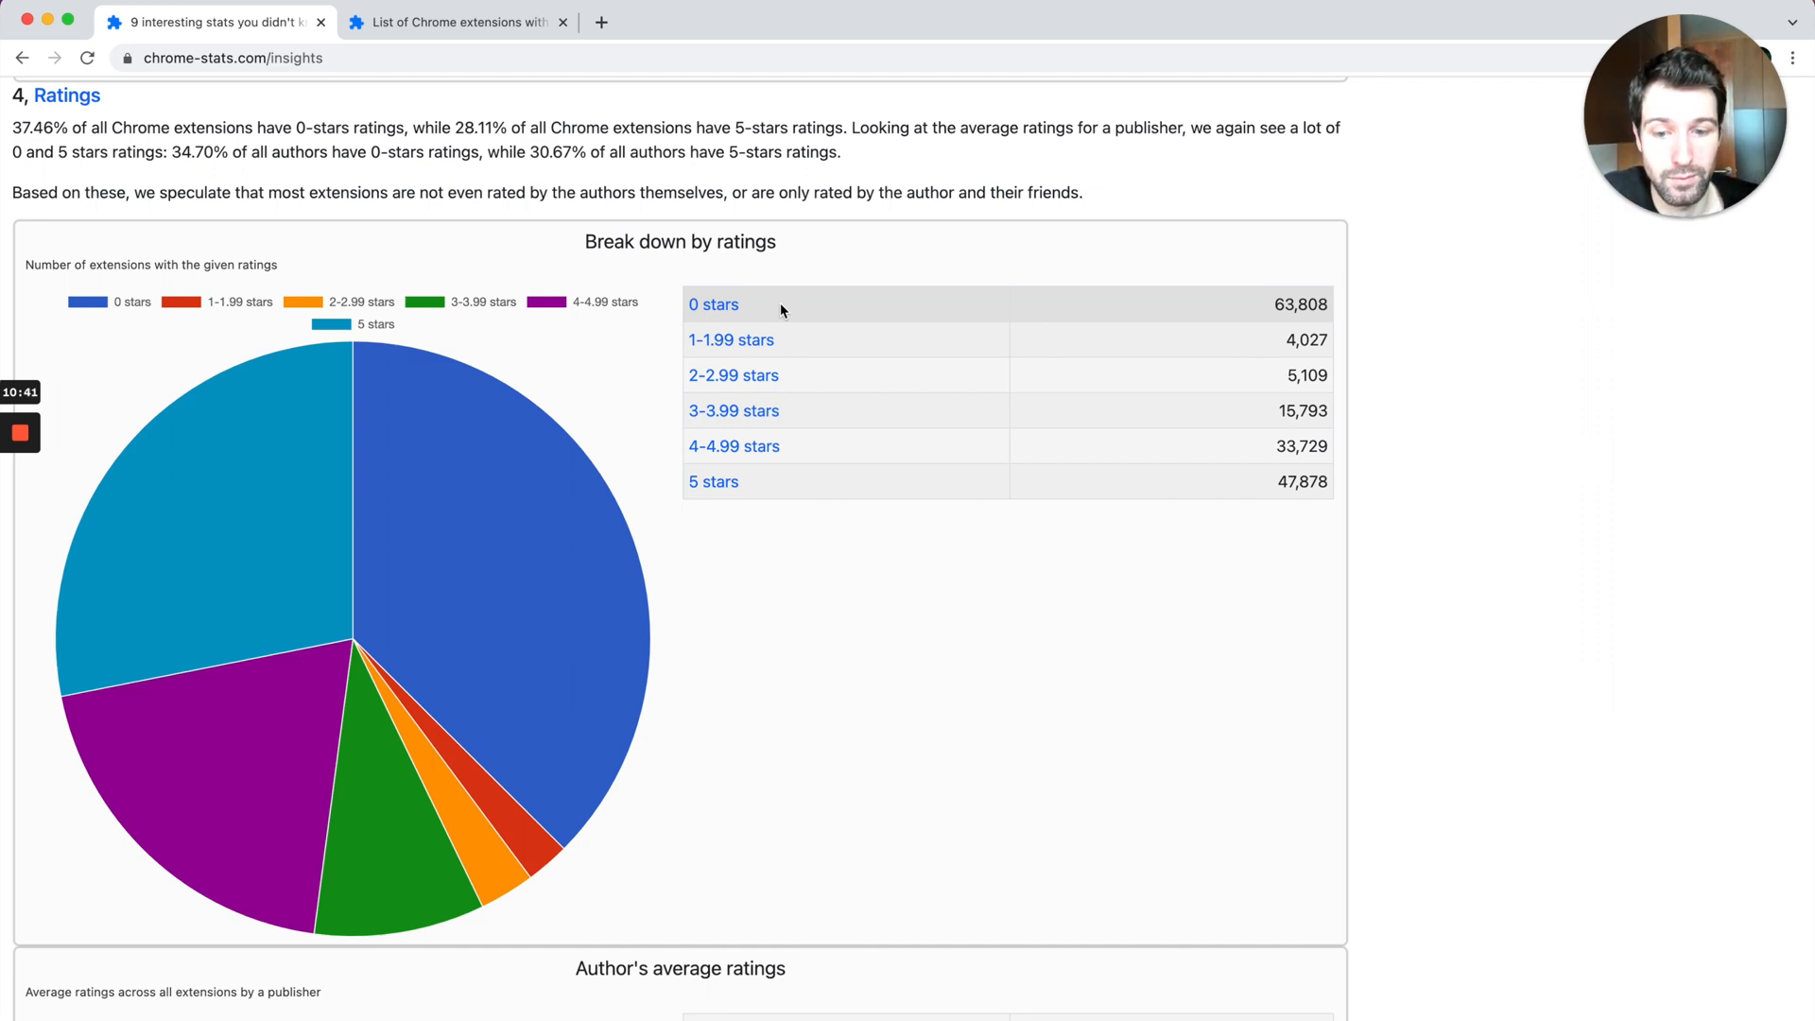
Step: Reach section 6 and highlight the 111,996 extensions not updated in over two years
{"action": "scroll", "scroll_direction": "down", "scroll_amount": 3}
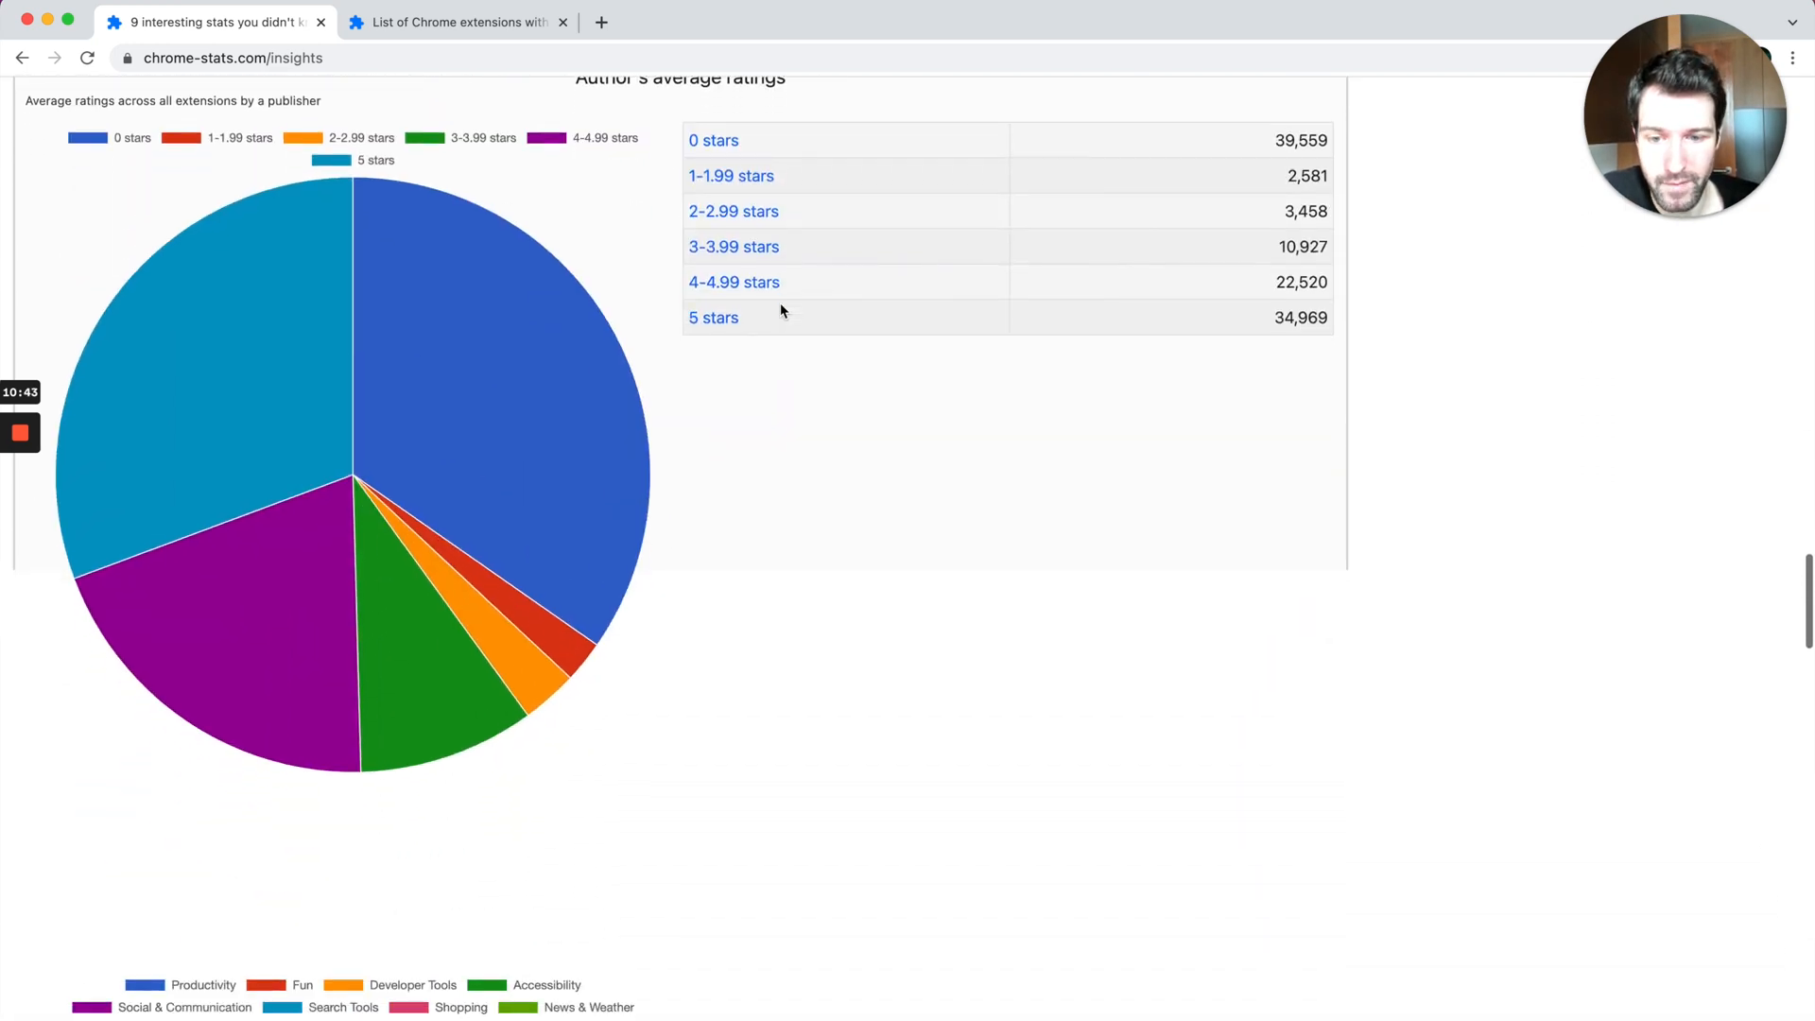
{"action": "scroll", "scroll_direction": "down", "scroll_amount": 3}
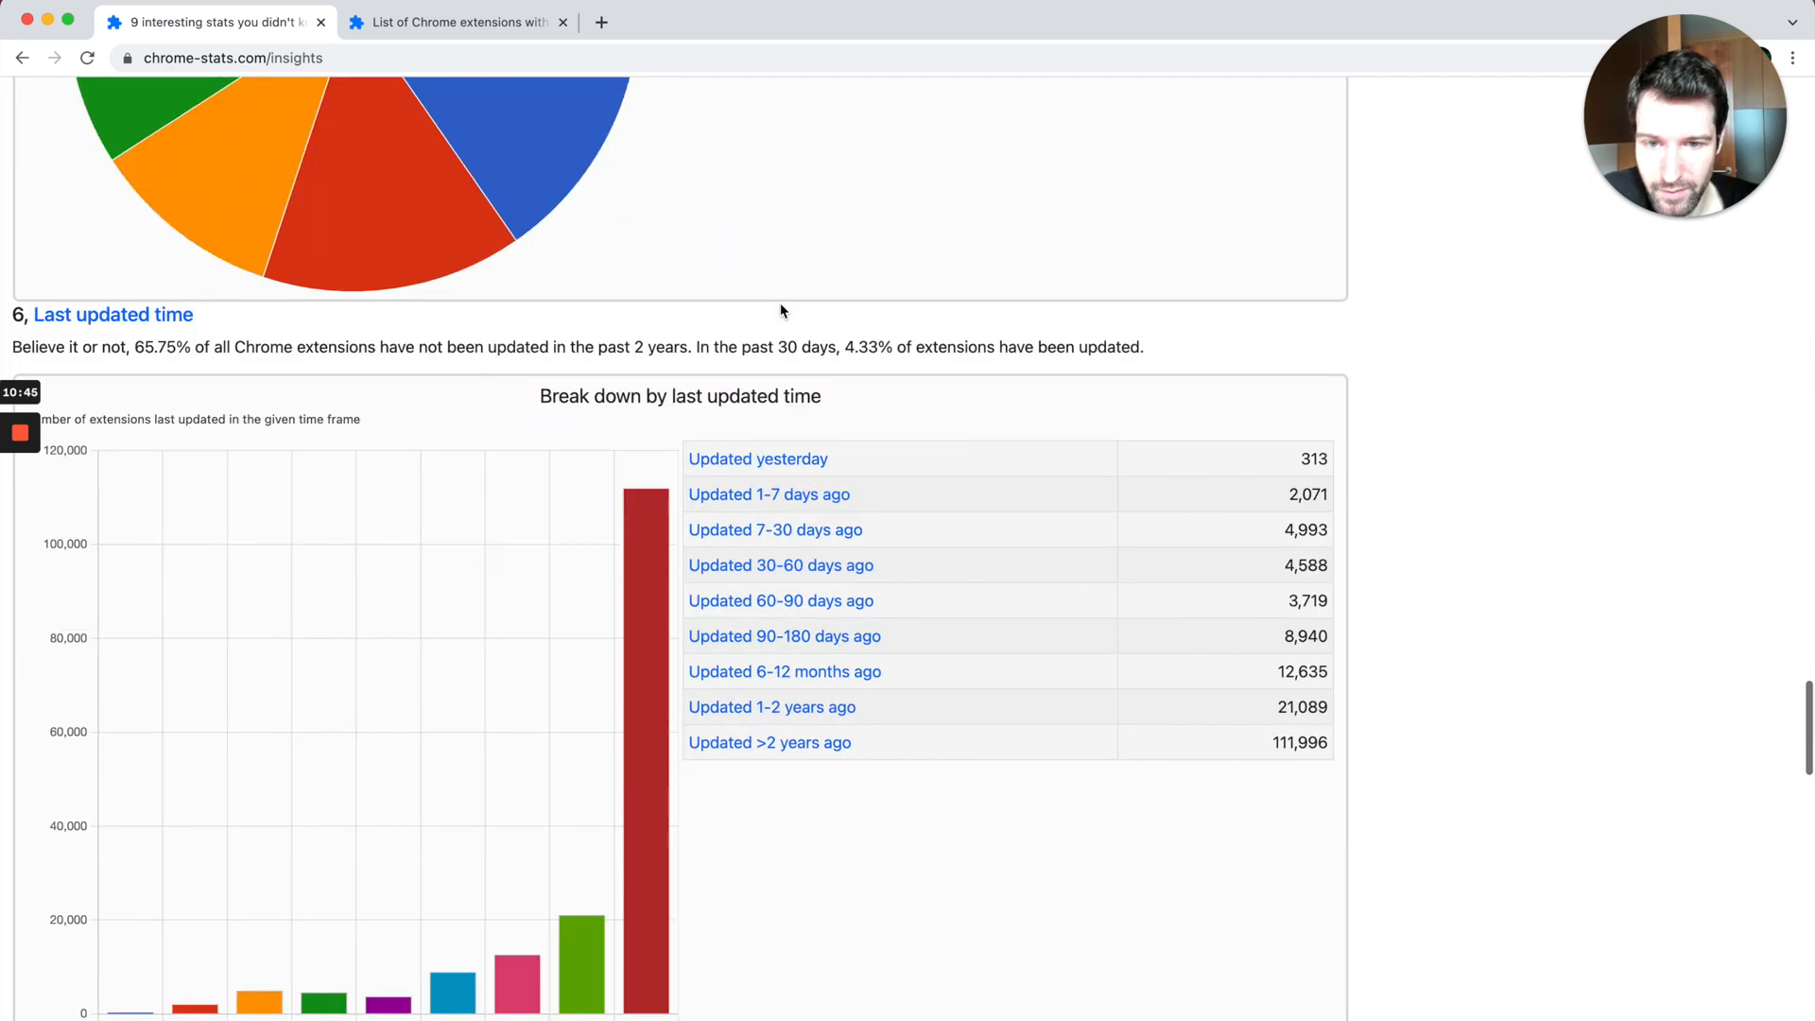
{"action": "scroll", "scroll_direction": "down", "scroll_amount": 3}
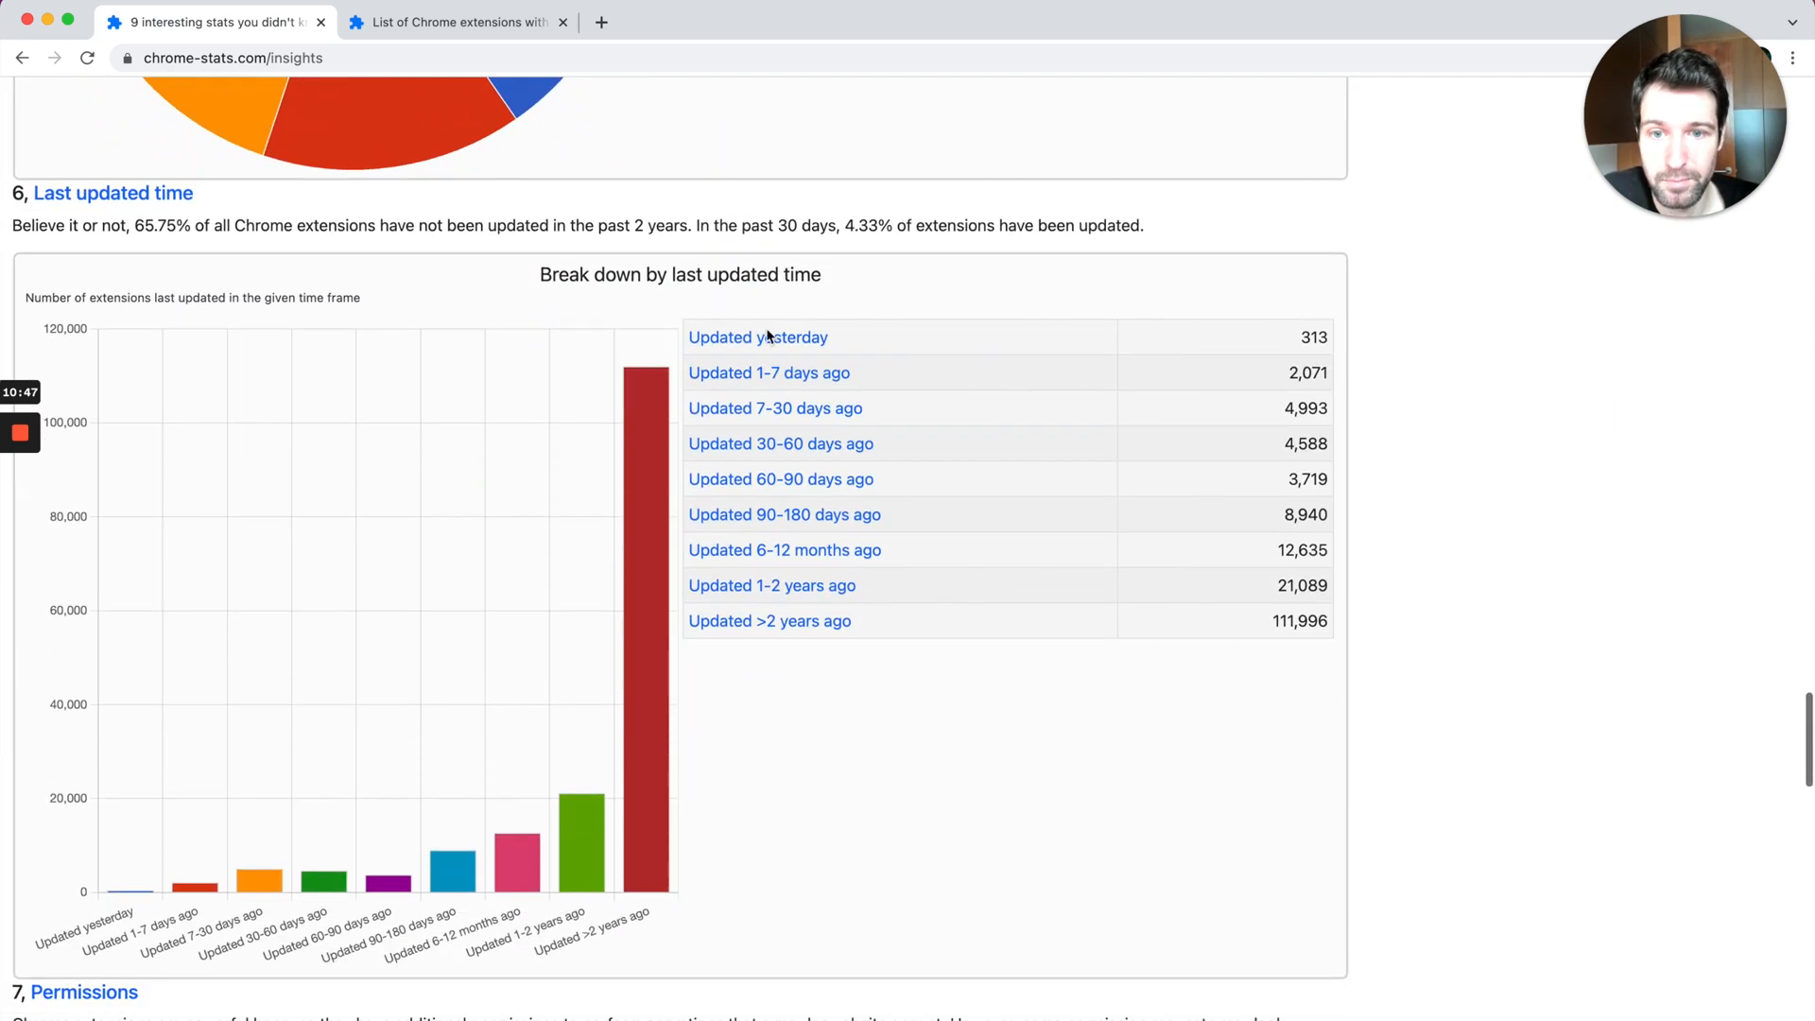
{"action": "mouse_move", "coordinate": [783, 726]}
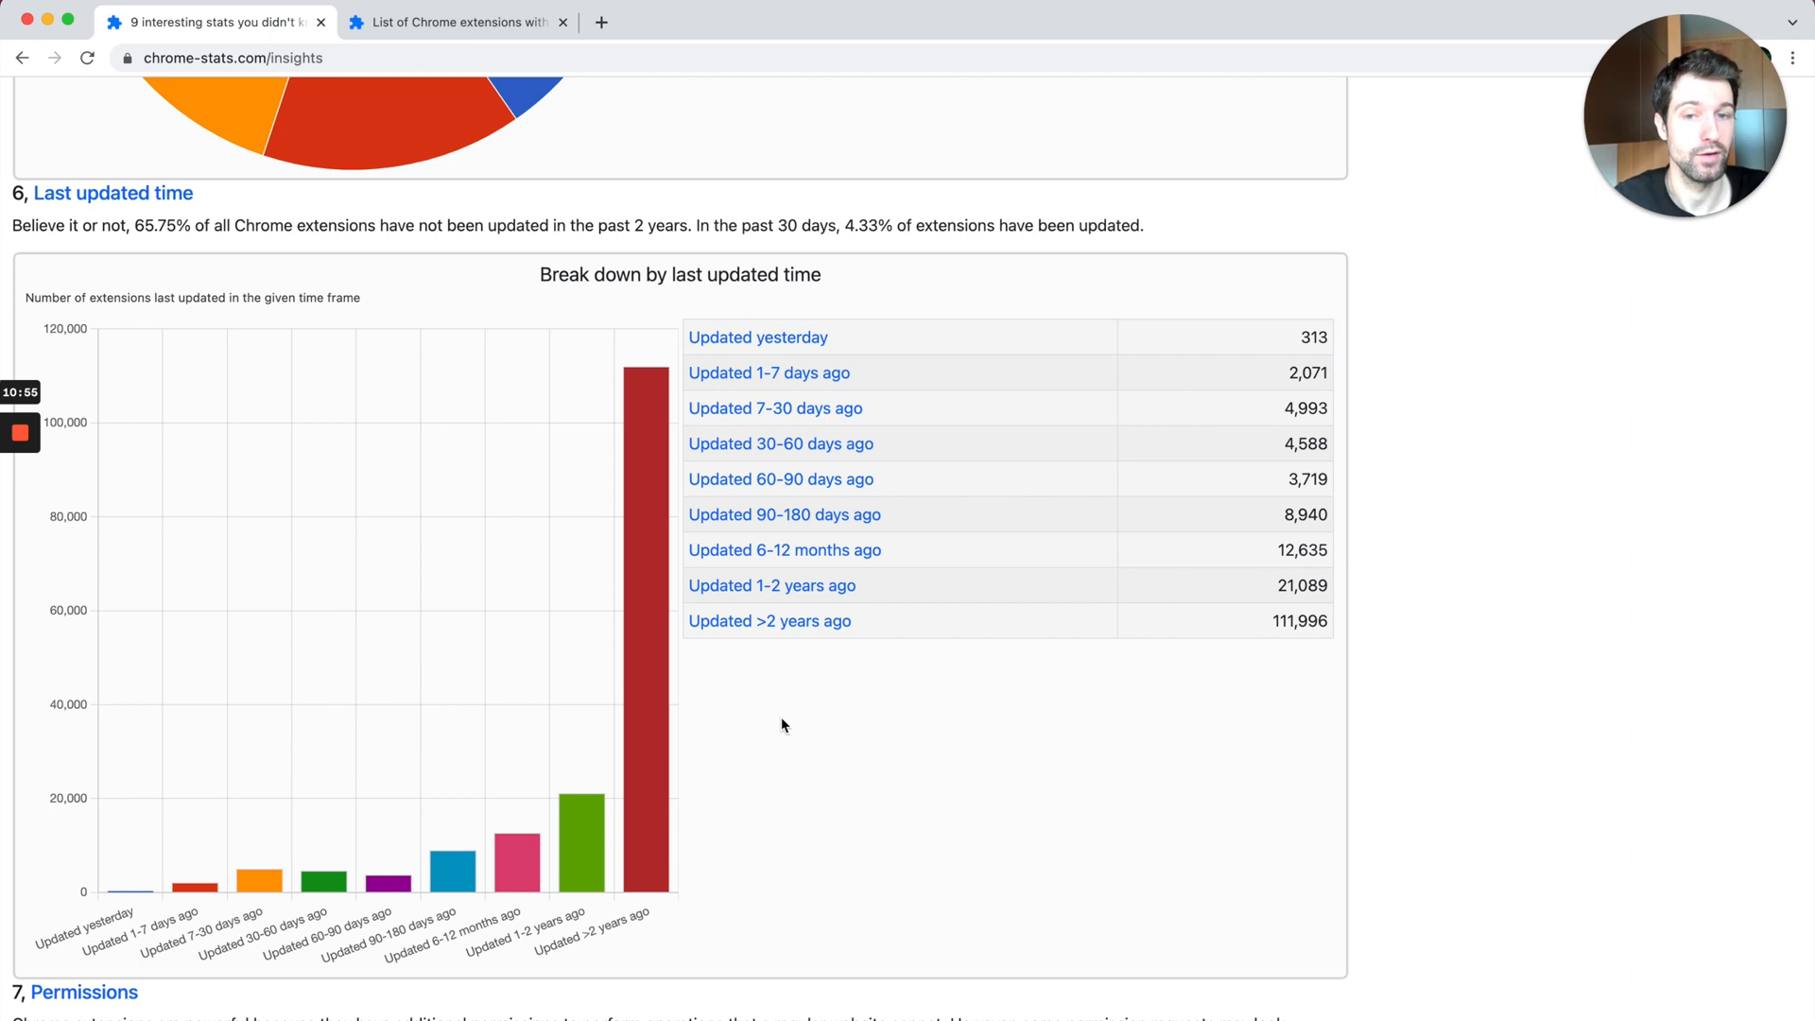
{"action": "mouse_move", "coordinate": [748, 635]}
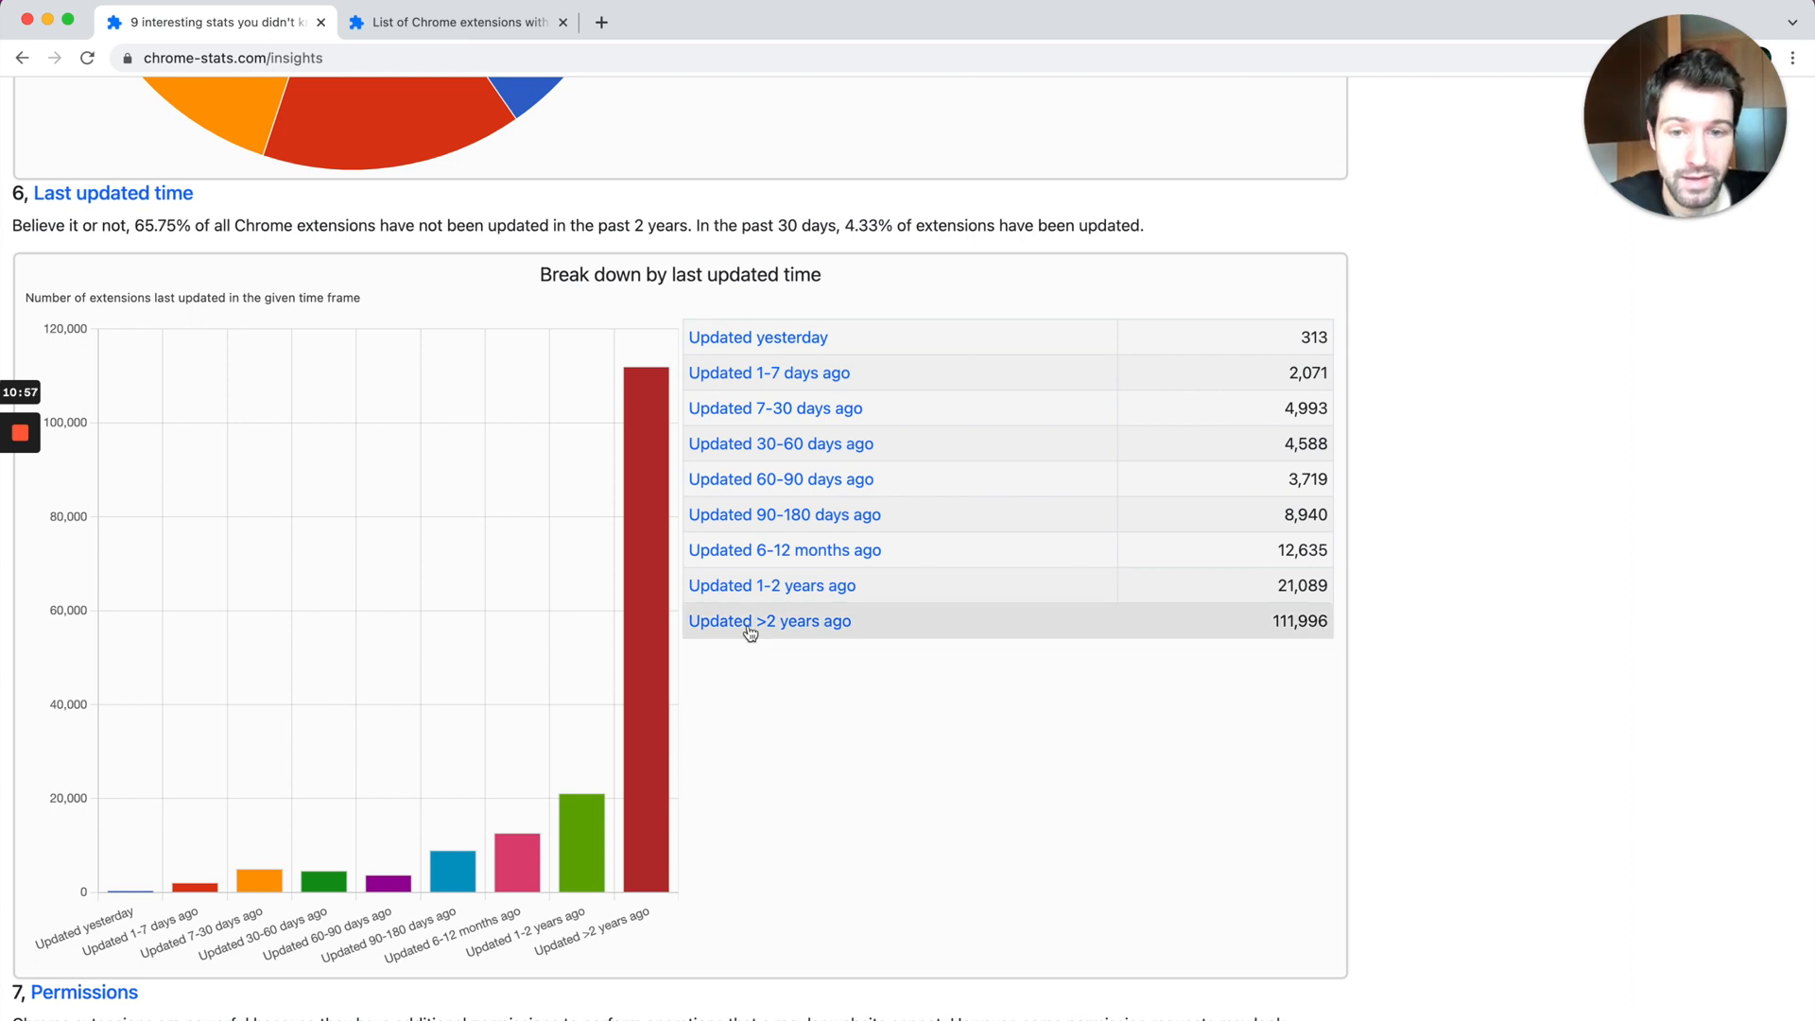
{"action": "mouse_move", "coordinate": [958, 632]}
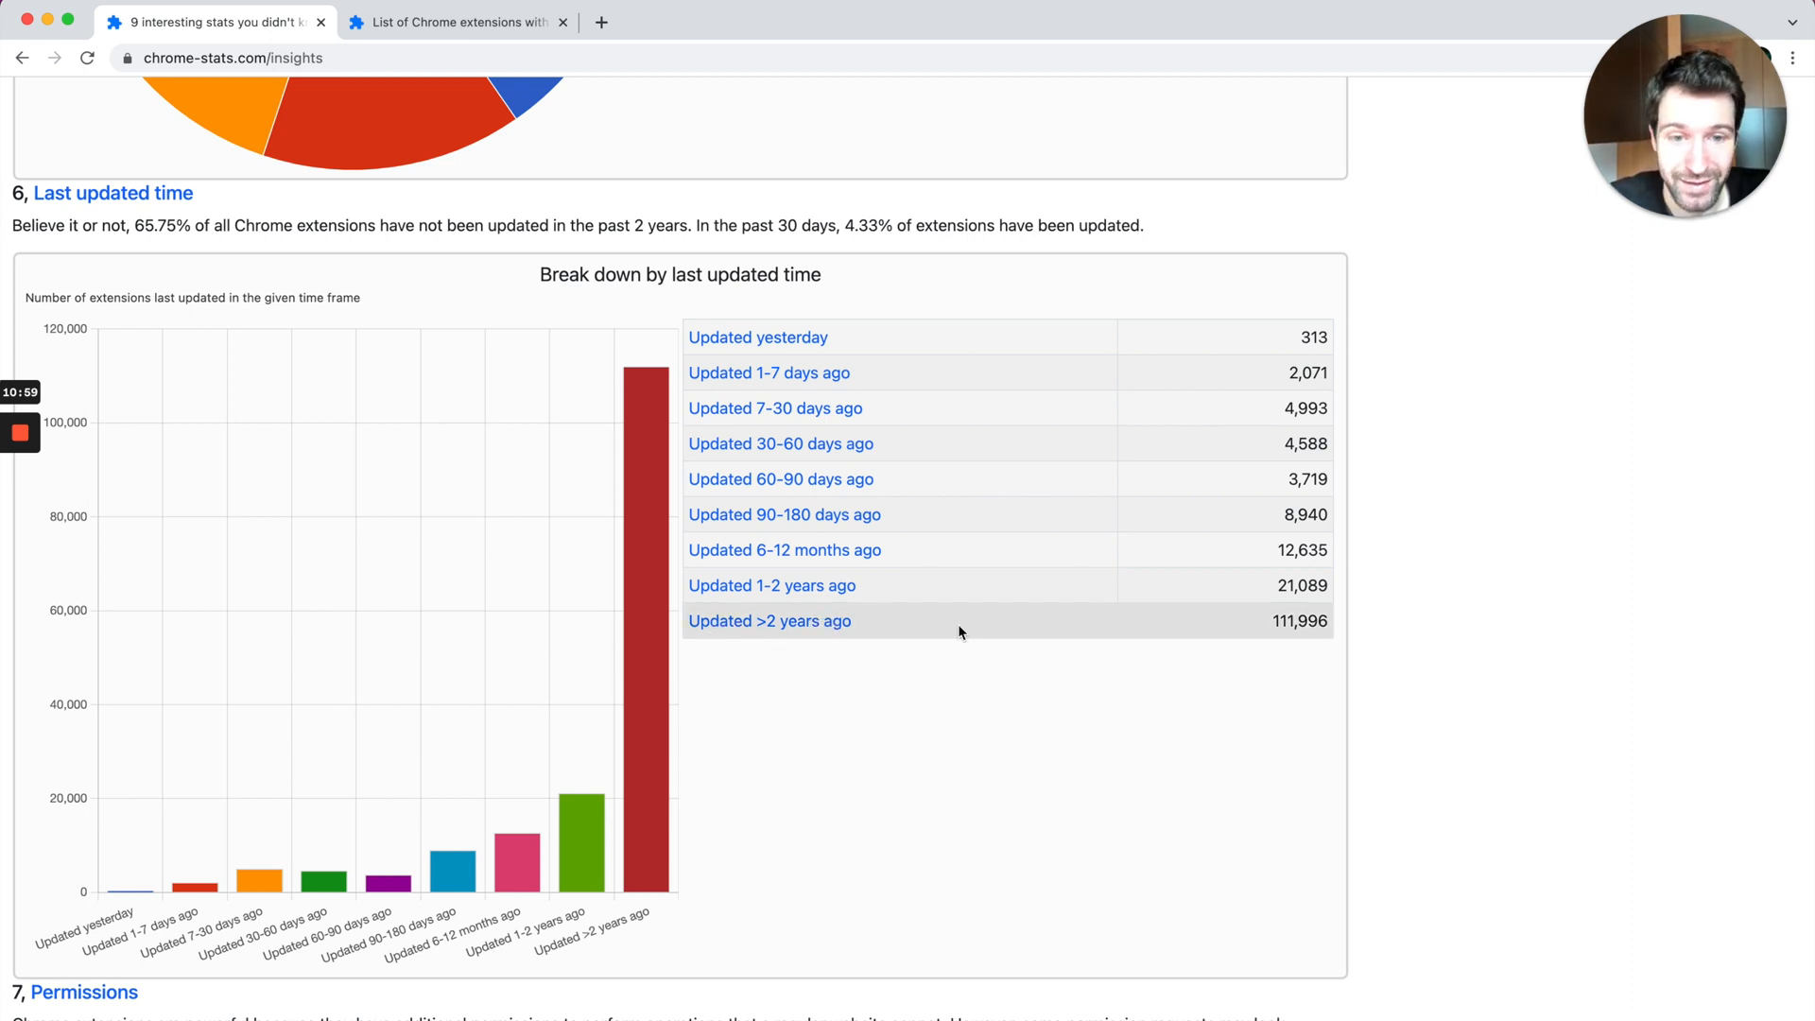
{"action": "double_click", "coordinate": [1301, 622]}
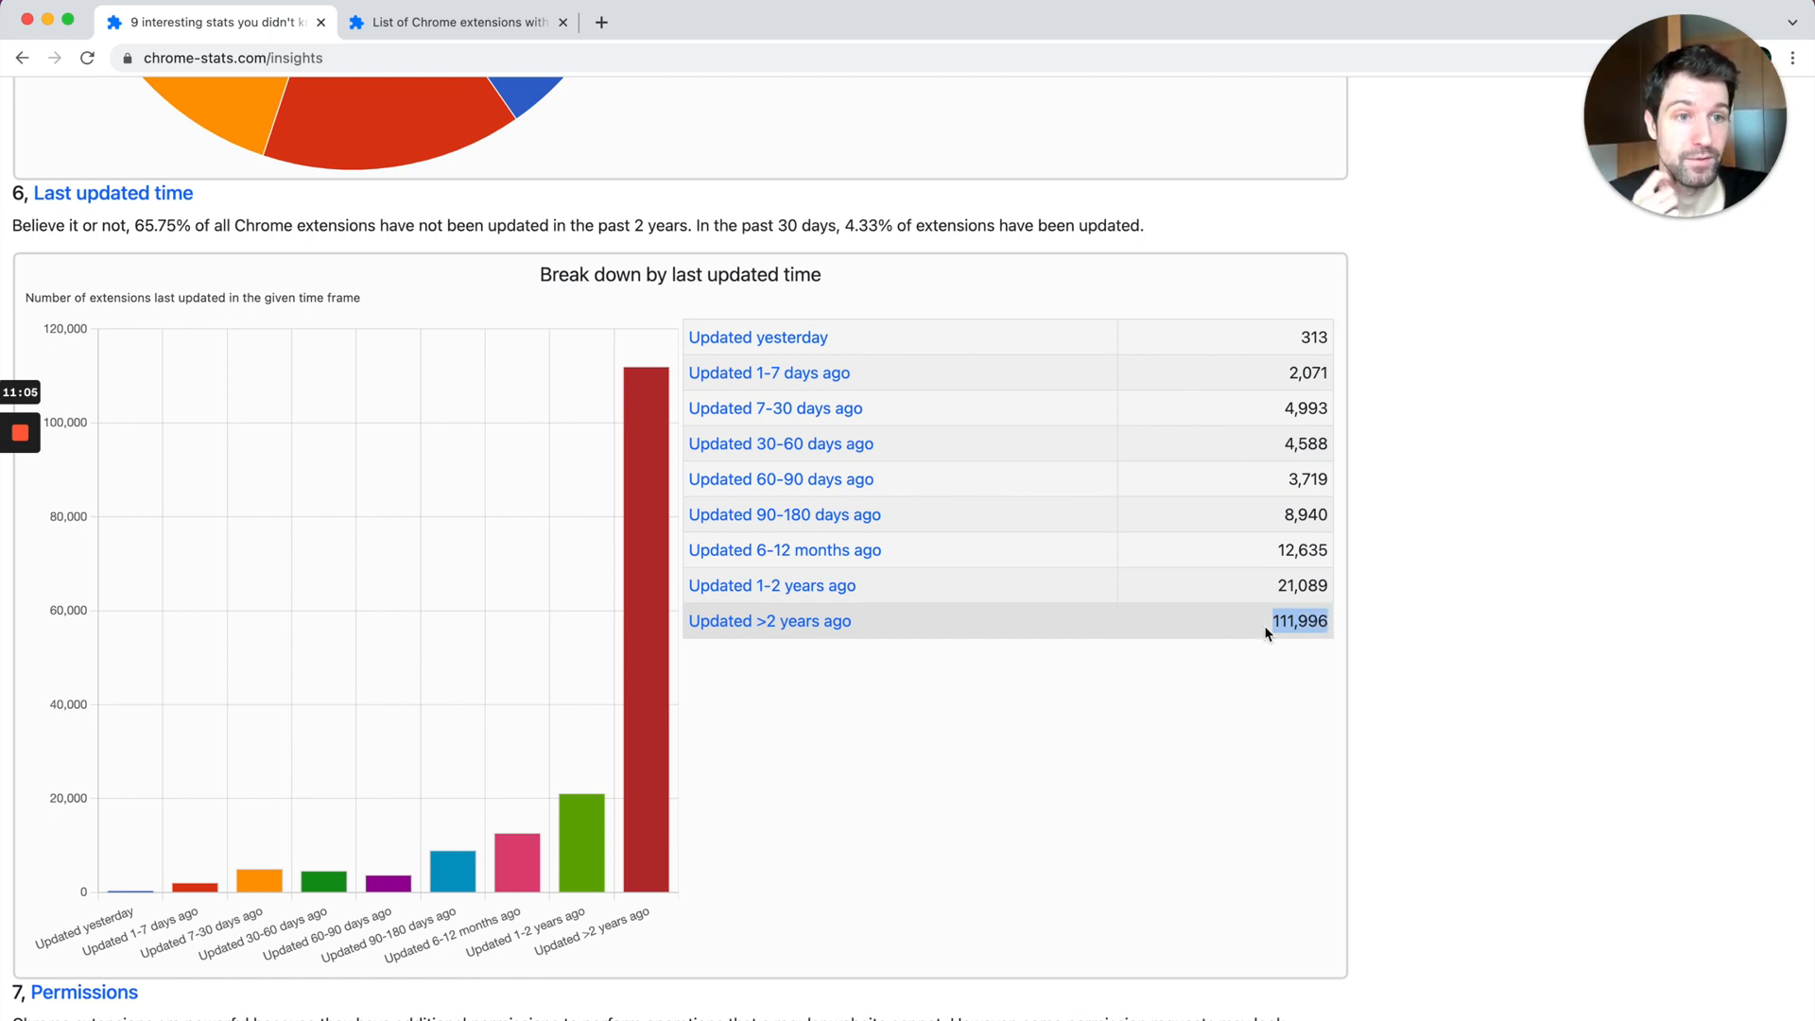
Step: Scroll through the Permissions, Languages and Collections statistics sections of the insights article
{"action": "scroll", "scroll_direction": "down", "scroll_amount": 3}
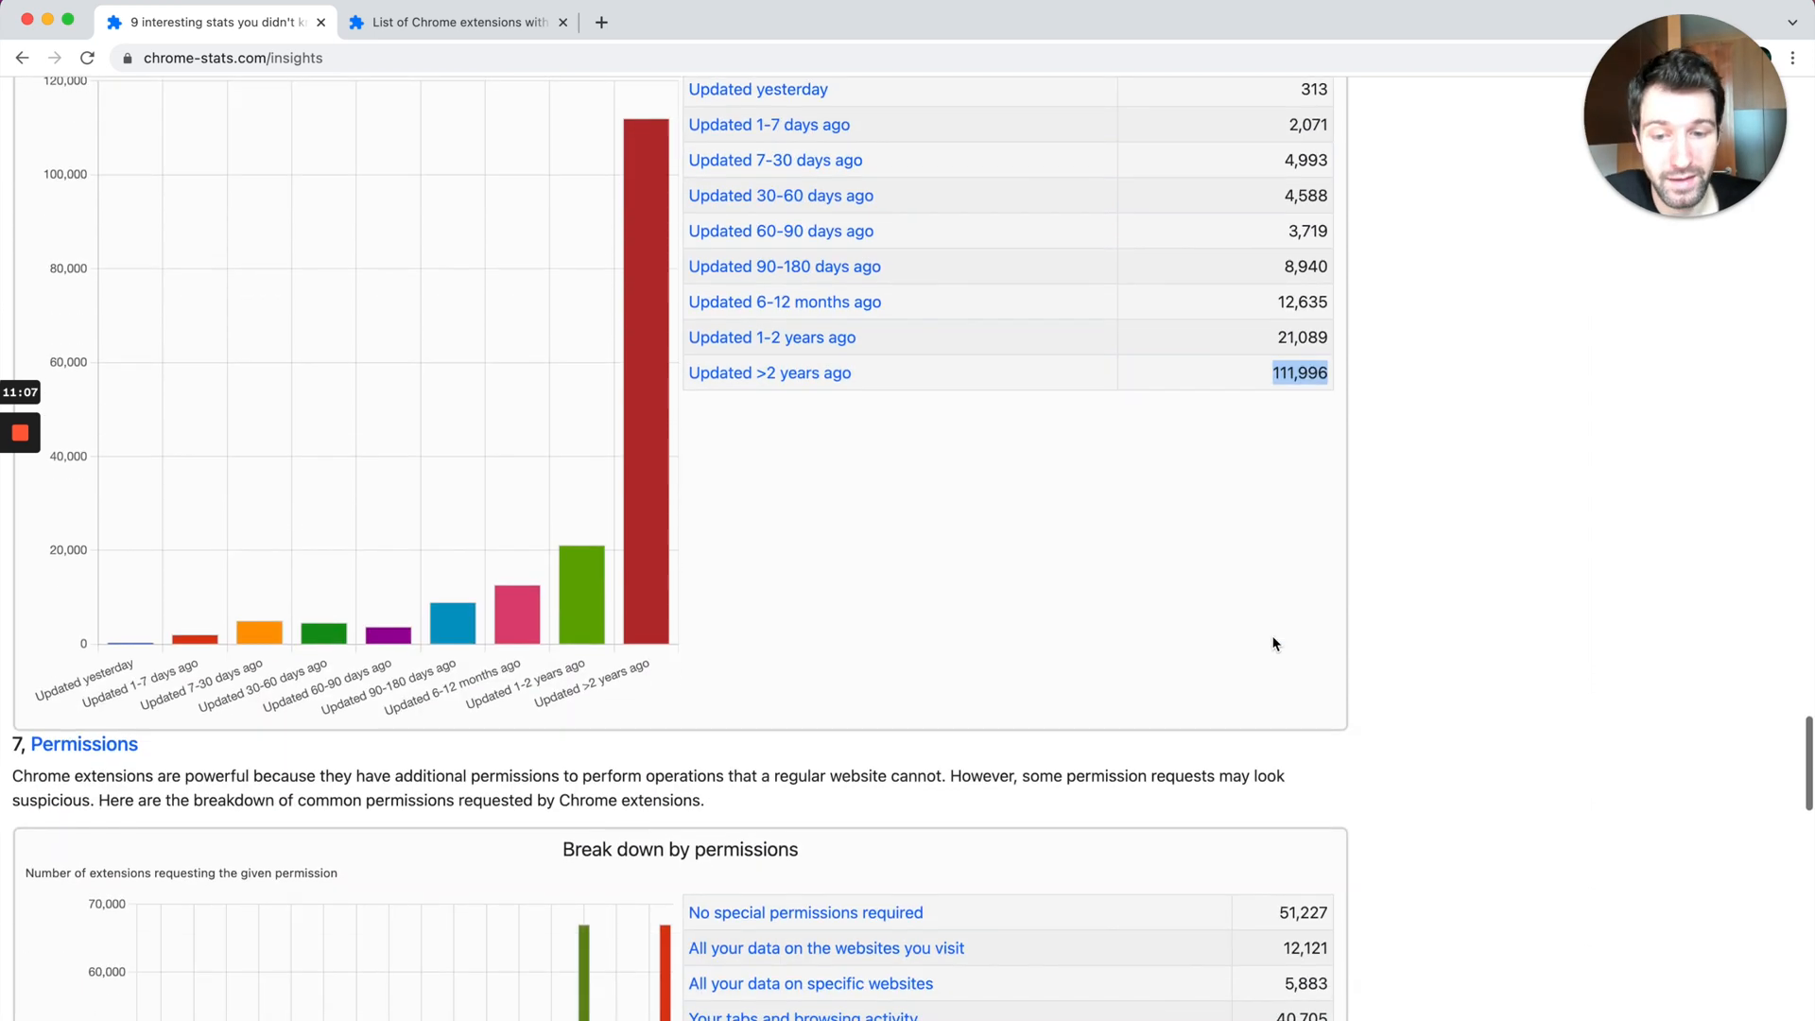
{"action": "scroll", "scroll_direction": "down", "scroll_amount": 3}
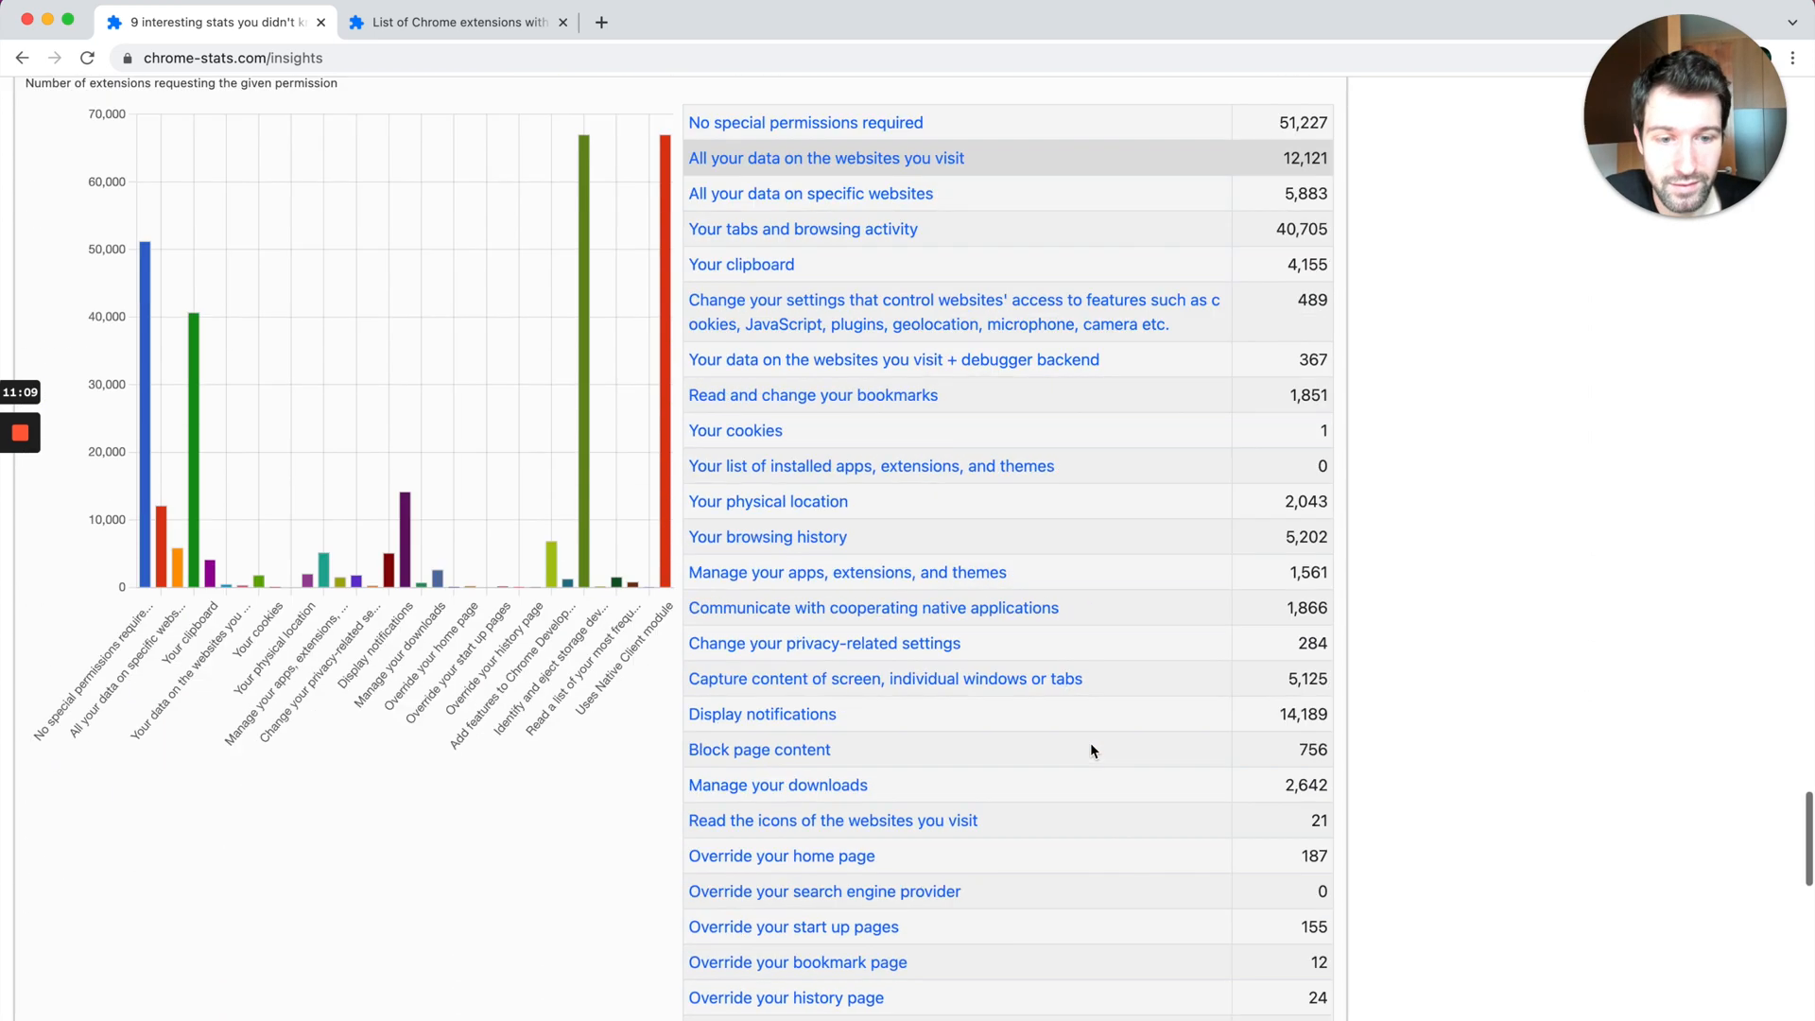
{"action": "scroll", "scroll_direction": "down", "scroll_amount": 3}
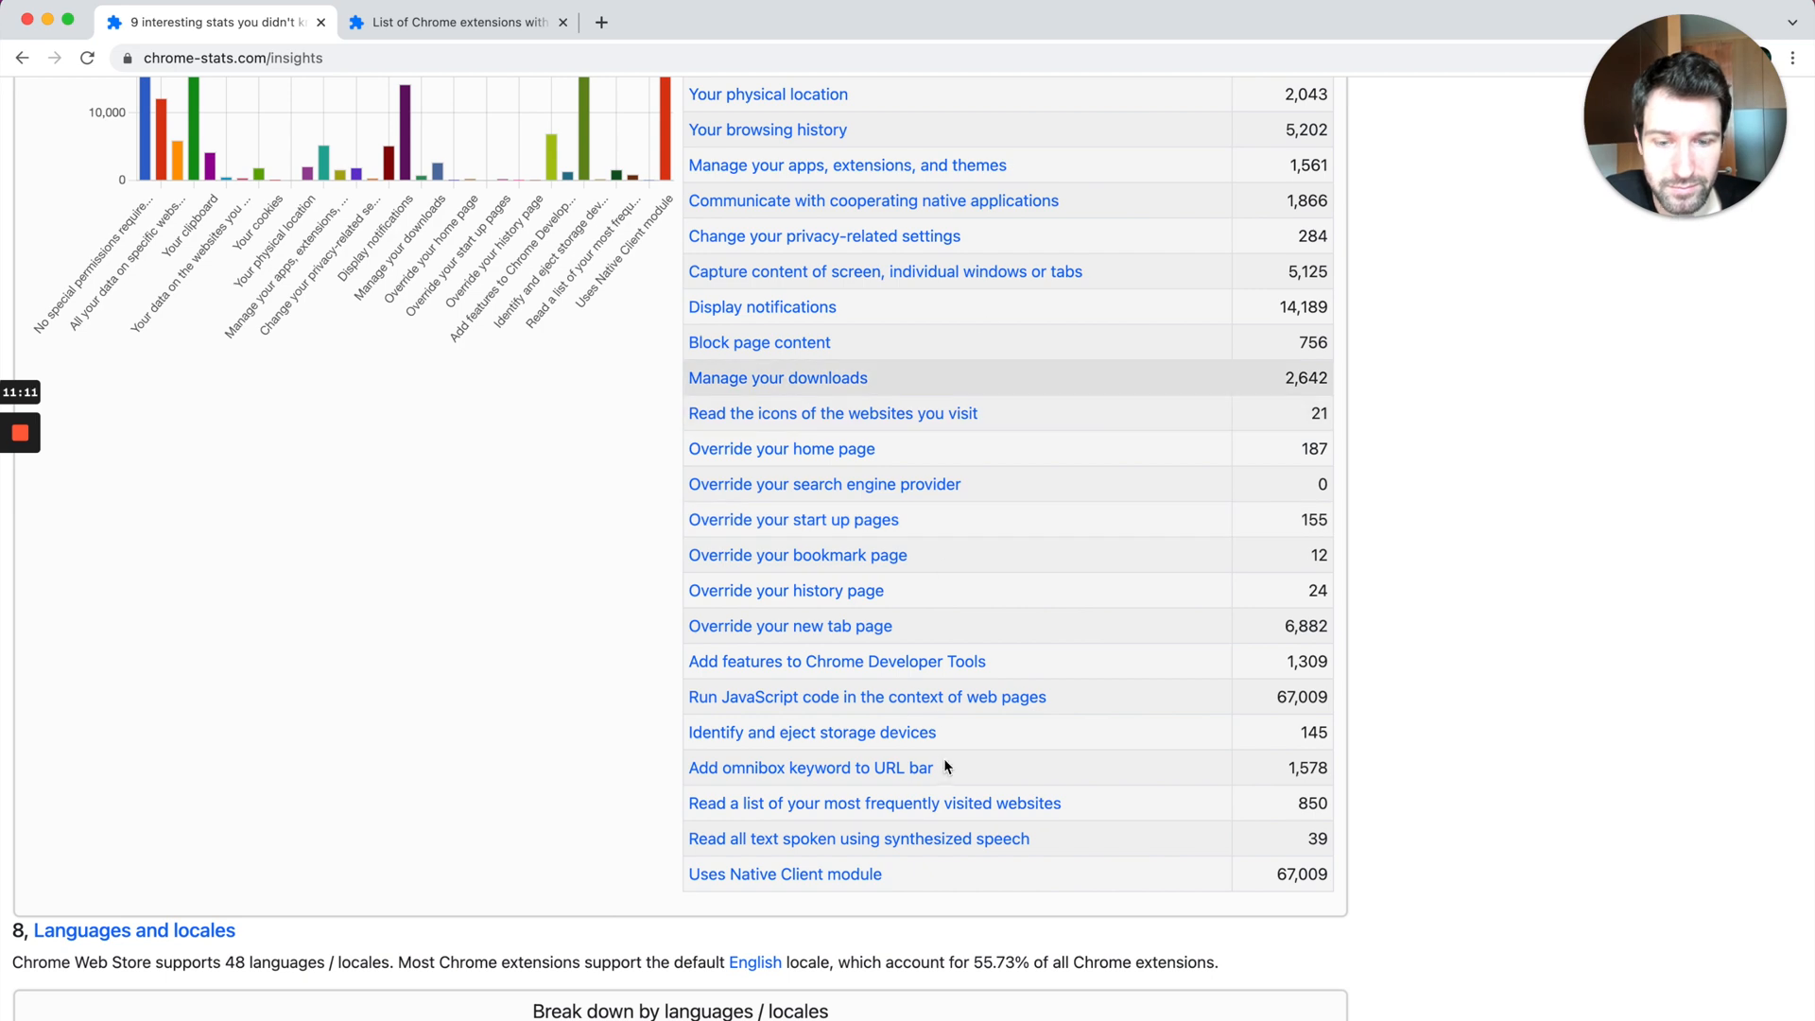
{"action": "scroll", "scroll_direction": "down", "scroll_amount": 3}
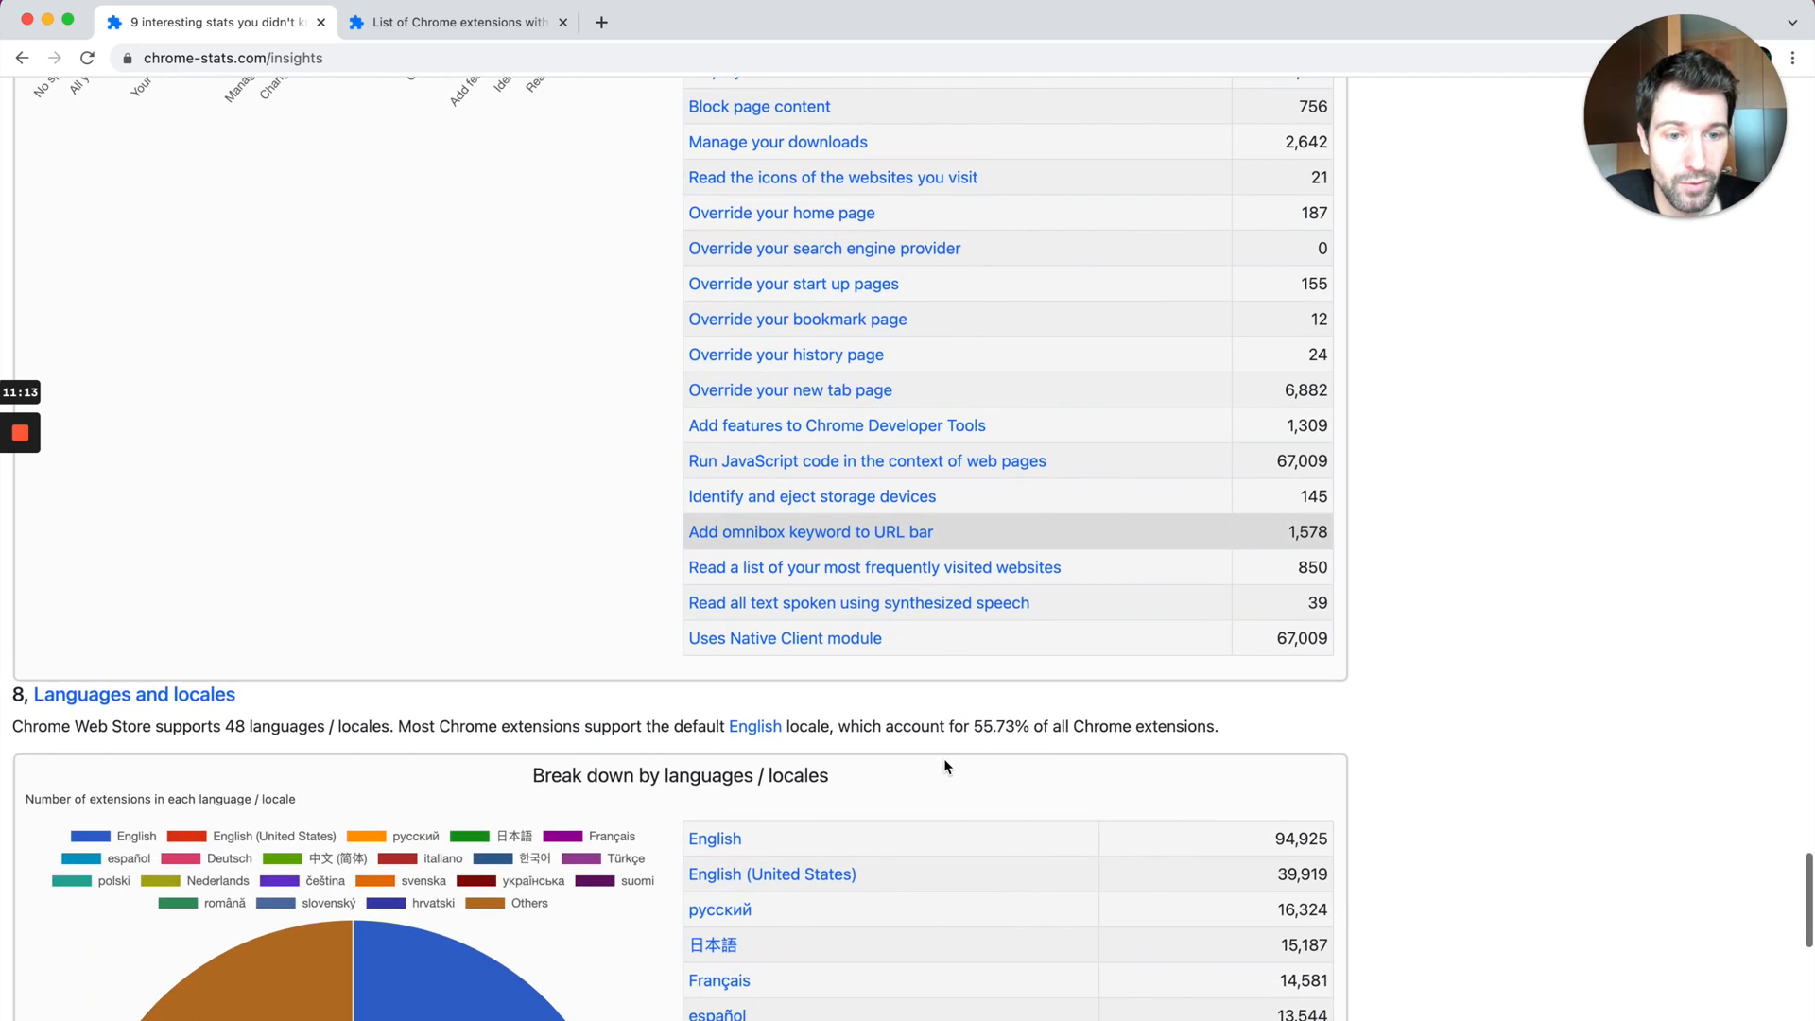
{"action": "scroll", "scroll_direction": "down", "scroll_amount": 3}
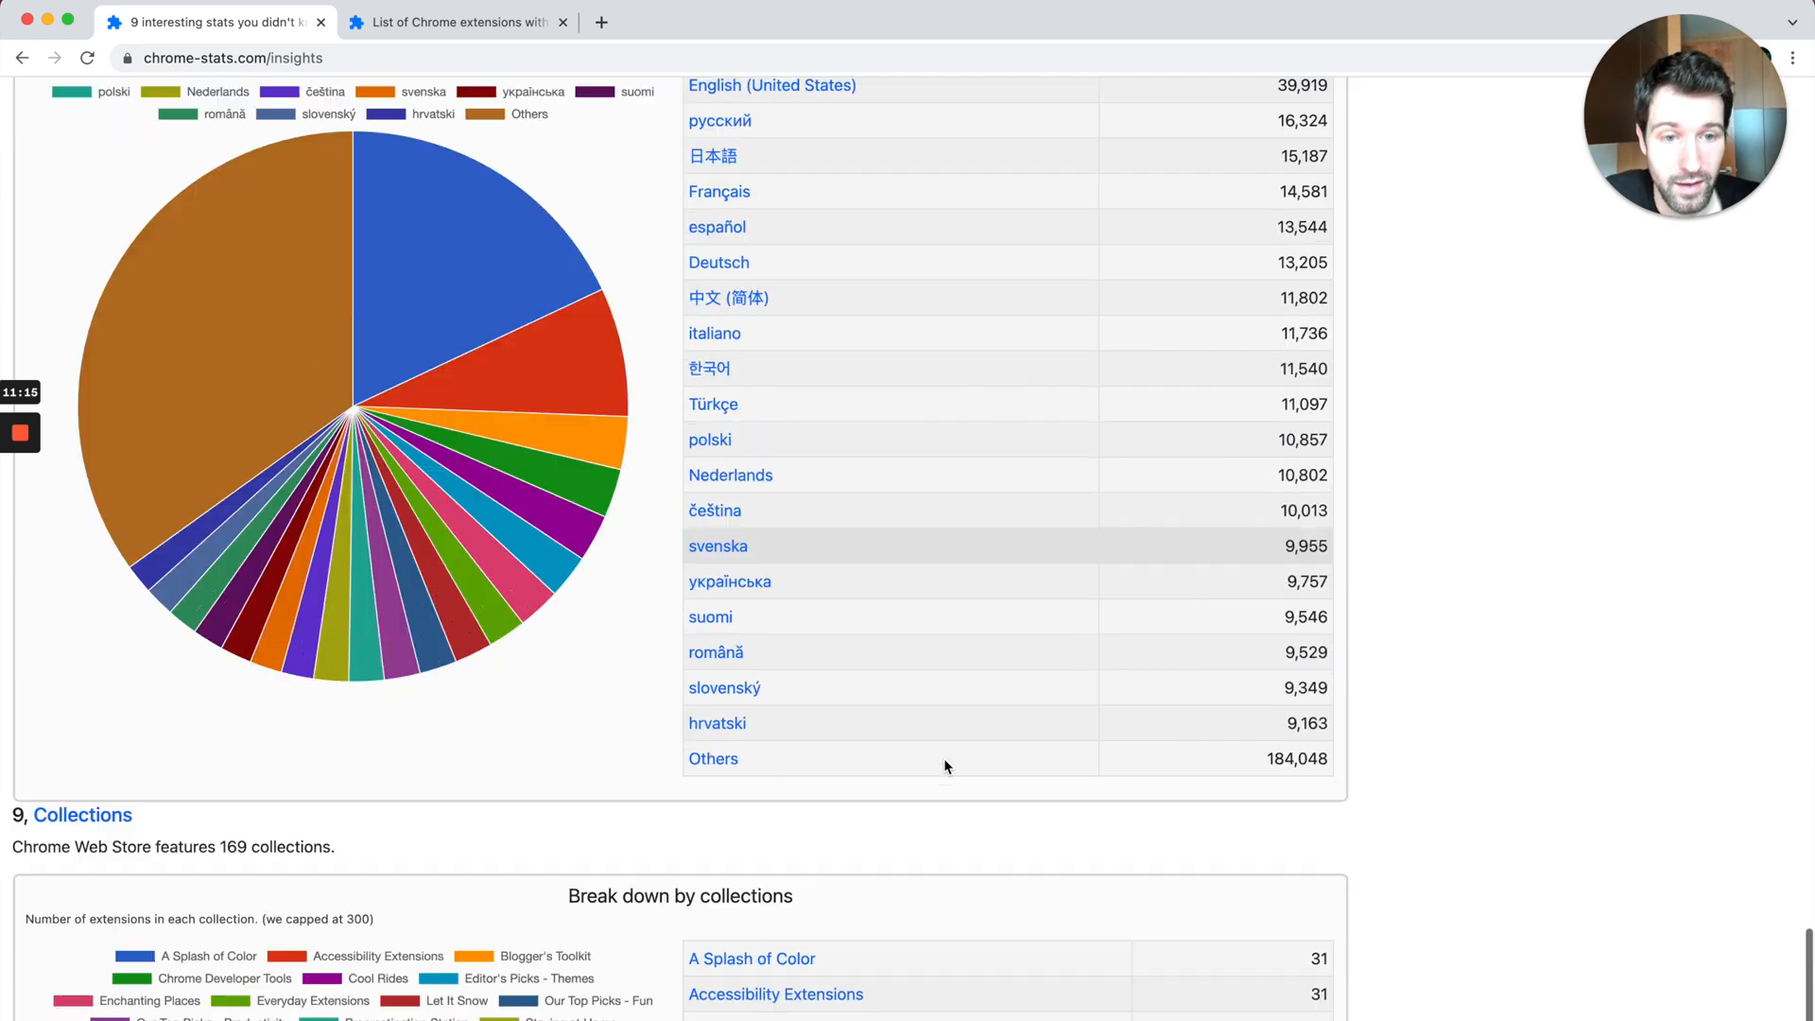
{"action": "scroll", "scroll_direction": "down", "scroll_amount": 3}
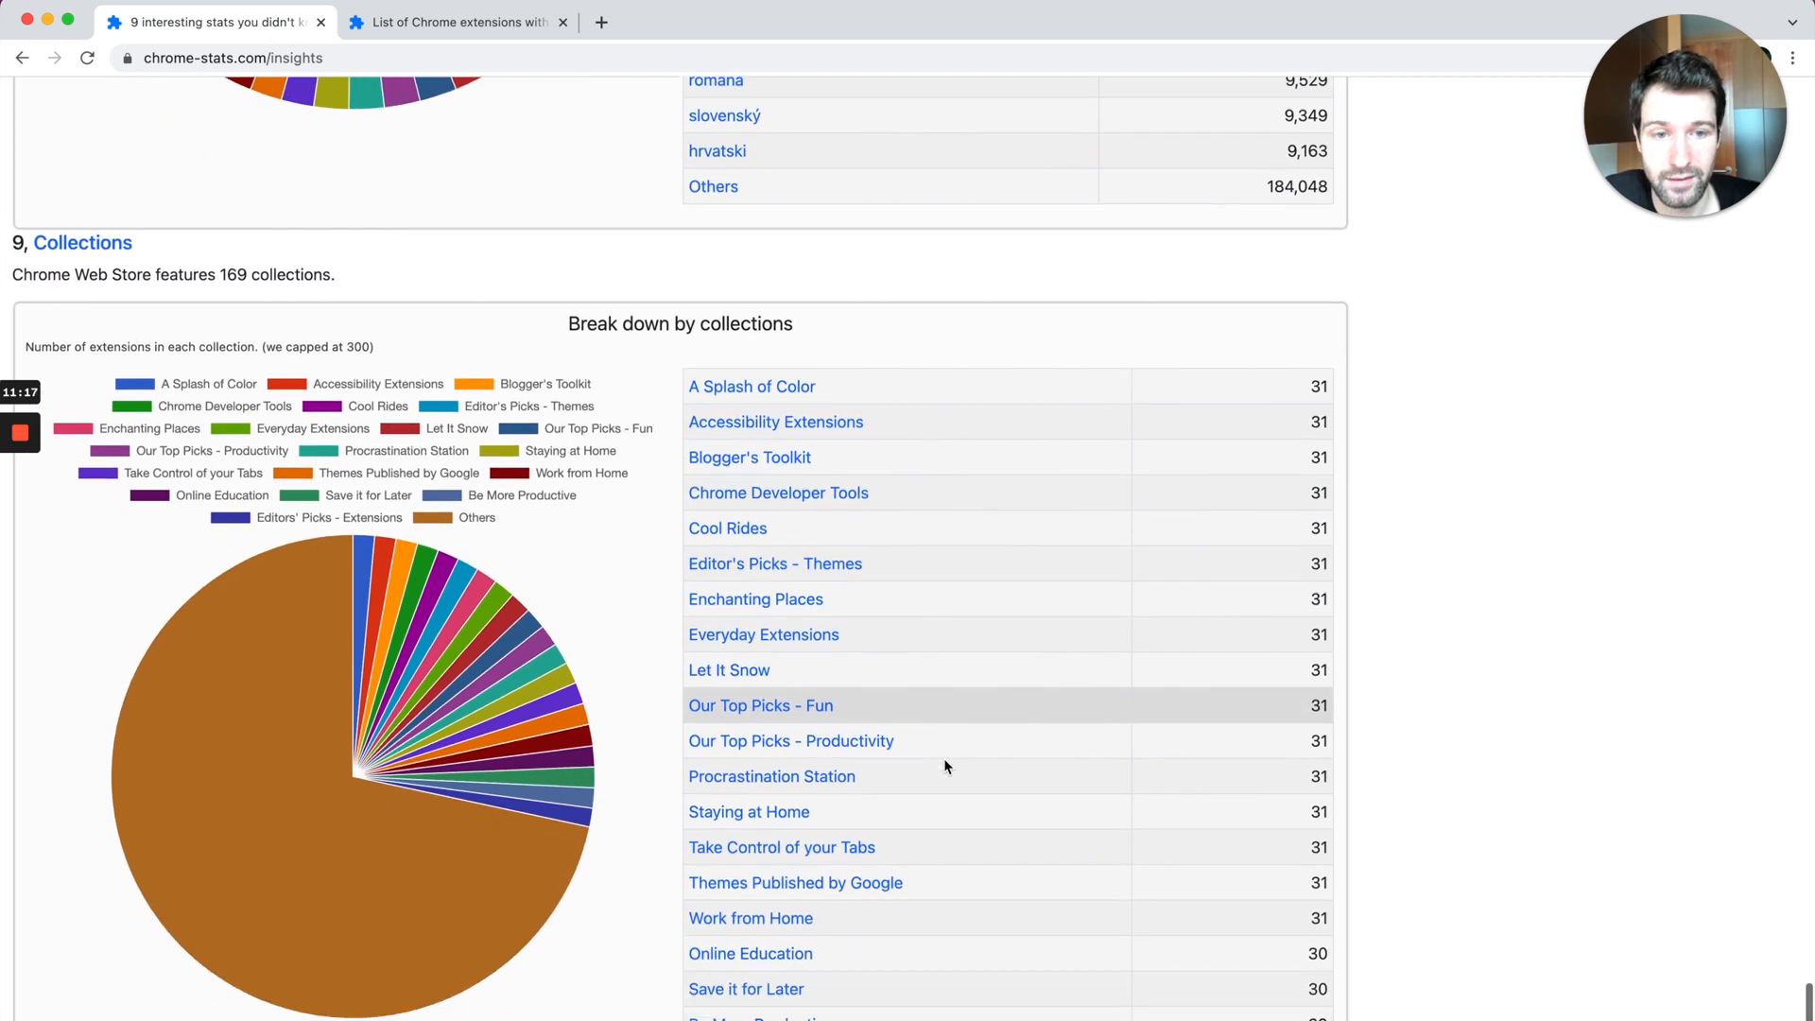
{"action": "scroll", "scroll_direction": "down", "scroll_amount": 3}
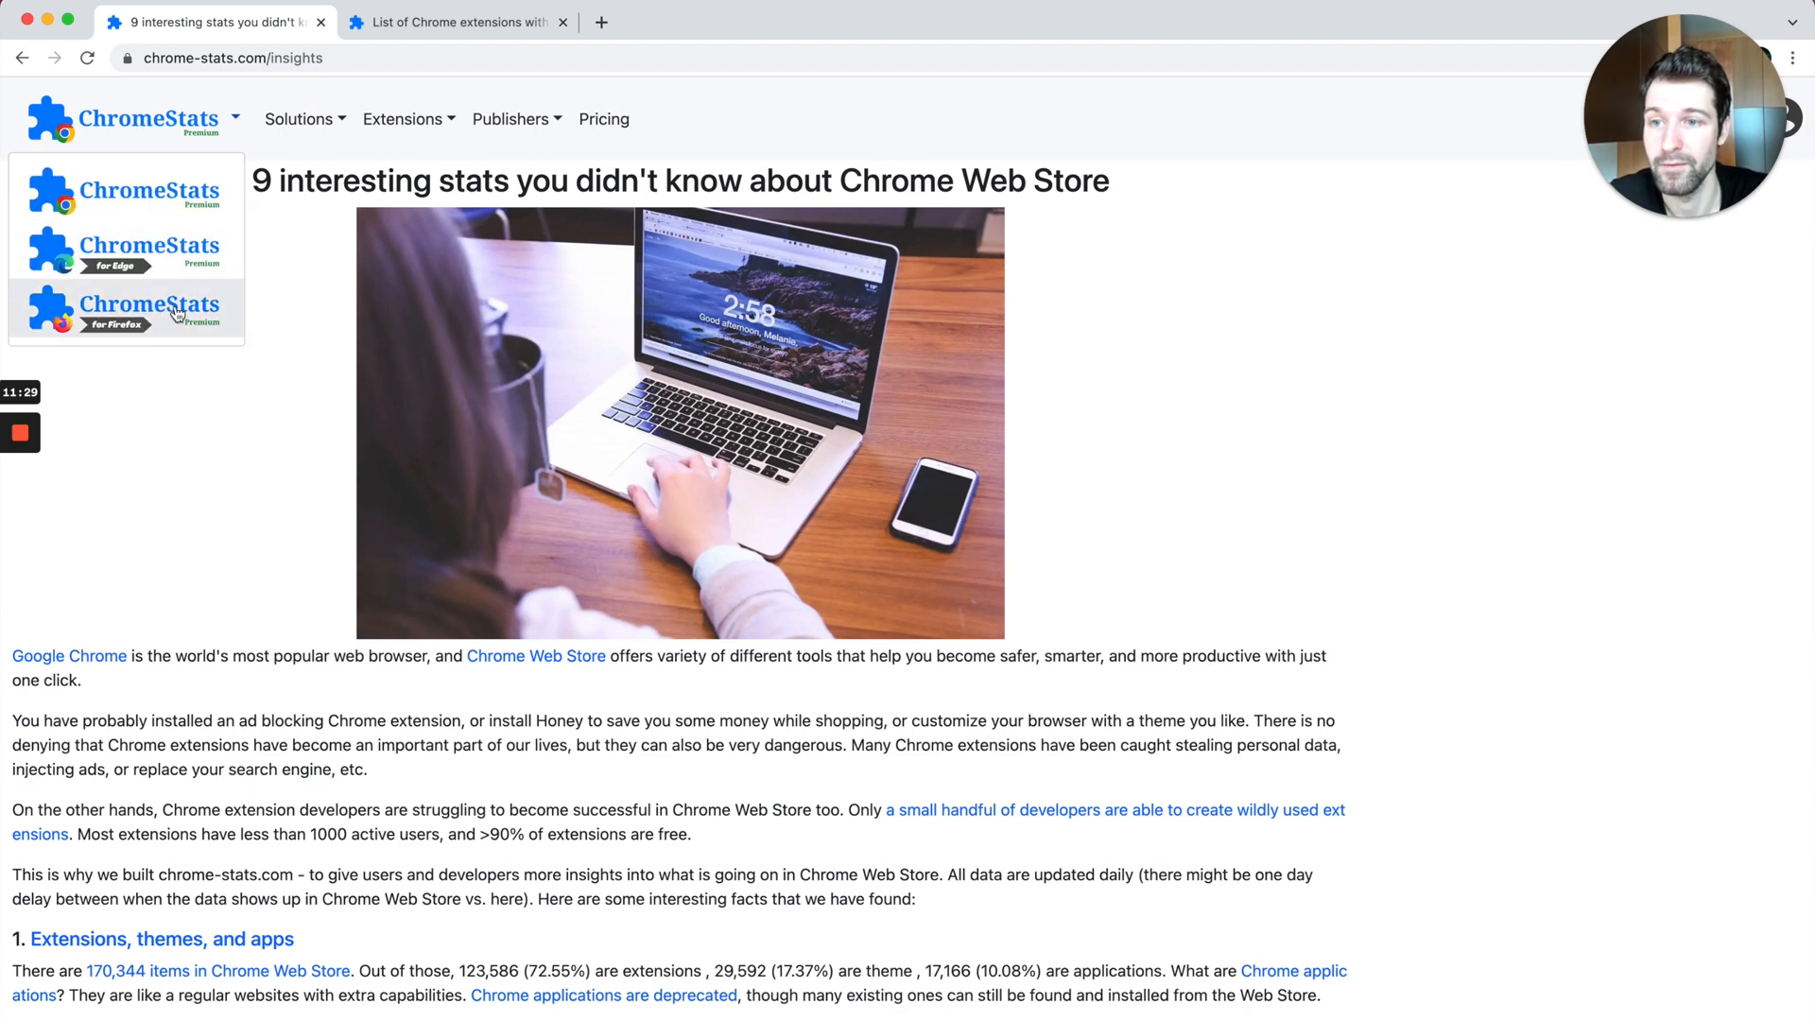
Step: Switch to ChromeStats for Firefox and review its Top add-ons, Popular downloads and Recently removed lists
{"action": "left_click", "coordinate": [126, 310]}
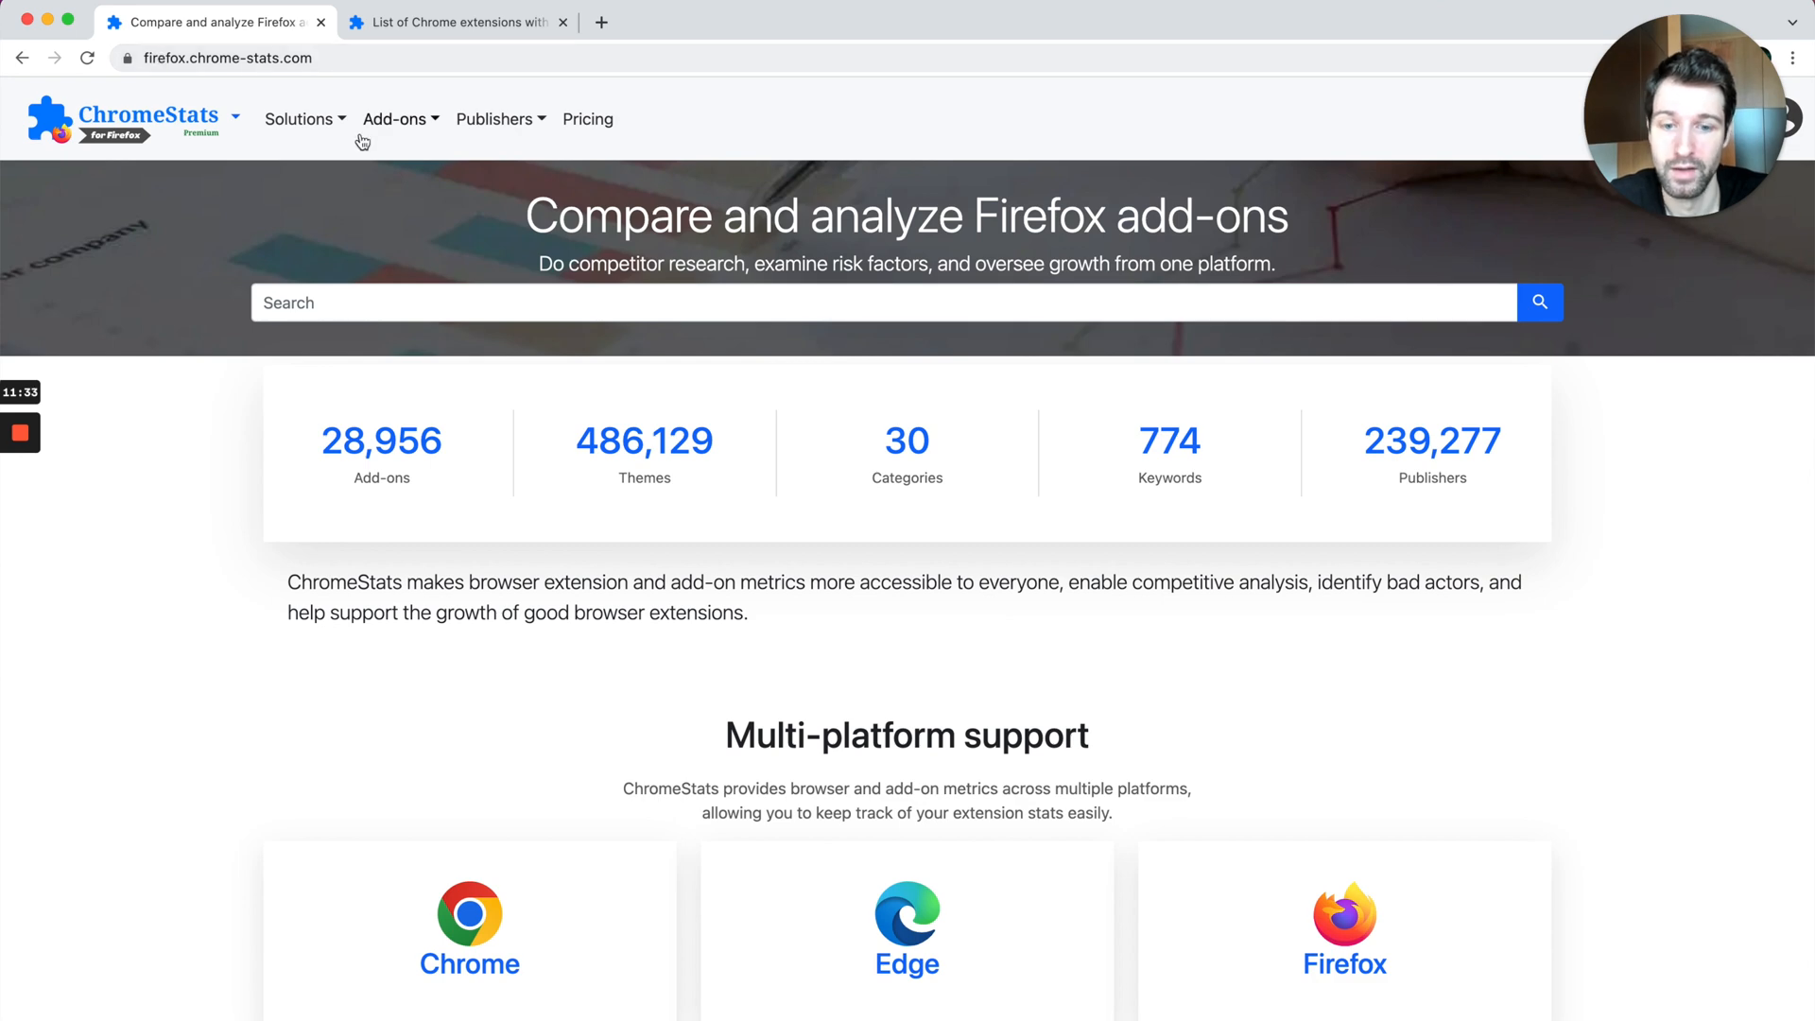
{"action": "scroll", "scroll_direction": "down", "scroll_amount": 3}
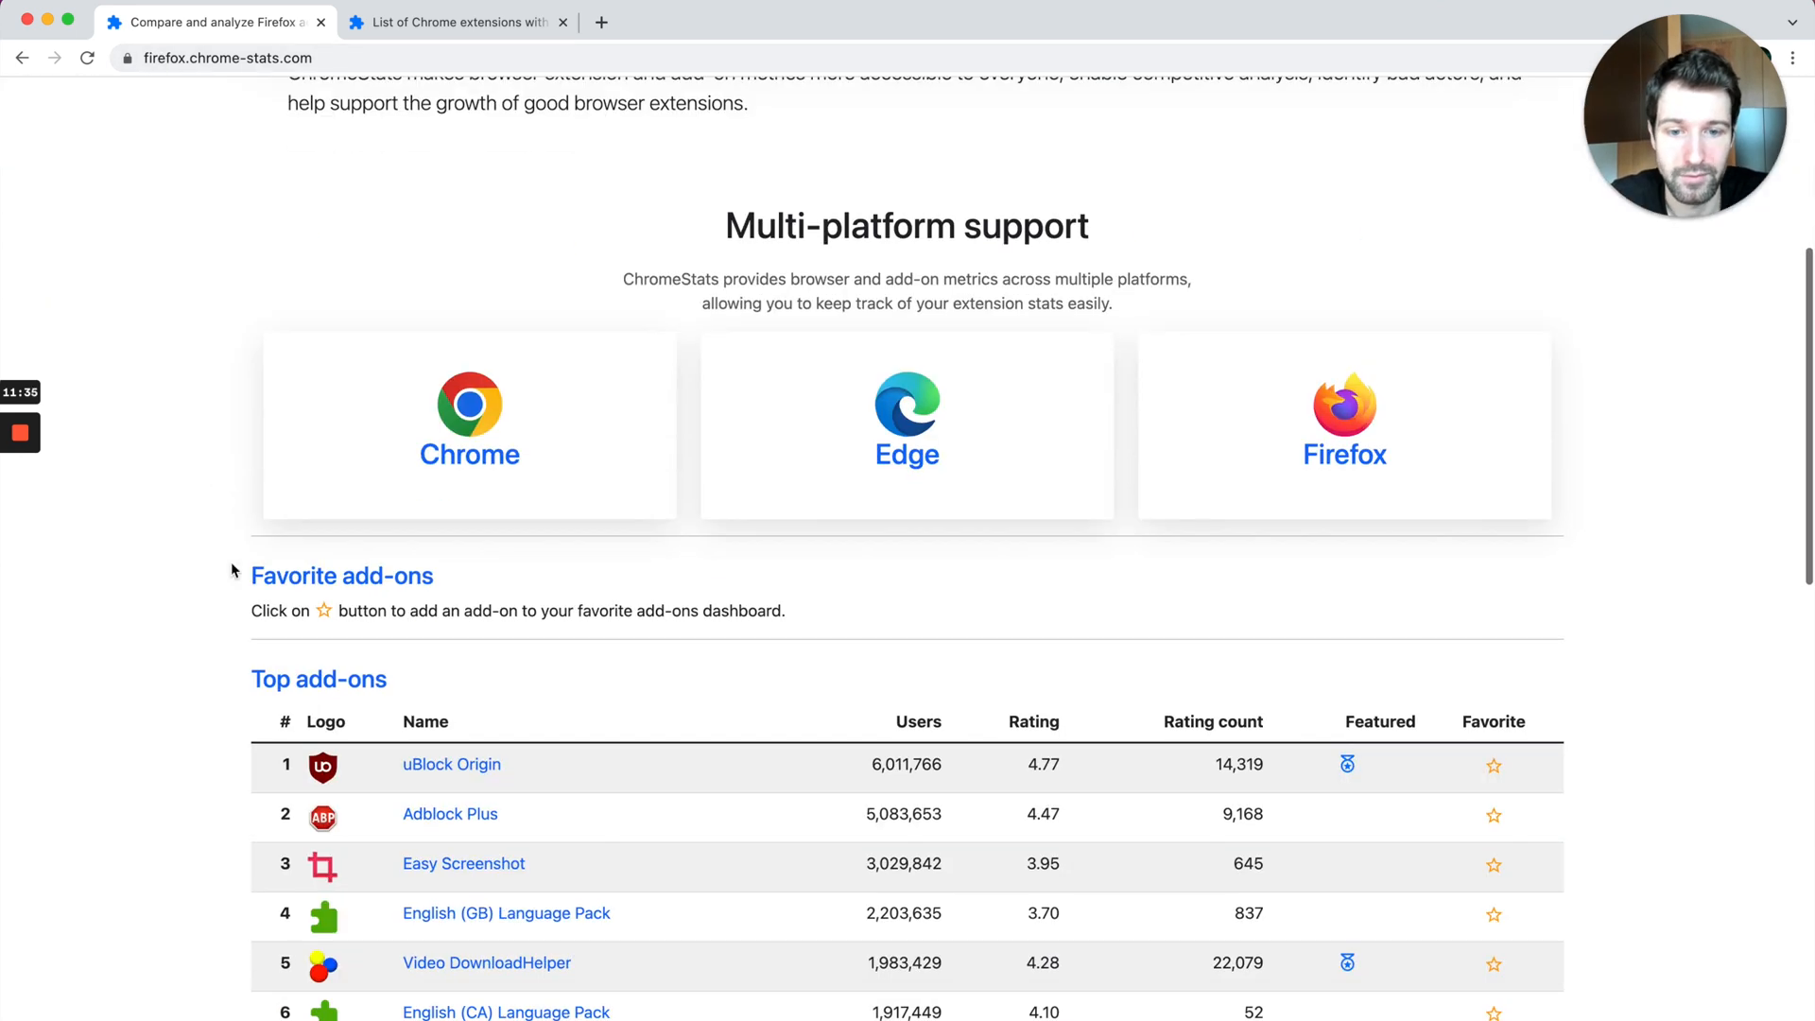
{"action": "scroll", "scroll_direction": "down", "scroll_amount": 3}
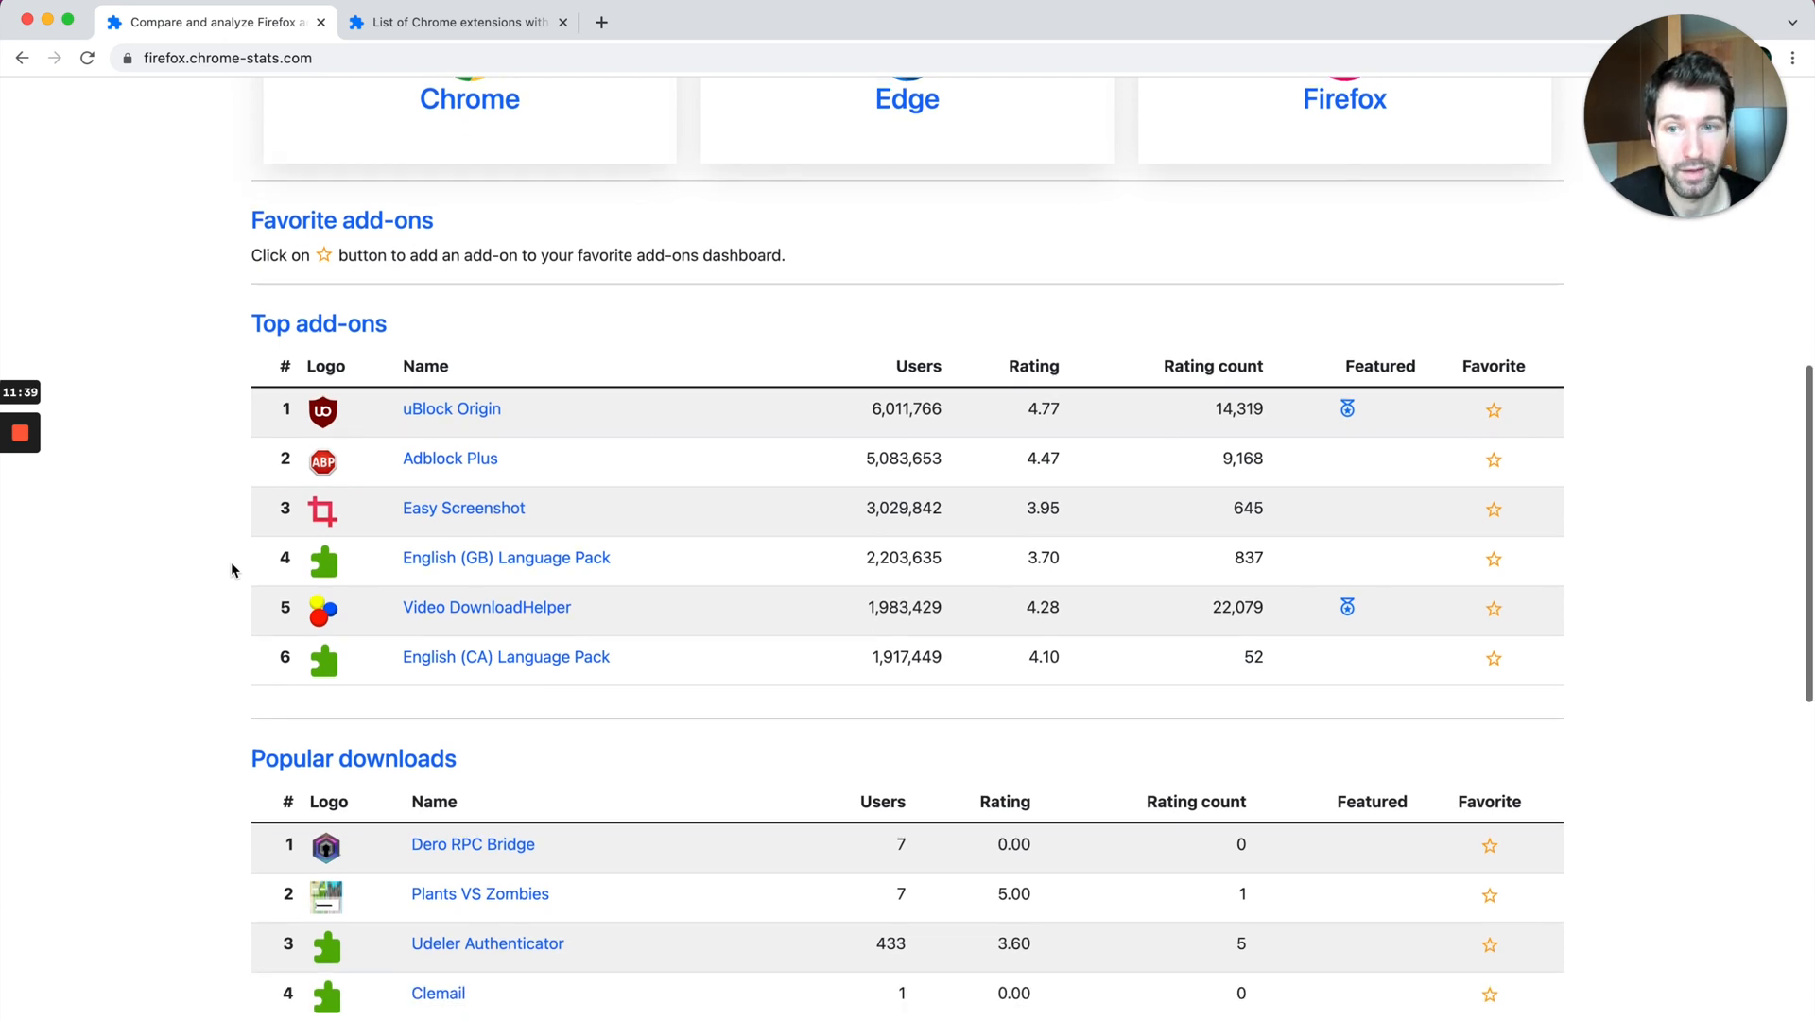
{"action": "scroll", "scroll_direction": "down", "scroll_amount": 3}
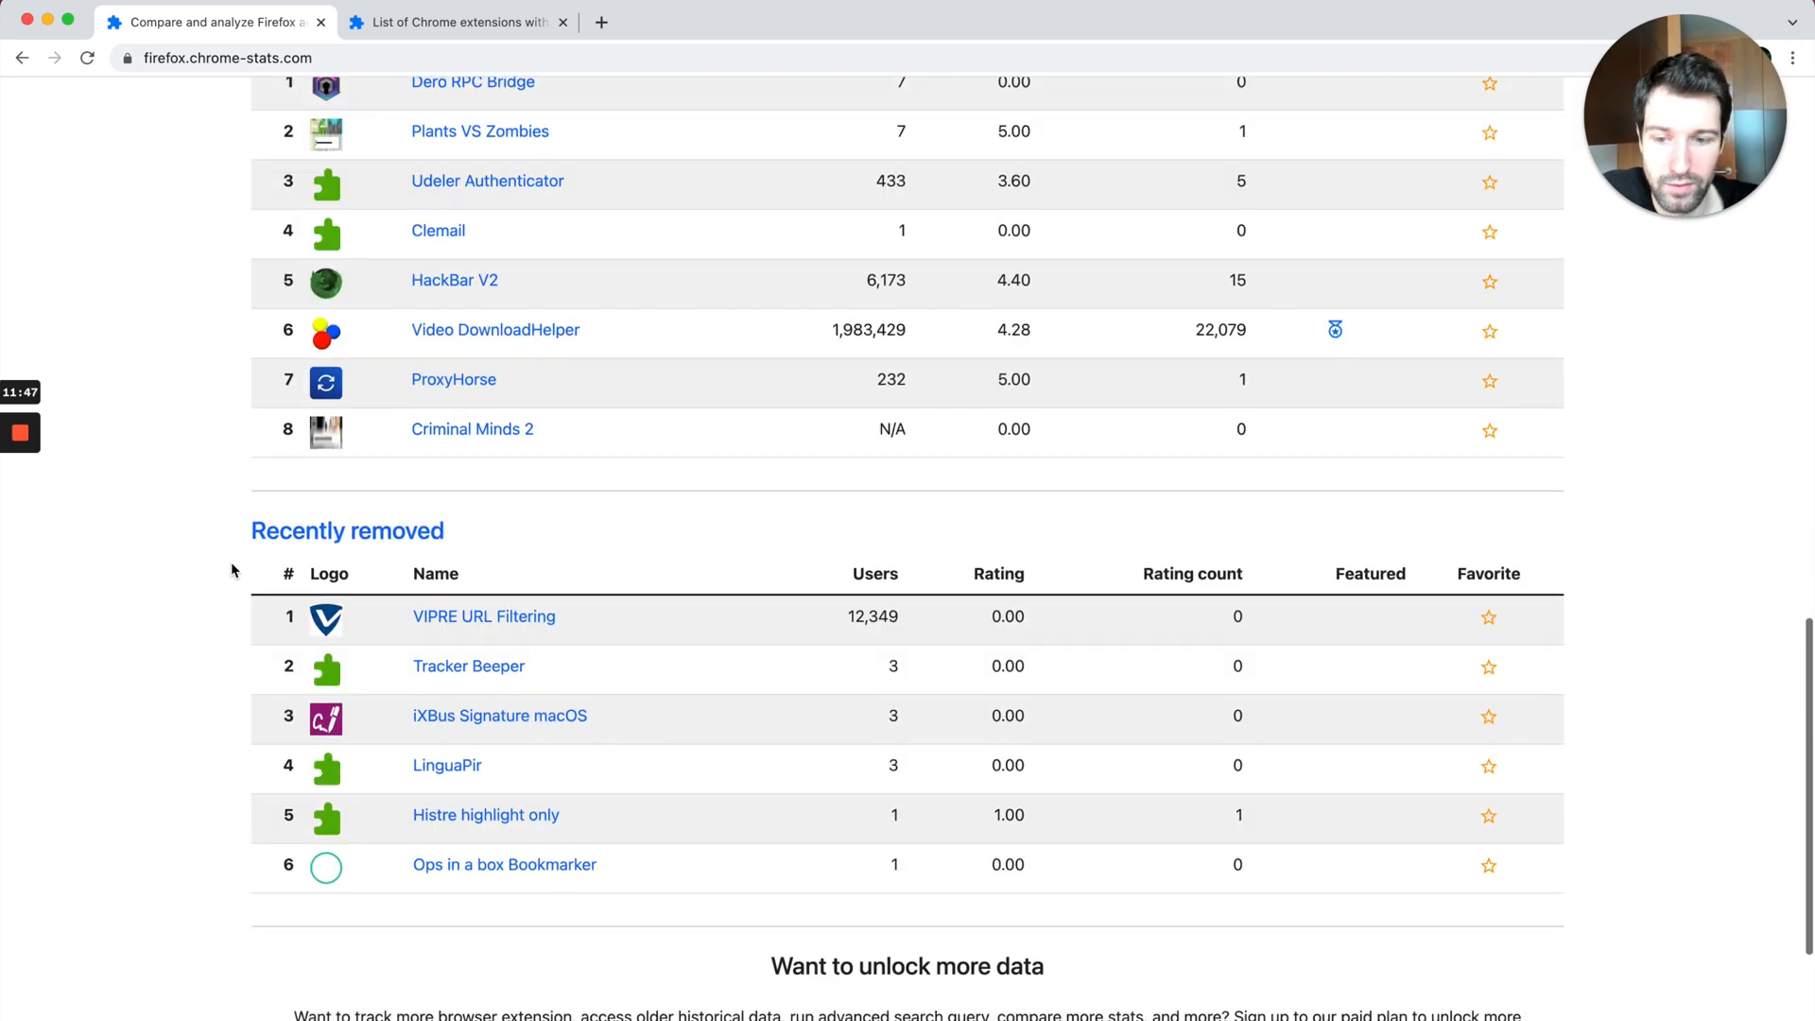
{"action": "scroll", "scroll_direction": "up", "scroll_amount": 3}
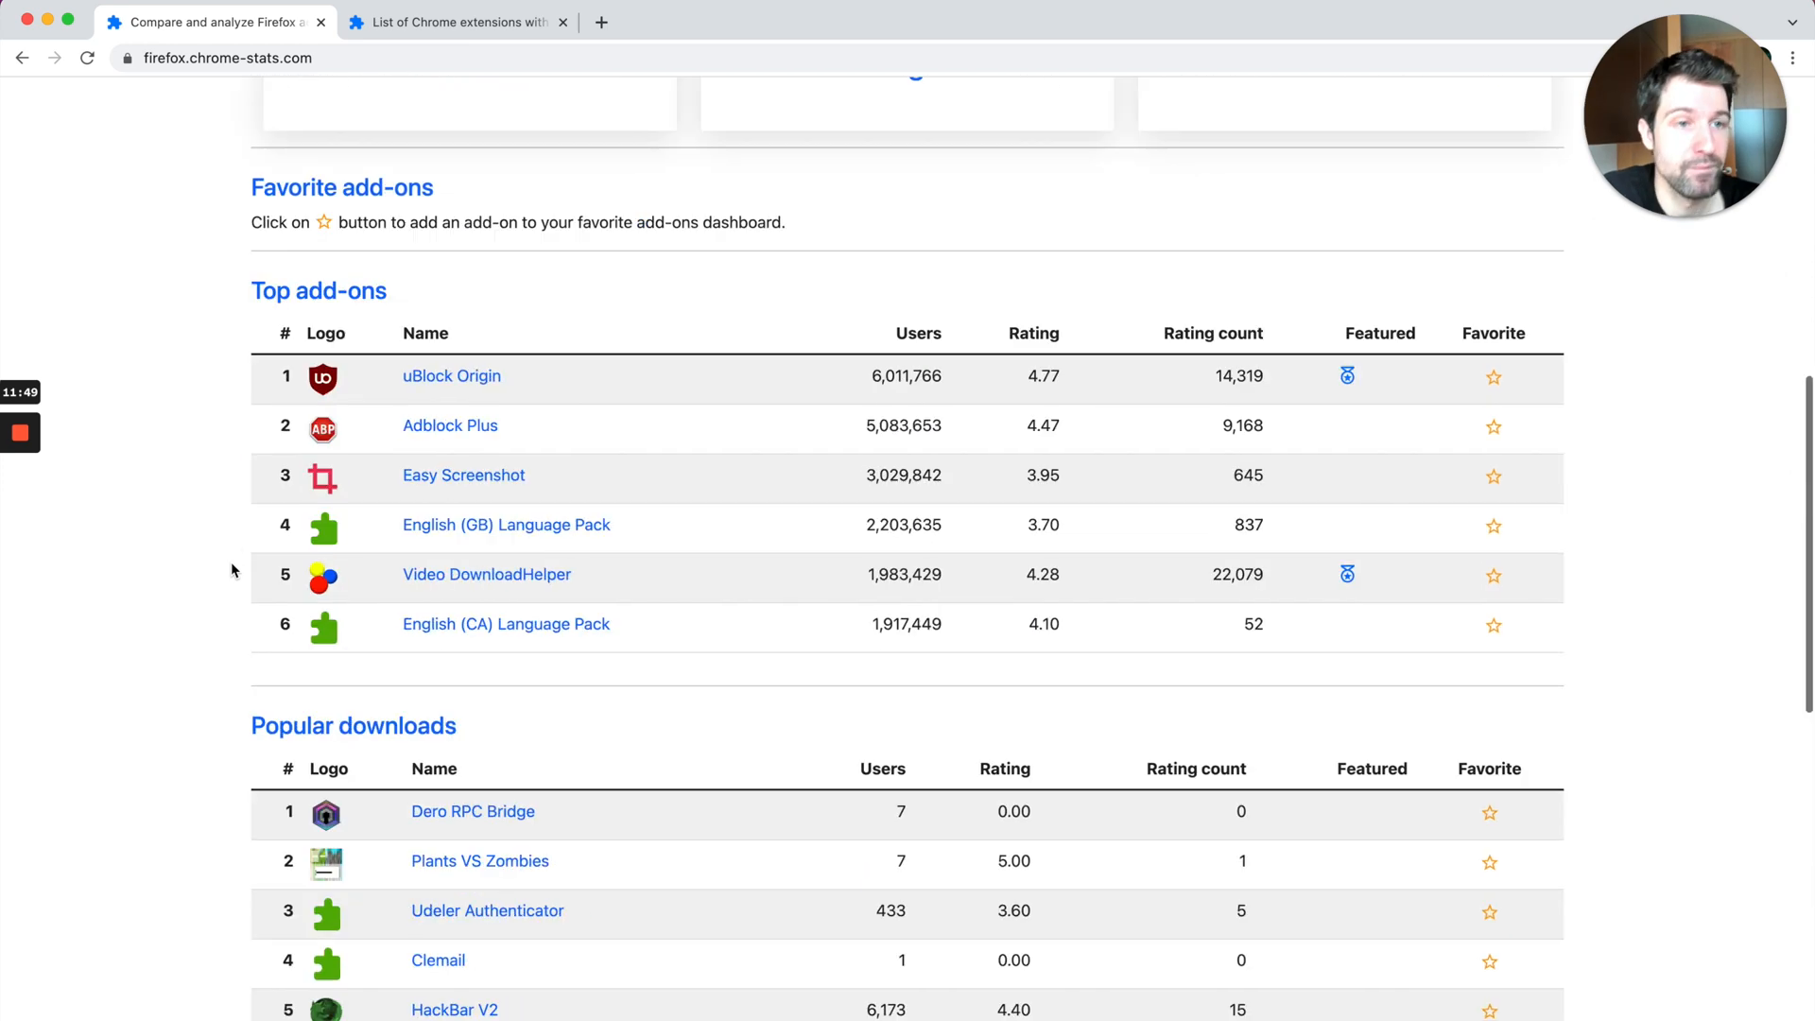
{"action": "scroll", "scroll_direction": "up", "scroll_amount": 3}
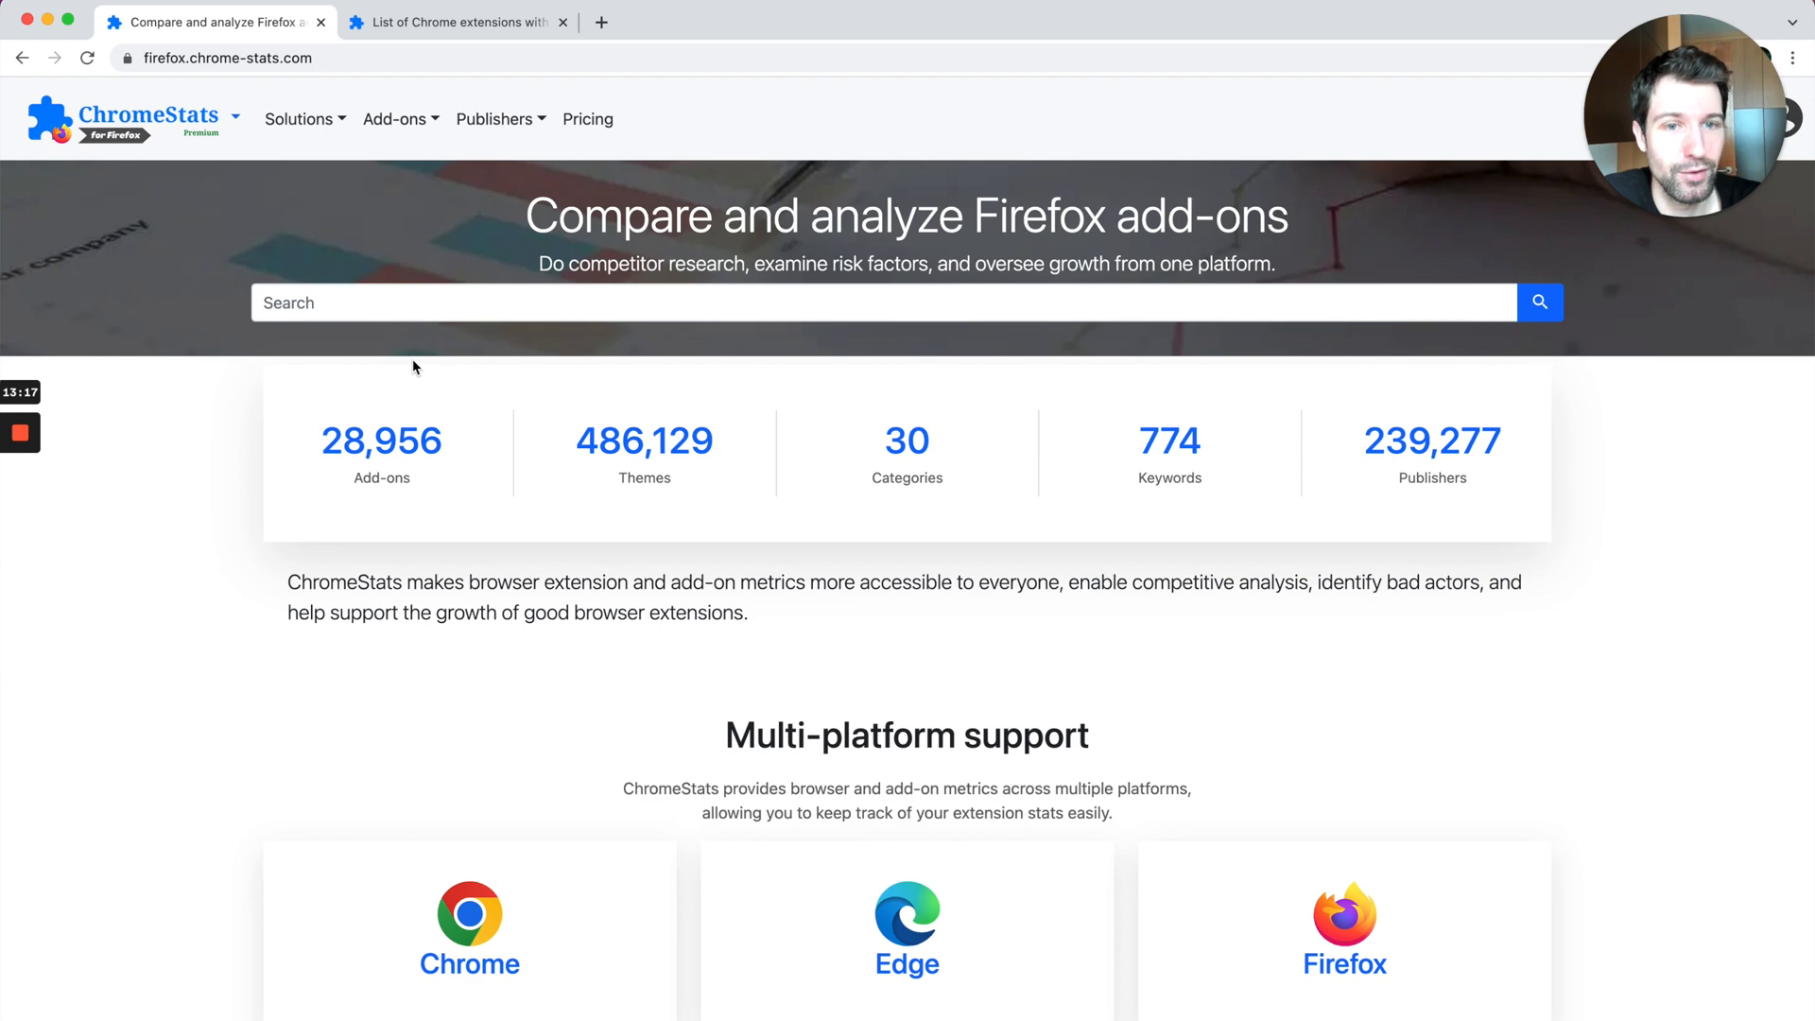
Step: Bring up the ChromeStats site switcher offering the Chrome, Edge and Firefox editions
{"action": "left_click", "coordinate": [166, 117]}
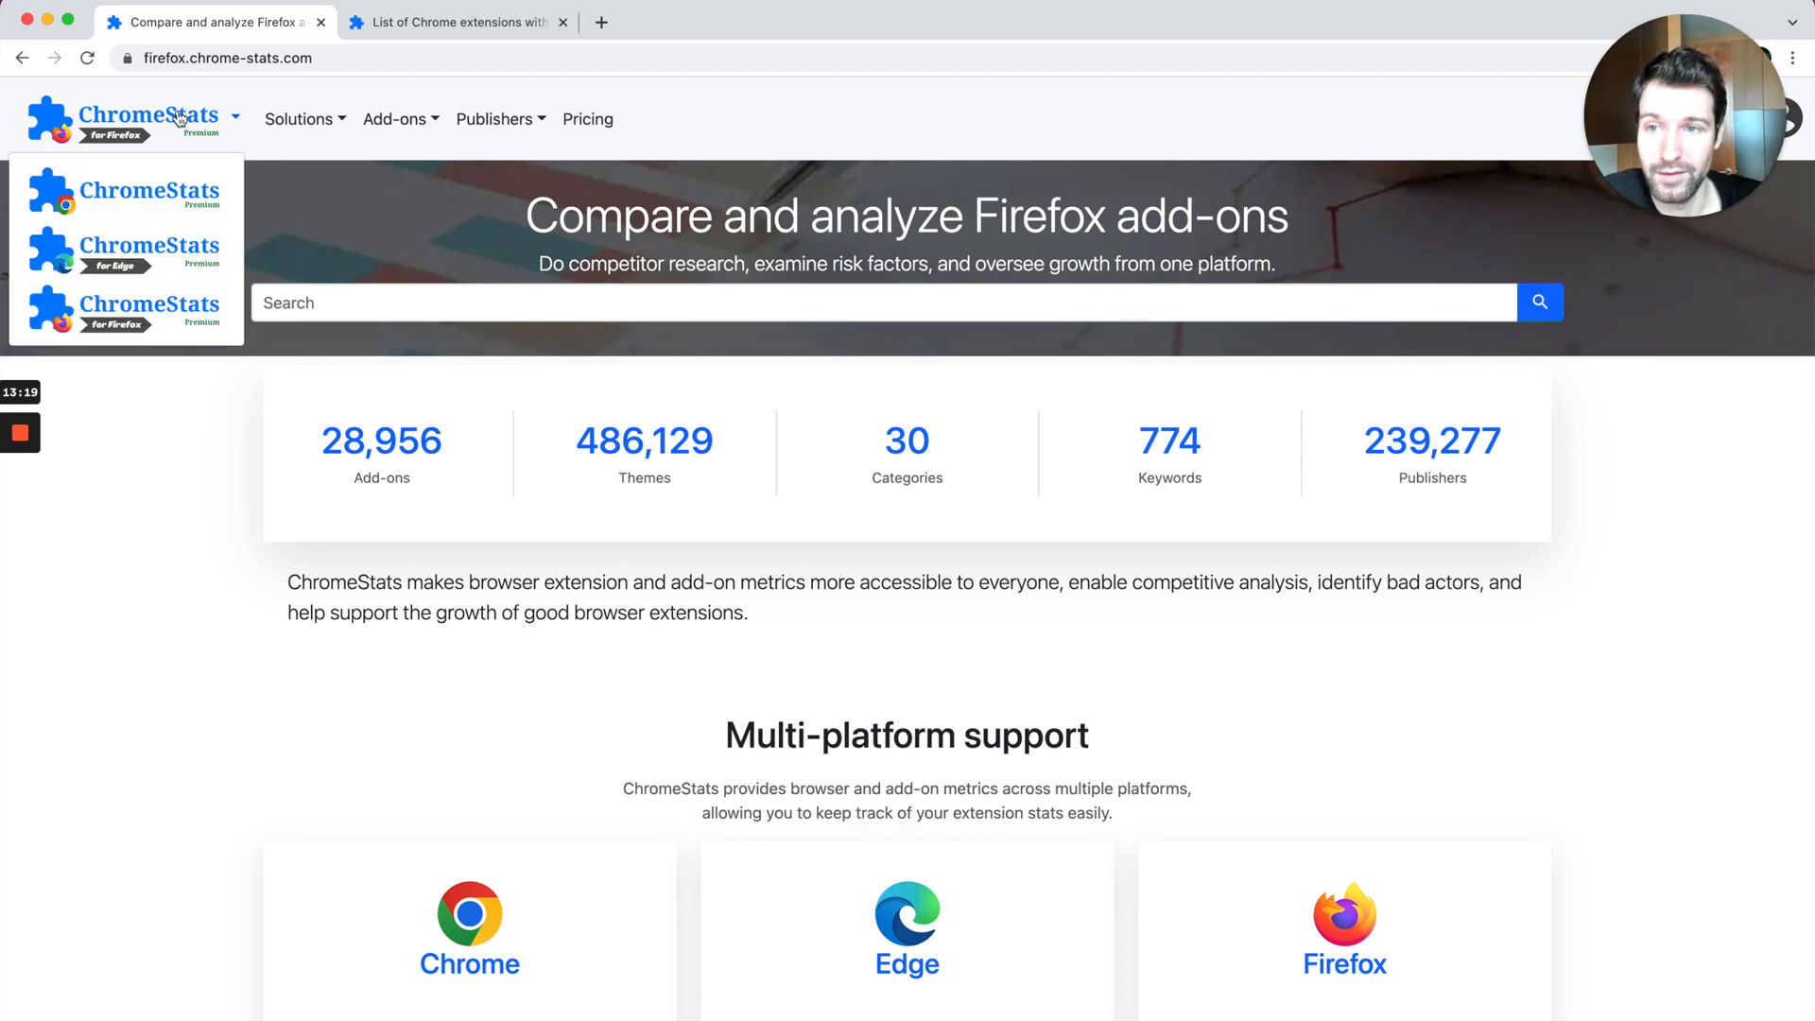
{"action": "mouse_move", "coordinate": [193, 635]}
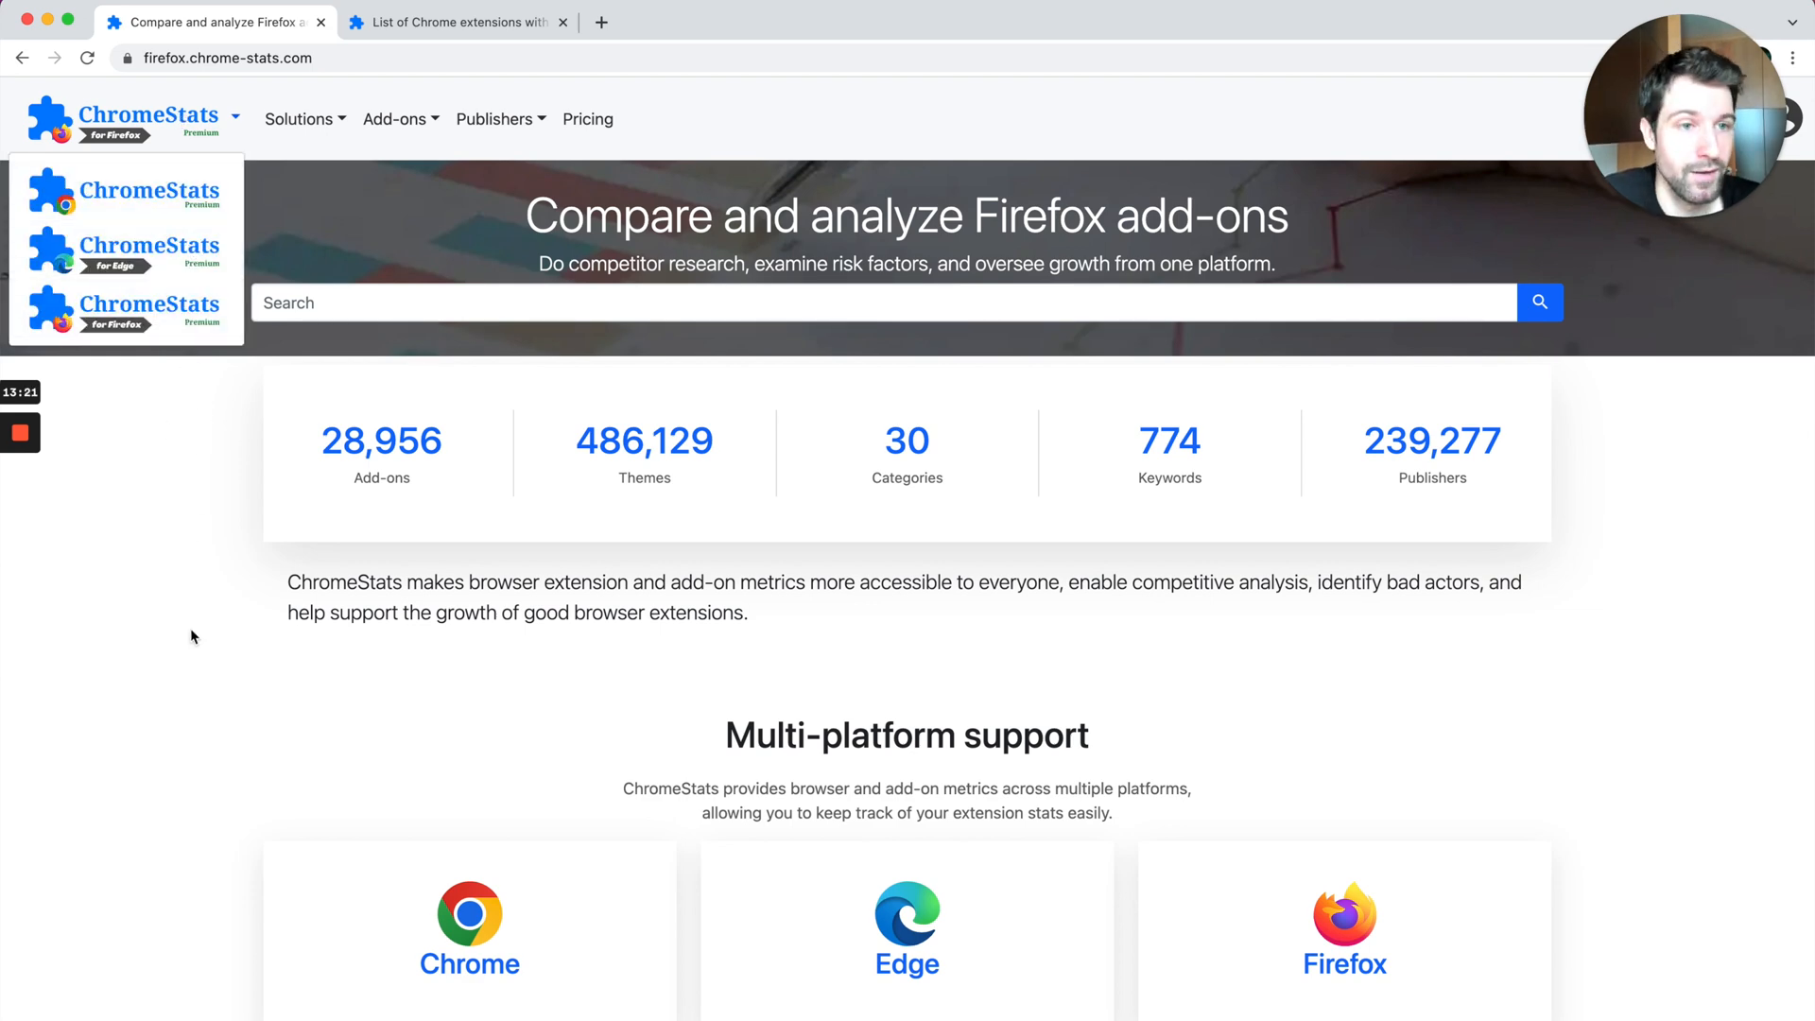